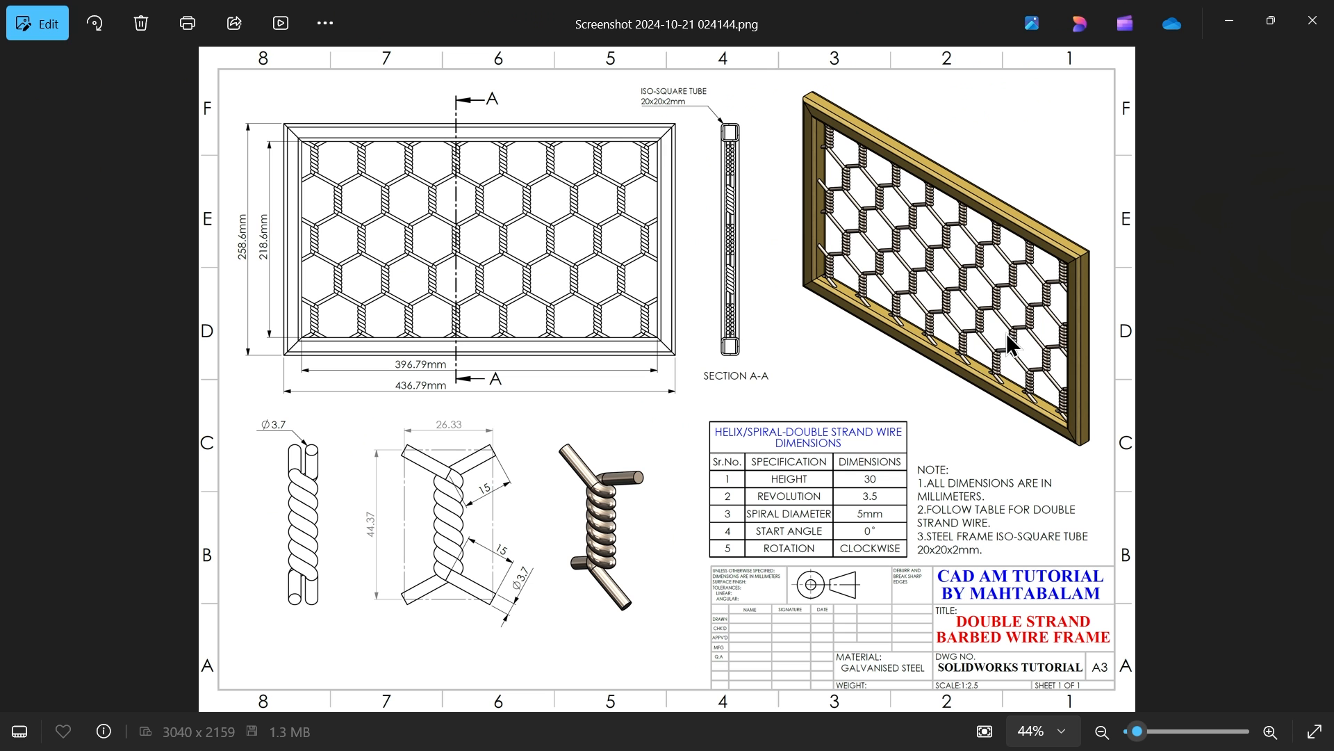
mouse_move(792, 483)
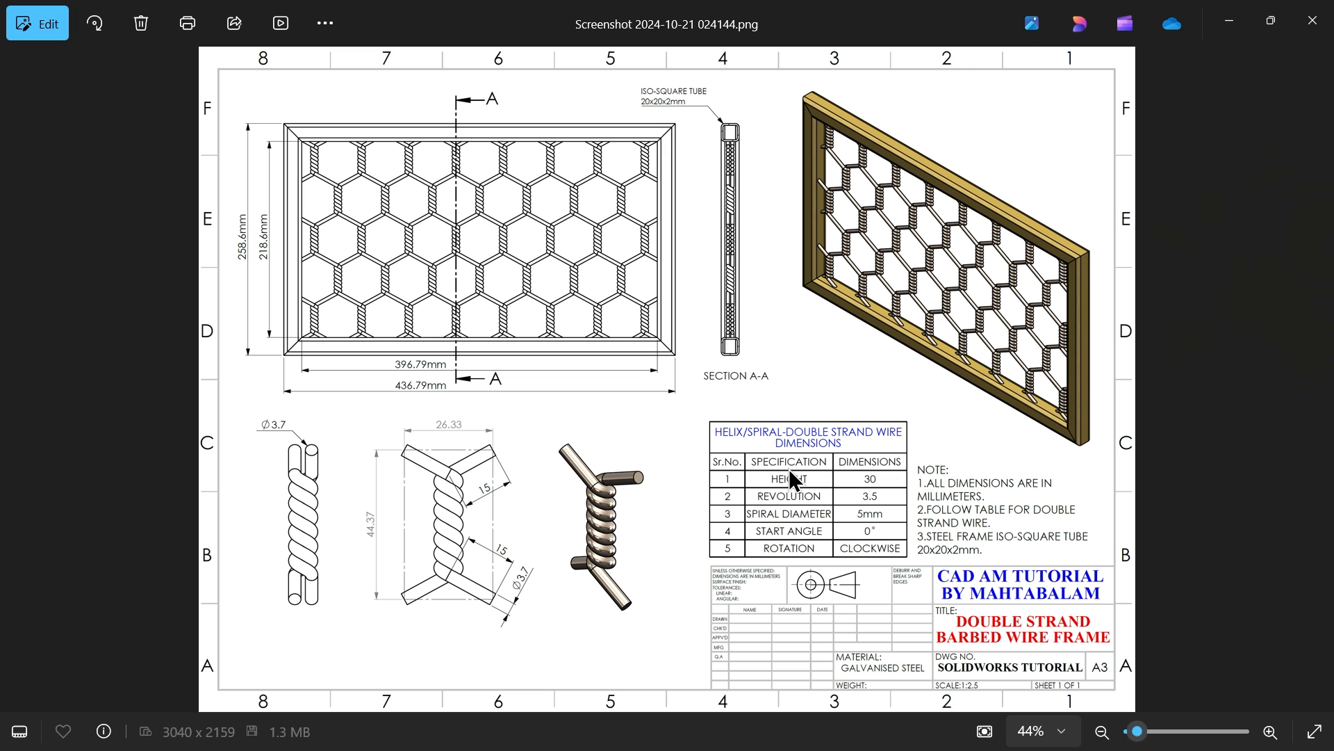
mouse_move(766, 522)
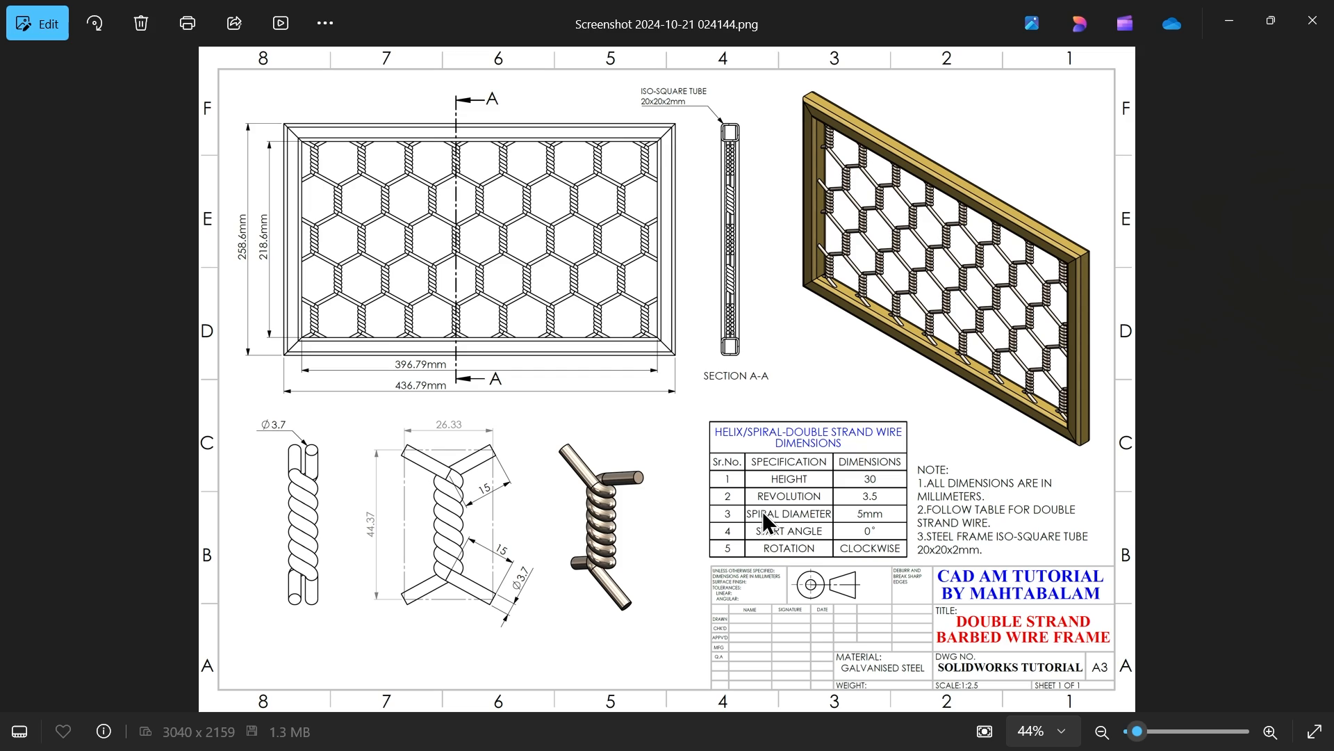
mouse_move(600, 524)
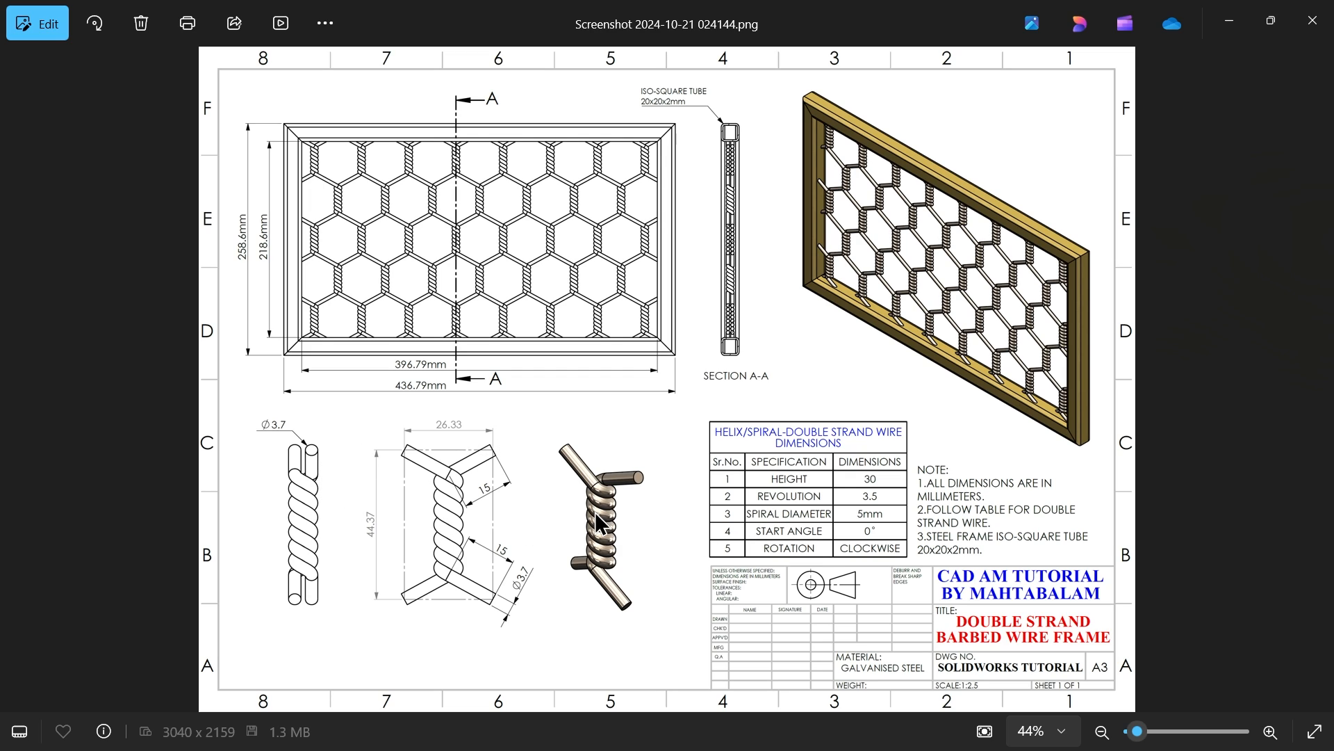
mouse_move(658, 359)
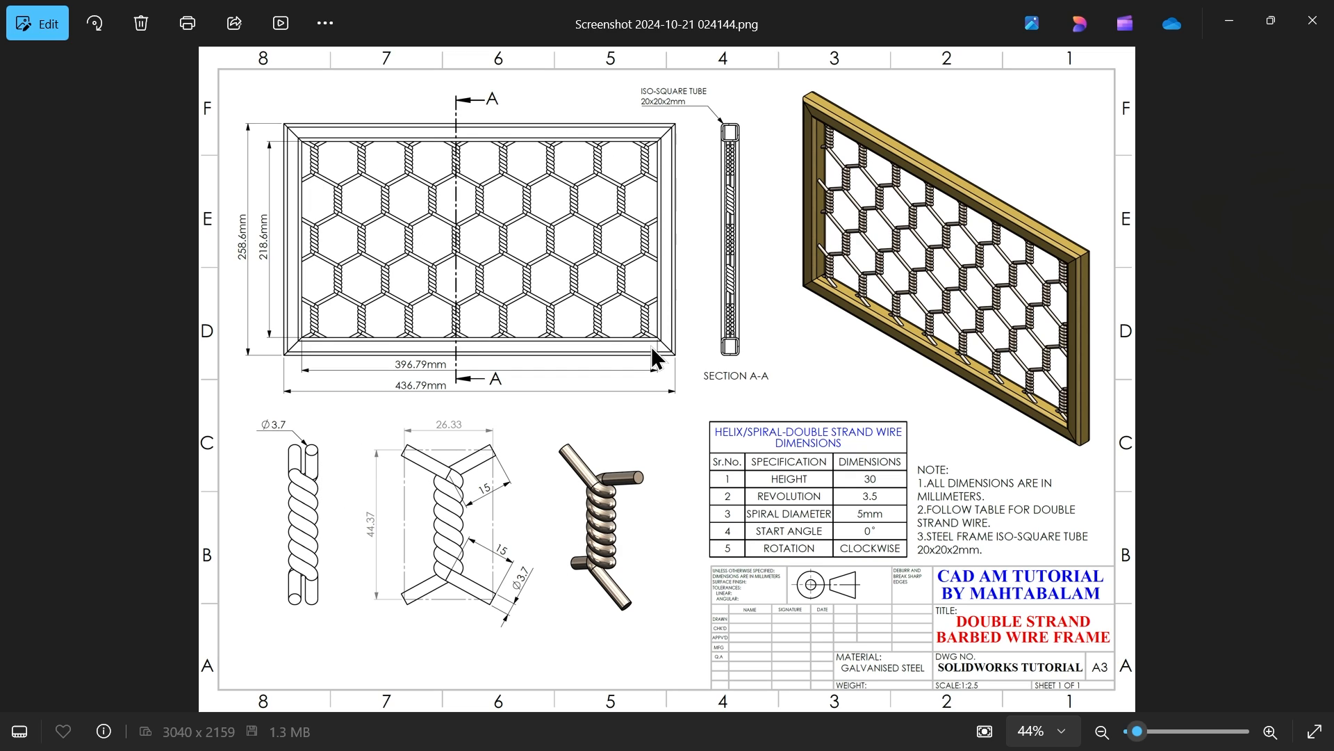
mouse_move(306, 353)
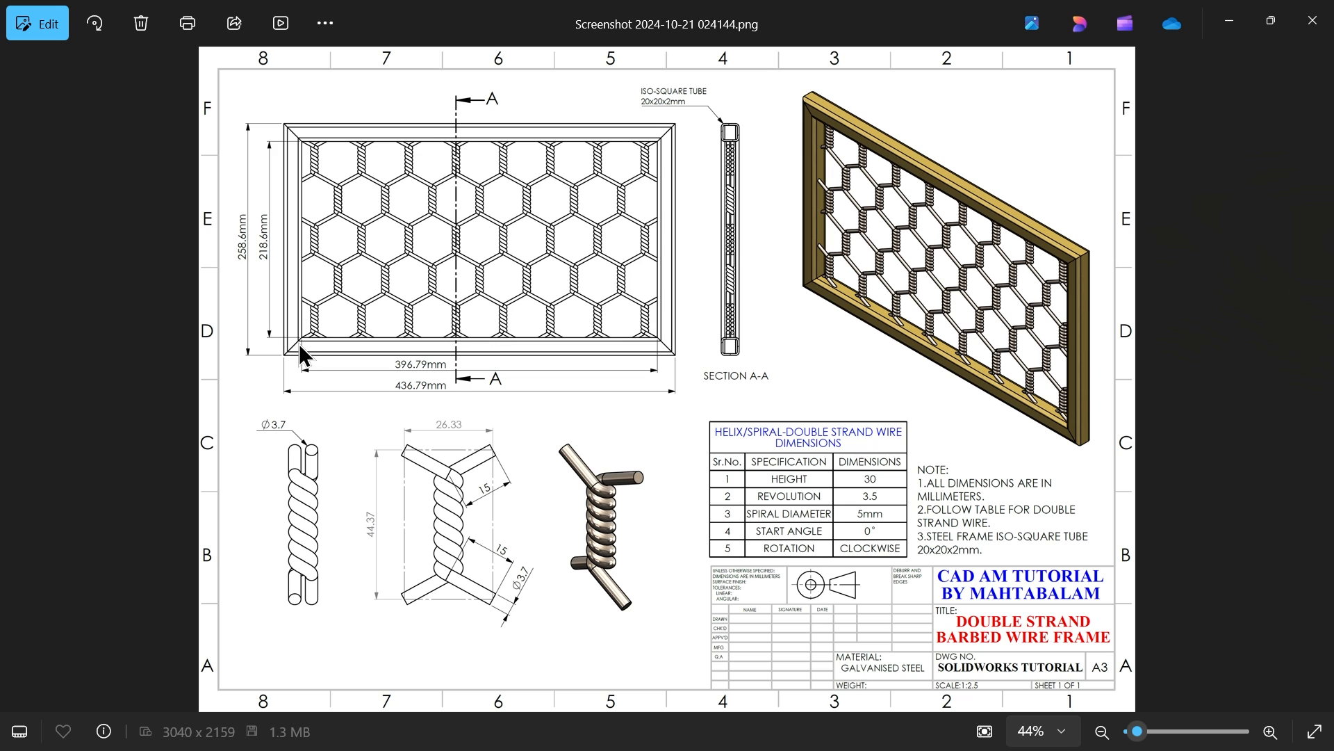
mouse_move(378, 517)
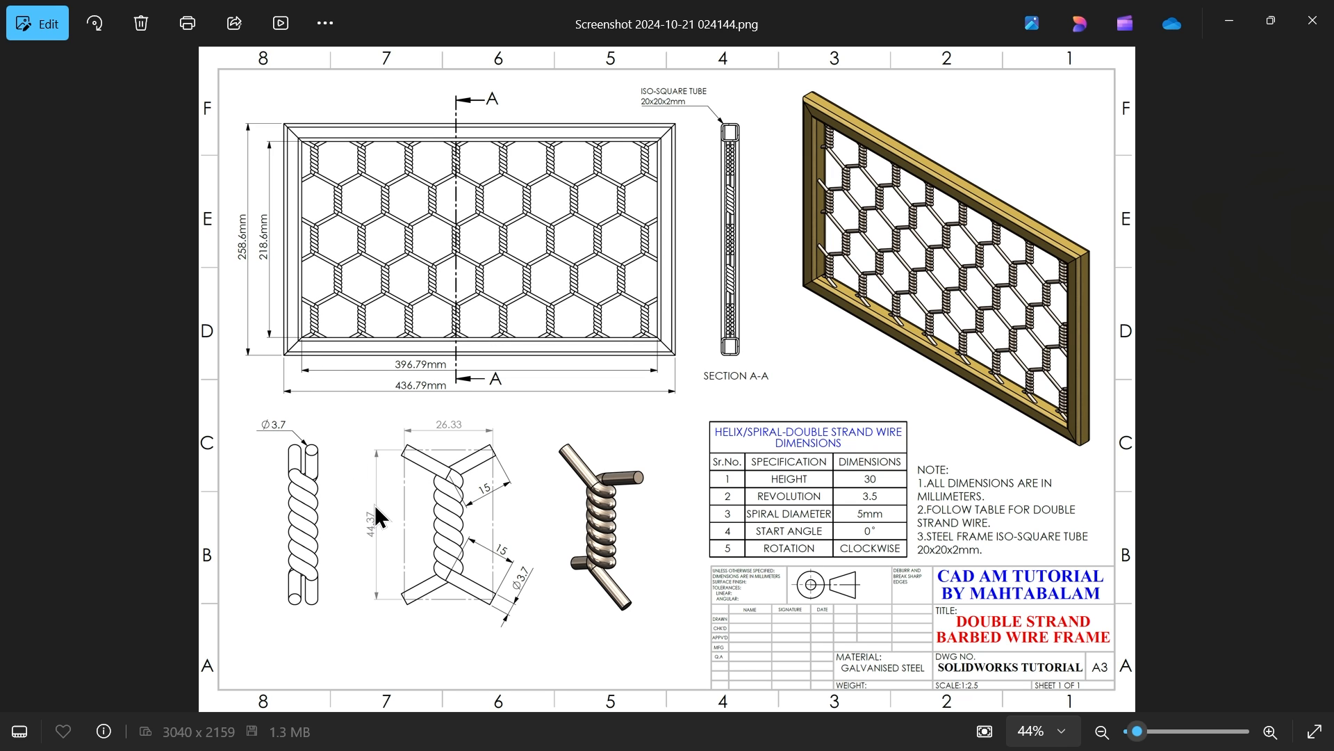
- Zoom in on the reference drawing to read the wire strand details
left_click(1269, 730)
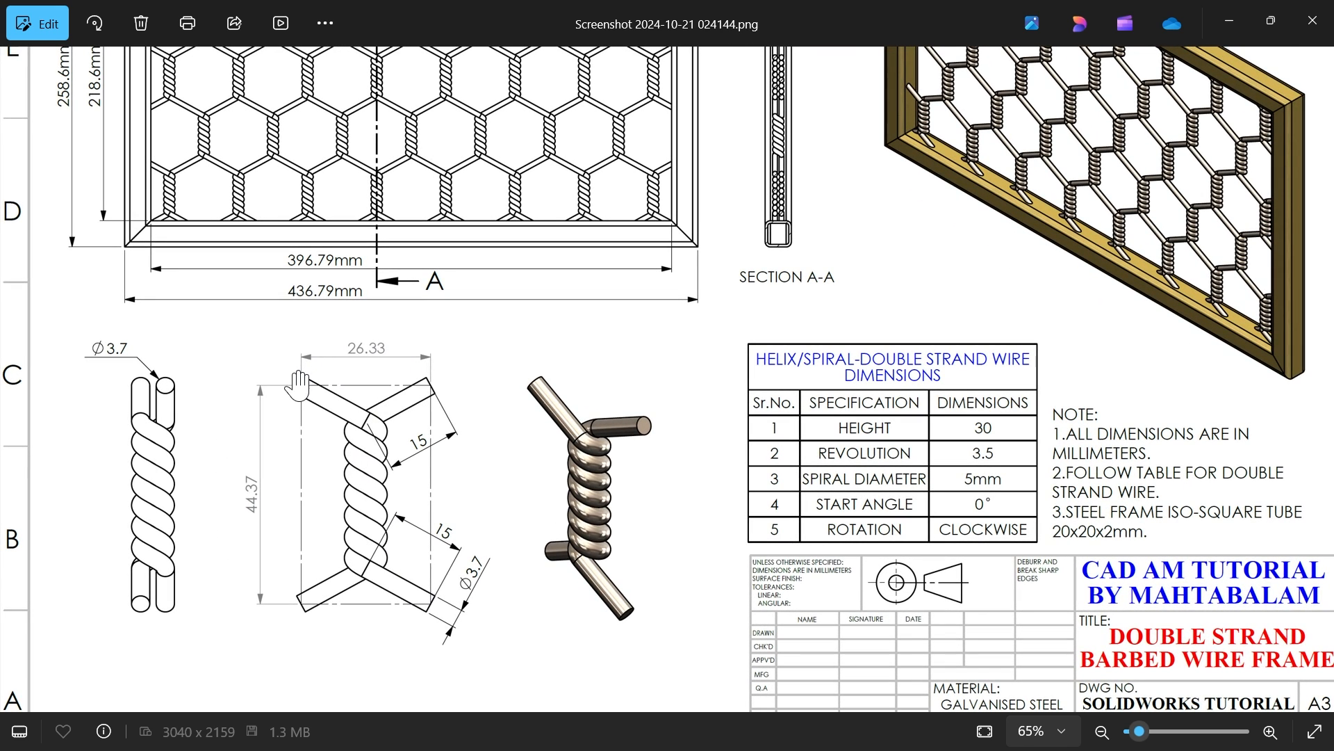
mouse_move(383, 395)
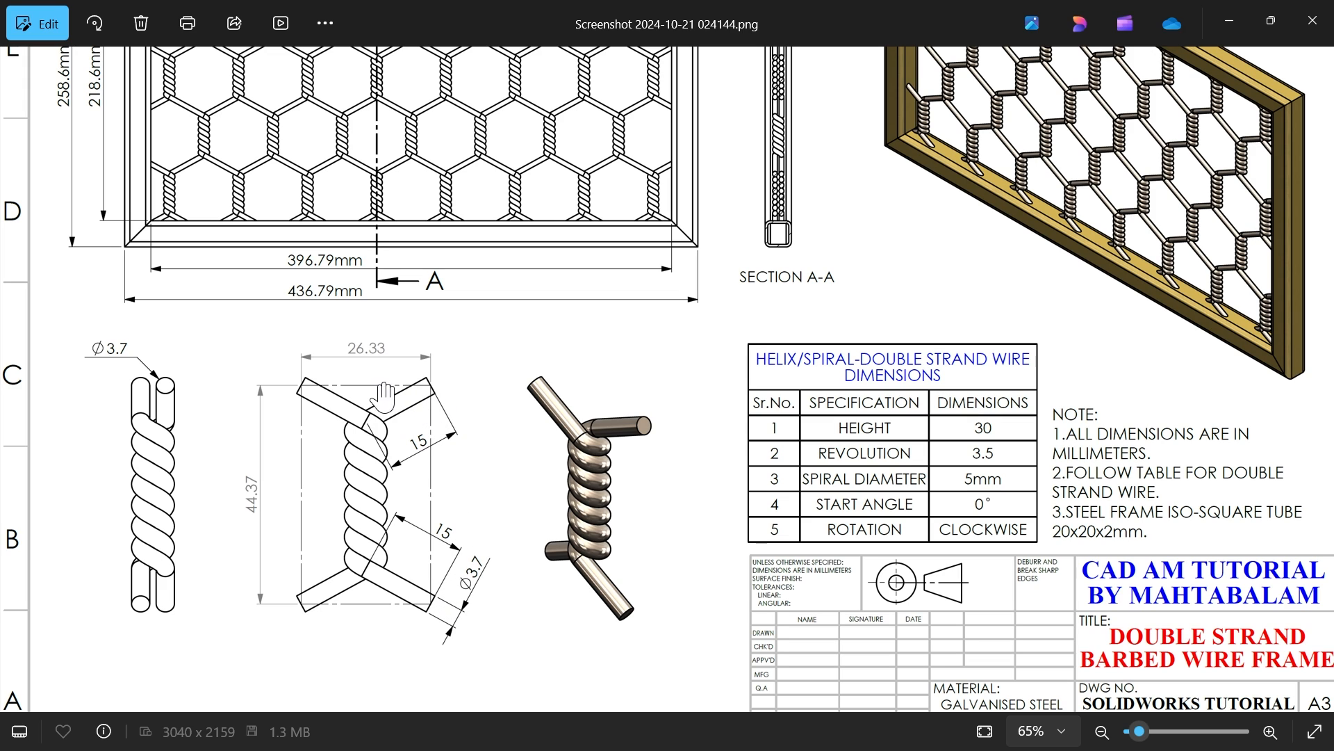
mouse_move(846, 434)
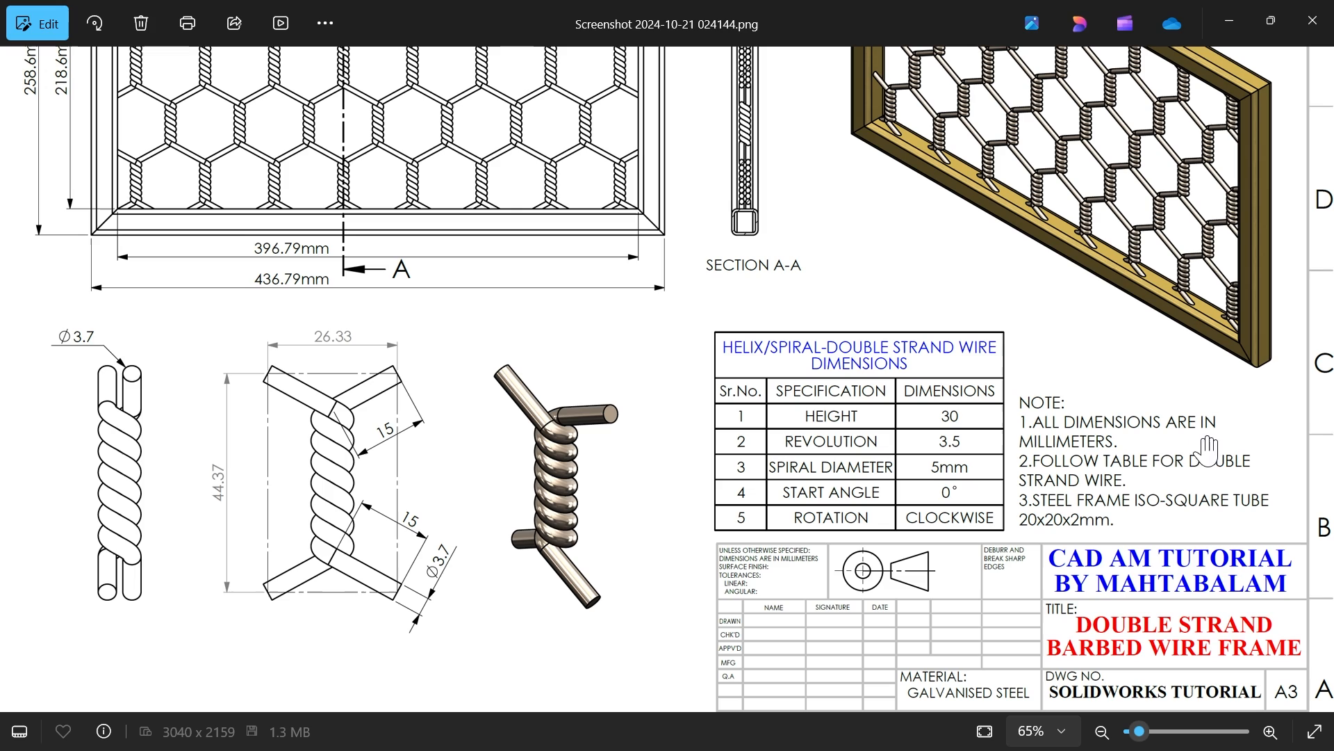
mouse_move(1199, 476)
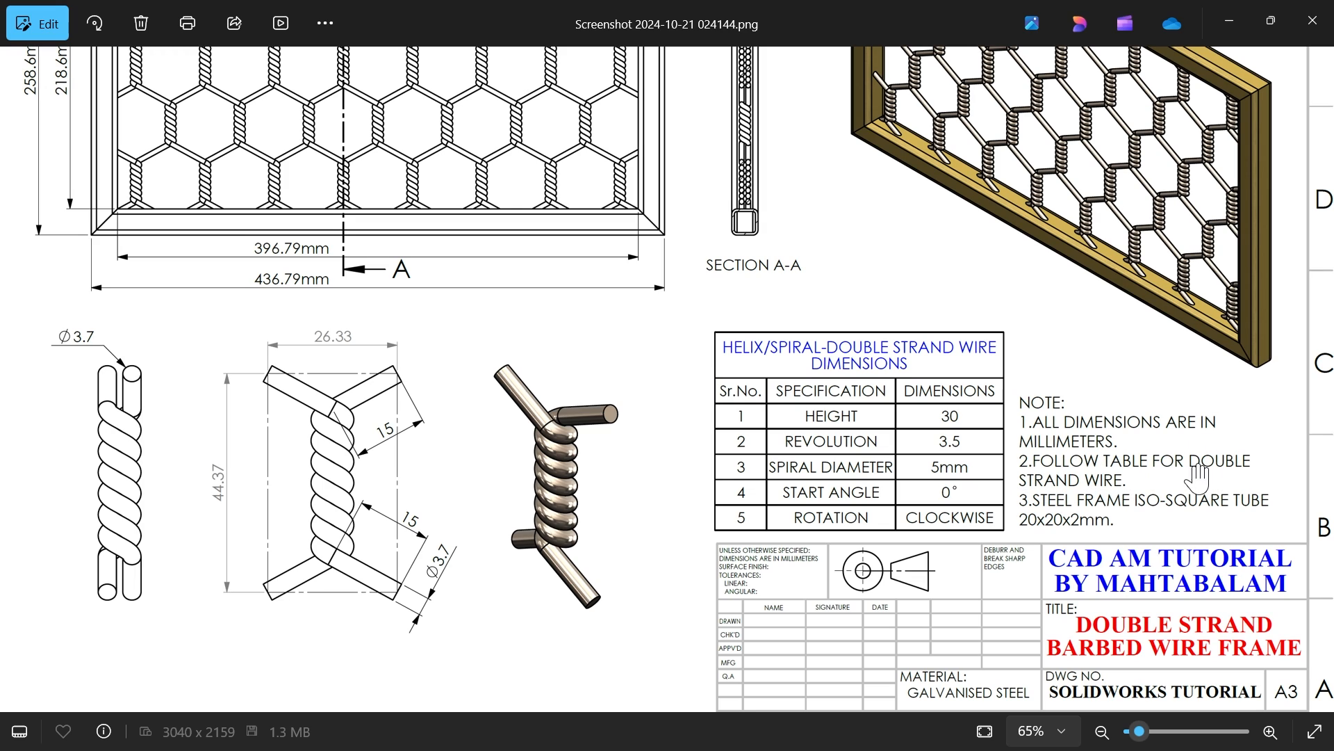
mouse_move(1107, 529)
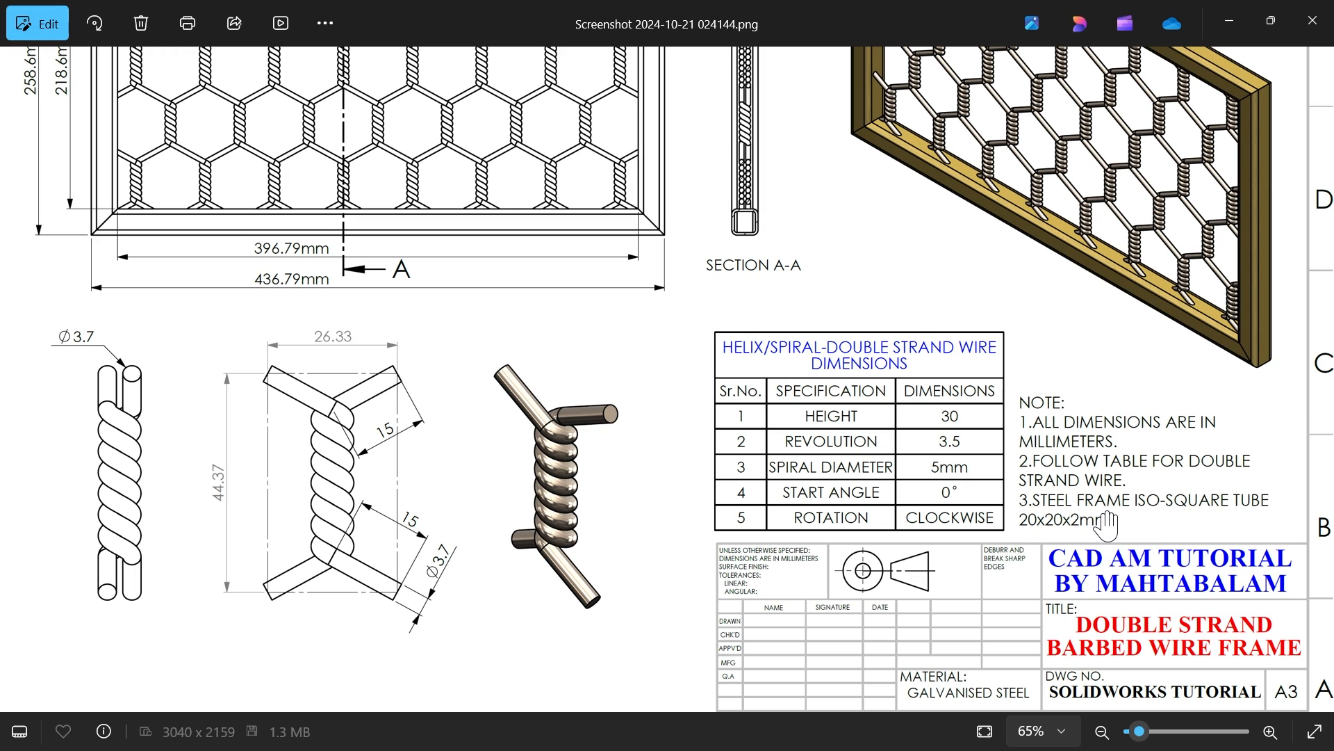
mouse_move(1075, 537)
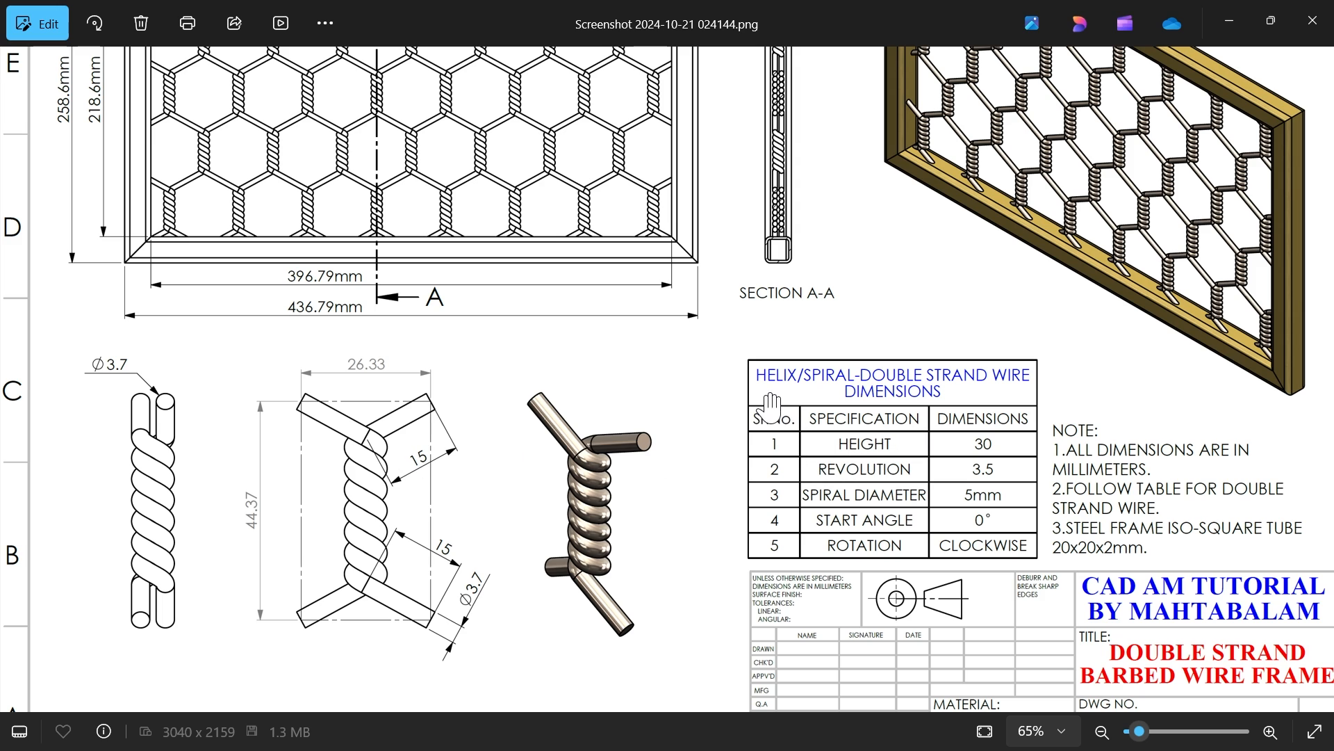
mouse_move(878, 468)
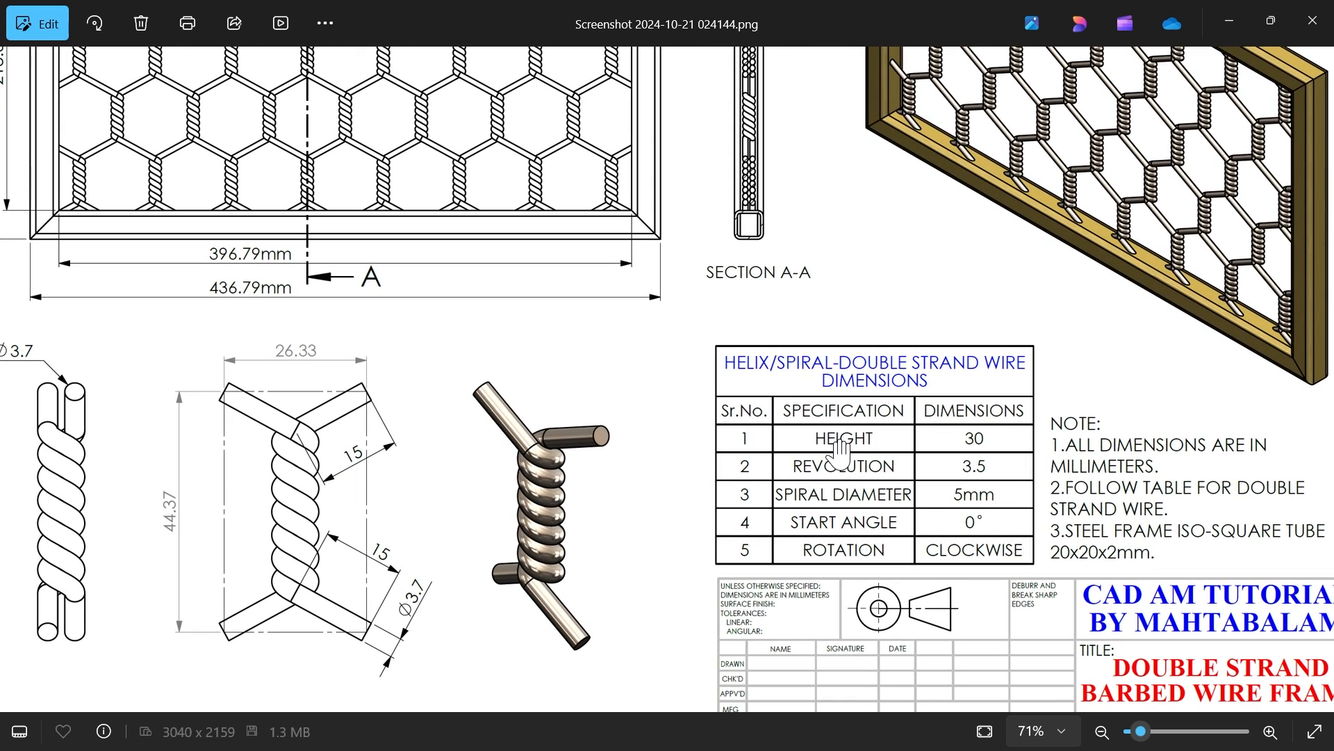
mouse_move(919, 464)
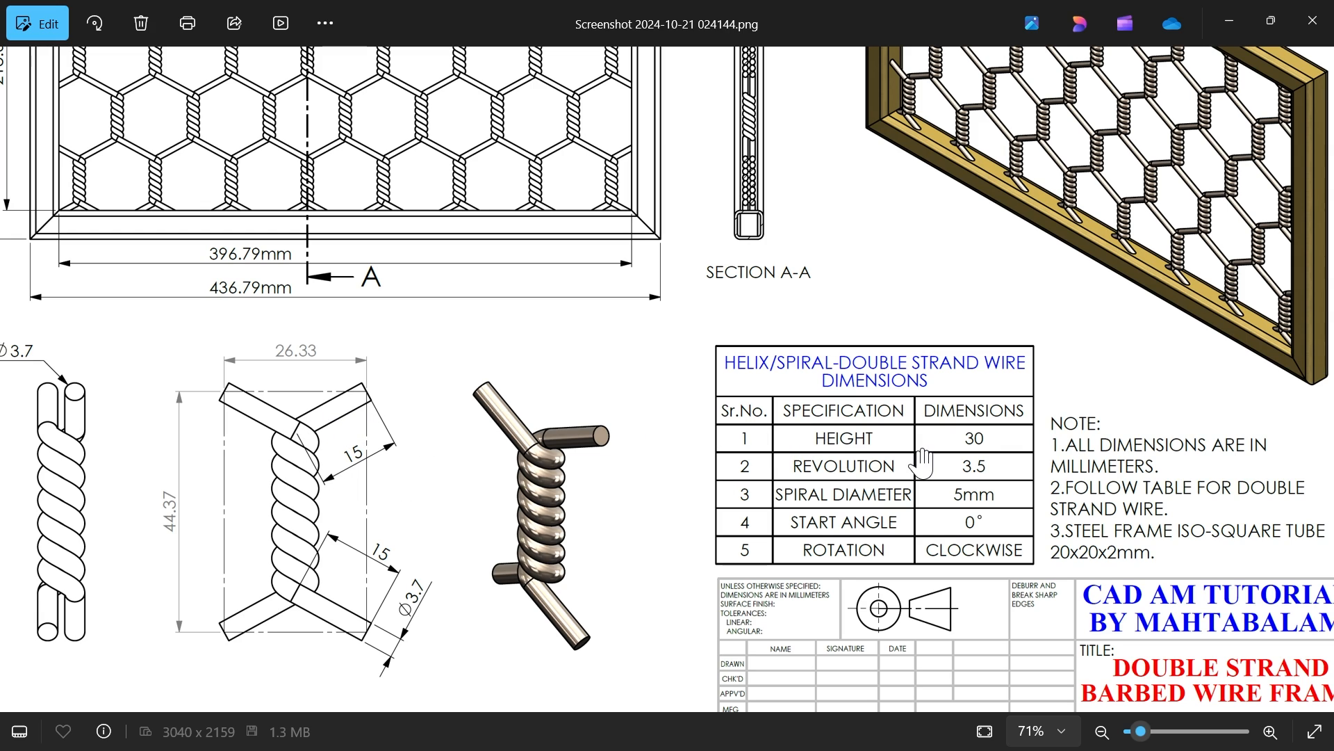
mouse_move(894, 492)
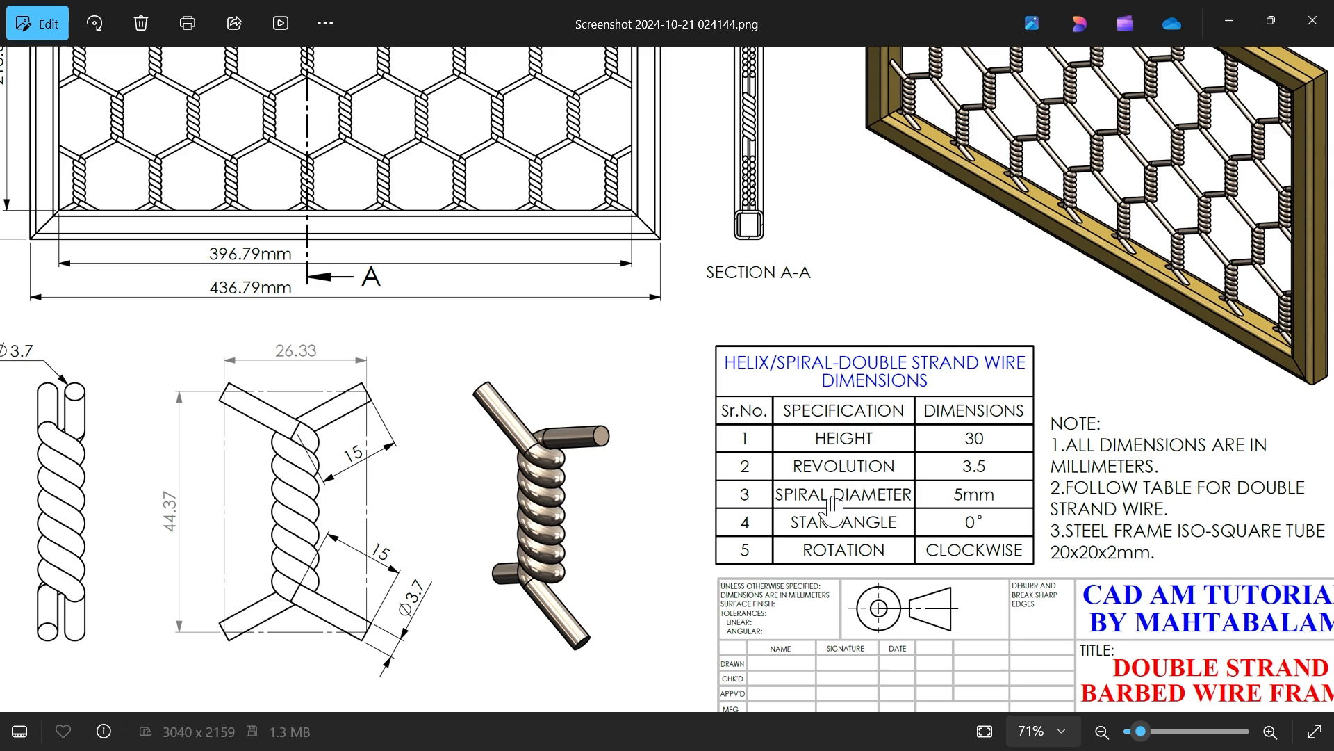
mouse_move(836, 522)
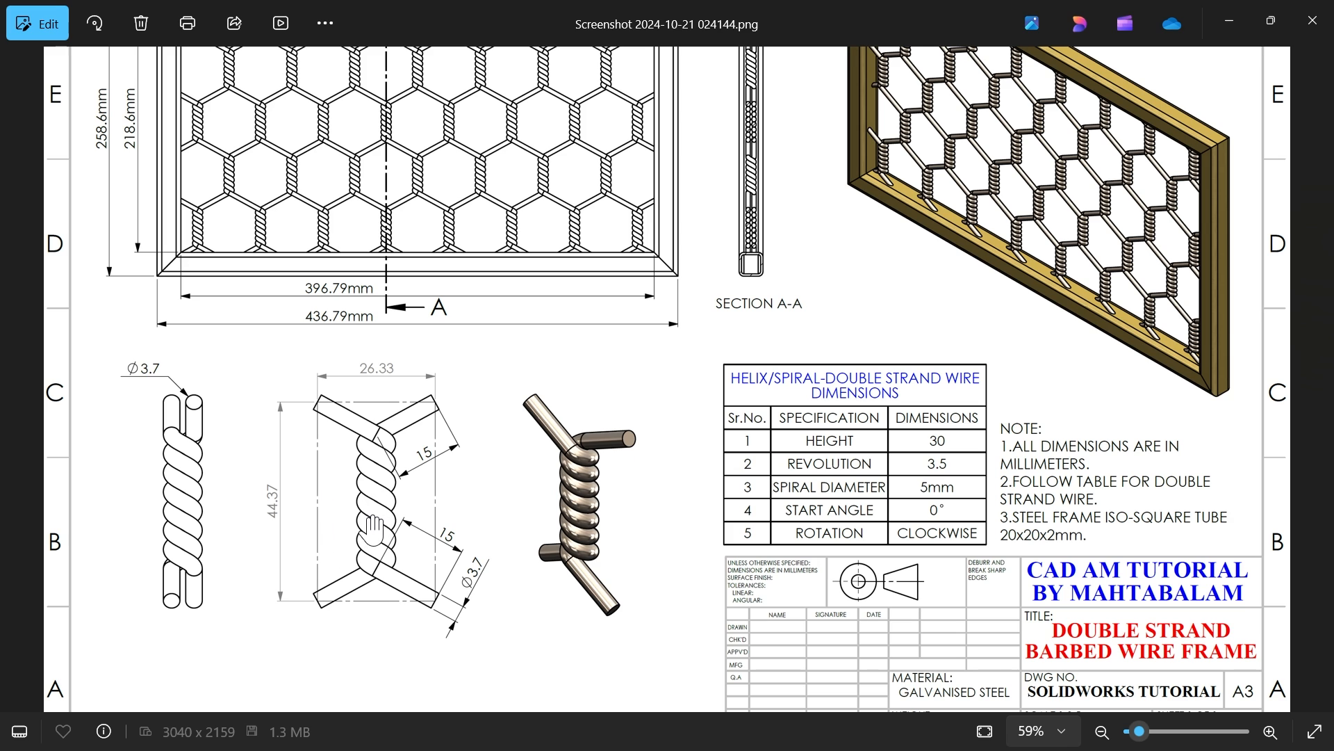
left_click(1269, 729)
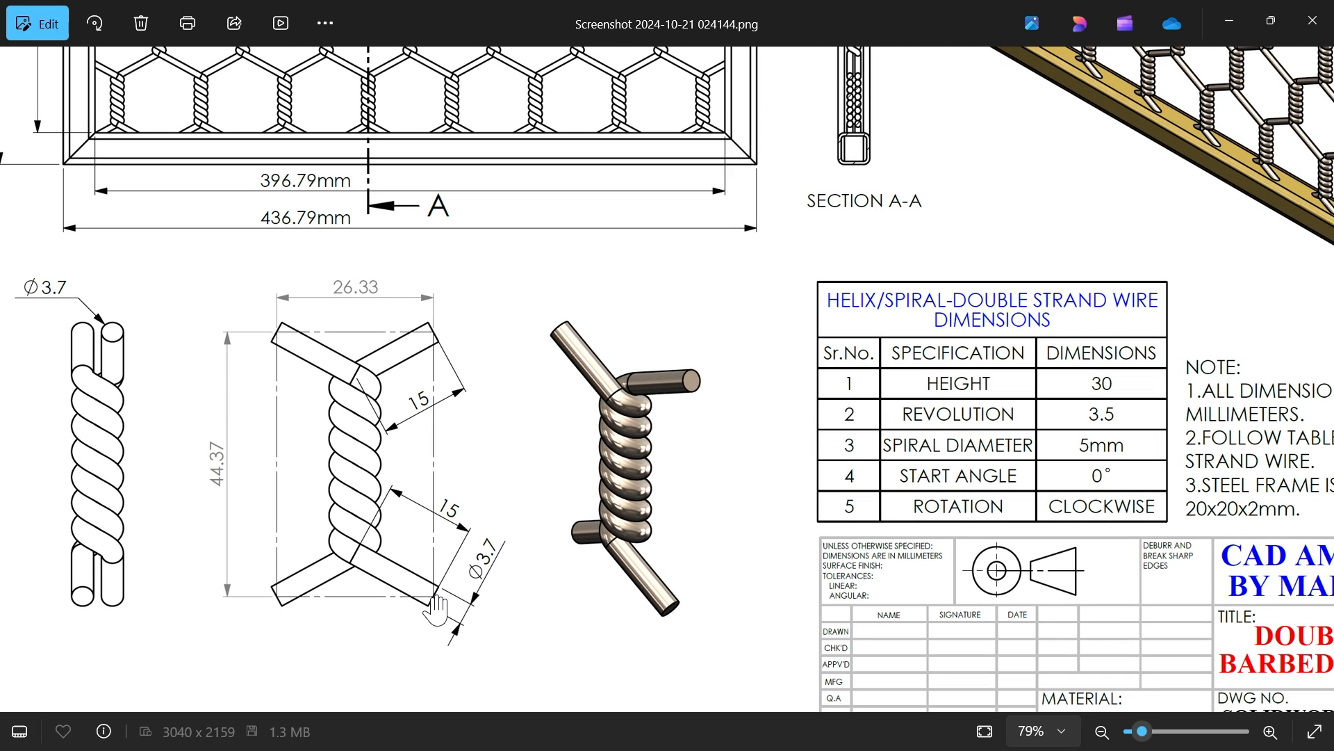
mouse_move(477, 579)
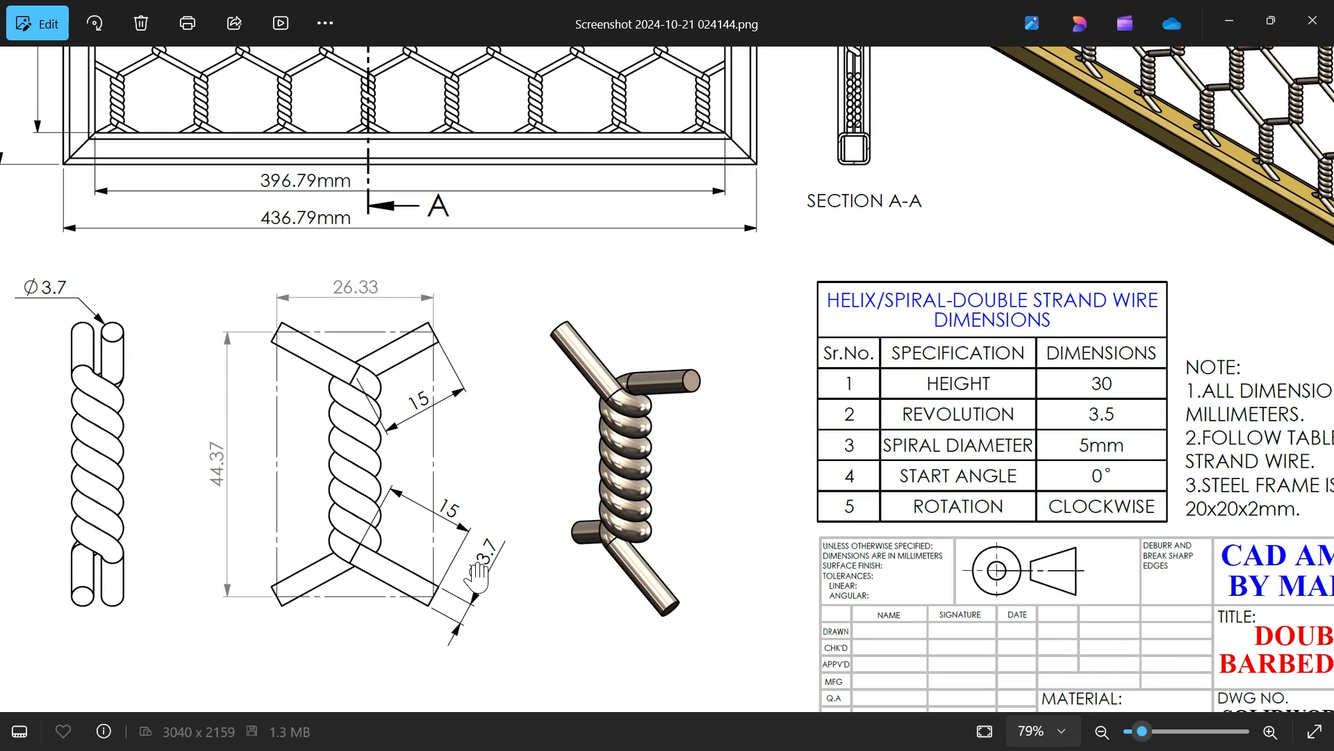
left_click(1101, 731)
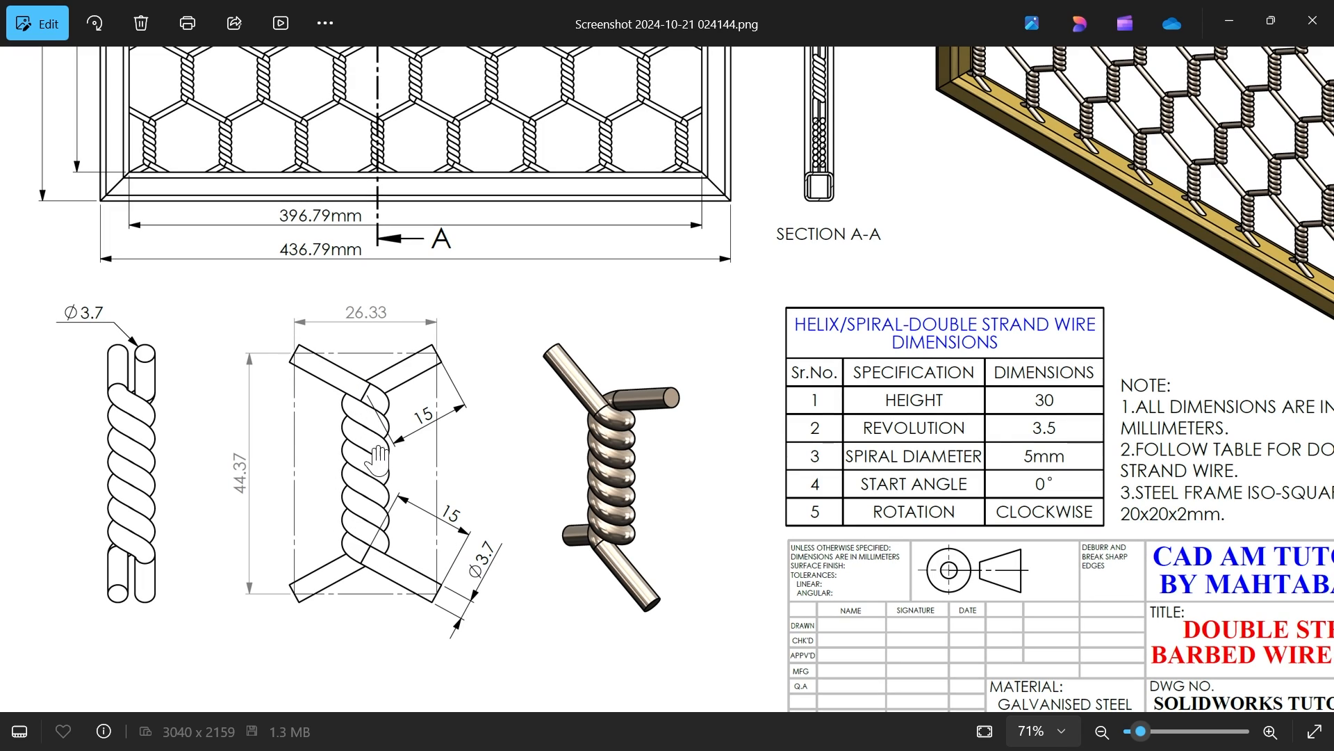
mouse_move(384, 430)
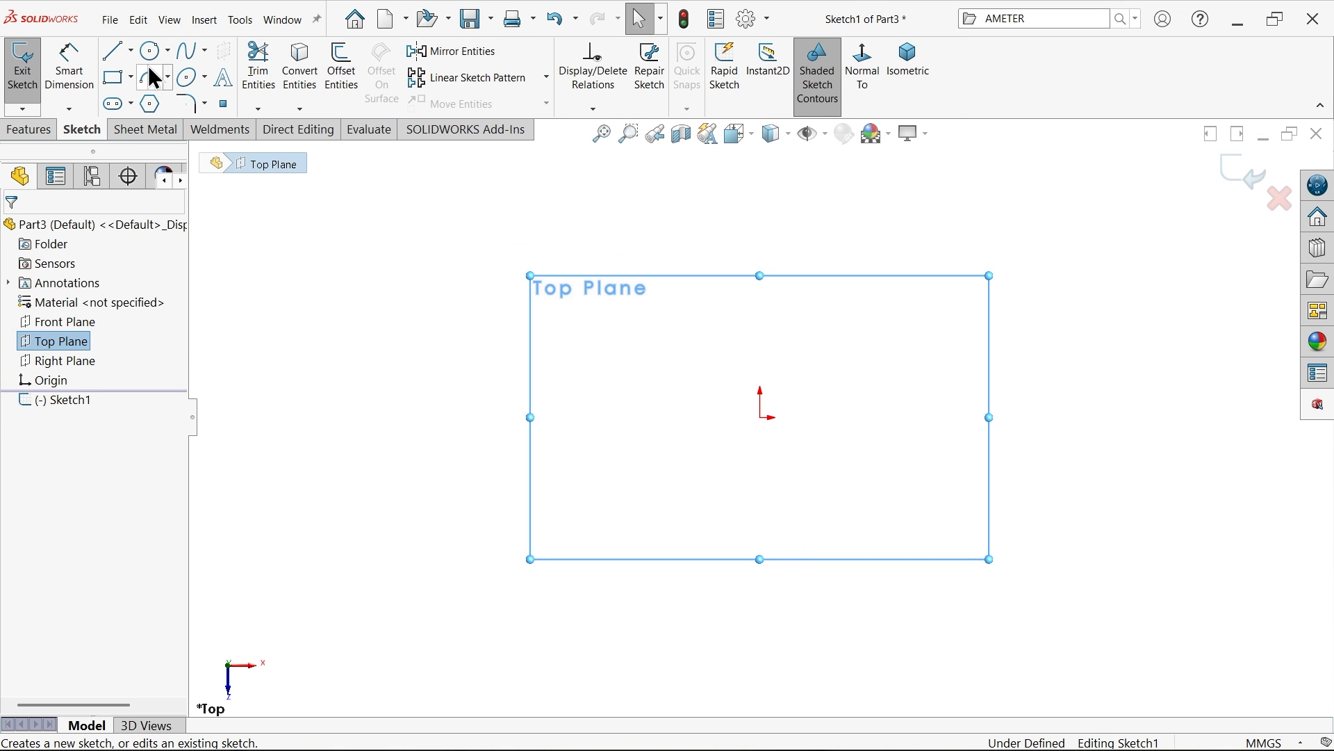
- Sketch a circle centred on the origin and dimension it to 5 mm diameter
left_click(149, 52)
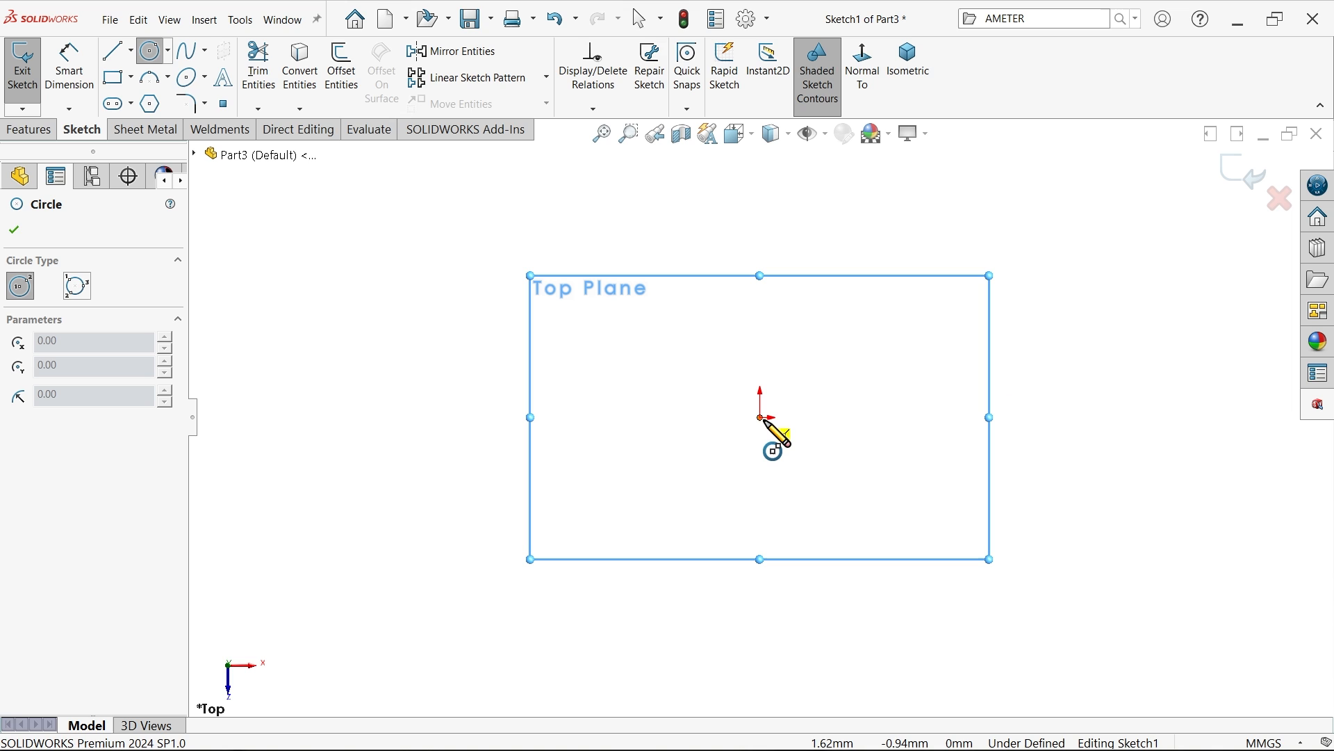
left_click_drag(759, 417, 710, 471)
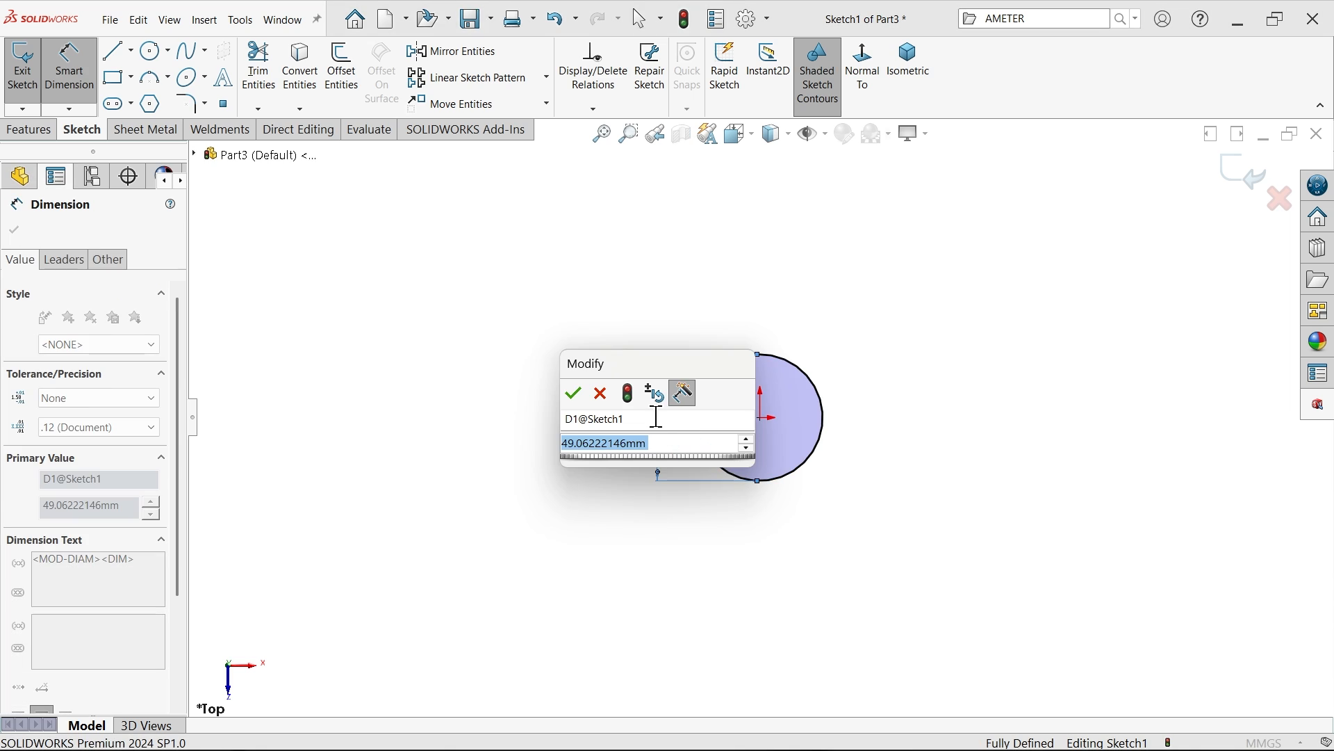
left_click(573, 393)
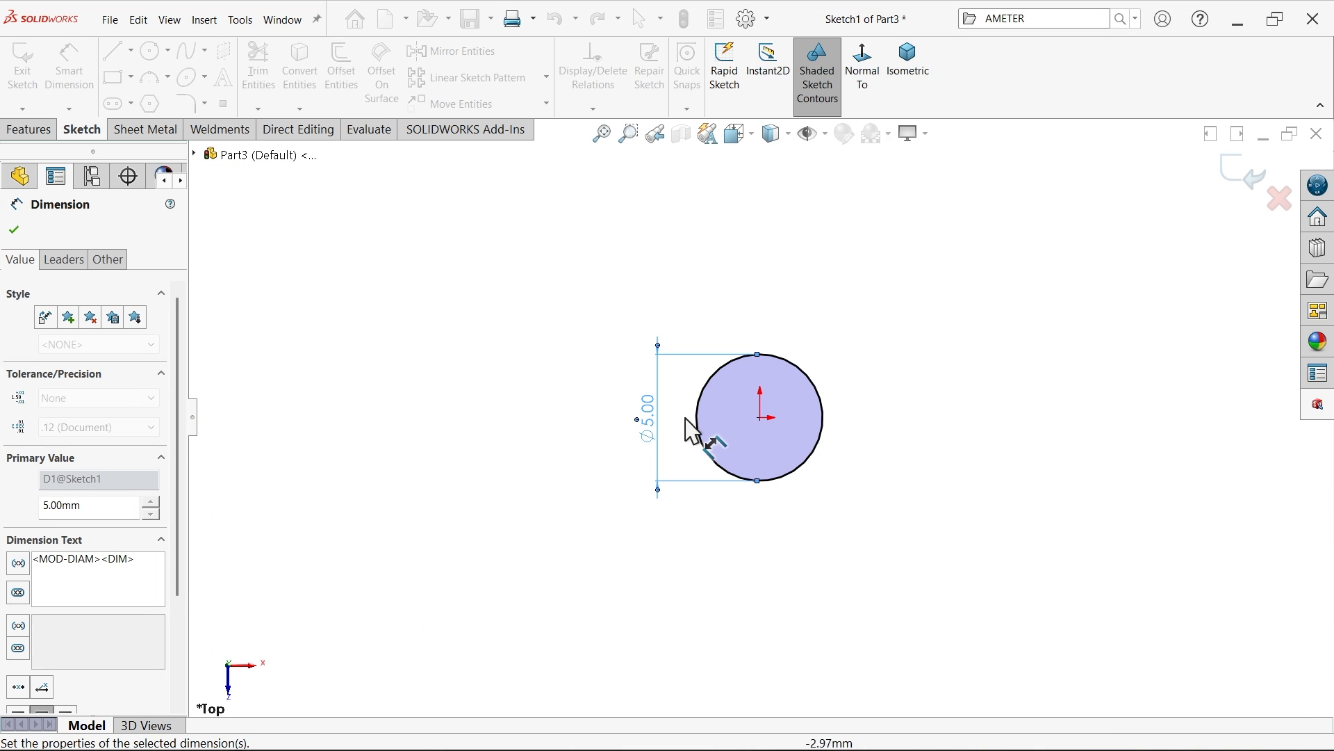
left_click(28, 128)
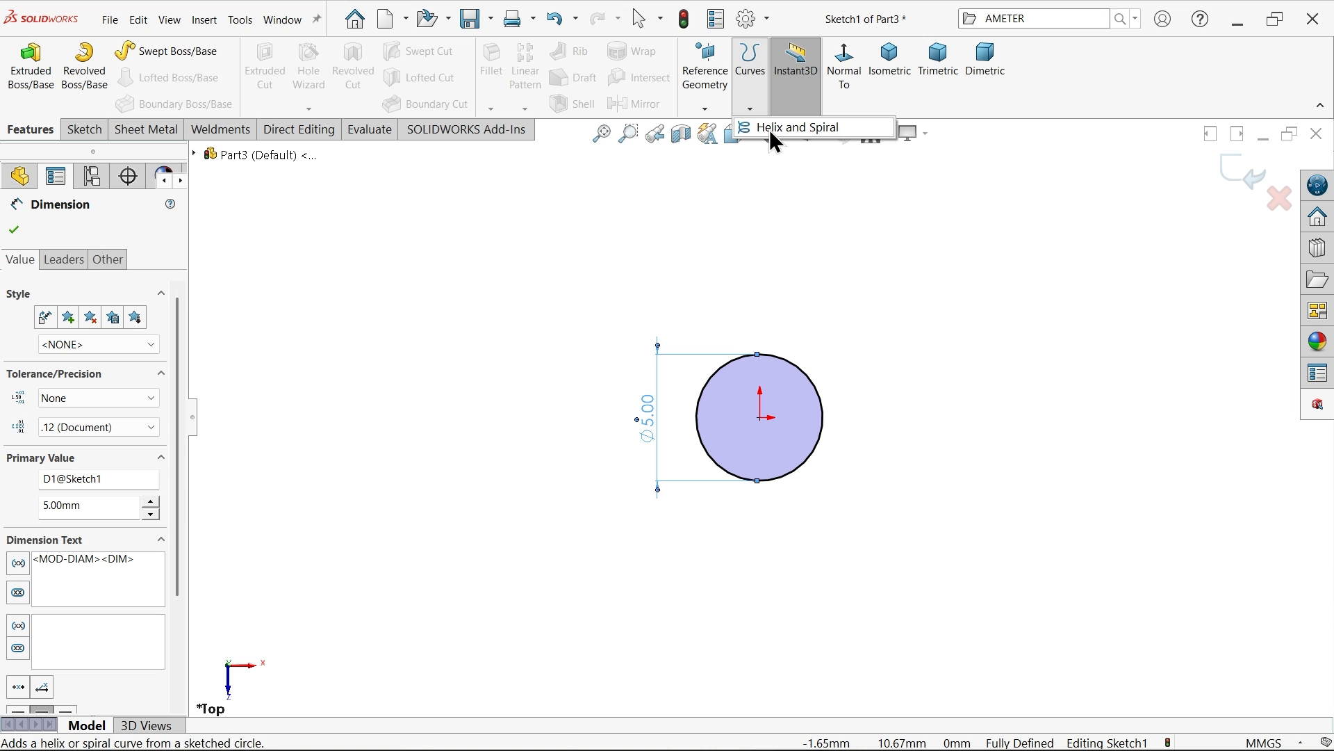
- Start a Helix/Spiral on the circle in isometric view, defined by Height and Revolution
left_click(802, 127)
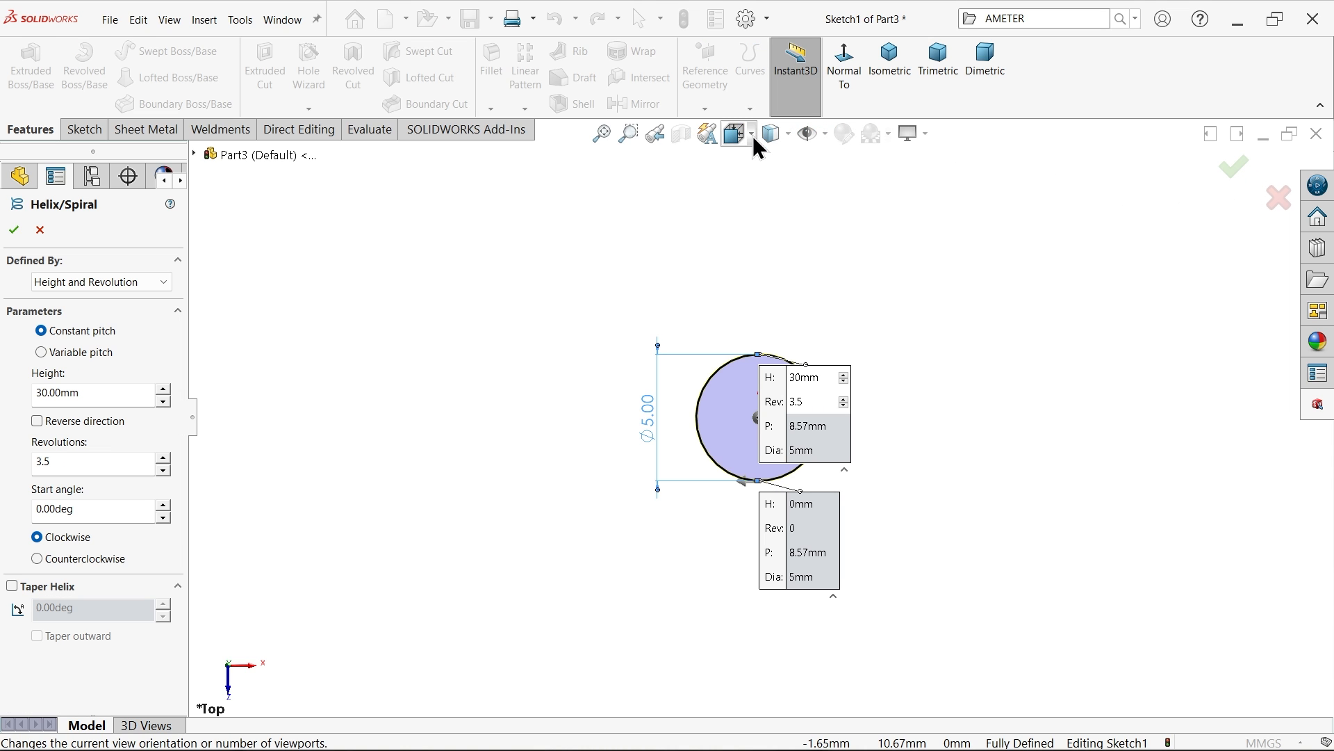
left_click(888, 61)
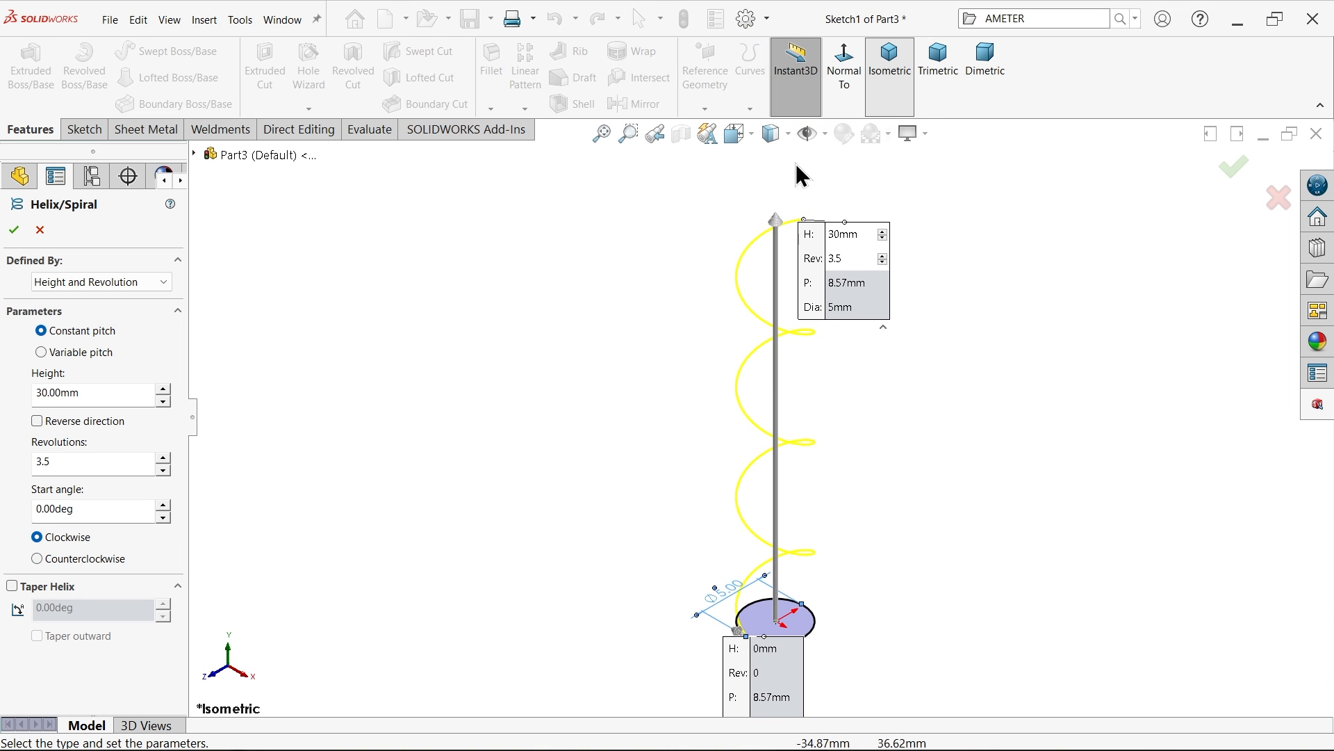
left_click(100, 282)
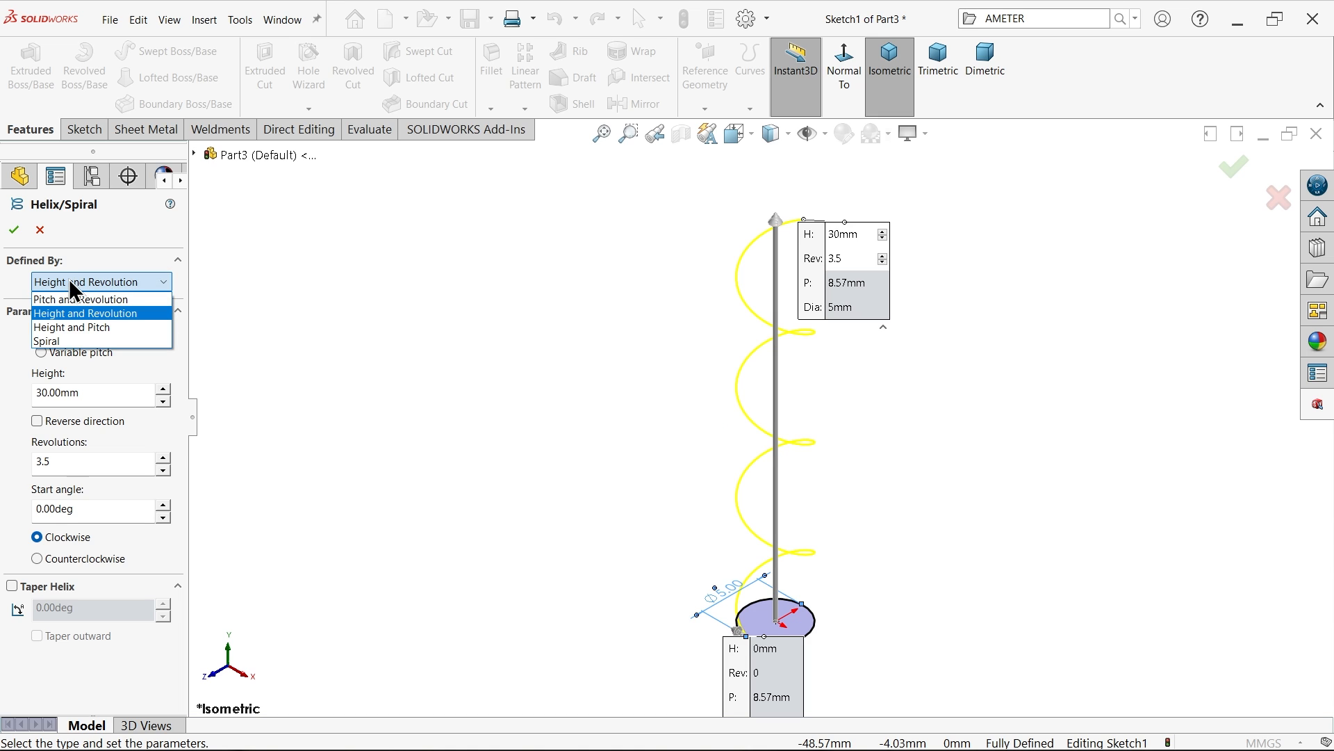
mouse_move(97, 292)
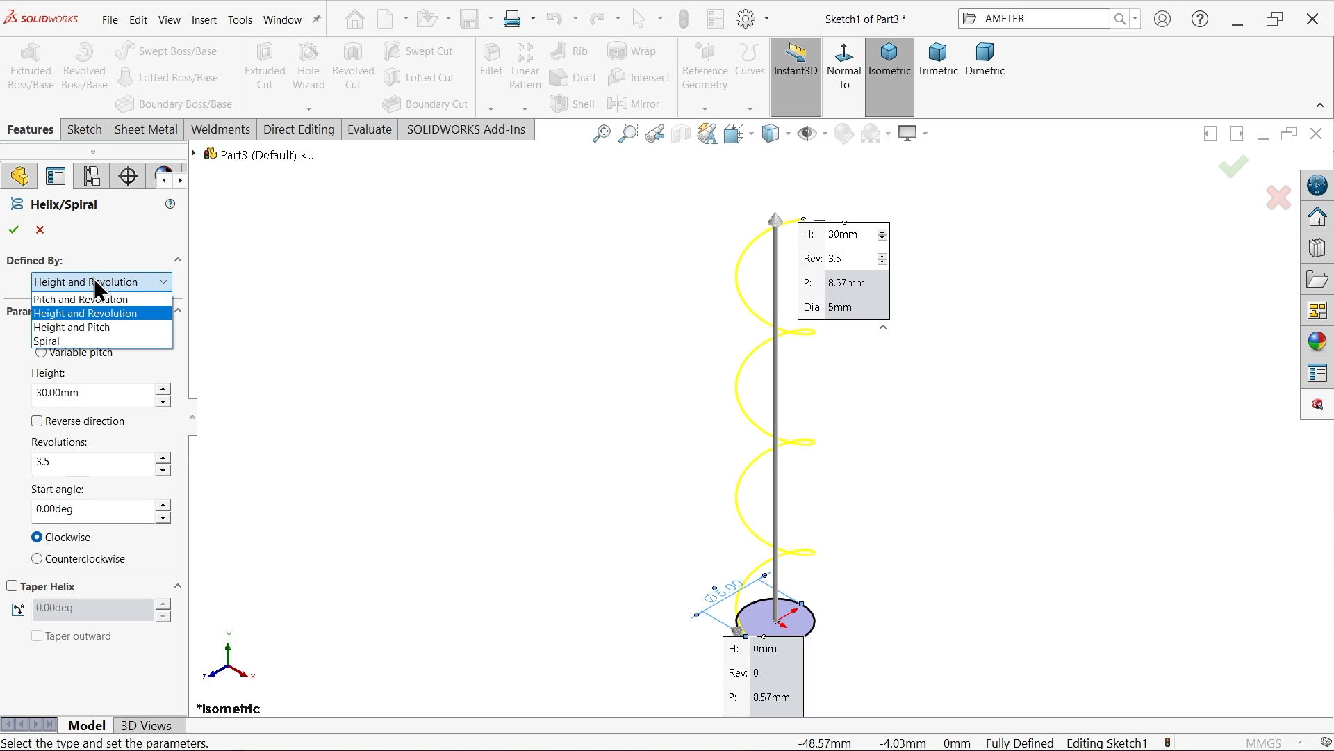
left_click(94, 312)
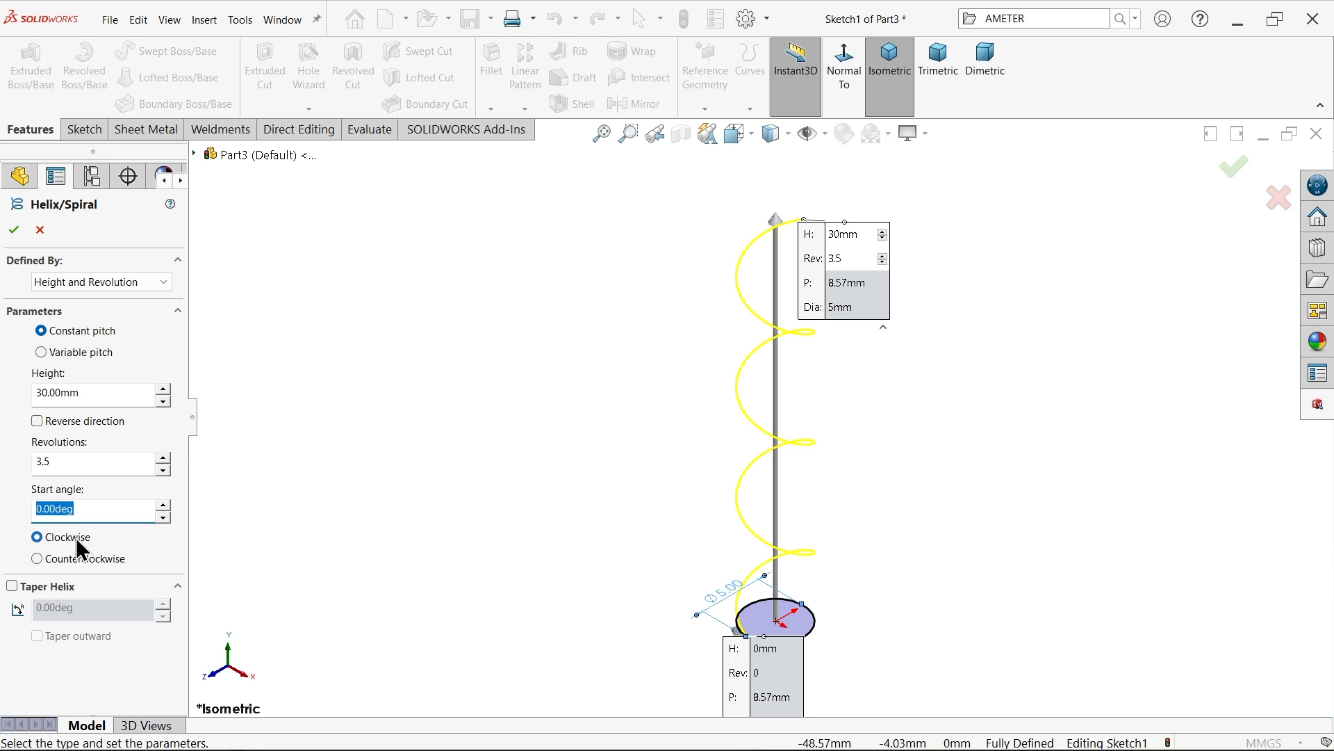
mouse_move(47, 271)
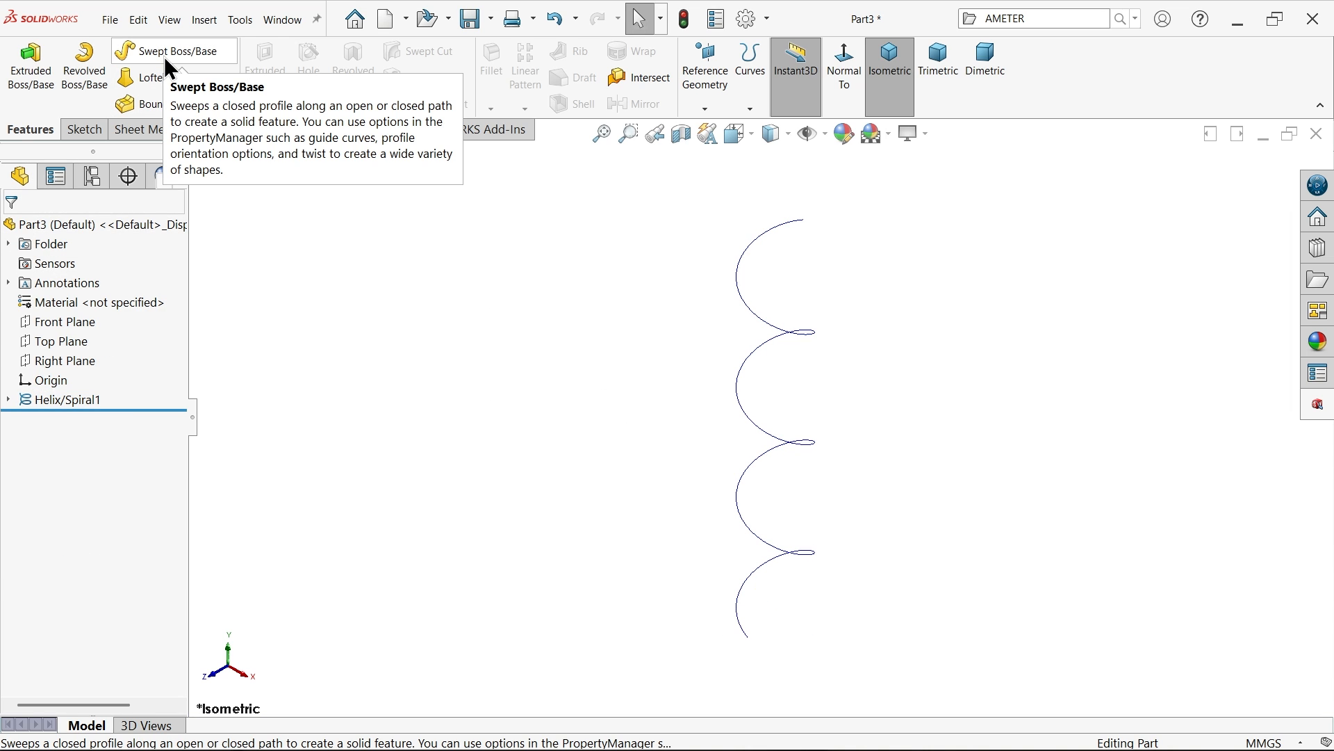
- Sweep a 3.7 mm circular profile along the helix to form the coiled wire Sweep1
left_click(175, 51)
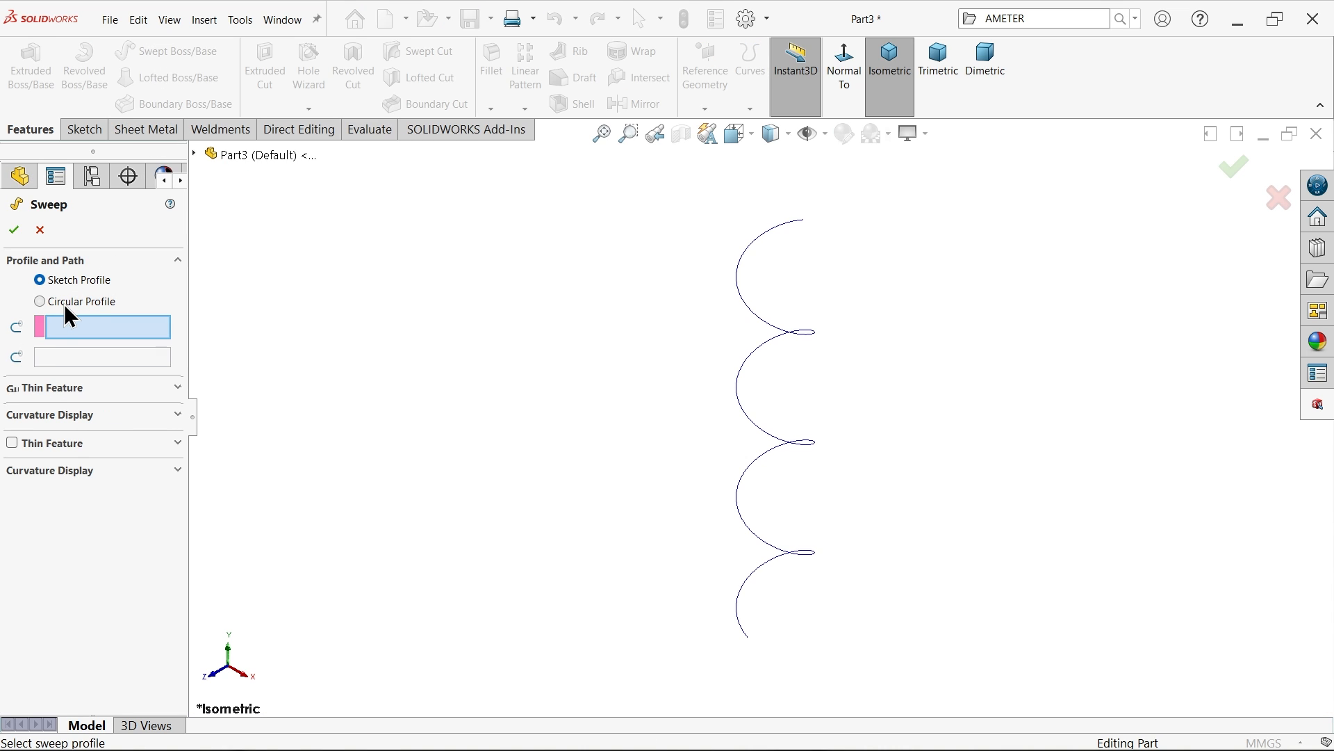
left_click(39, 302)
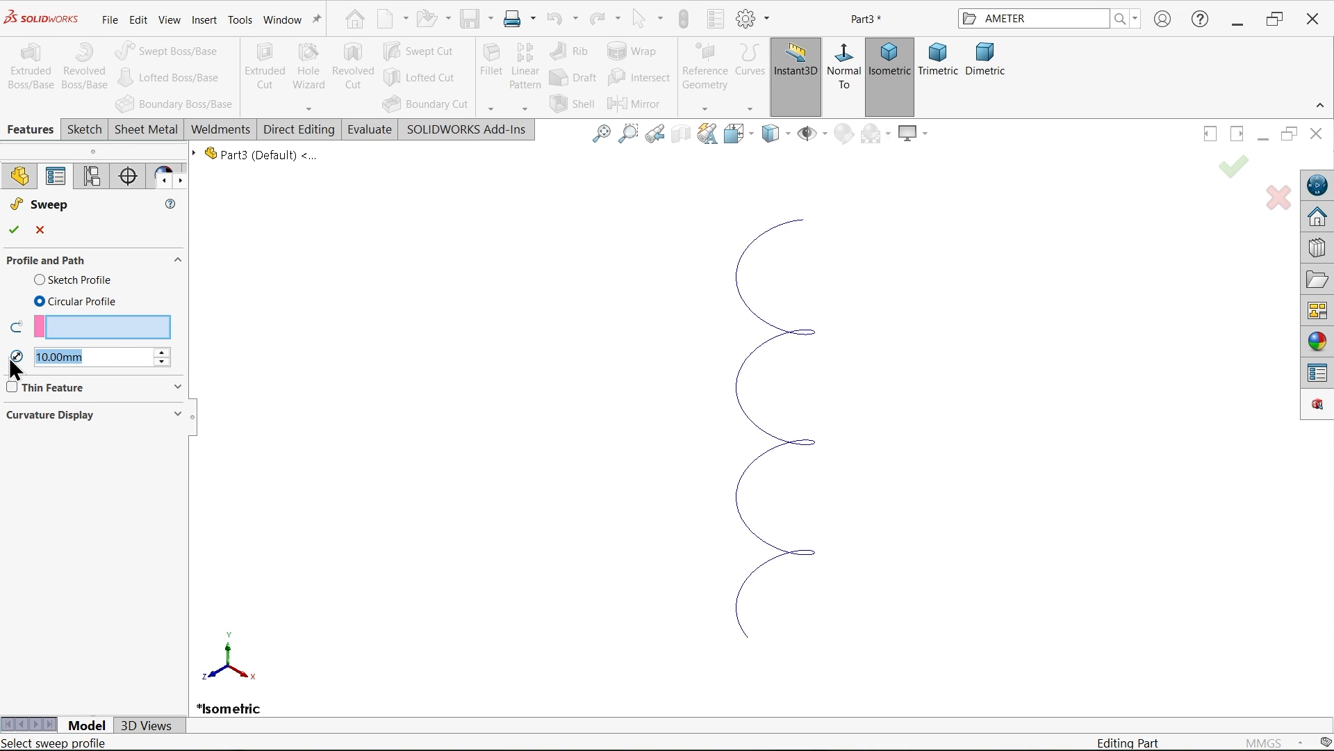
type("3.7")
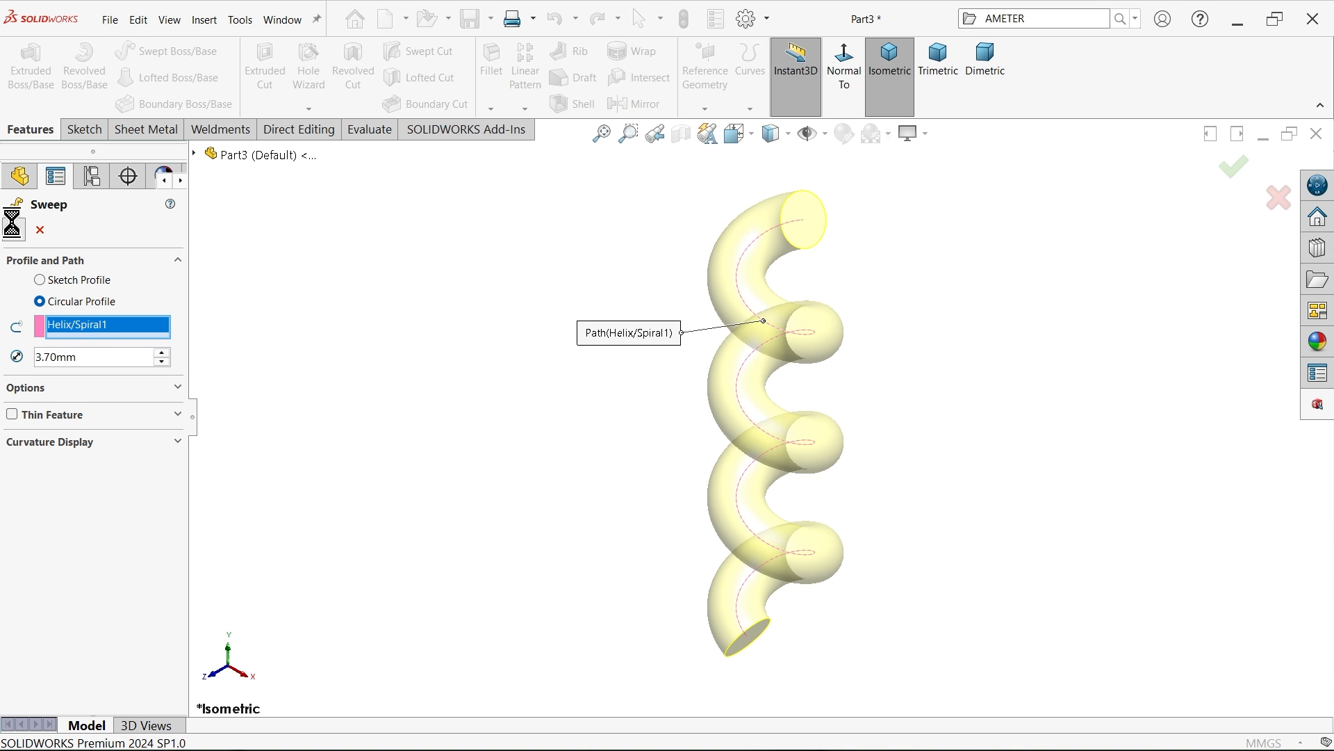
left_click(1231, 166)
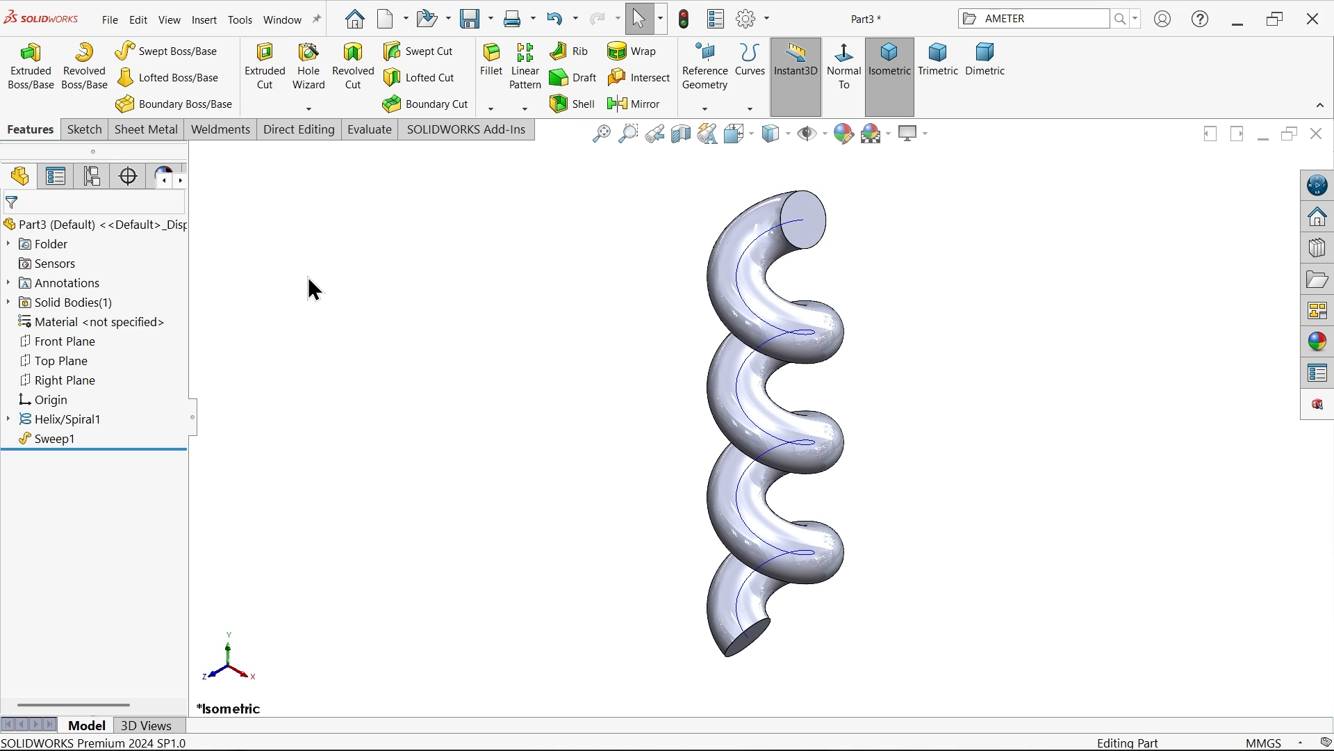
mouse_move(216, 377)
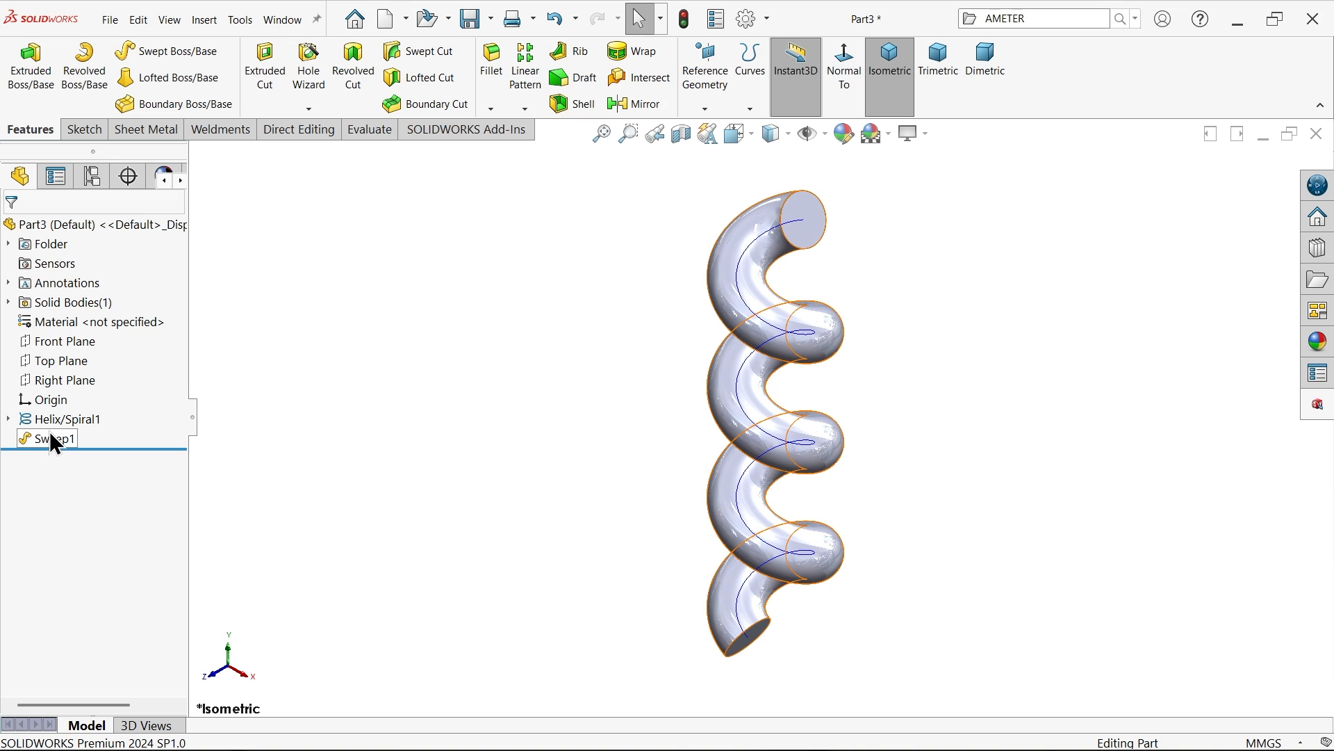
- Extrude the coil's top end face 15 mm blind as Boss-Extrude1, then pick the bottom end face
left_click(54, 438)
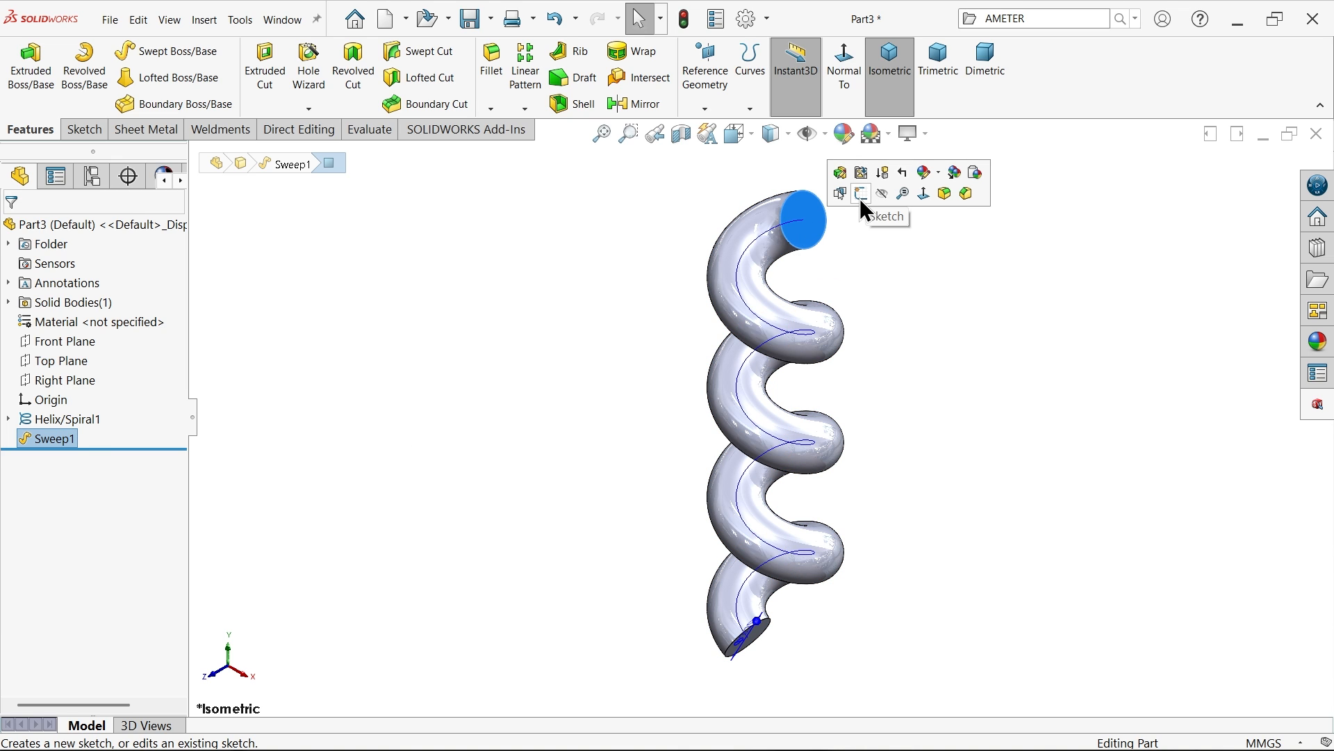
left_click(861, 192)
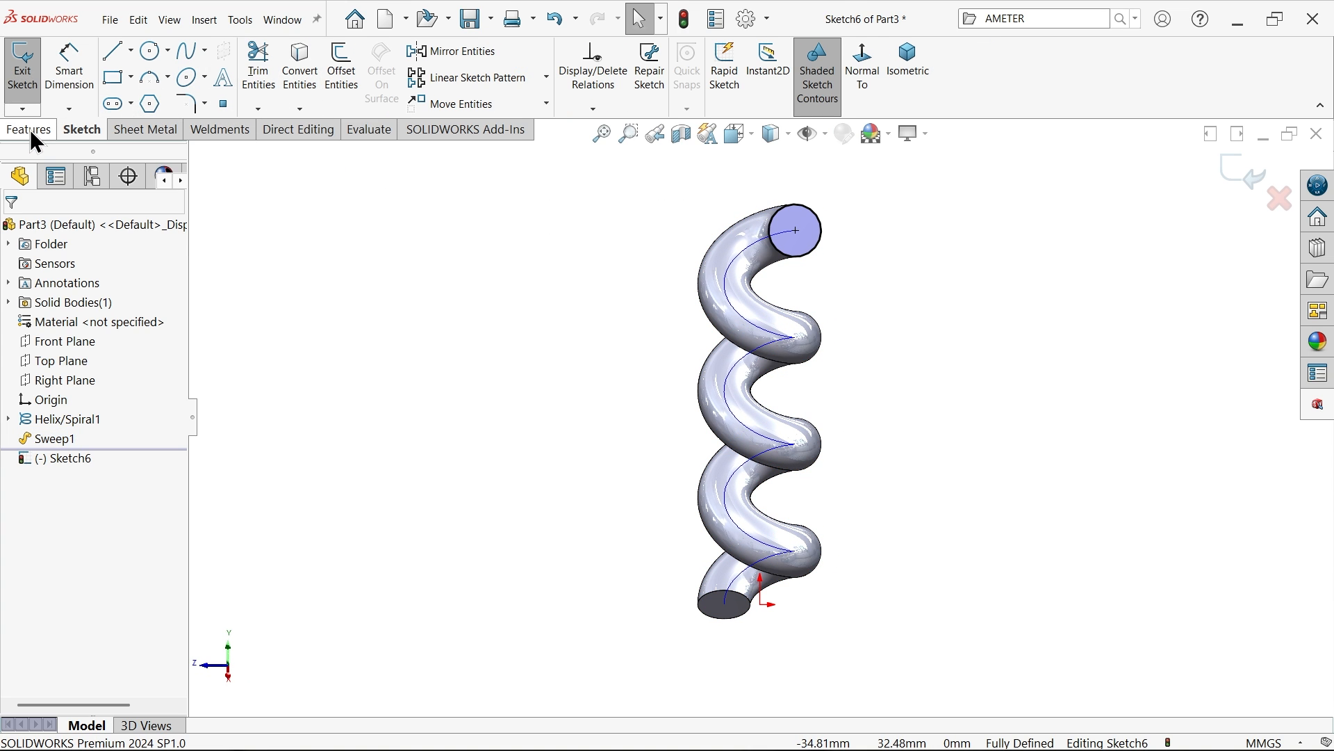
left_click(29, 129)
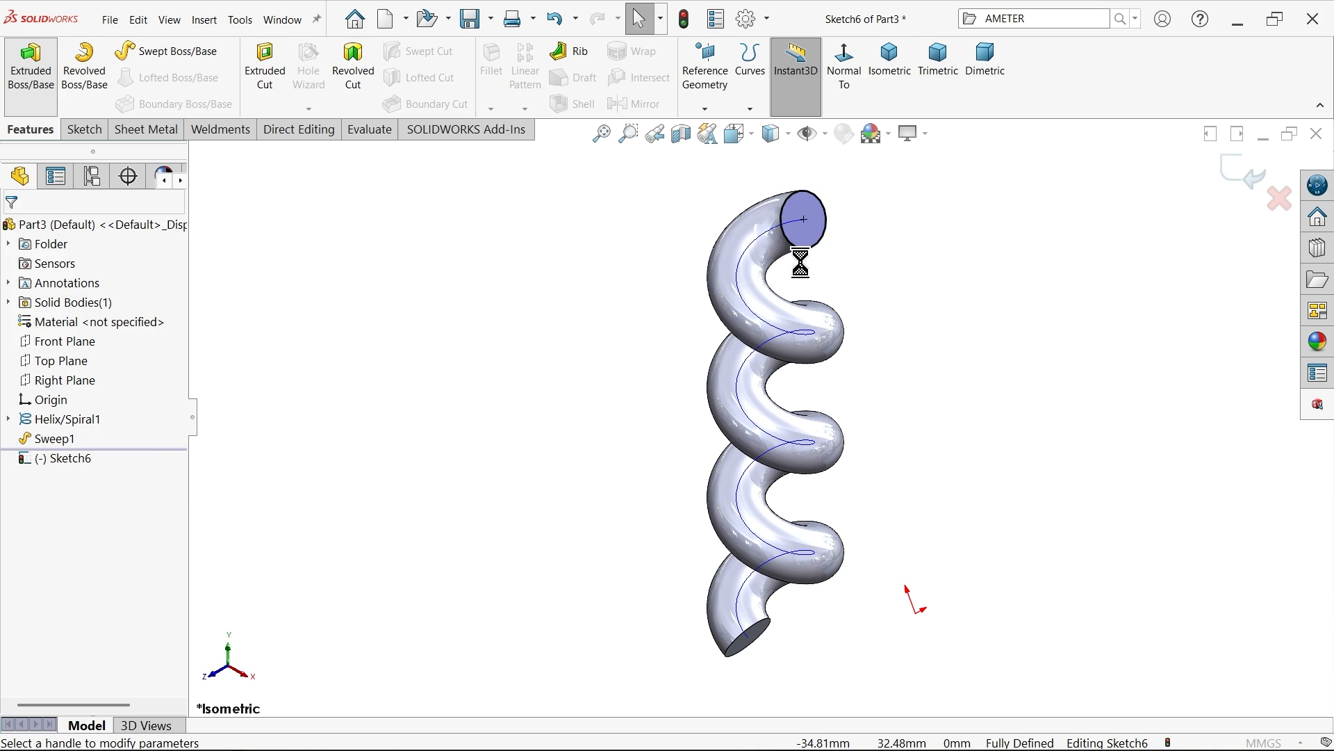
left_click(29, 65)
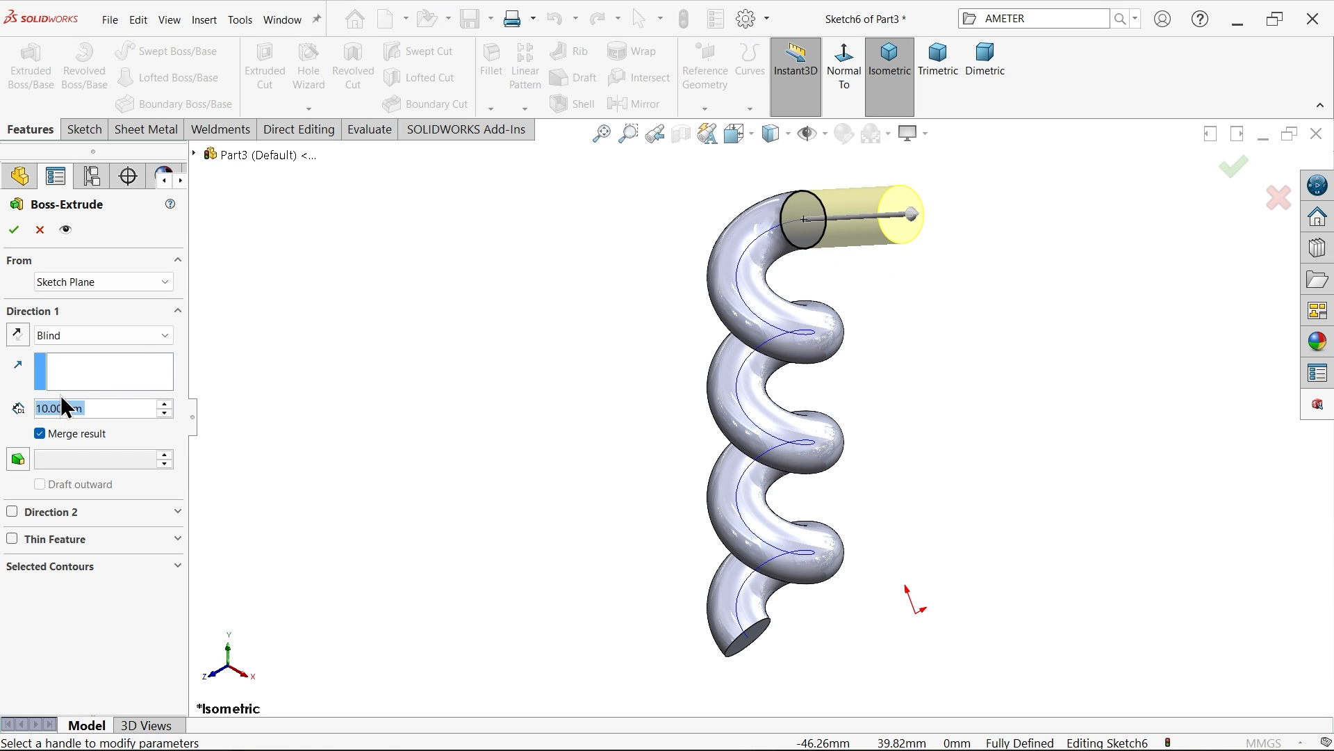
type("15.00mm")
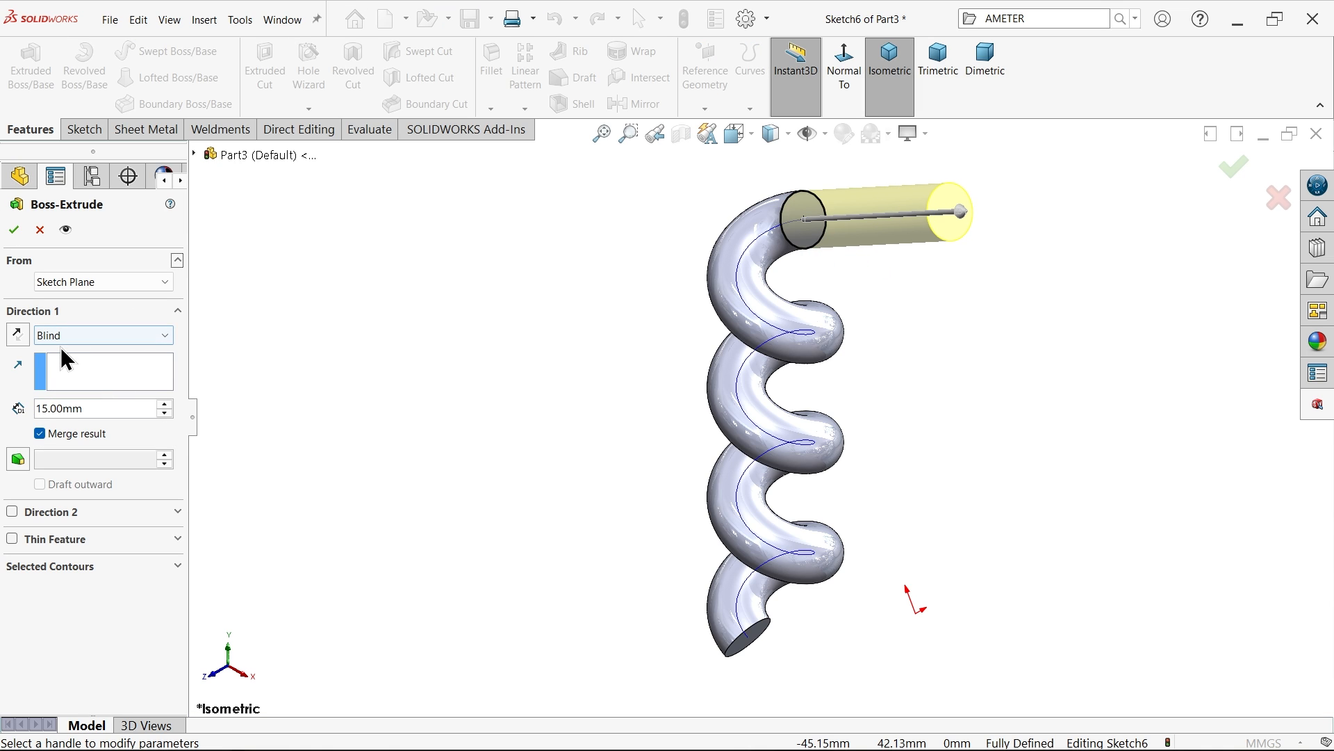
left_click(93, 409)
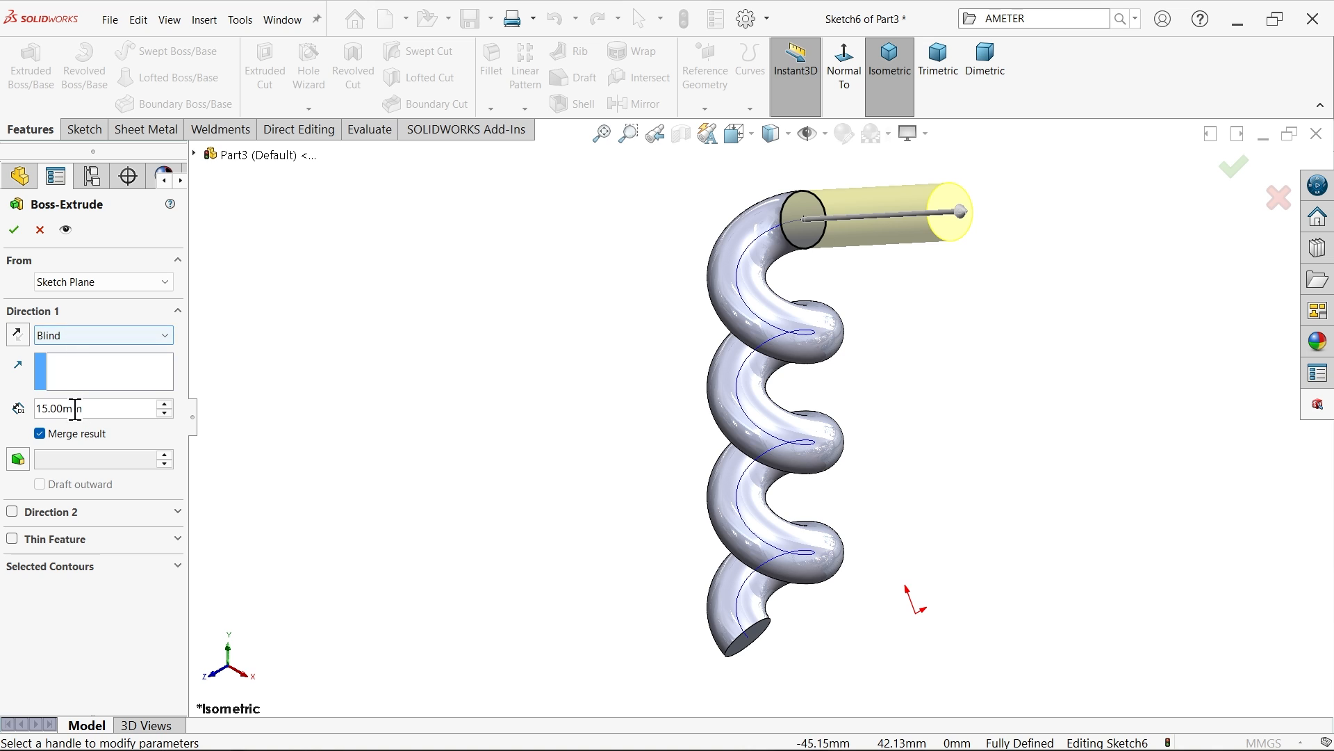
left_click(14, 229)
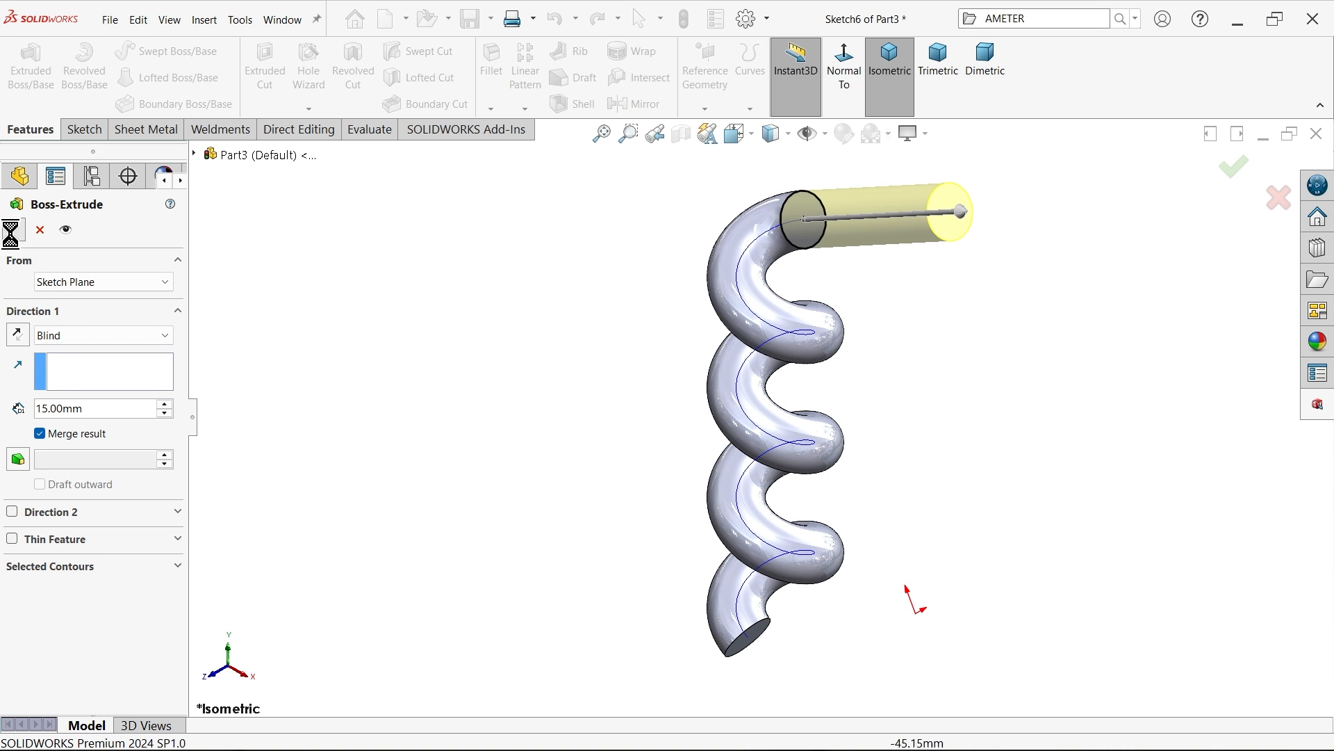
left_click(1231, 166)
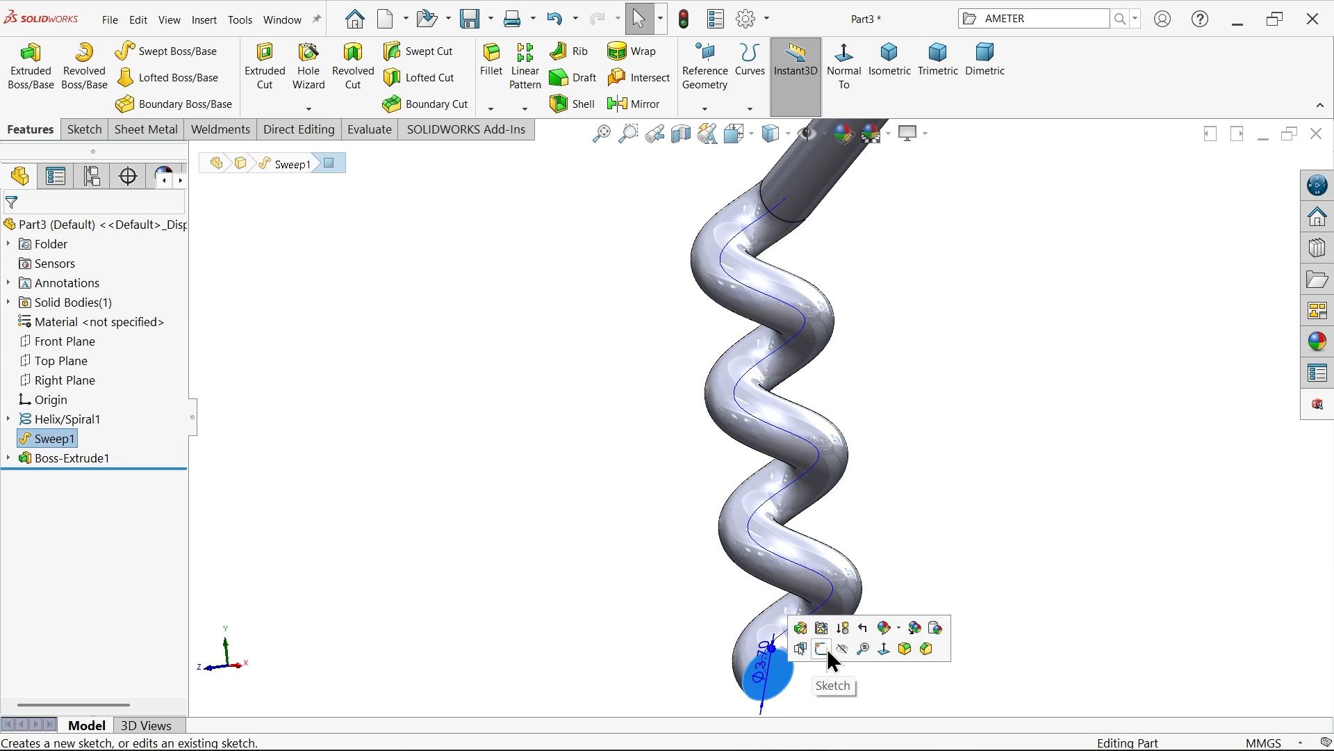
- Convert the bottom end face outline and extrude it 15 mm blind as Boss-Extrude2
left_click(820, 649)
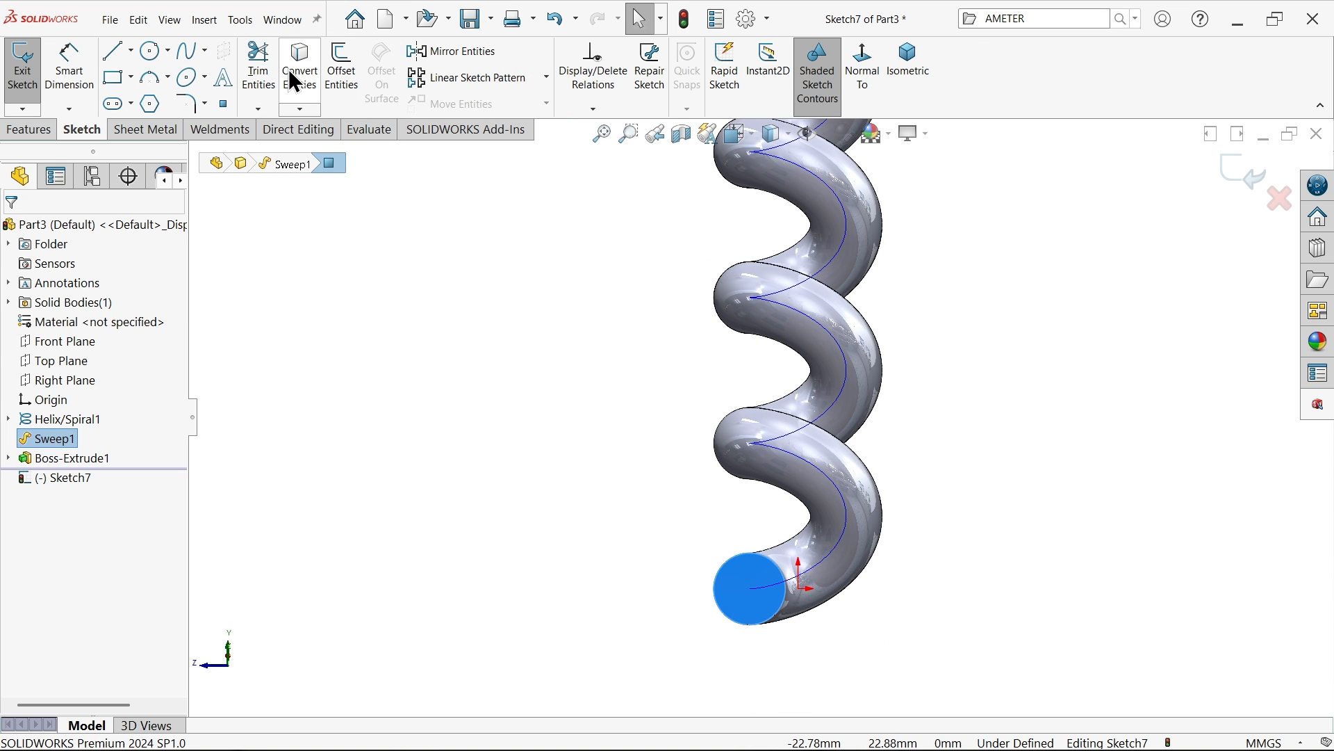
left_click(749, 587)
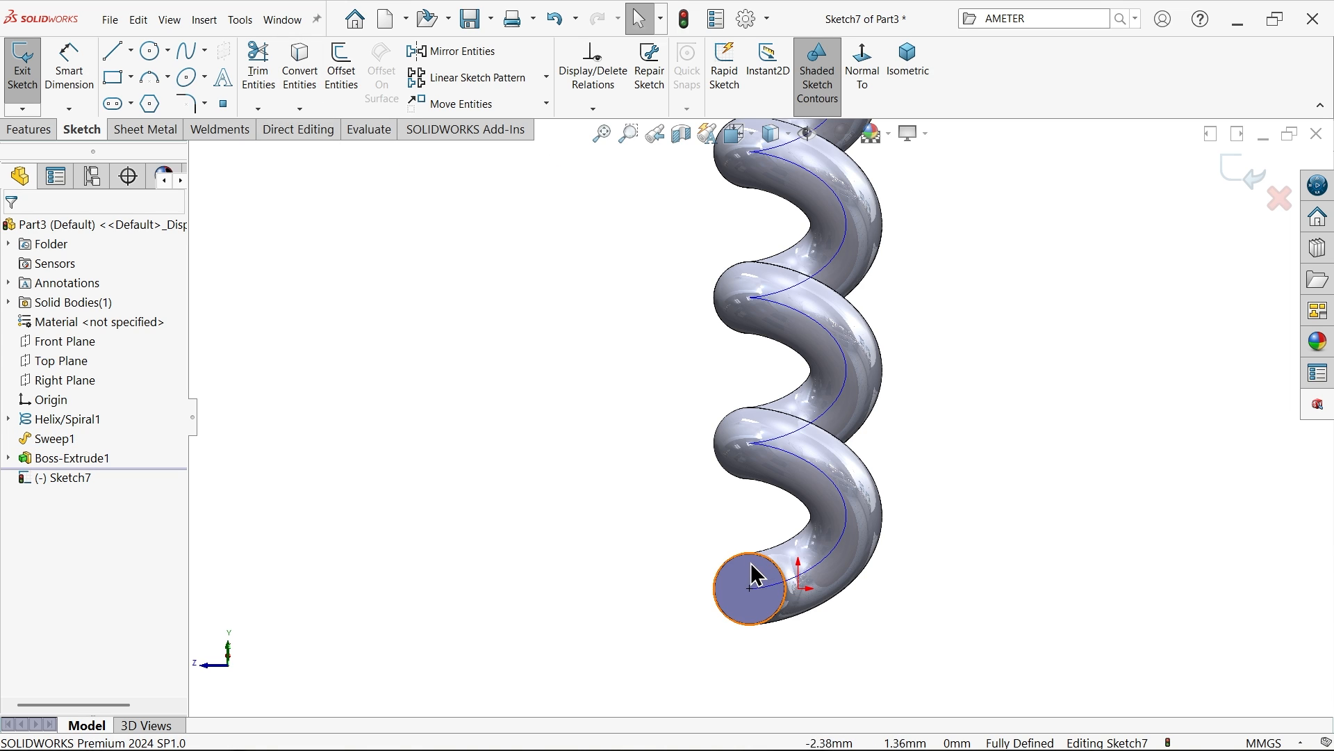
left_click(69, 70)
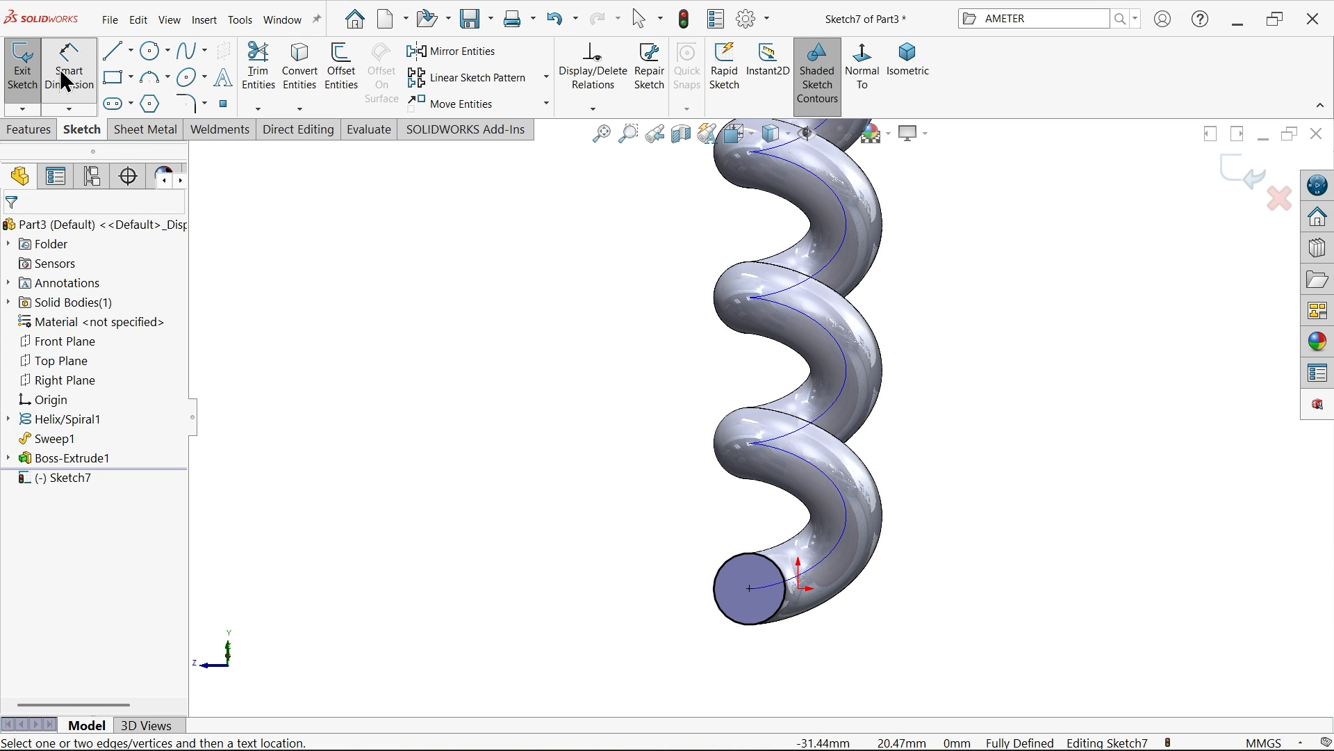
left_click(27, 128)
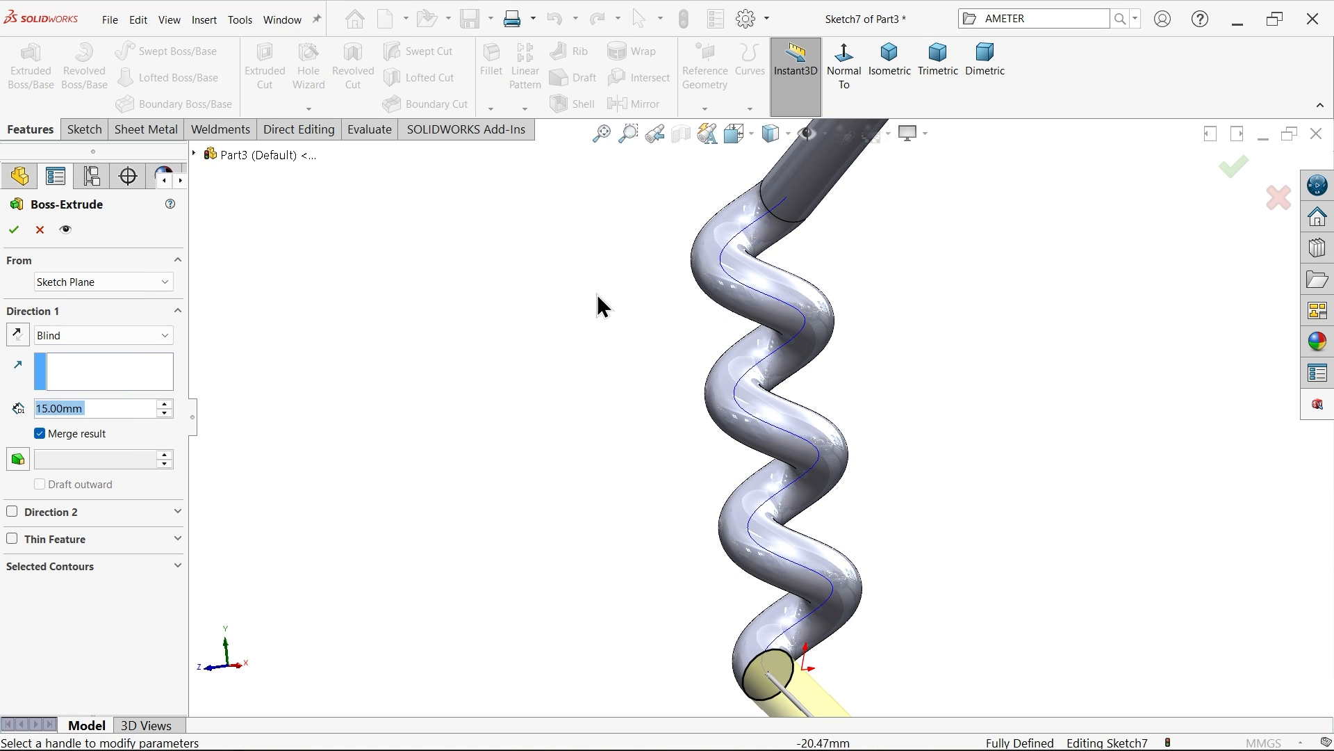
left_click(890, 60)
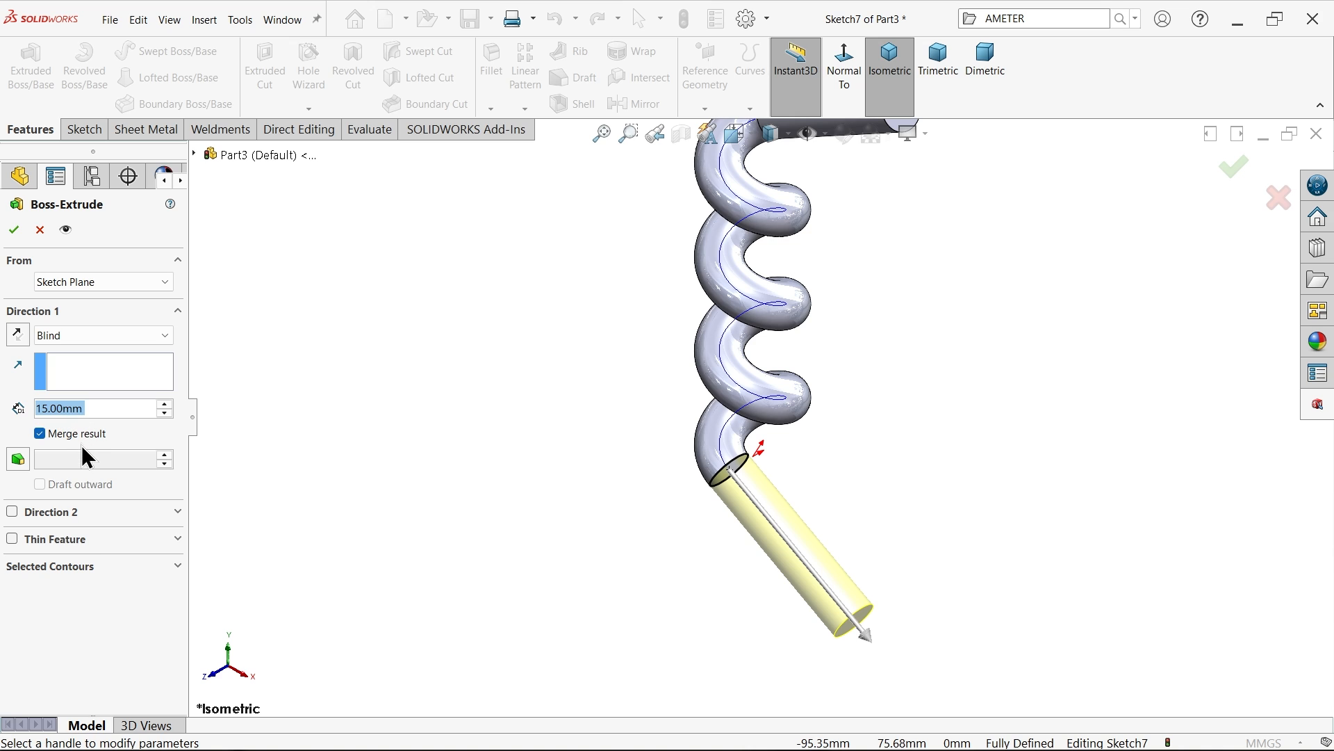
left_click(14, 229)
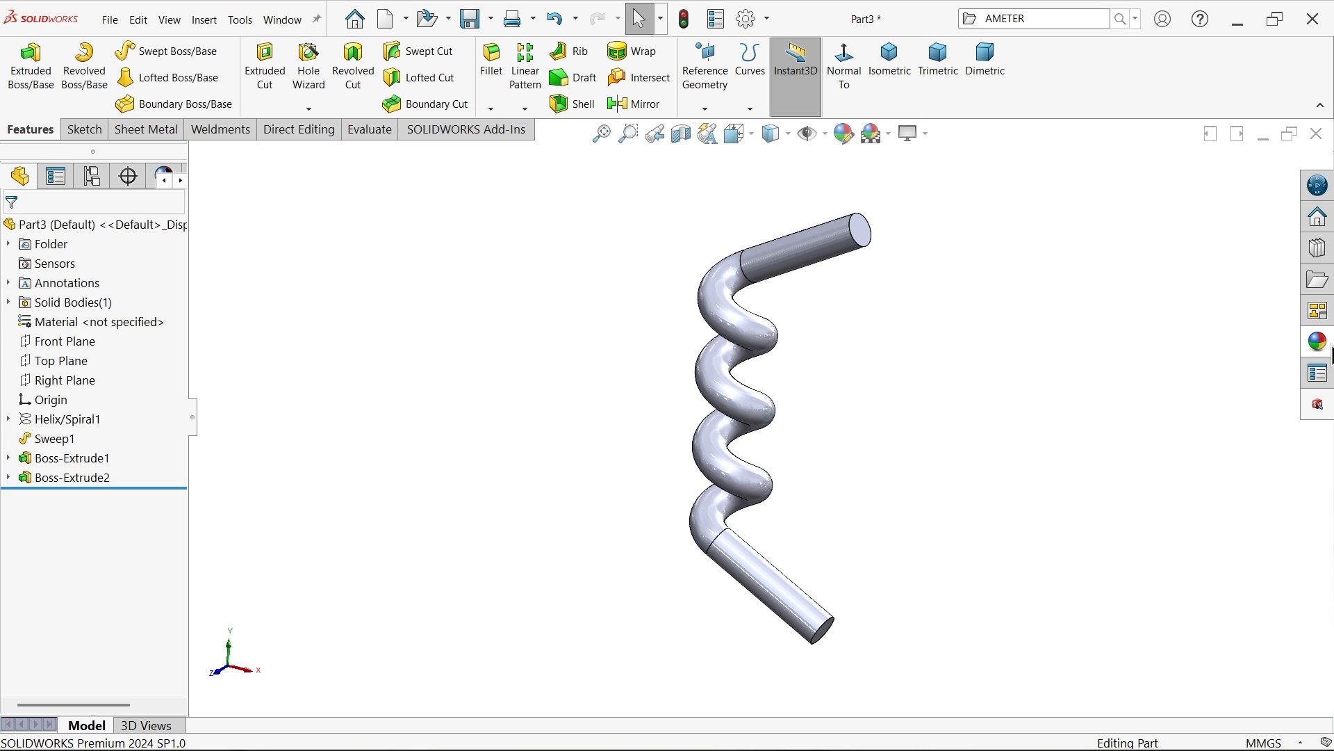
- Apply a brass appearance and create Axis1 at the Front and Right plane intersection
left_click(1316, 342)
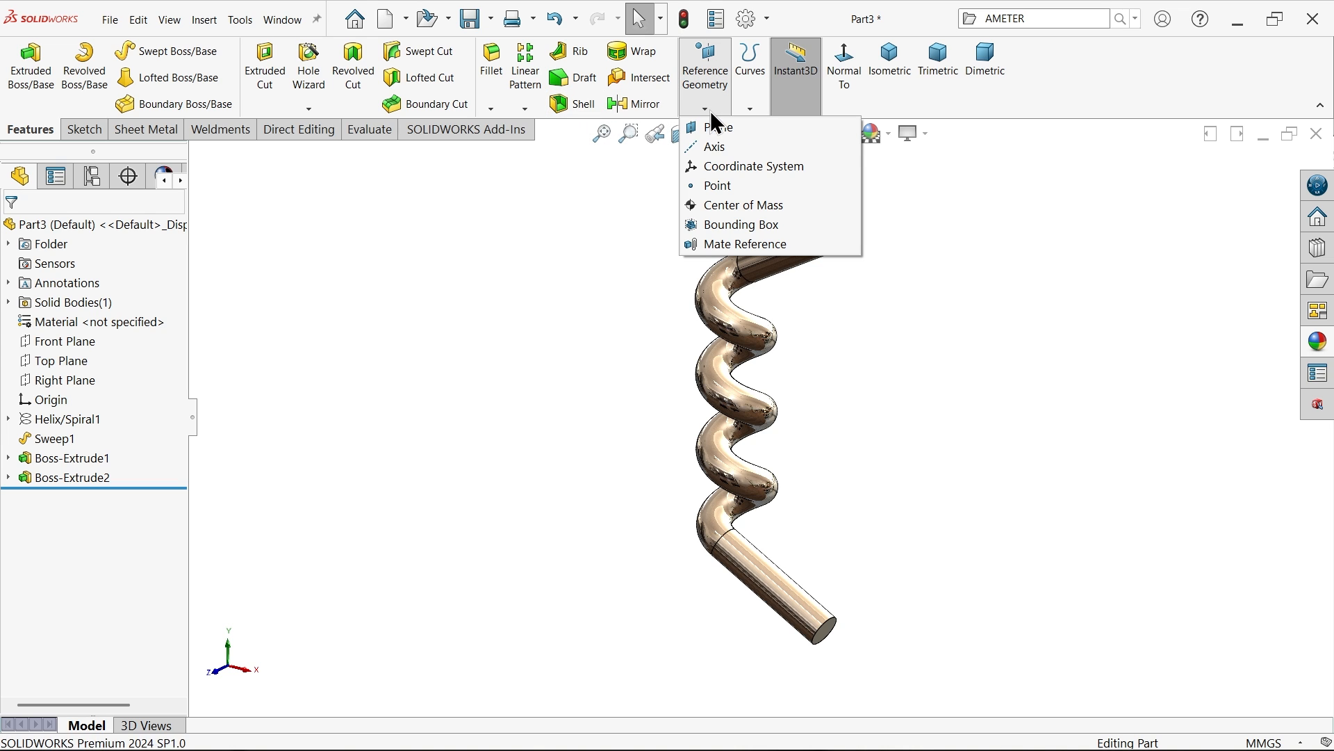
left_click(713, 146)
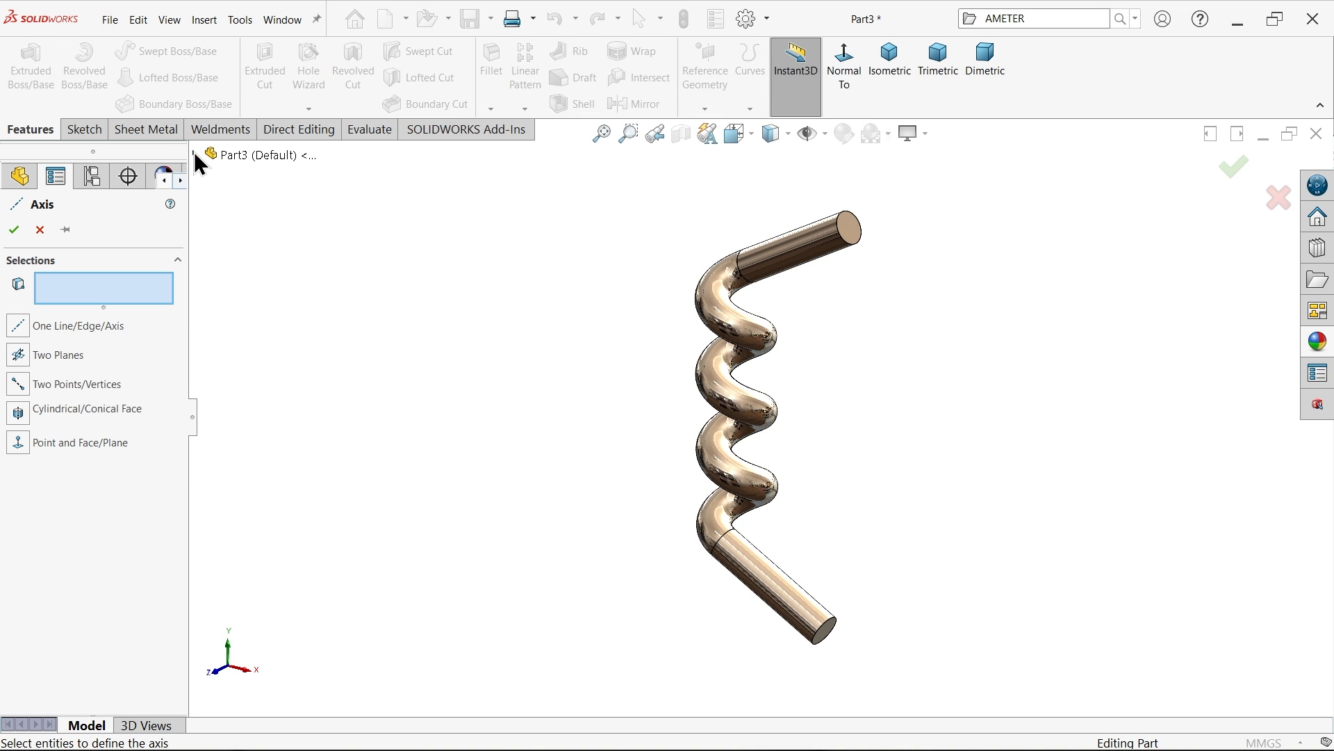
left_click(267, 270)
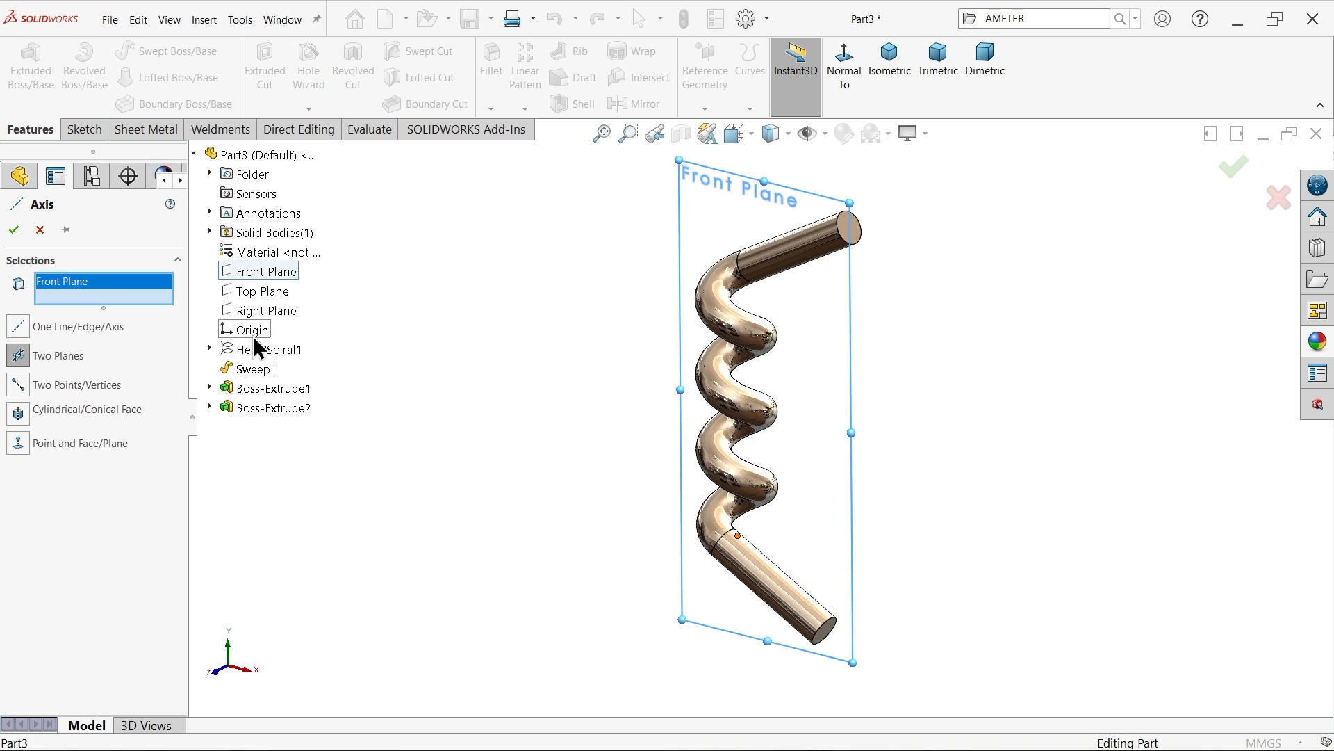
left_click(267, 310)
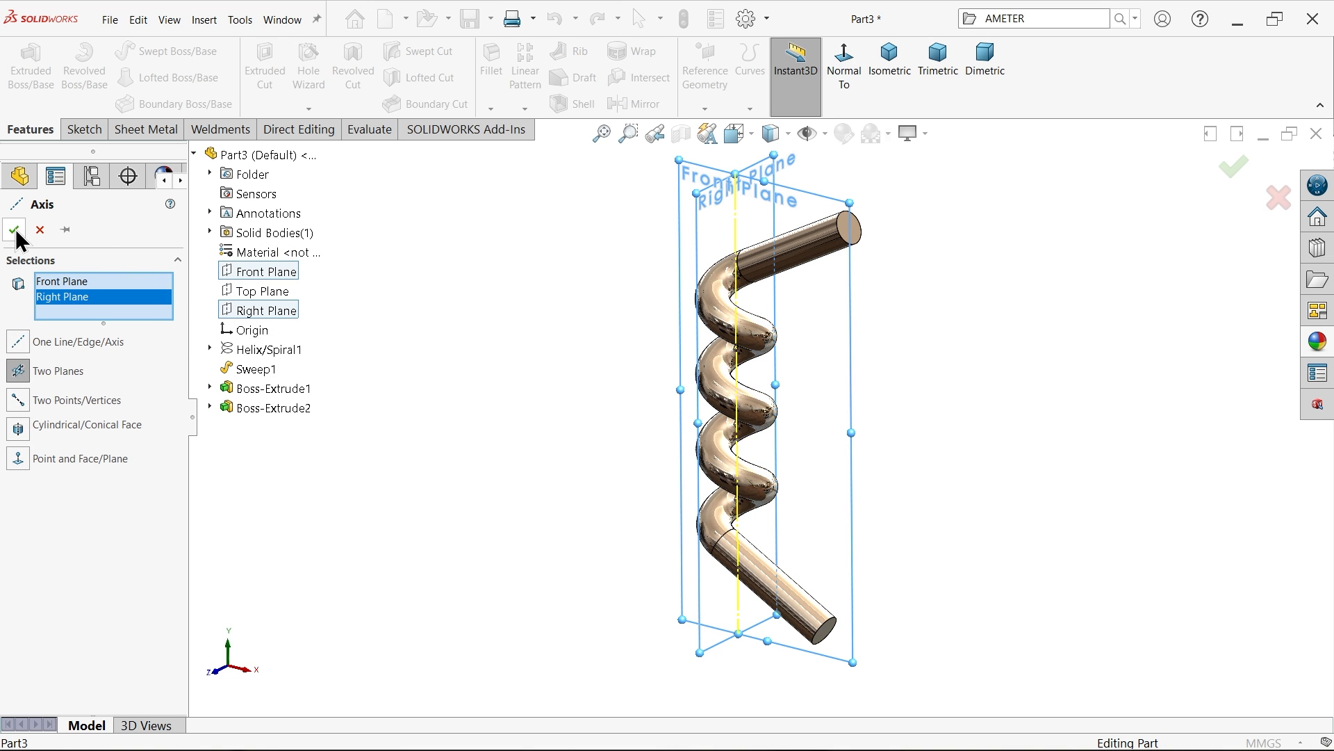
left_click(14, 230)
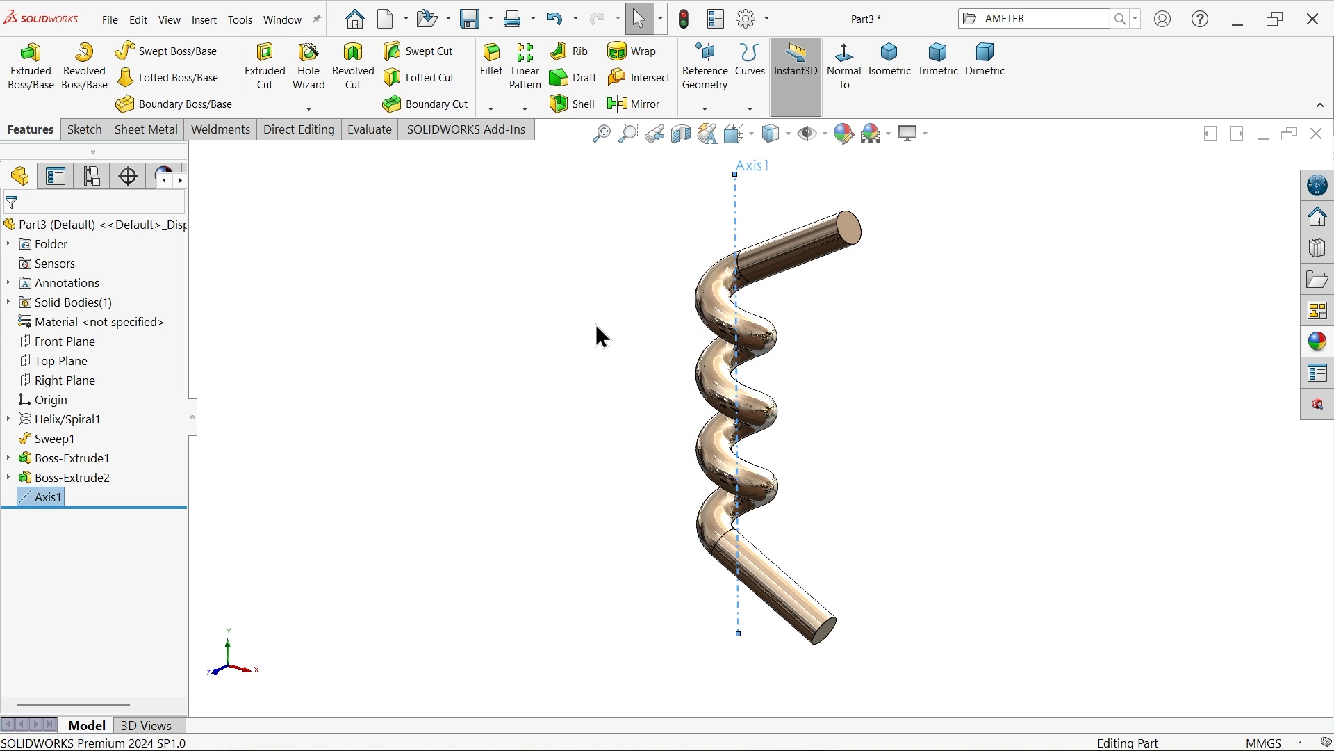
- Circular-pattern the rod body around Axis1, 2 instances over 360°, forming CirPattern1
left_click(525, 89)
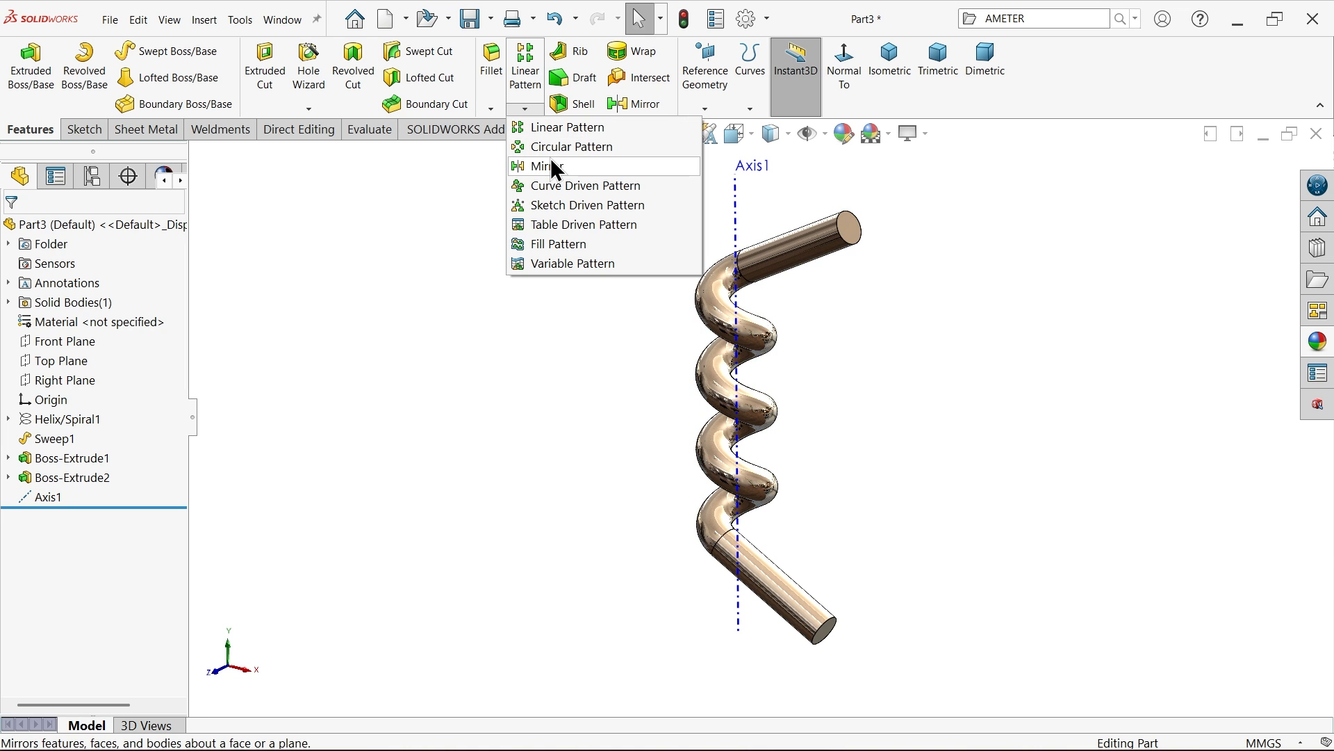
left_click(571, 146)
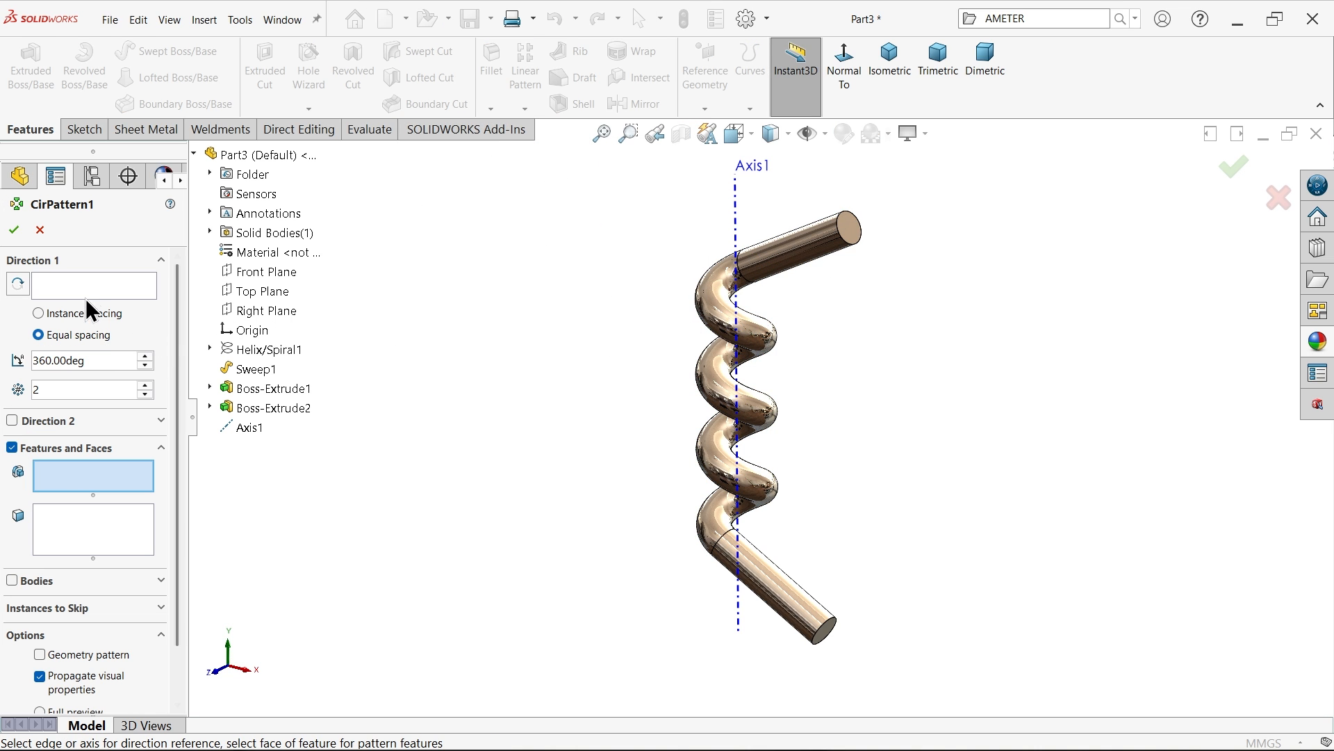
left_click(734, 256)
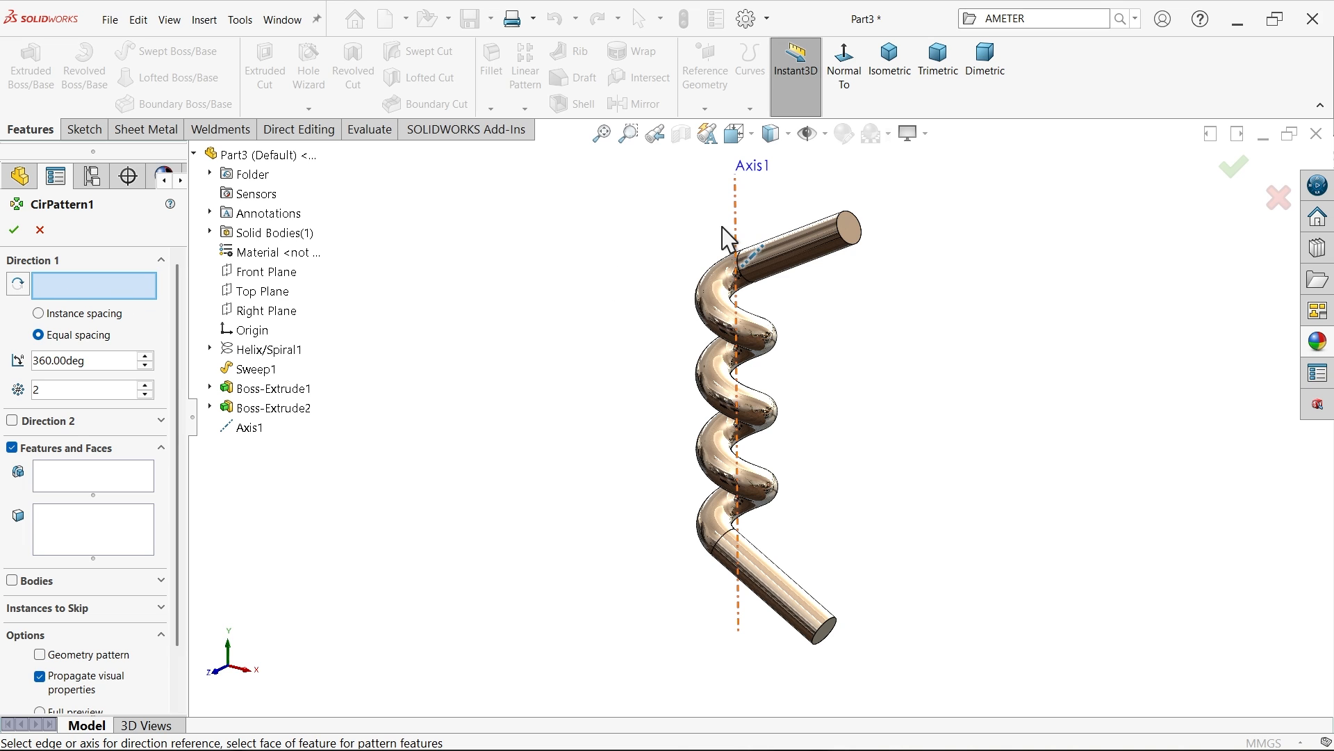
left_click(242, 427)
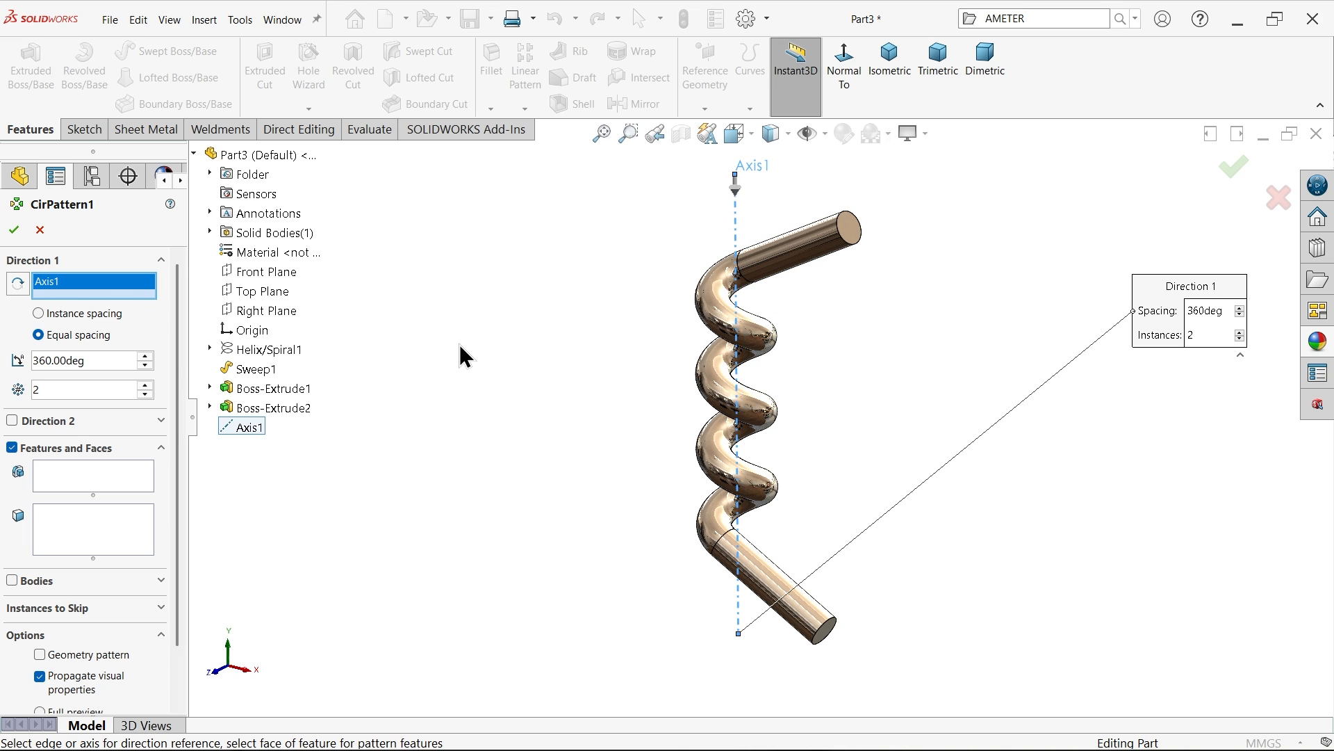
left_click(79, 358)
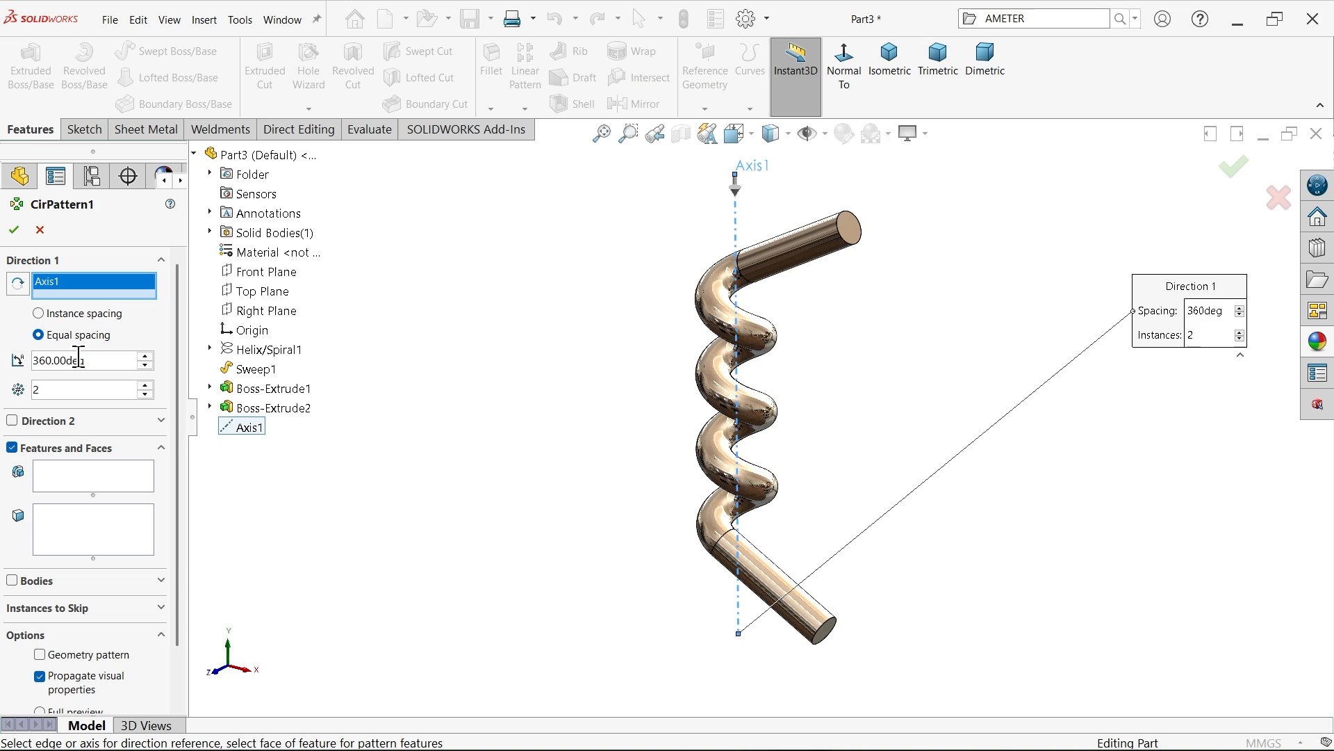
mouse_move(782, 357)
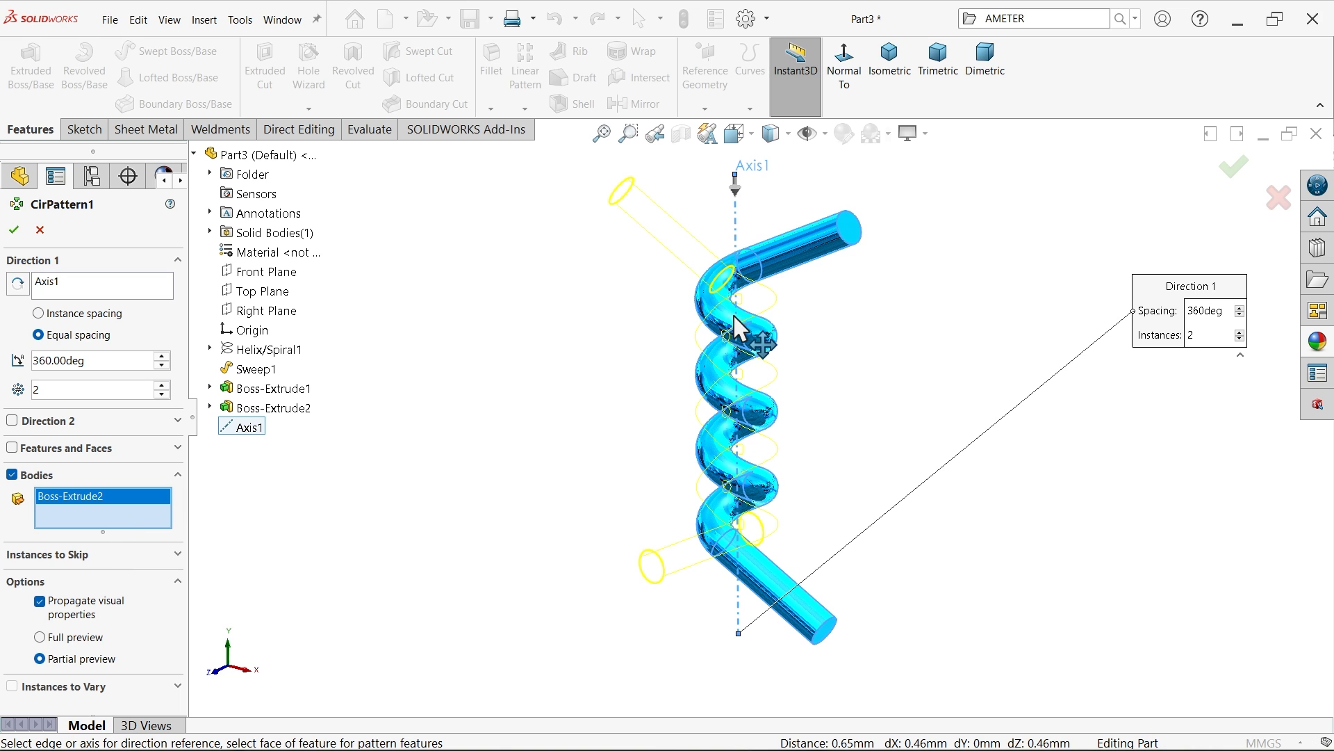
left_click(39, 636)
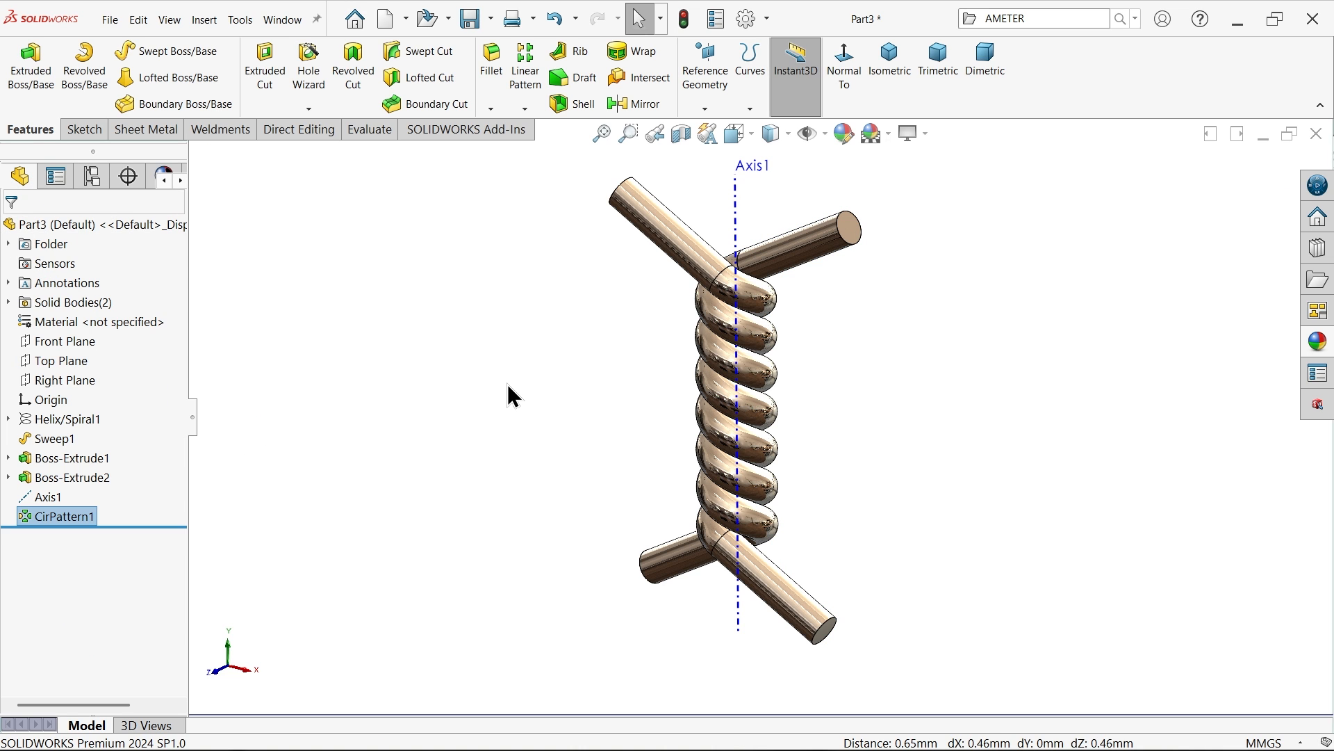
left_click(40, 496)
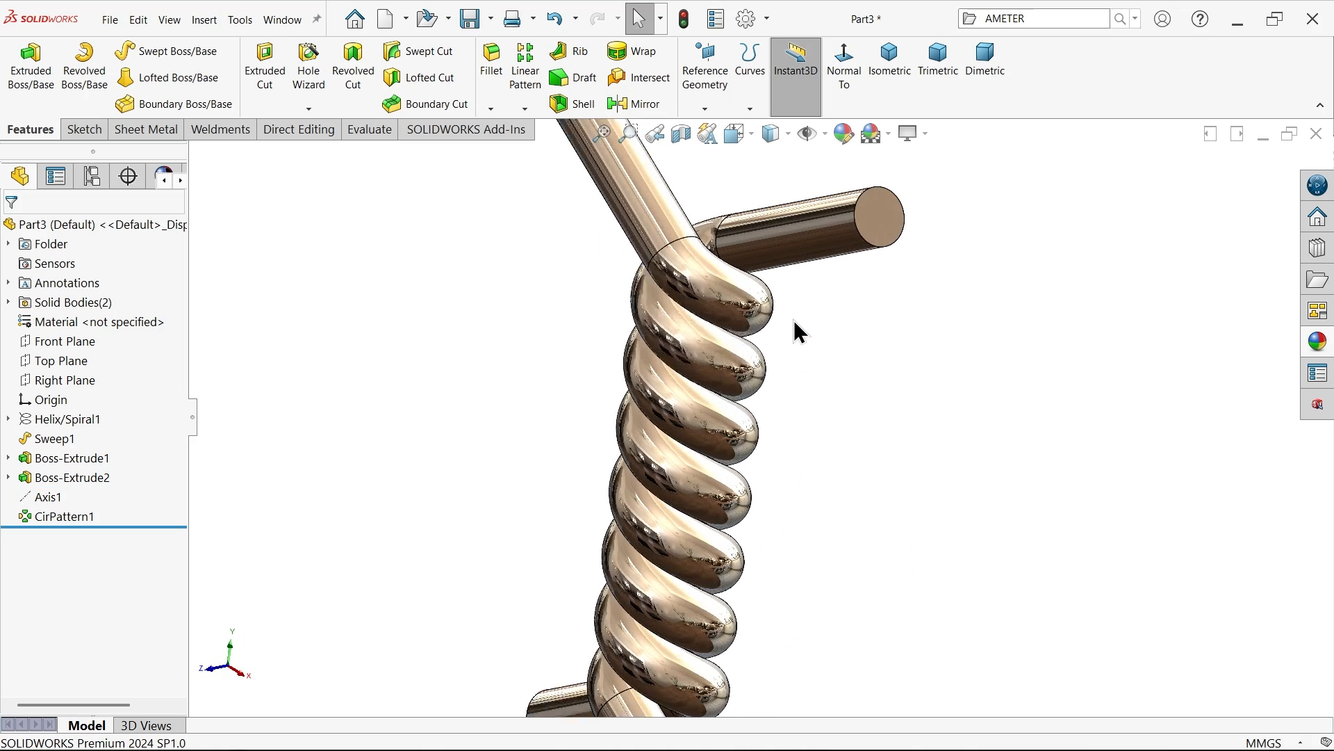
left_click_drag(800, 332, 813, 592)
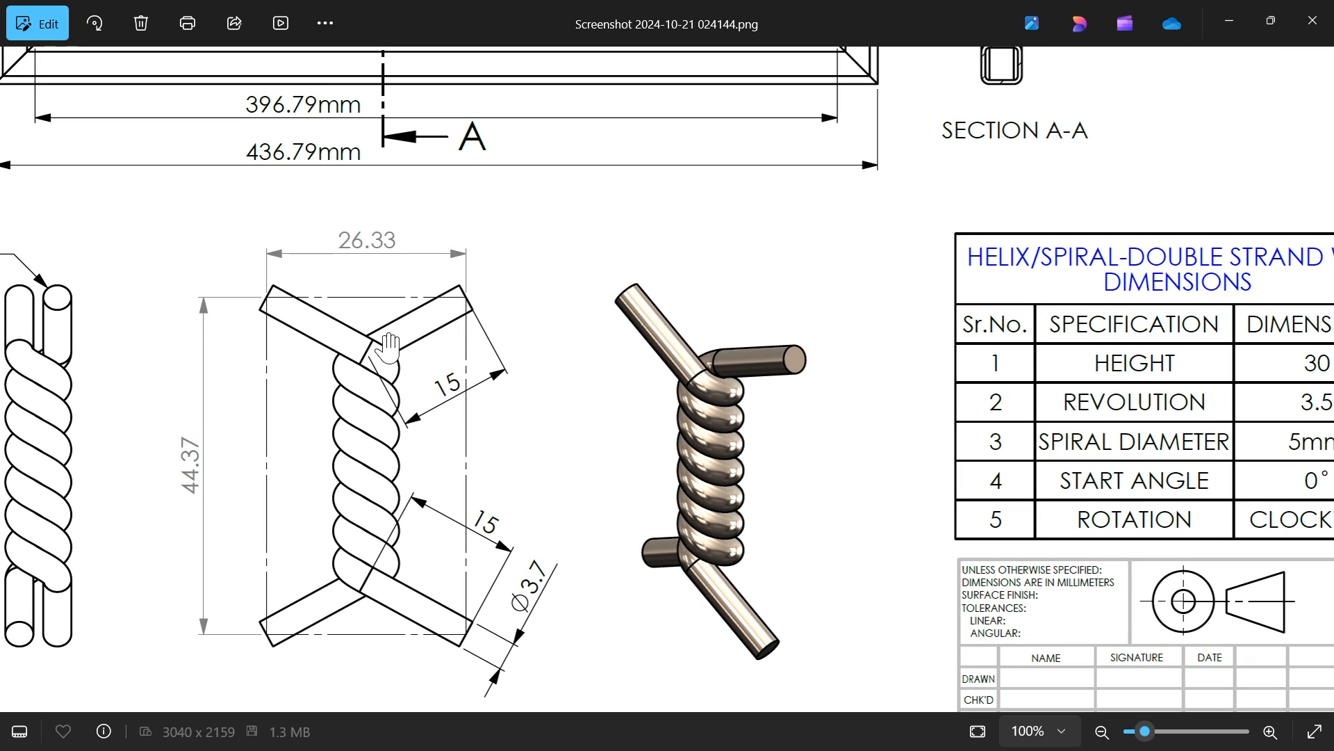
mouse_move(409, 558)
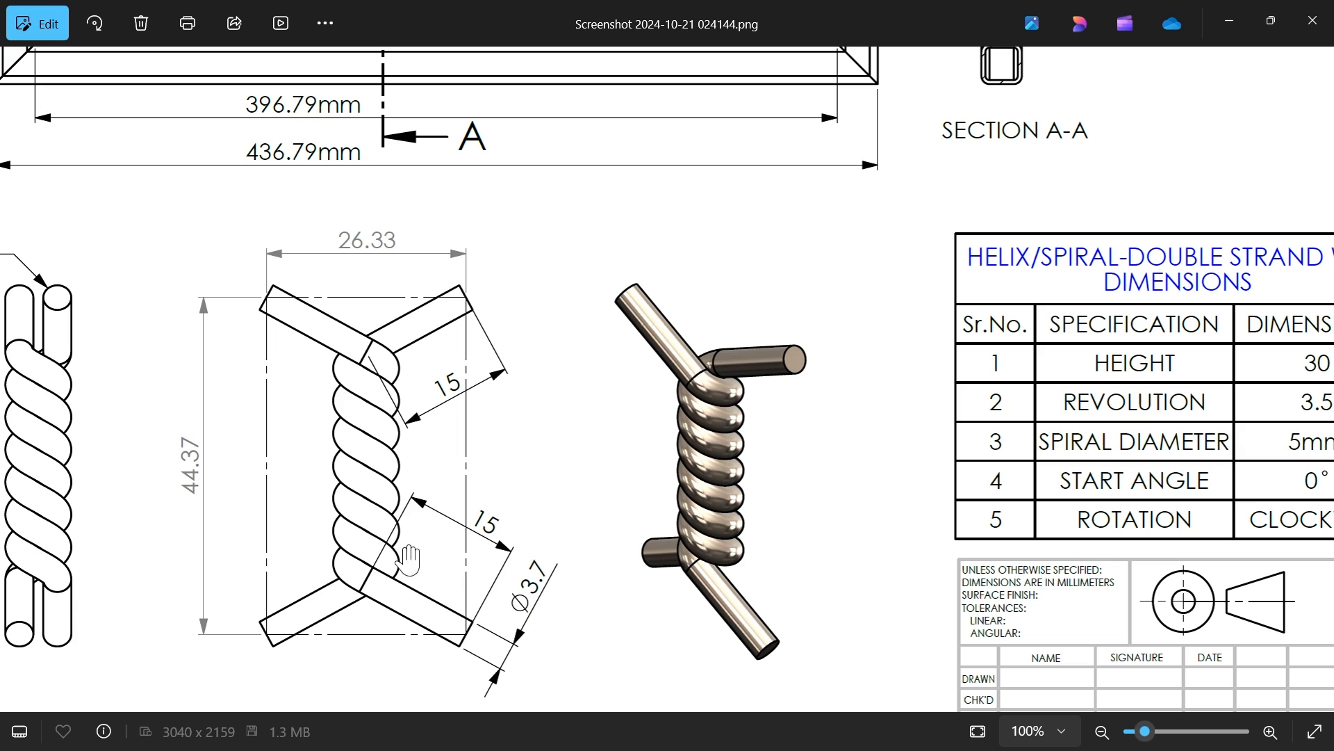
mouse_move(264, 316)
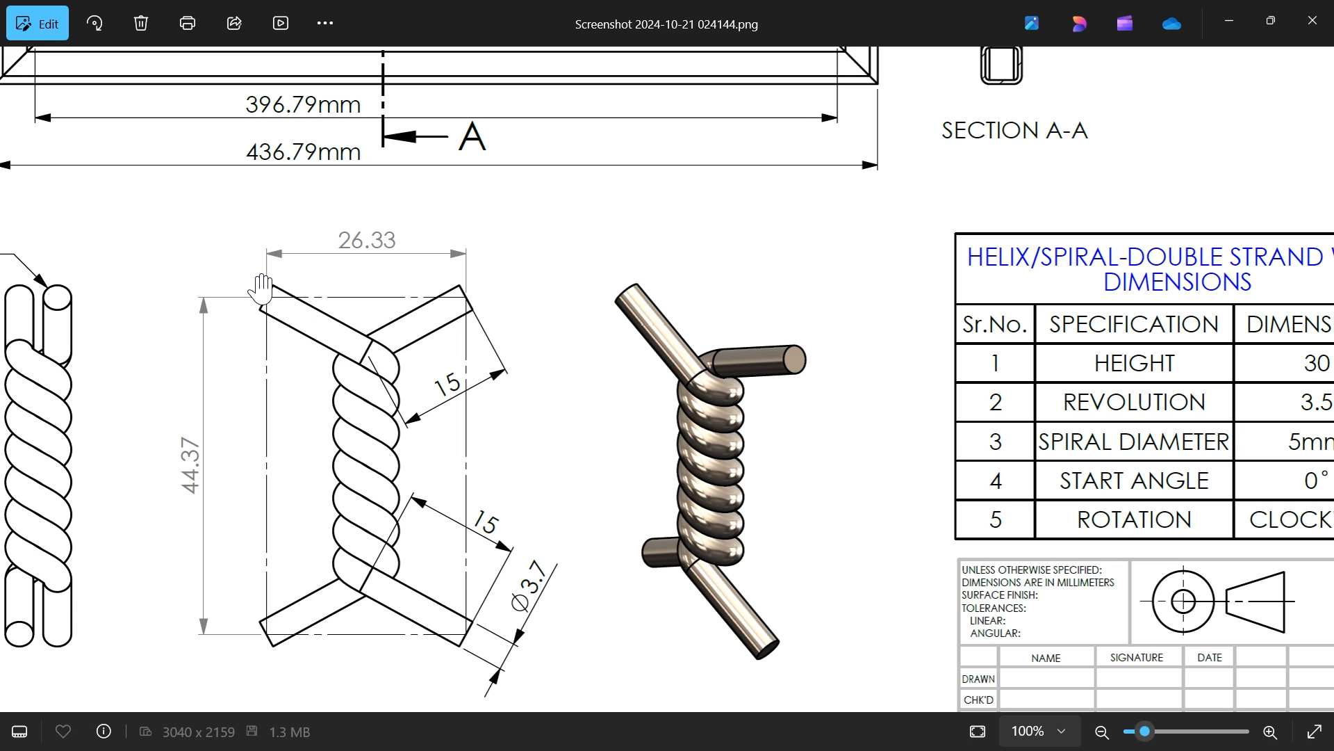
mouse_move(474, 325)
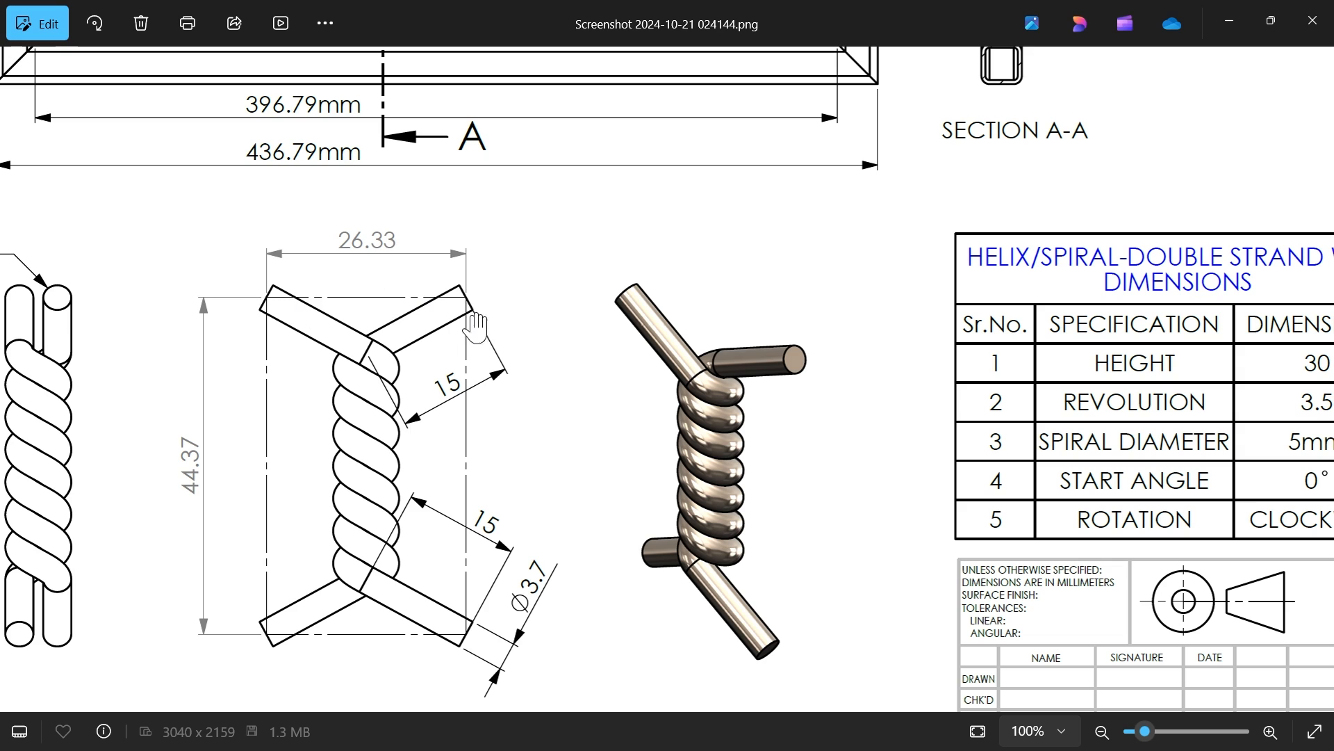
mouse_move(264, 300)
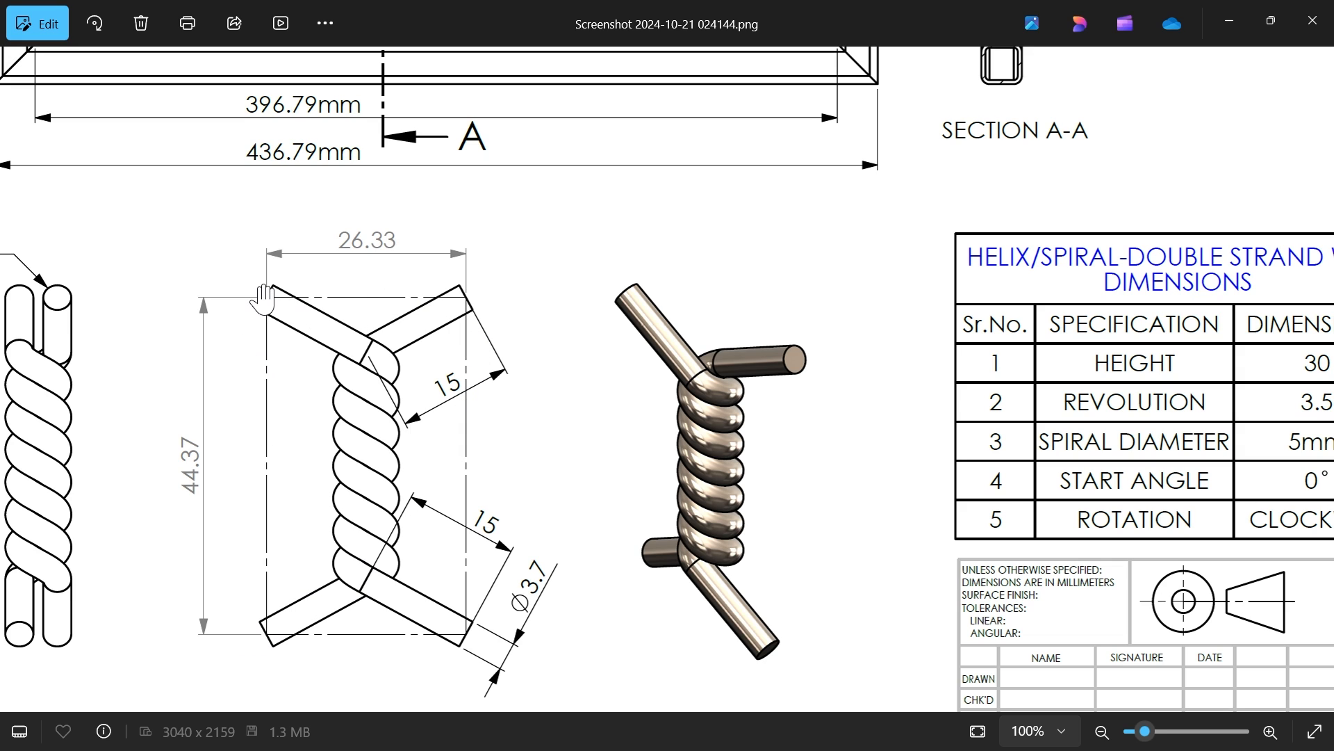
mouse_move(281, 357)
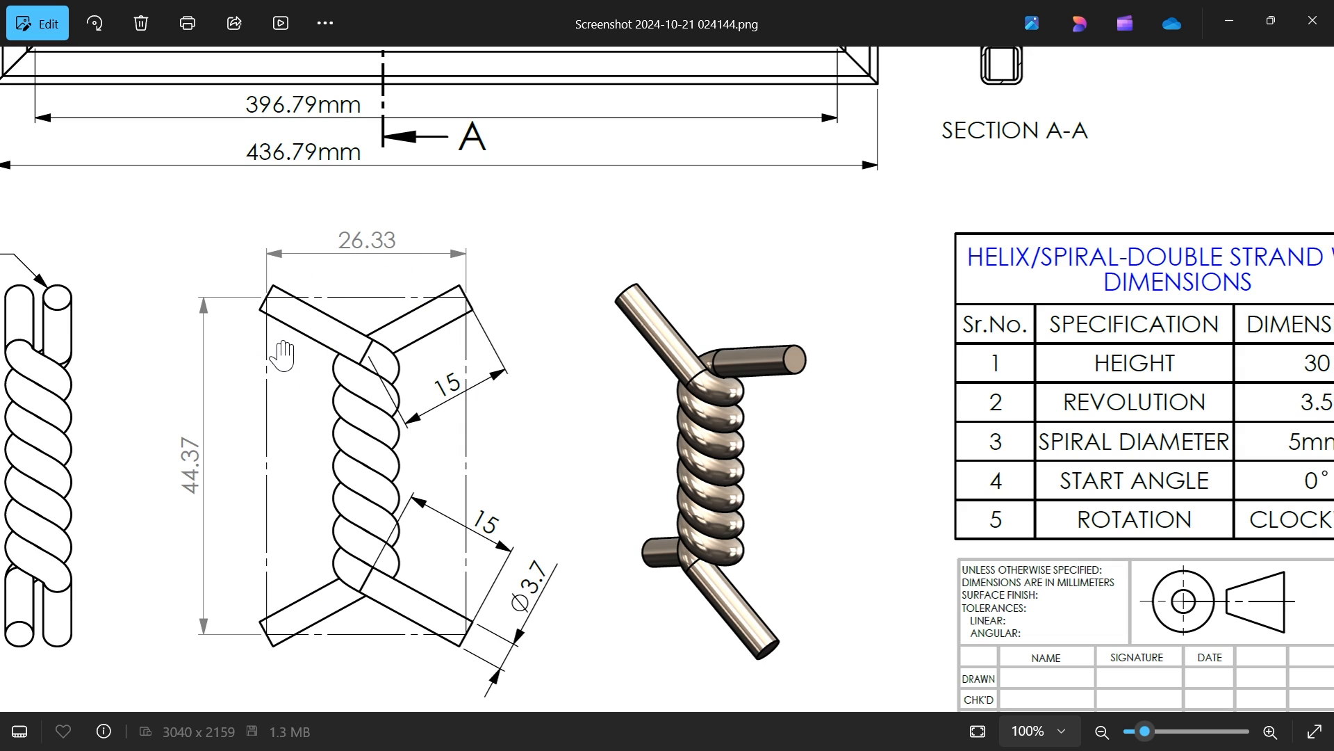
mouse_move(268, 310)
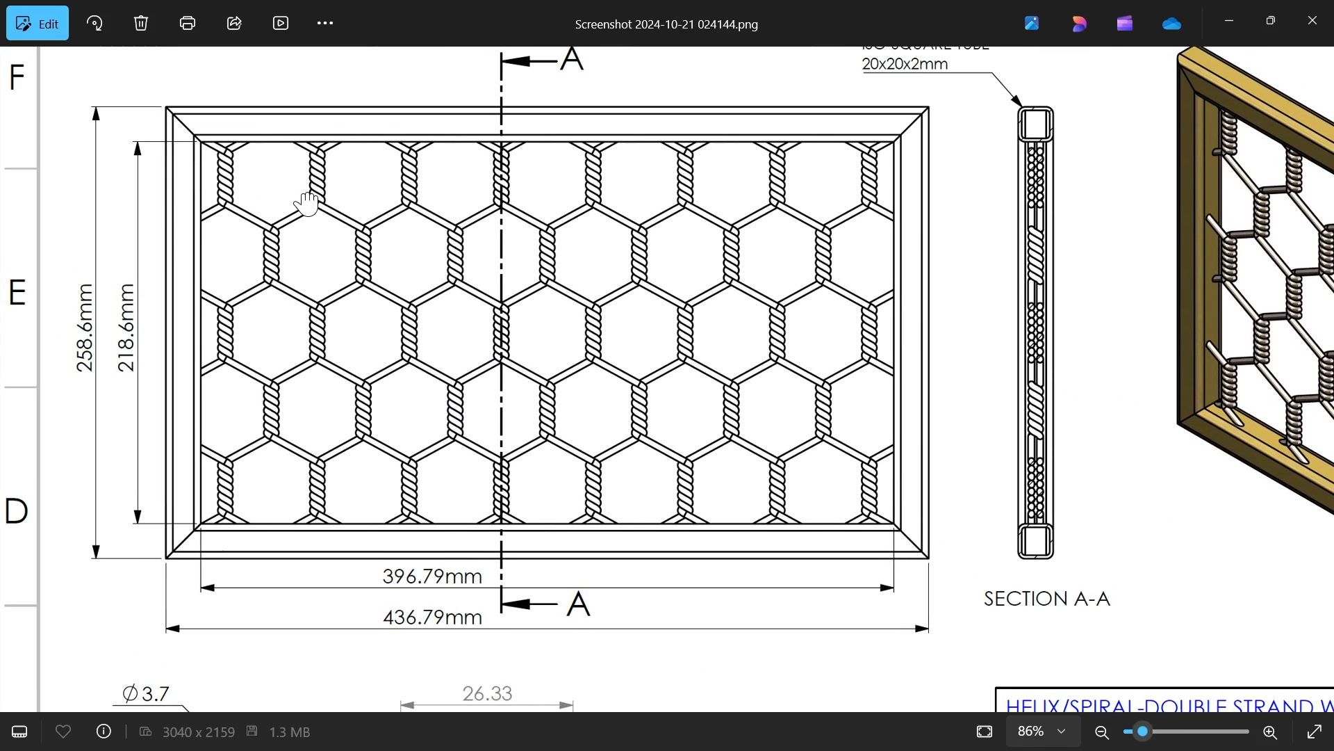
mouse_move(229, 187)
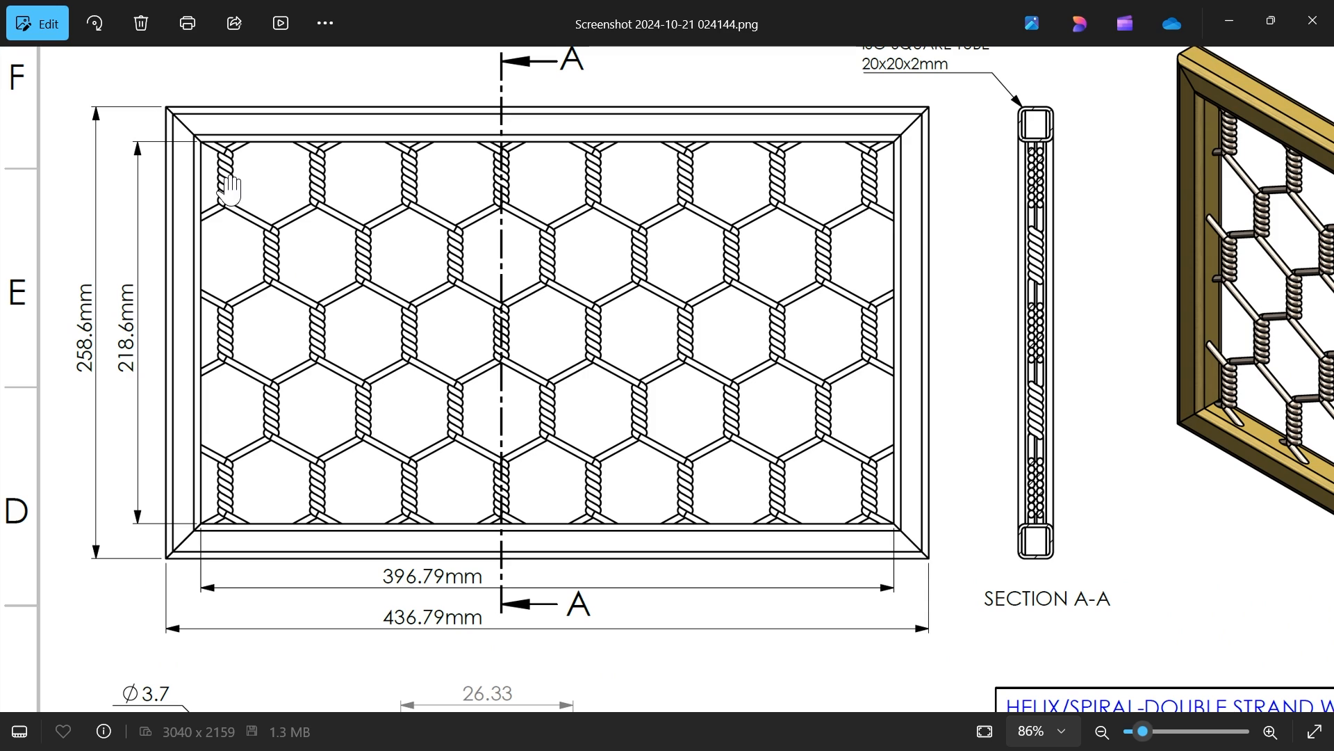
mouse_move(229, 465)
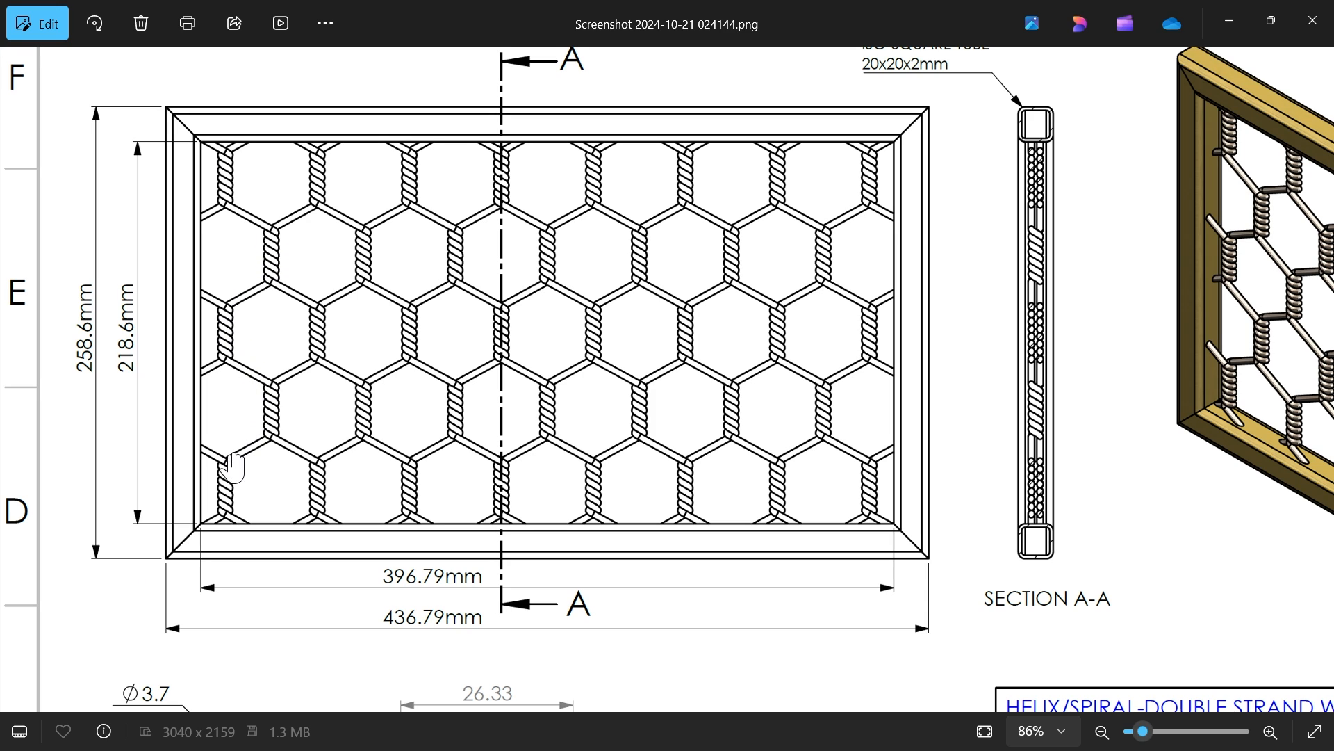
mouse_move(220, 189)
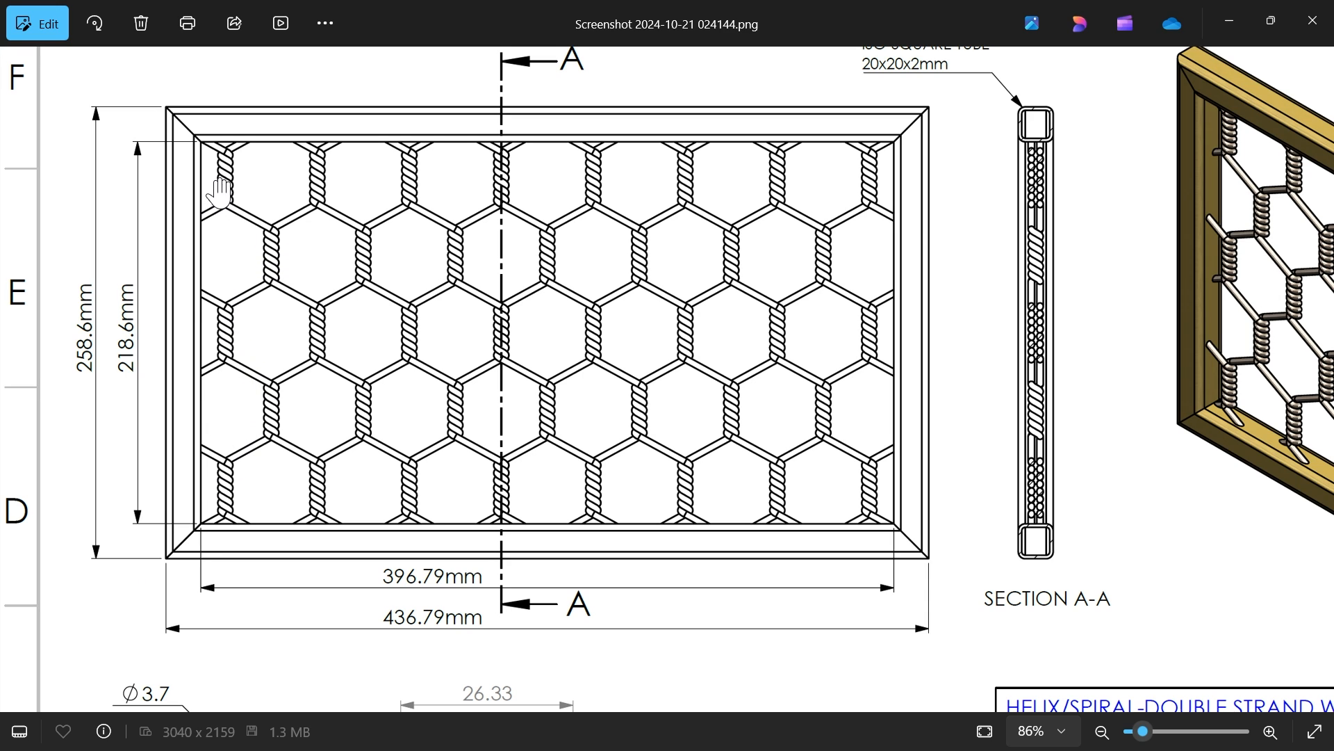
mouse_move(1228, 20)
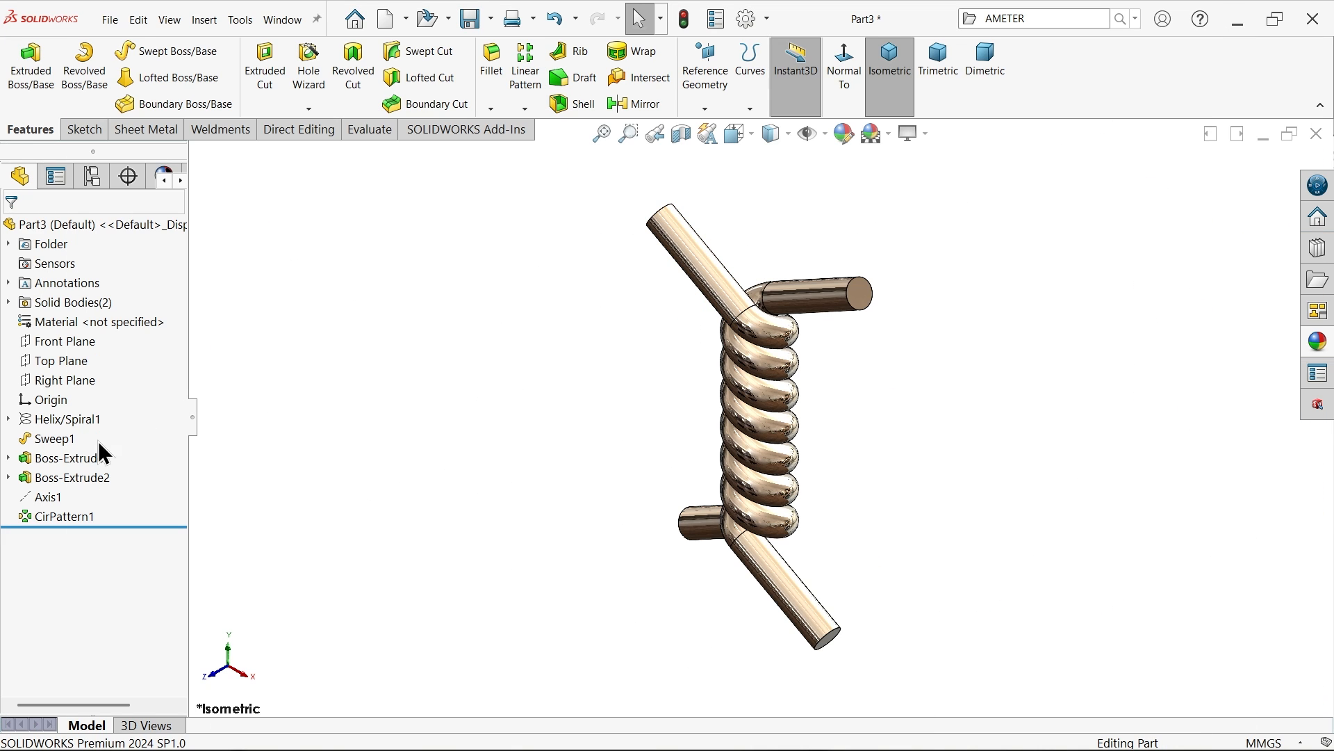
- Draw a construction rectangle on the Front Plane with driven dimensions 26.33 by 44.37 and exit
left_click(64, 341)
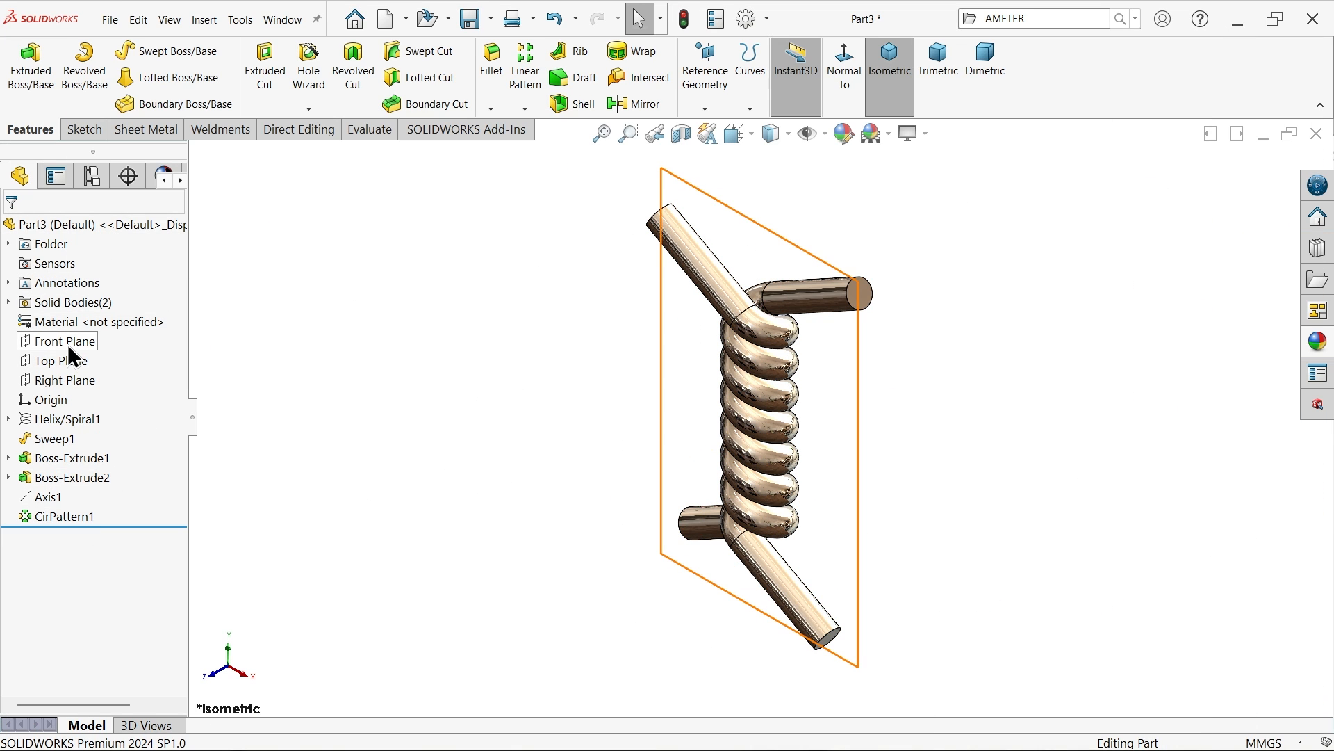
left_click(57, 340)
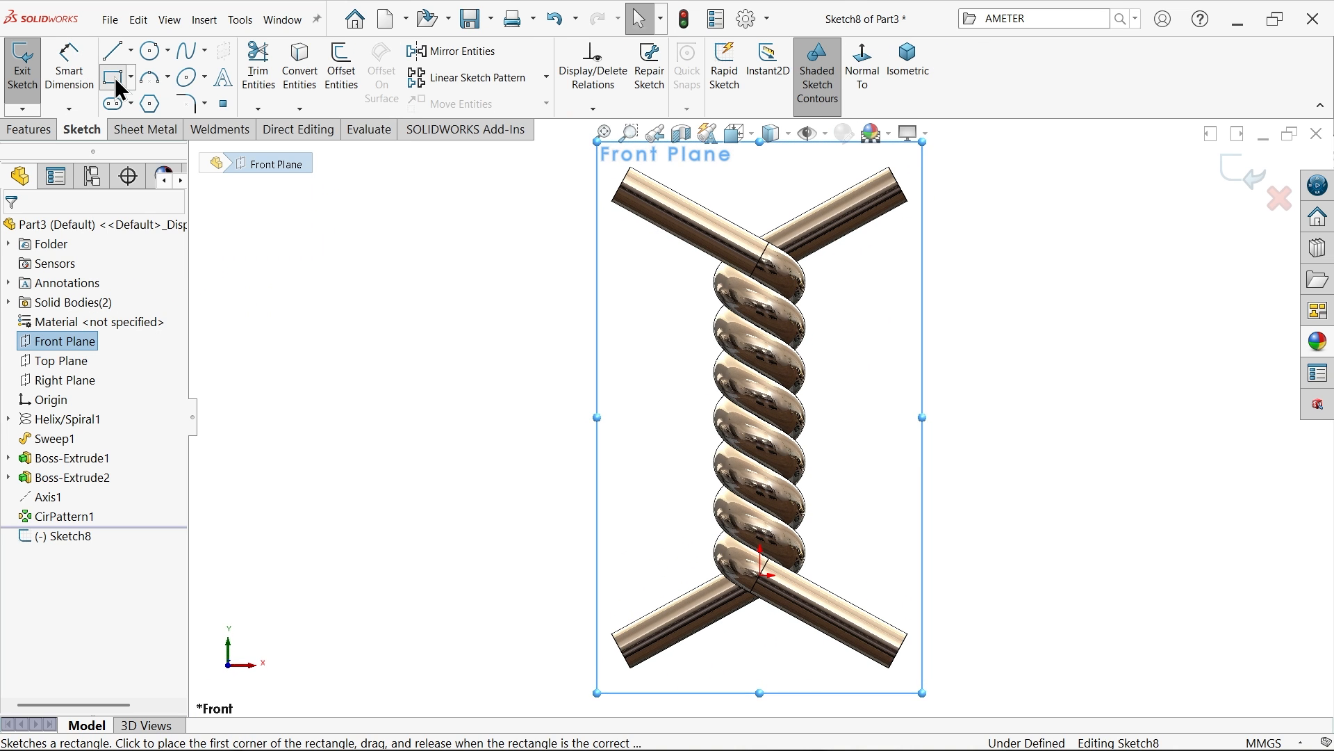
left_click(112, 77)
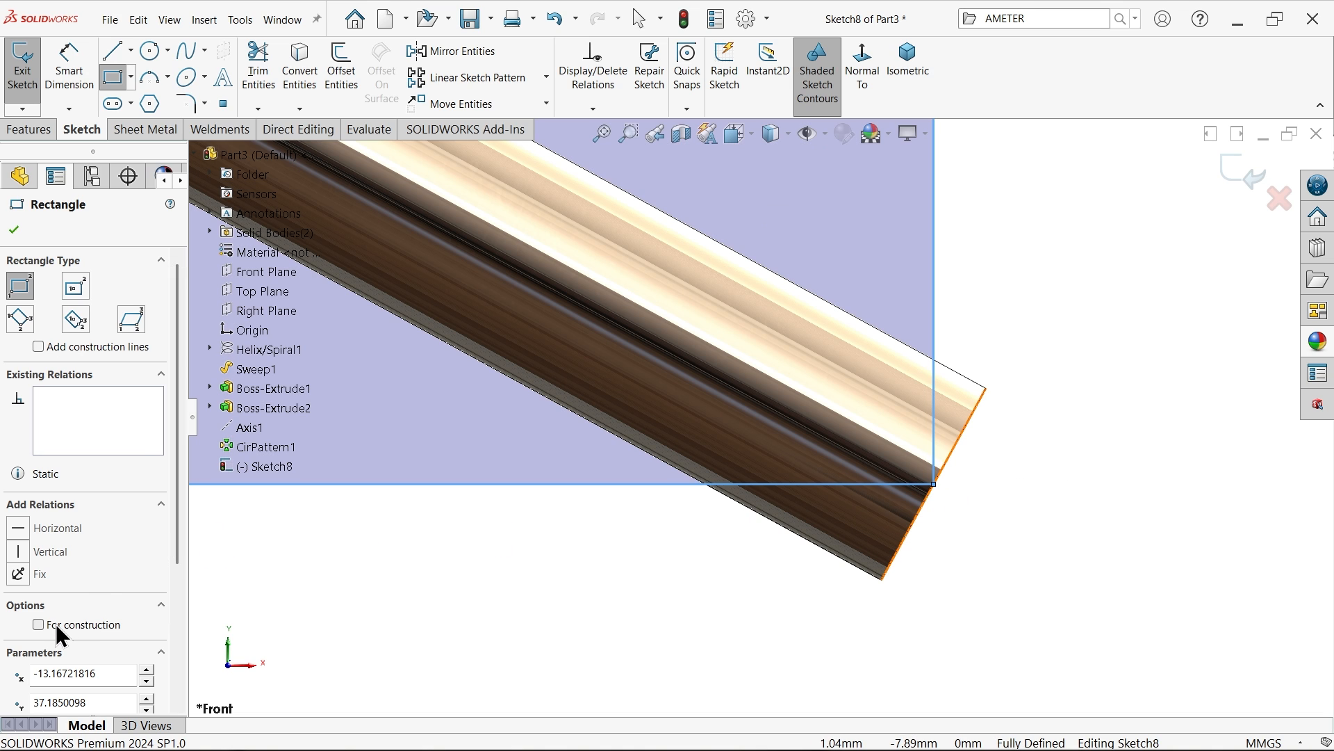
left_click(39, 625)
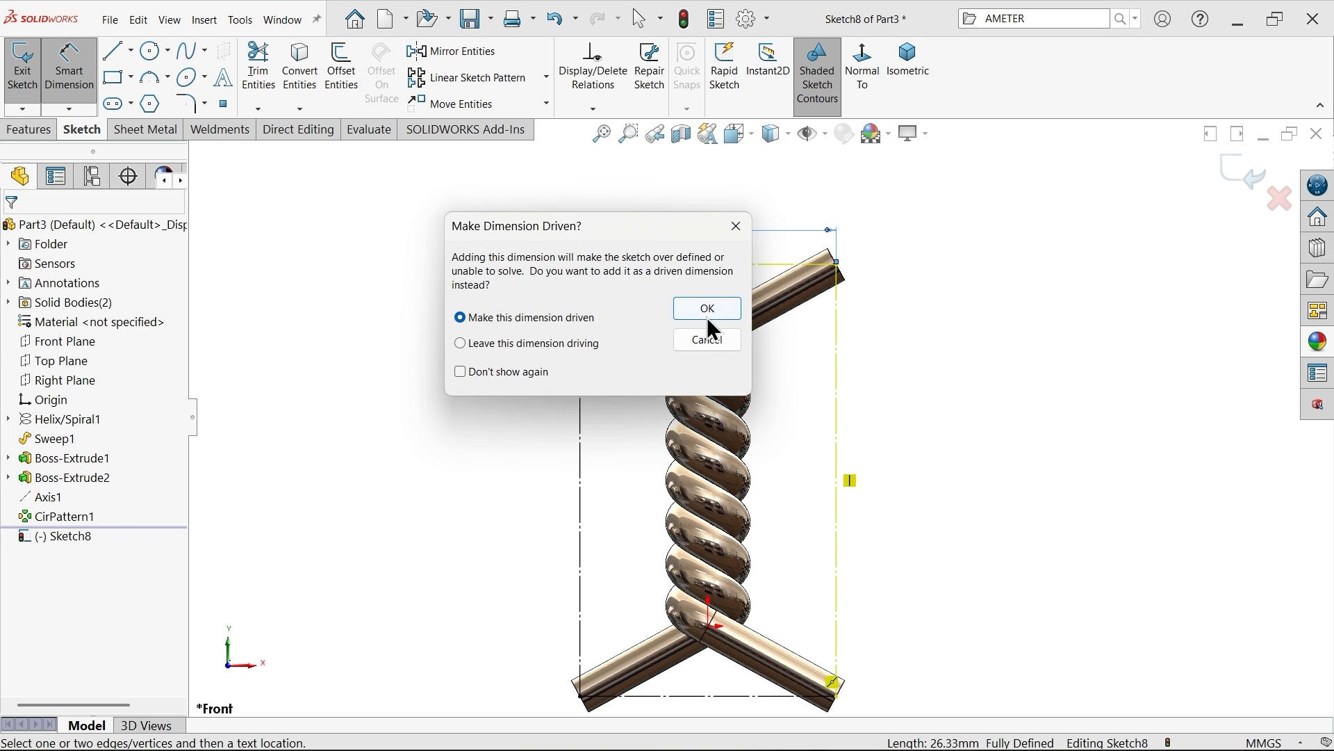
left_click(706, 308)
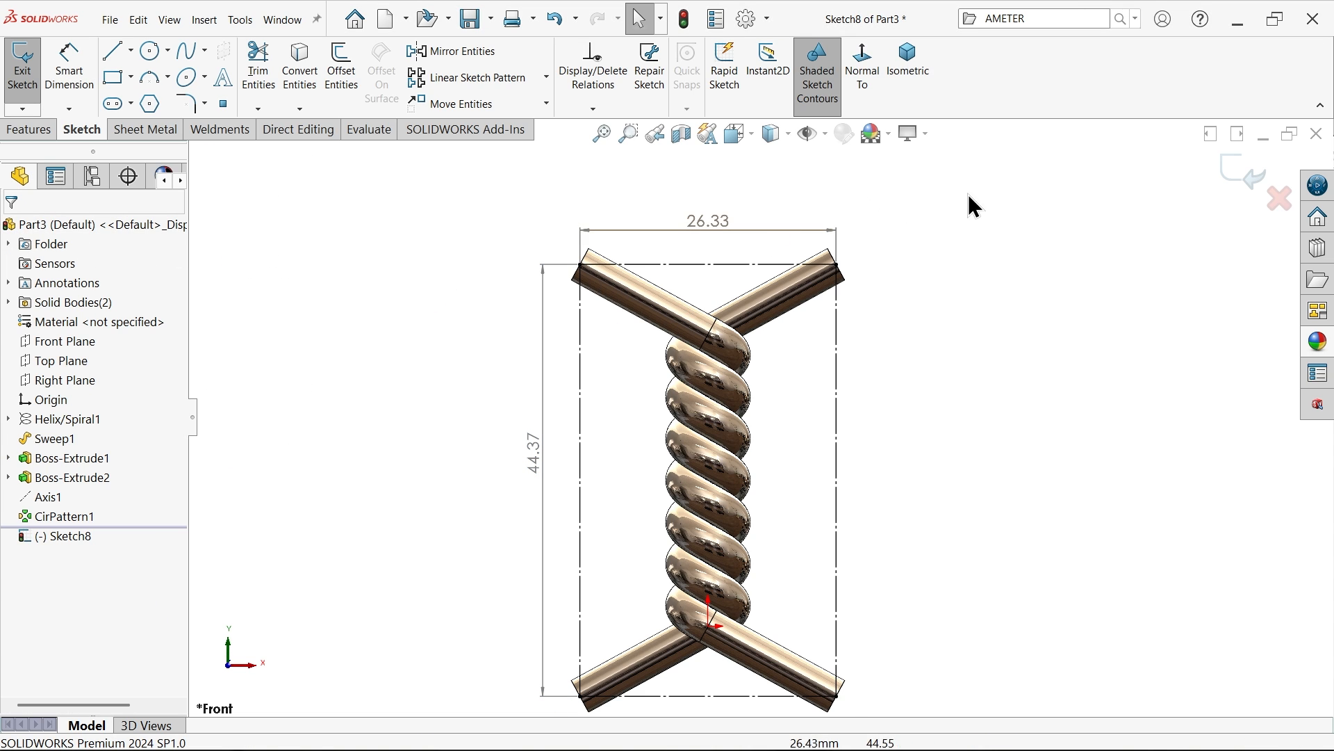
left_click(22, 68)
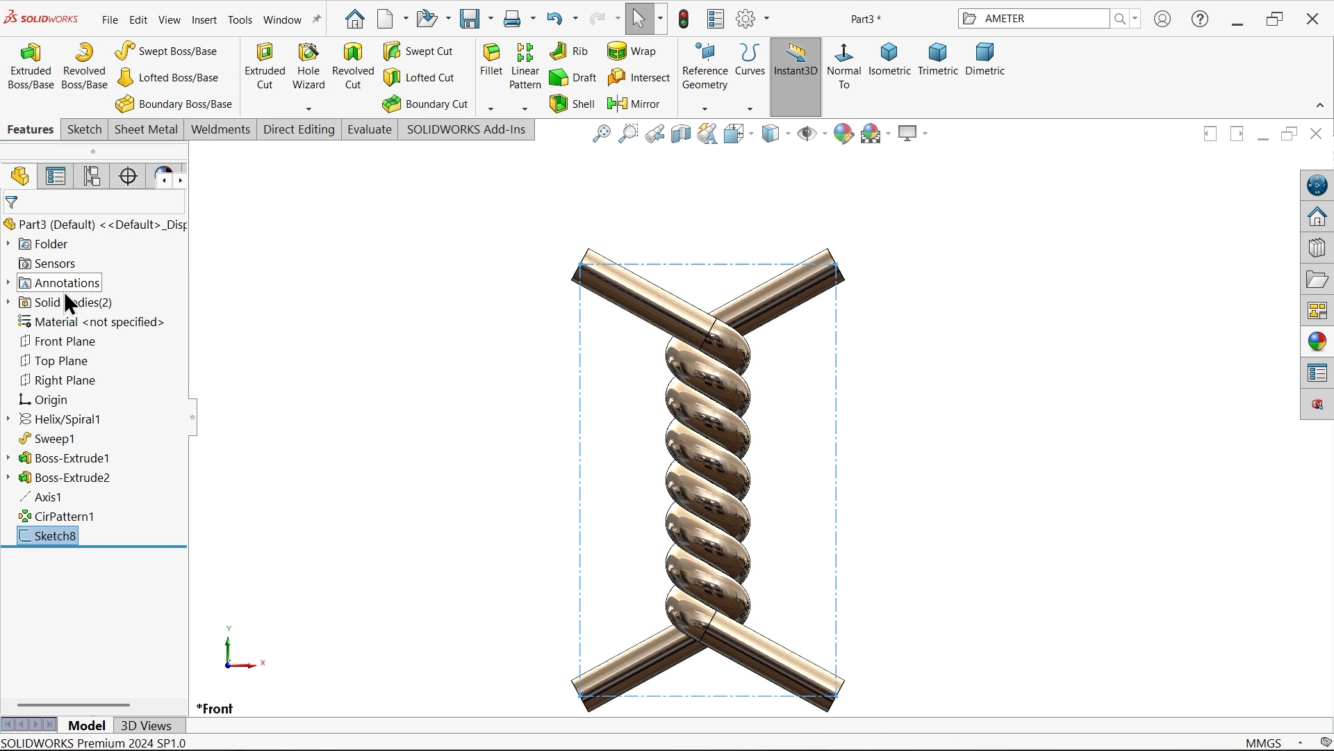
- Turn on Show Feature Dimensions from the Annotations folder
right_click(58, 282)
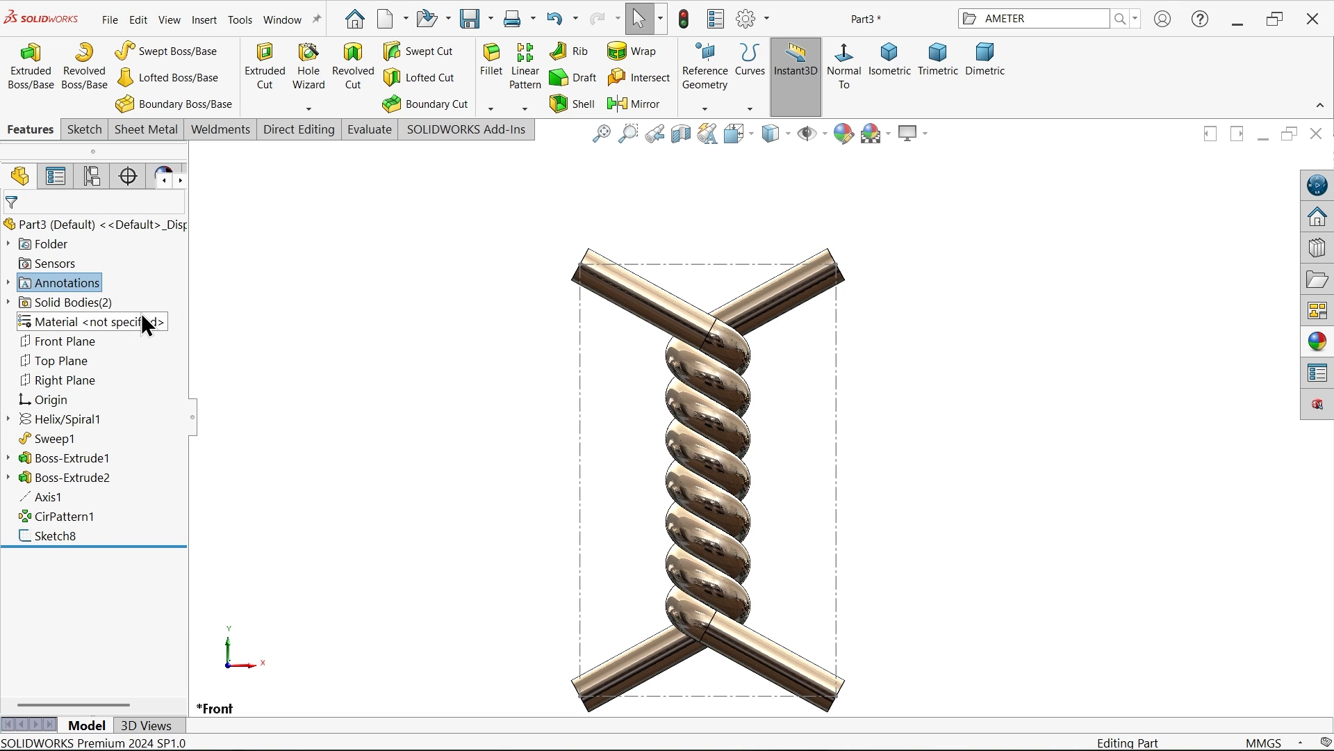
right_click(65, 282)
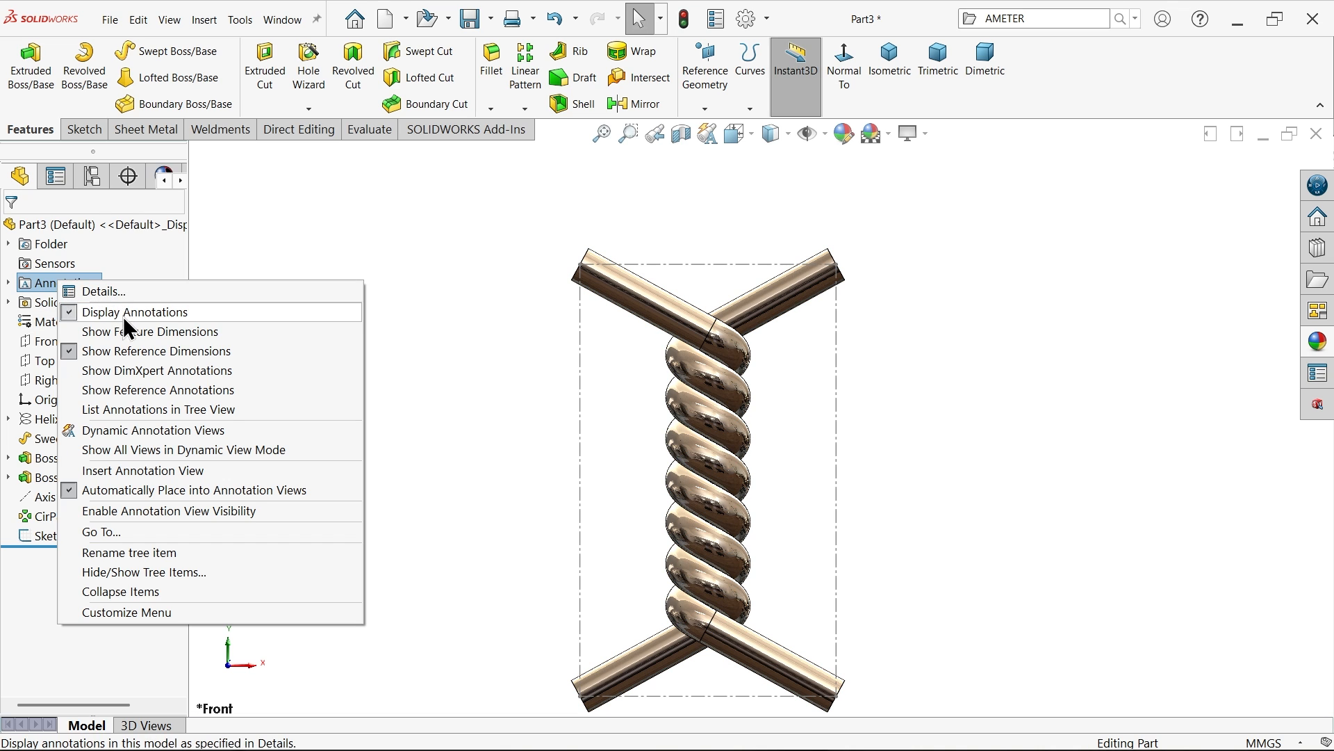
mouse_move(150, 331)
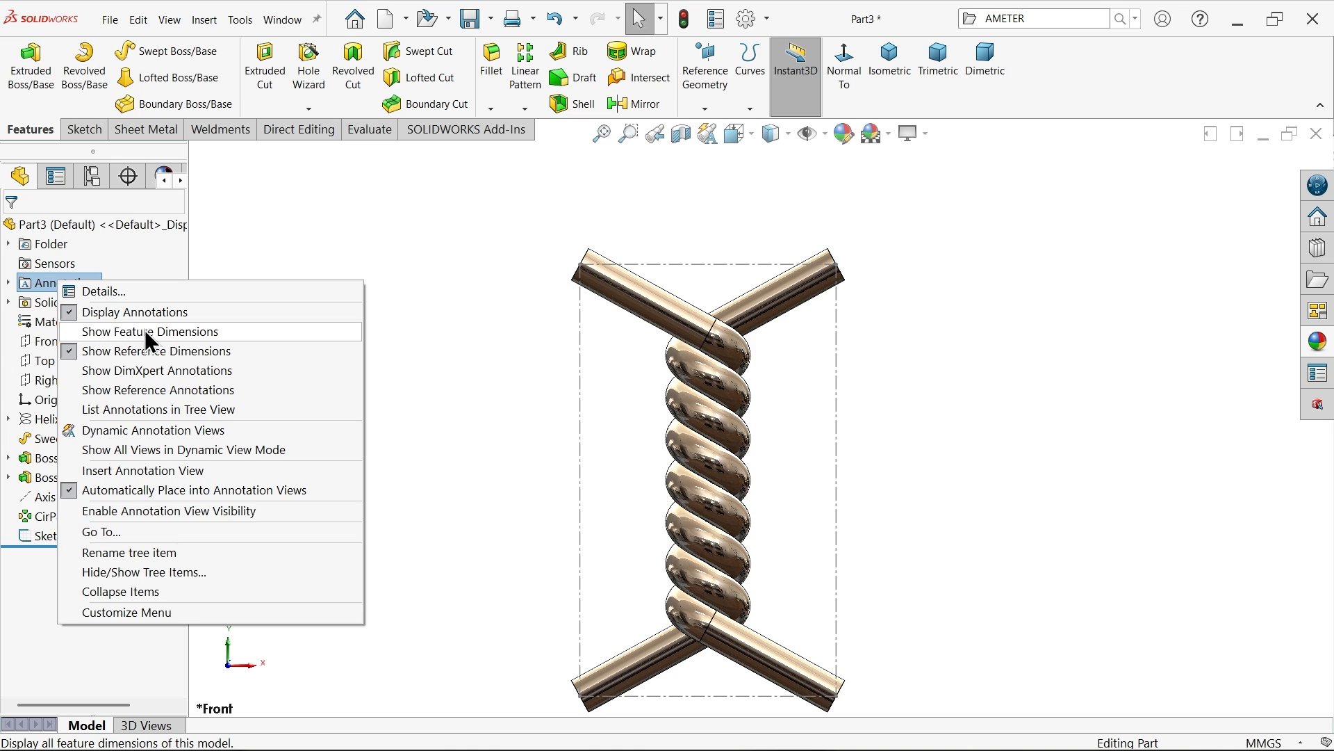
left_click(150, 330)
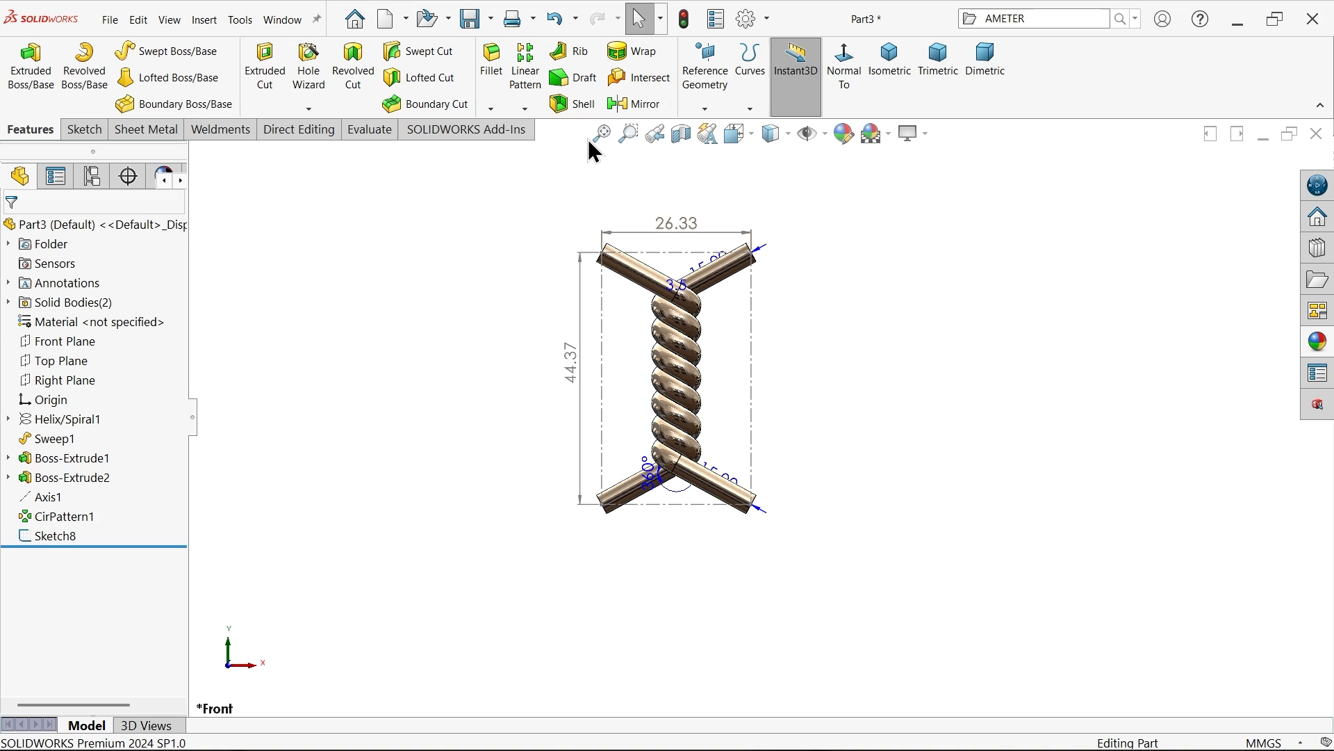
mouse_move(376, 352)
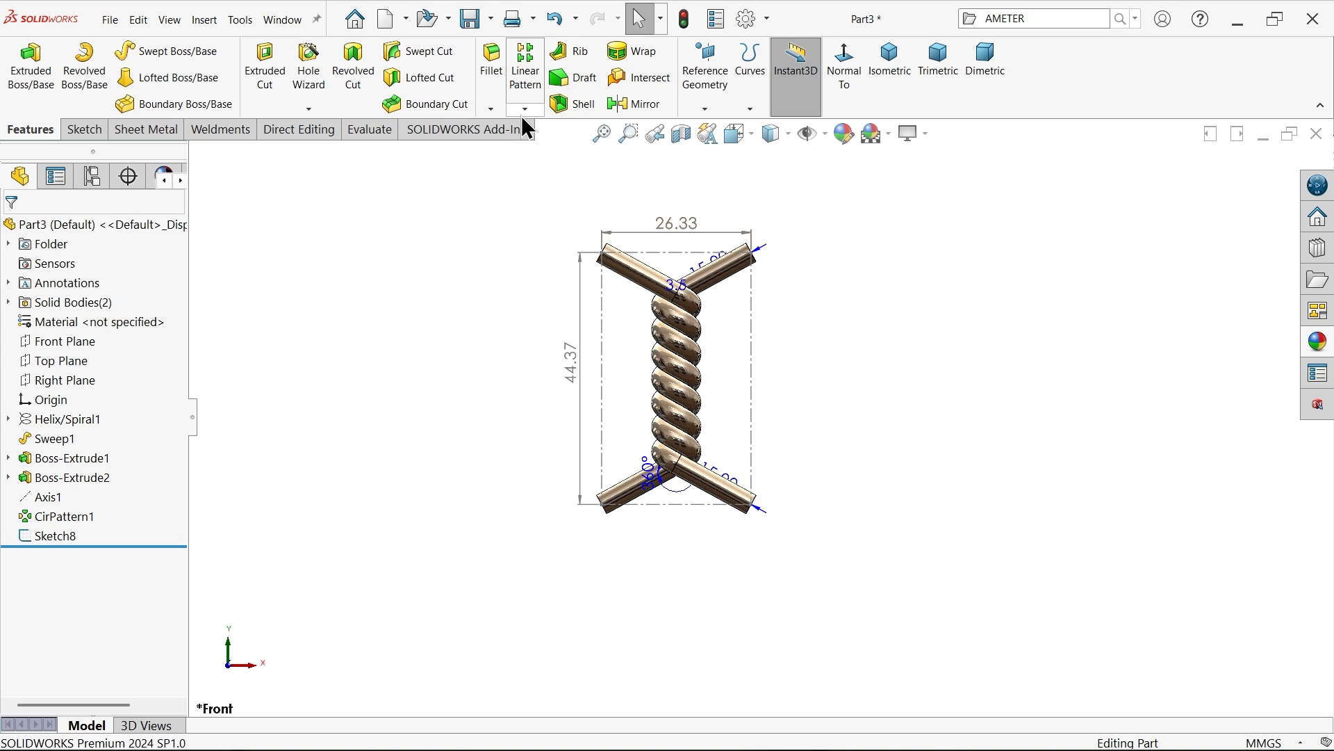
- Linear-pattern the strand along Sketch8's edges, spacing linked to its dimensions, 2 by 5 instances
left_click(525, 108)
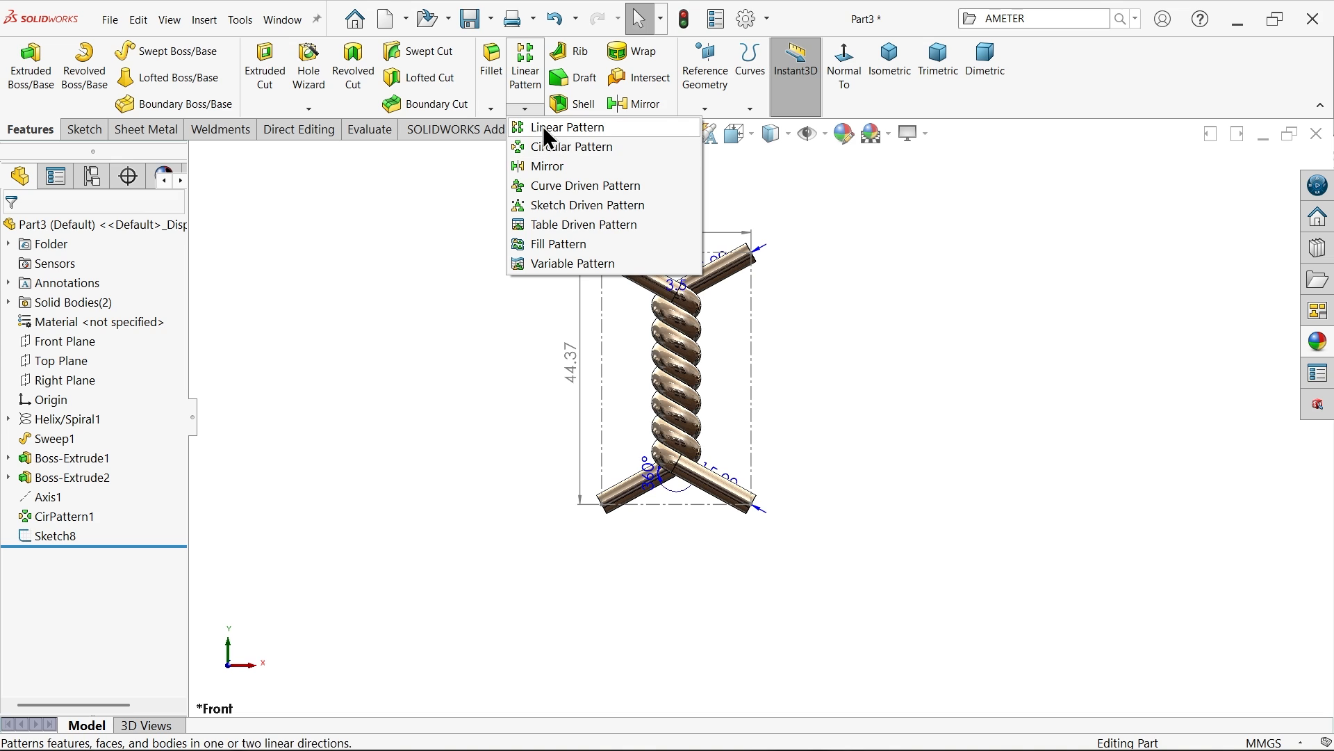
left_click(578, 127)
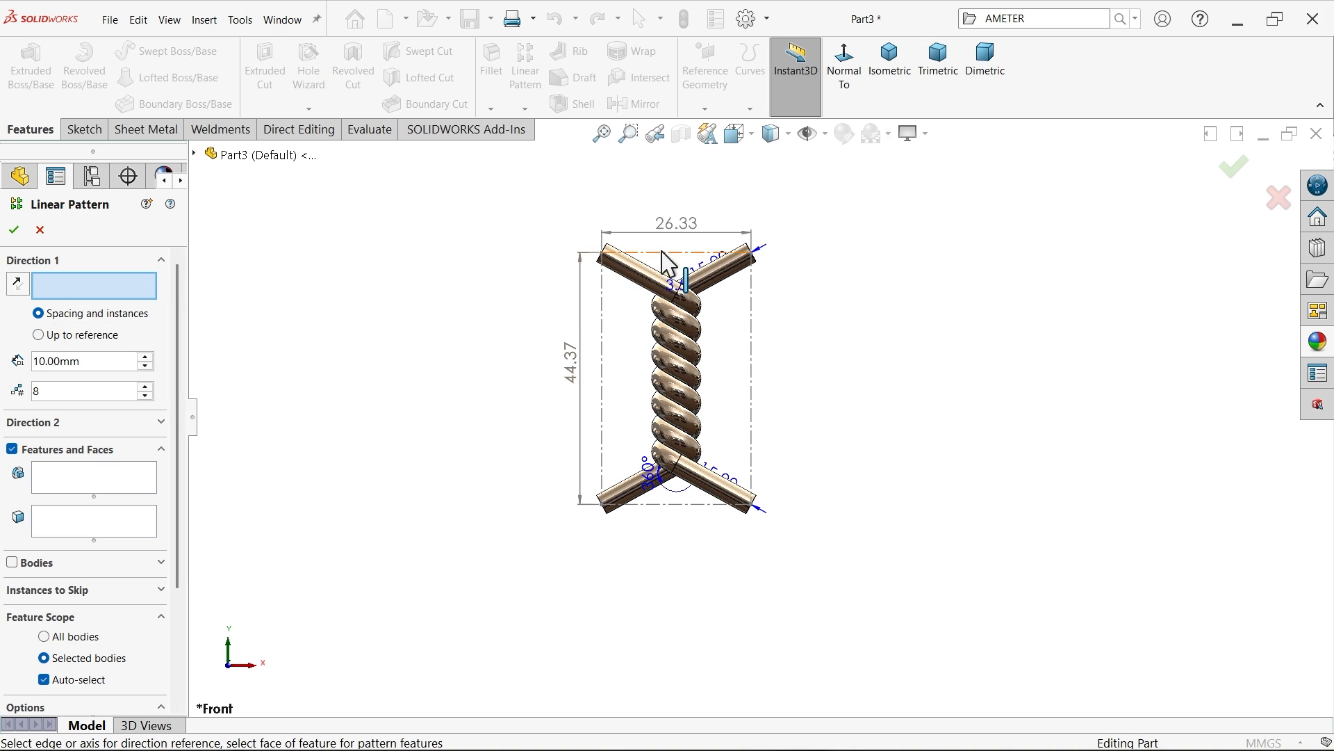
left_click(675, 253)
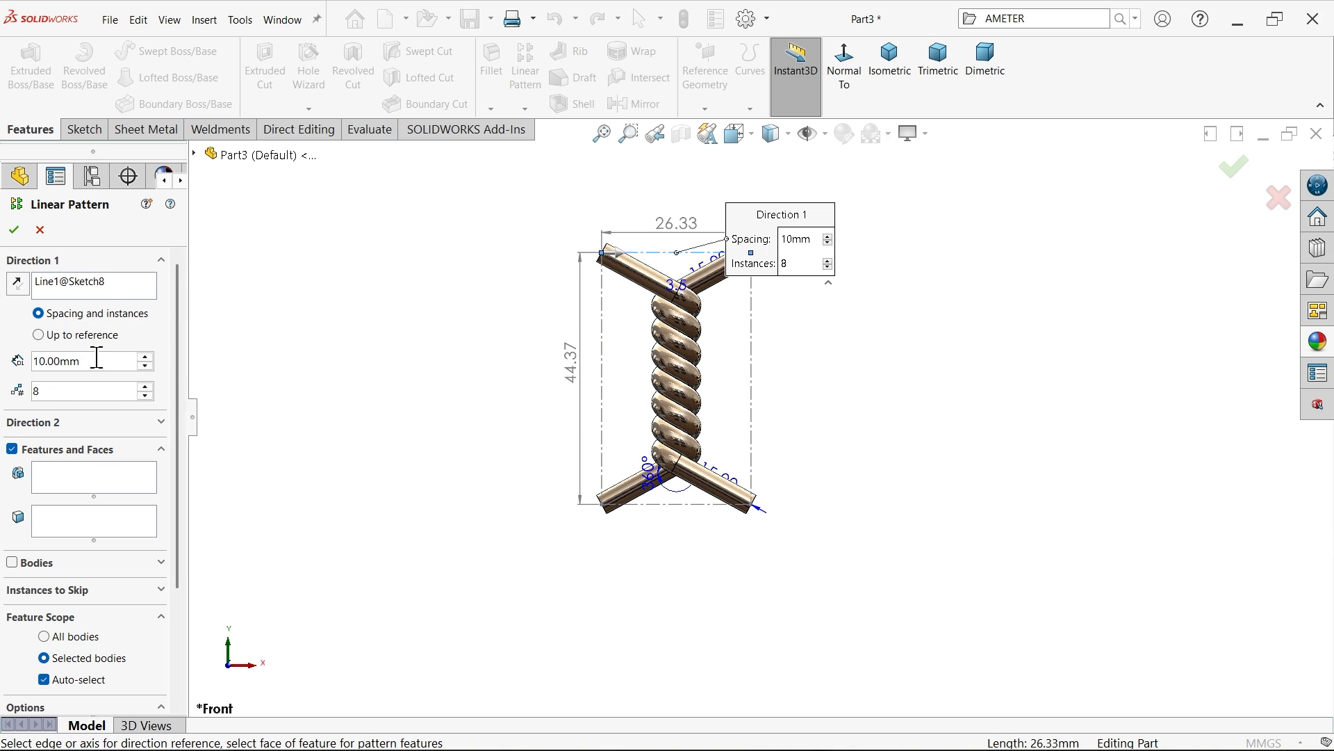
triple_click(80, 362)
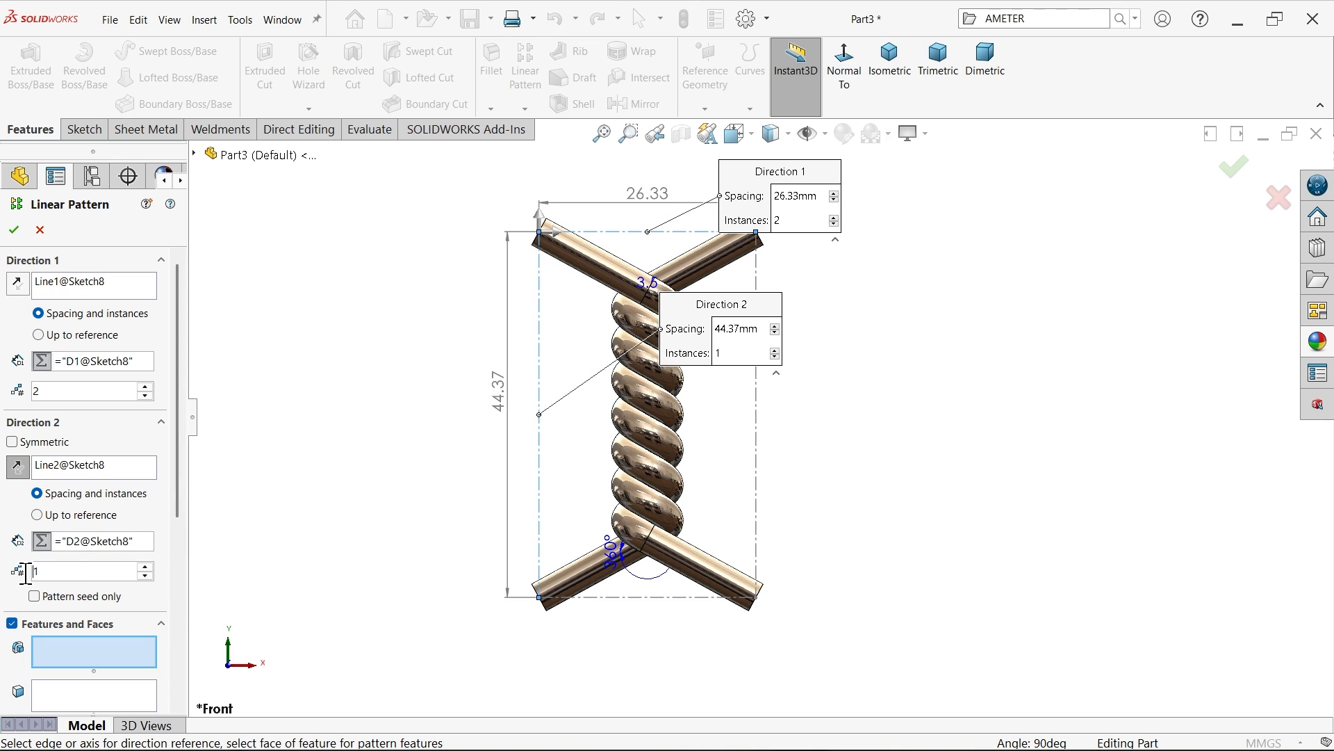
type("5")
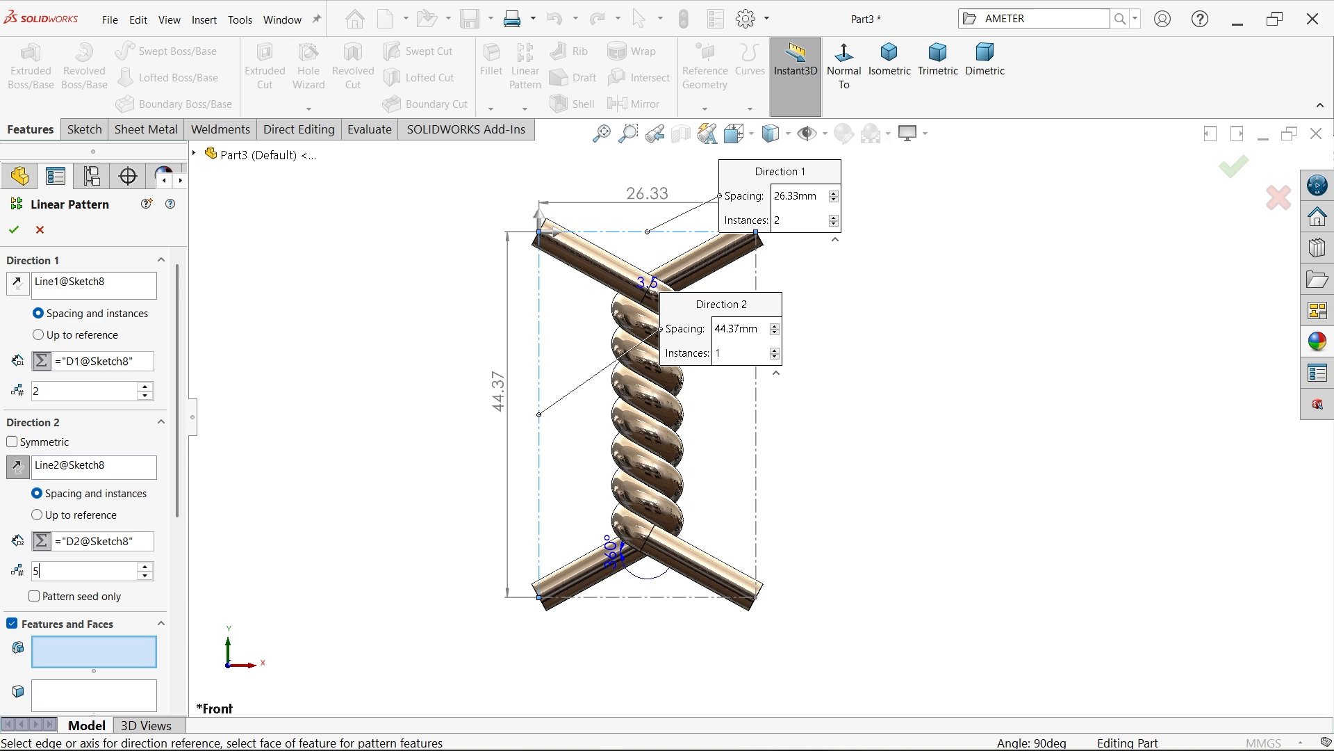
left_click(740, 351)
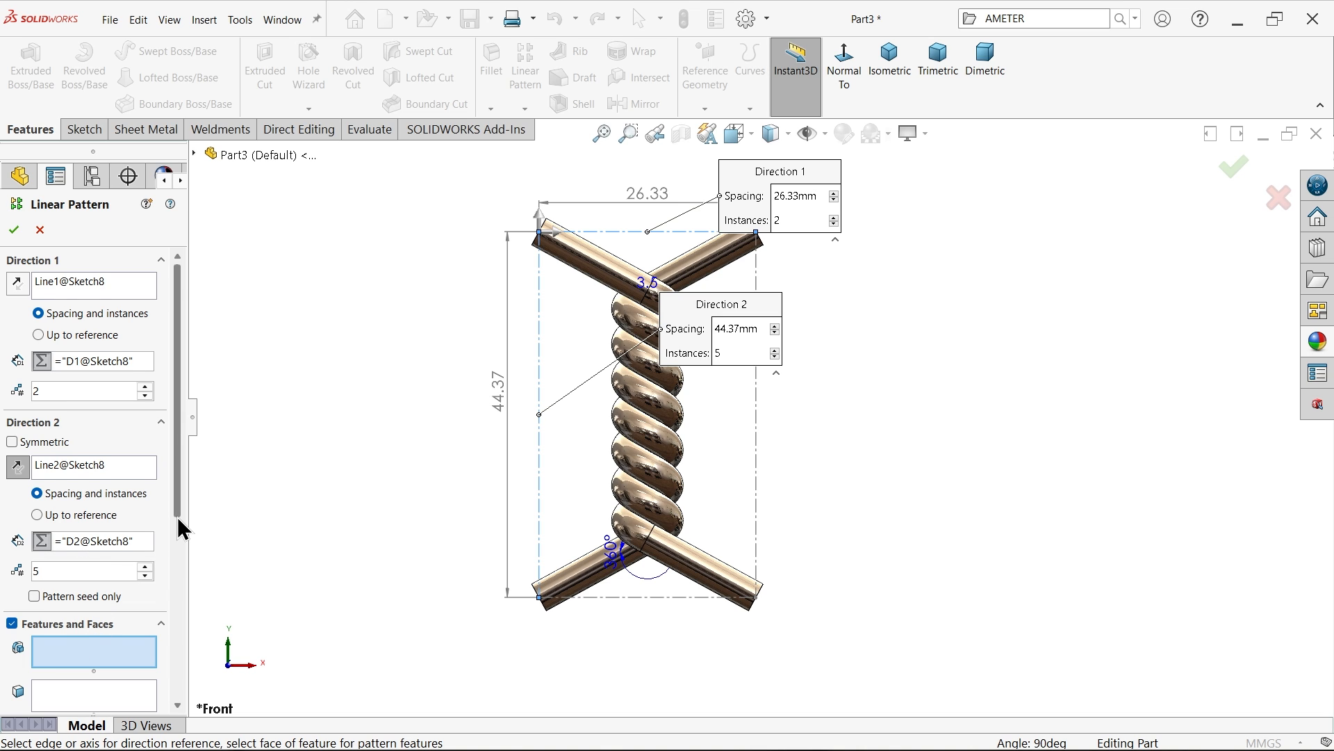
scroll("down", 3)
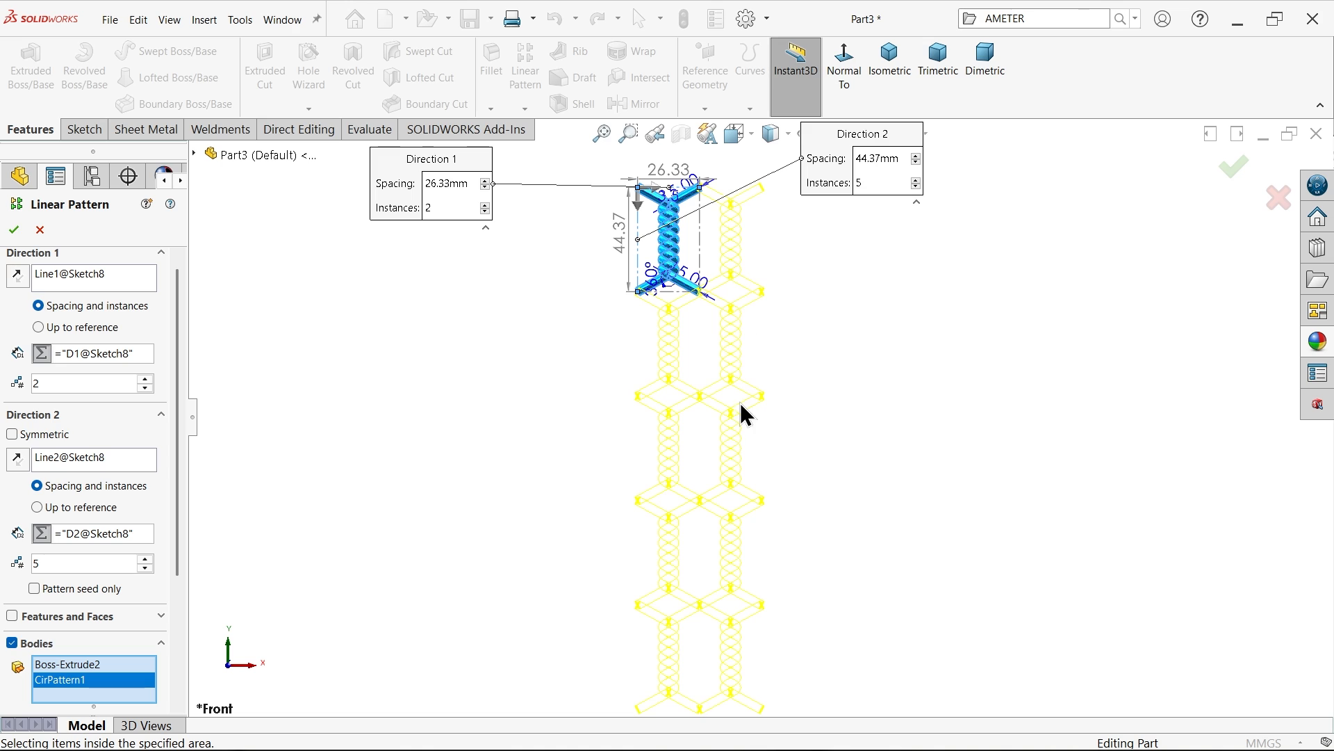
mouse_move(220, 481)
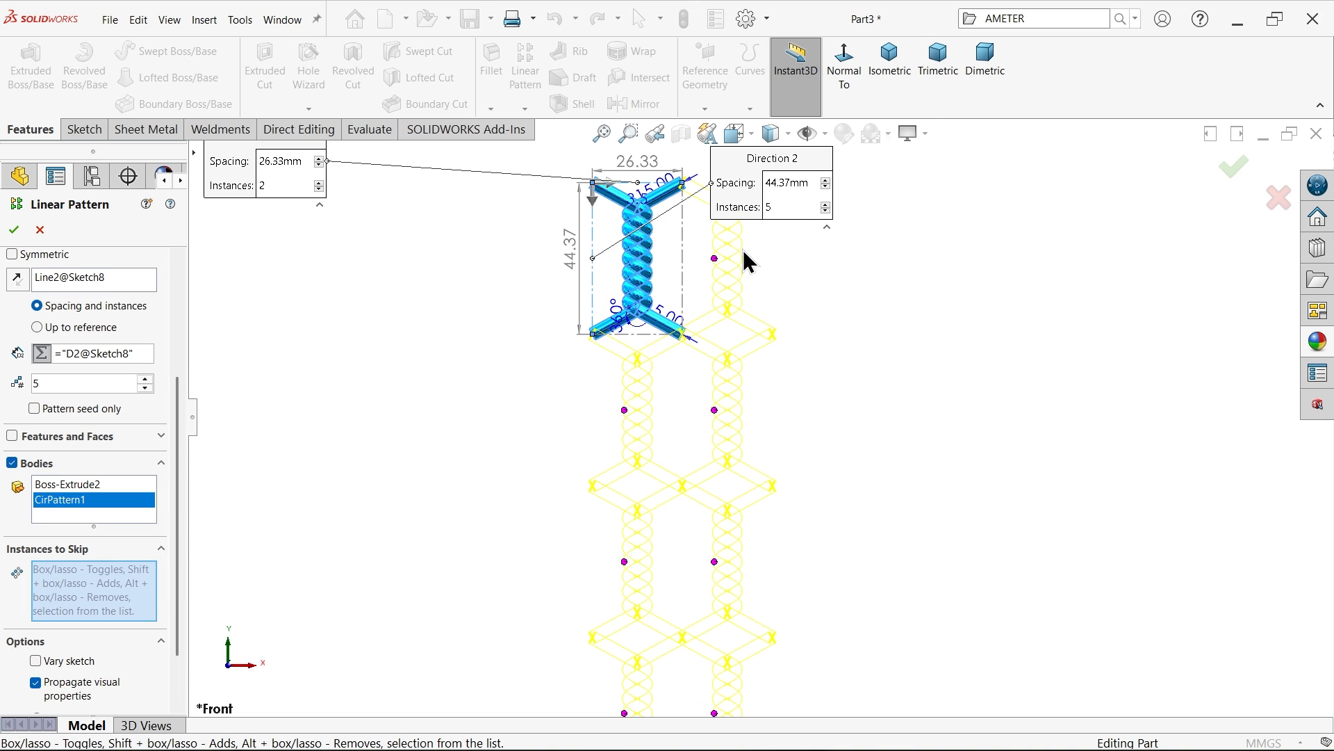
mouse_move(721, 272)
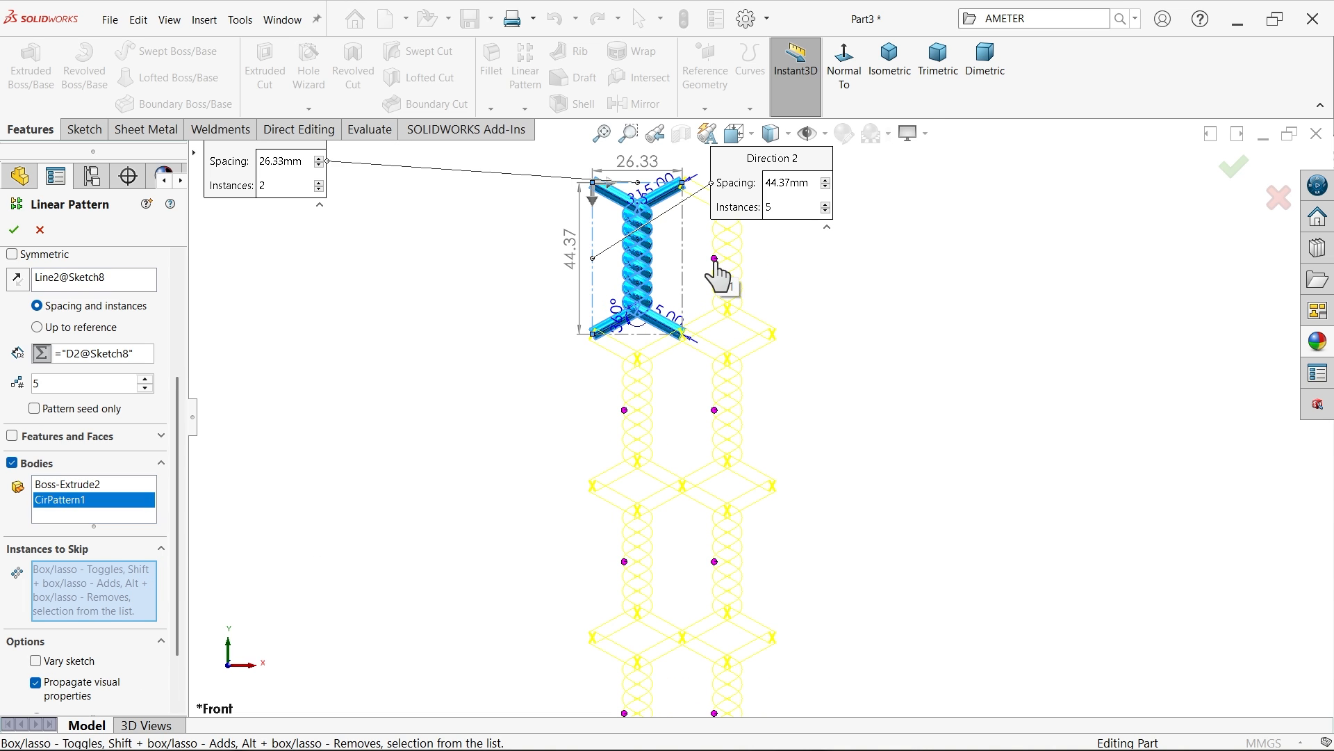
mouse_move(716, 273)
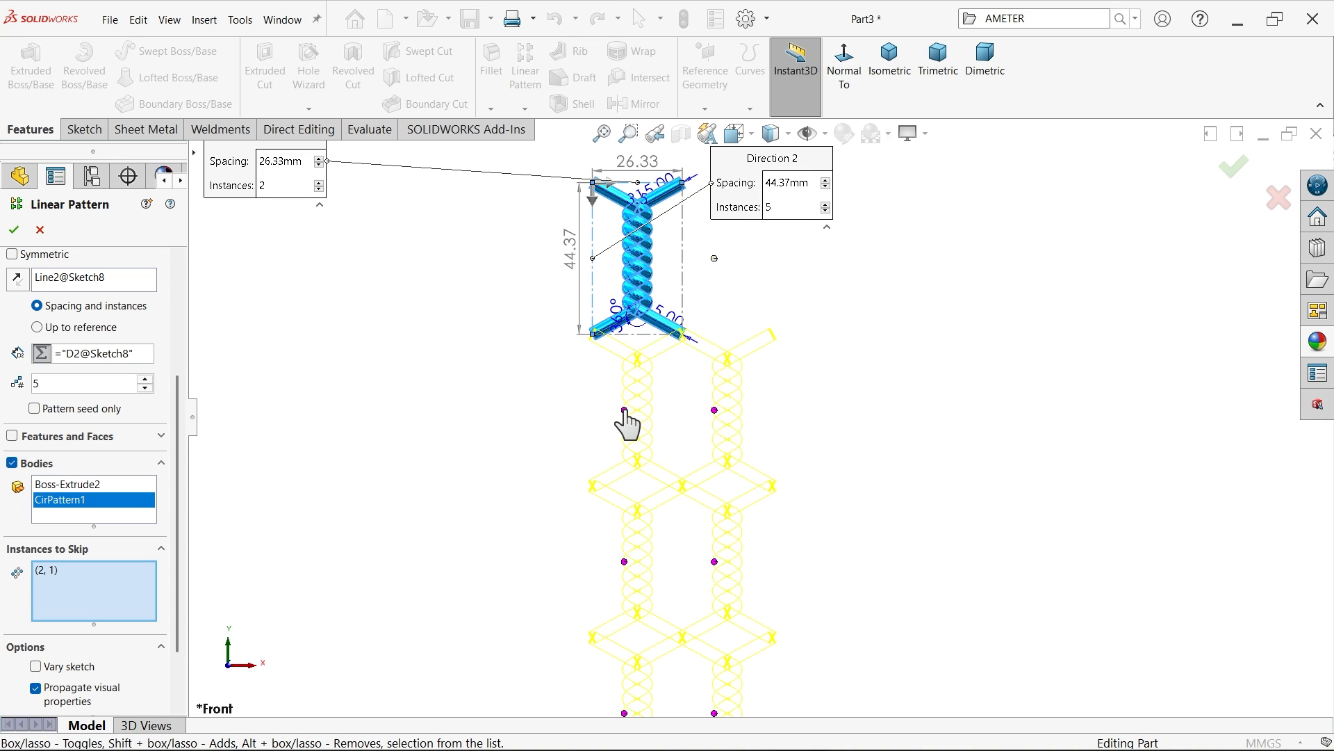
- Skip alternate pattern positions and confirm LPattern1 as a zigzag column of 10 wire bodies
left_click(715, 561)
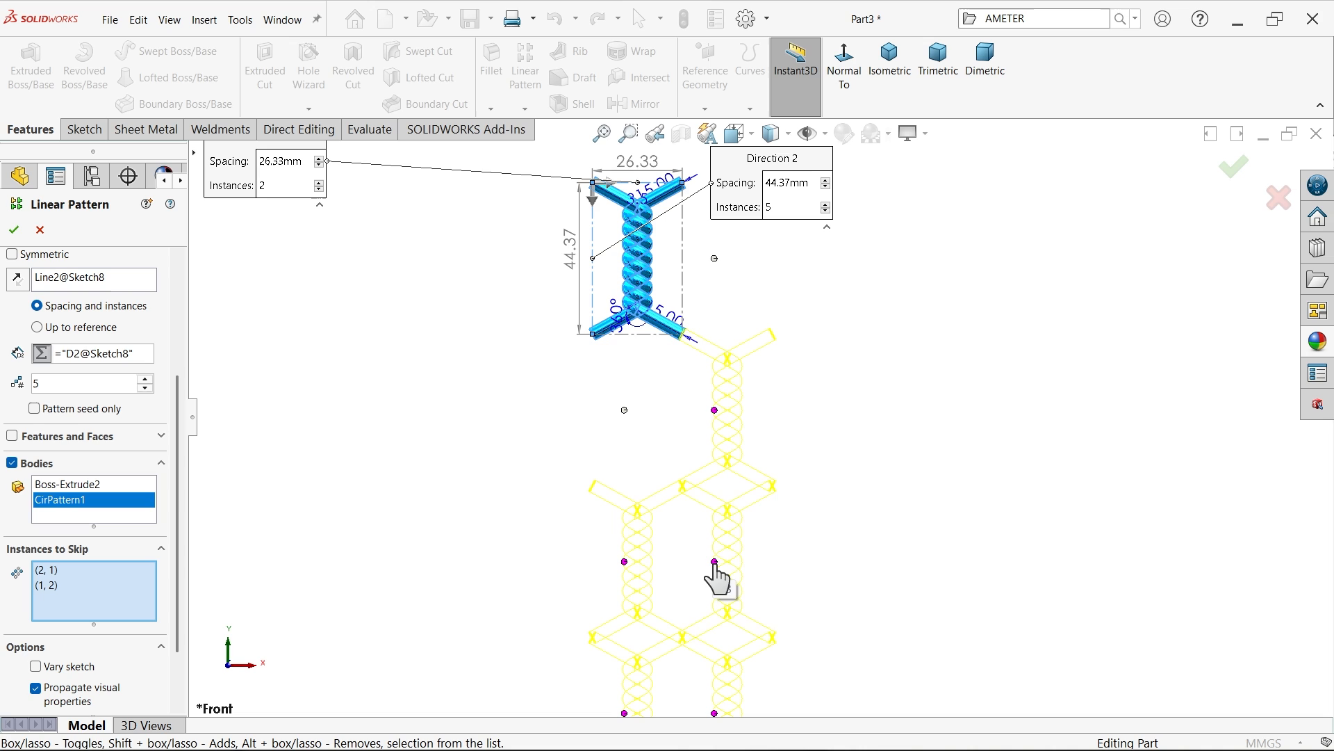
left_click(713, 565)
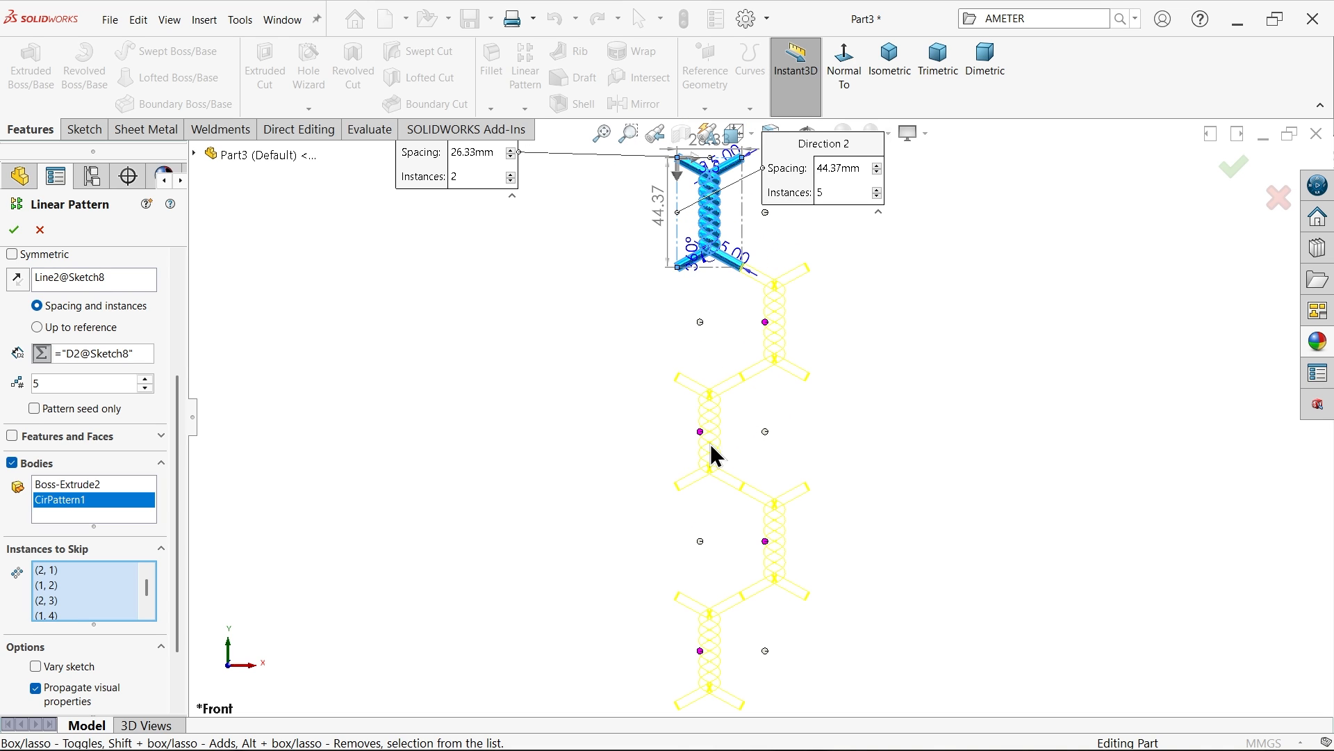
left_click(14, 229)
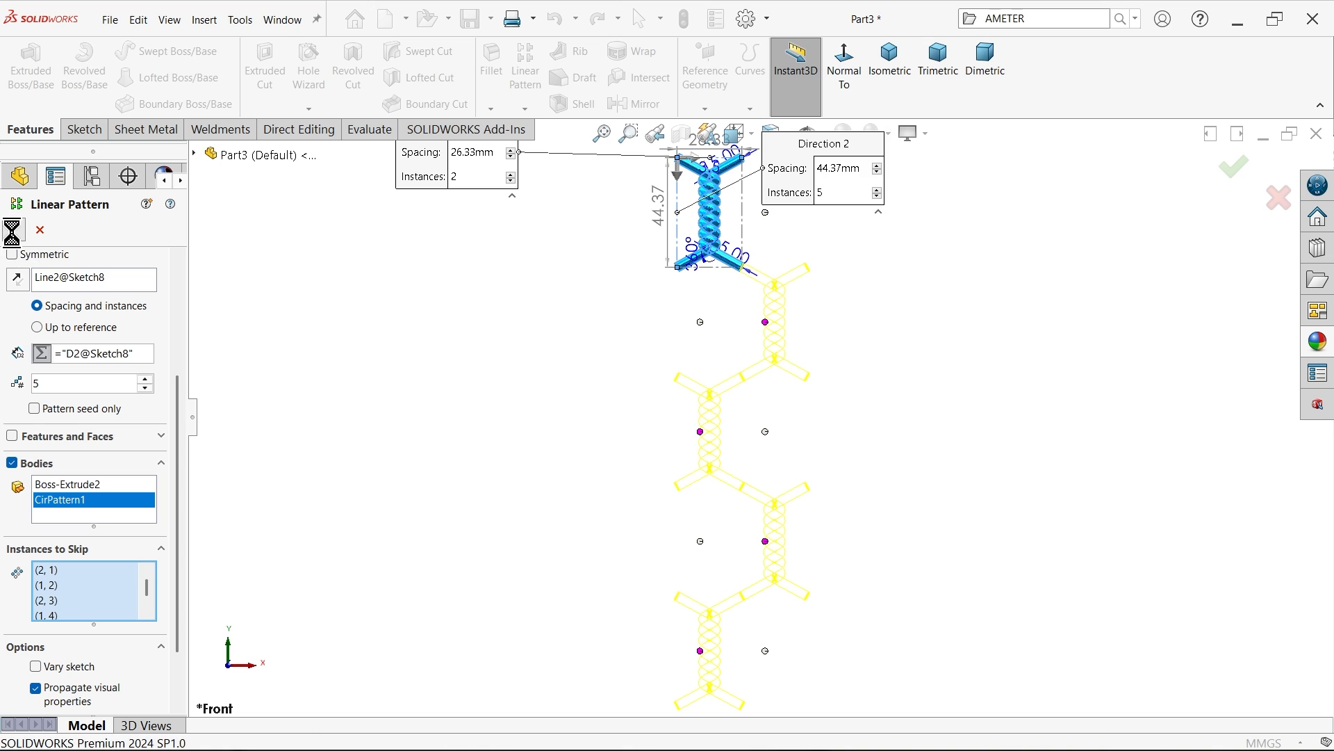
left_click(1233, 166)
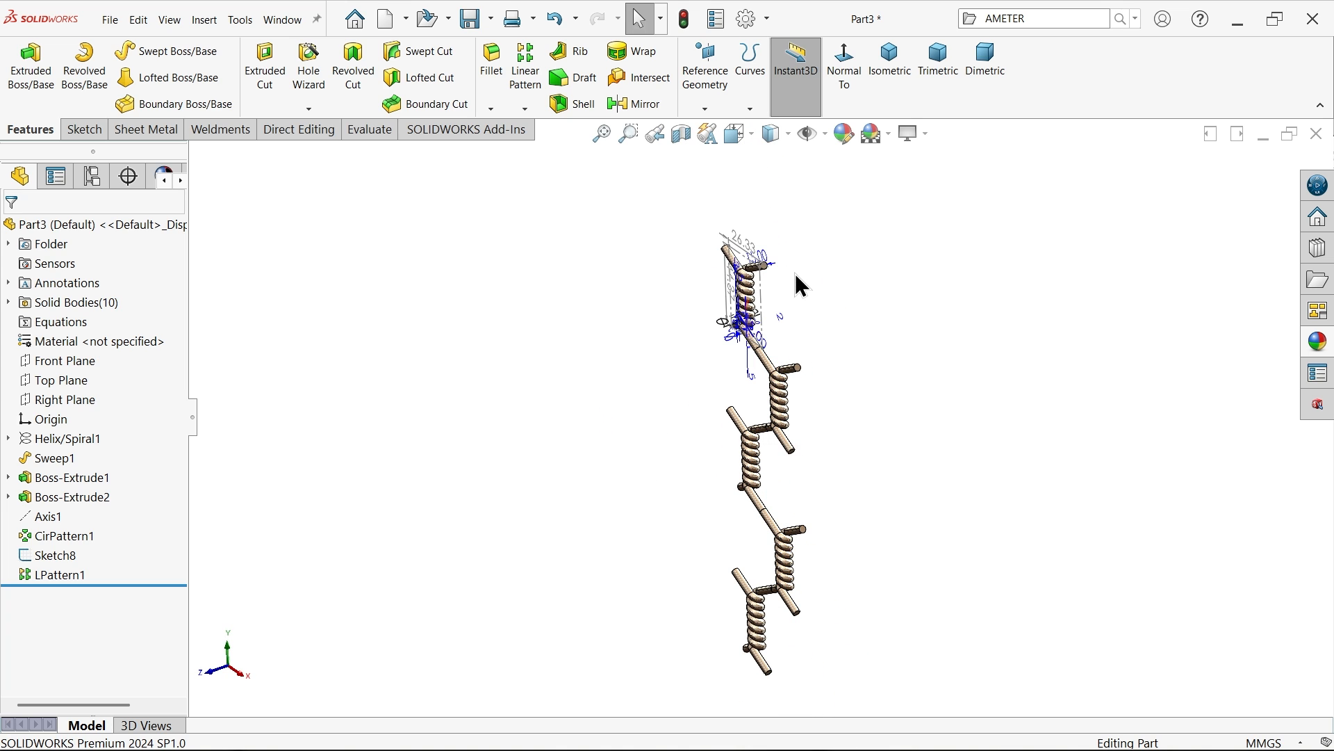
- Combine (Add) Boss-Extrude2 with LPattern1 bodies 1, 3, 6, 8 into one chain body
left_click(889, 60)
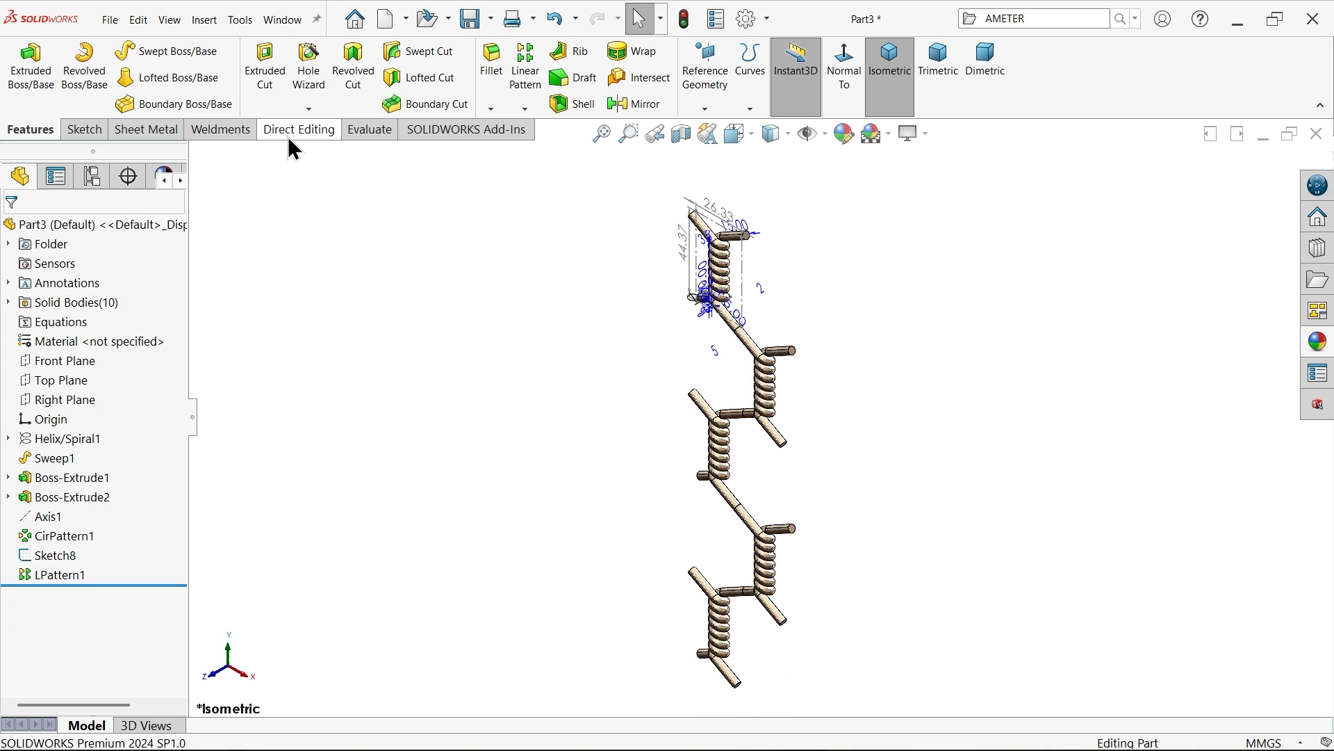
left_click(299, 129)
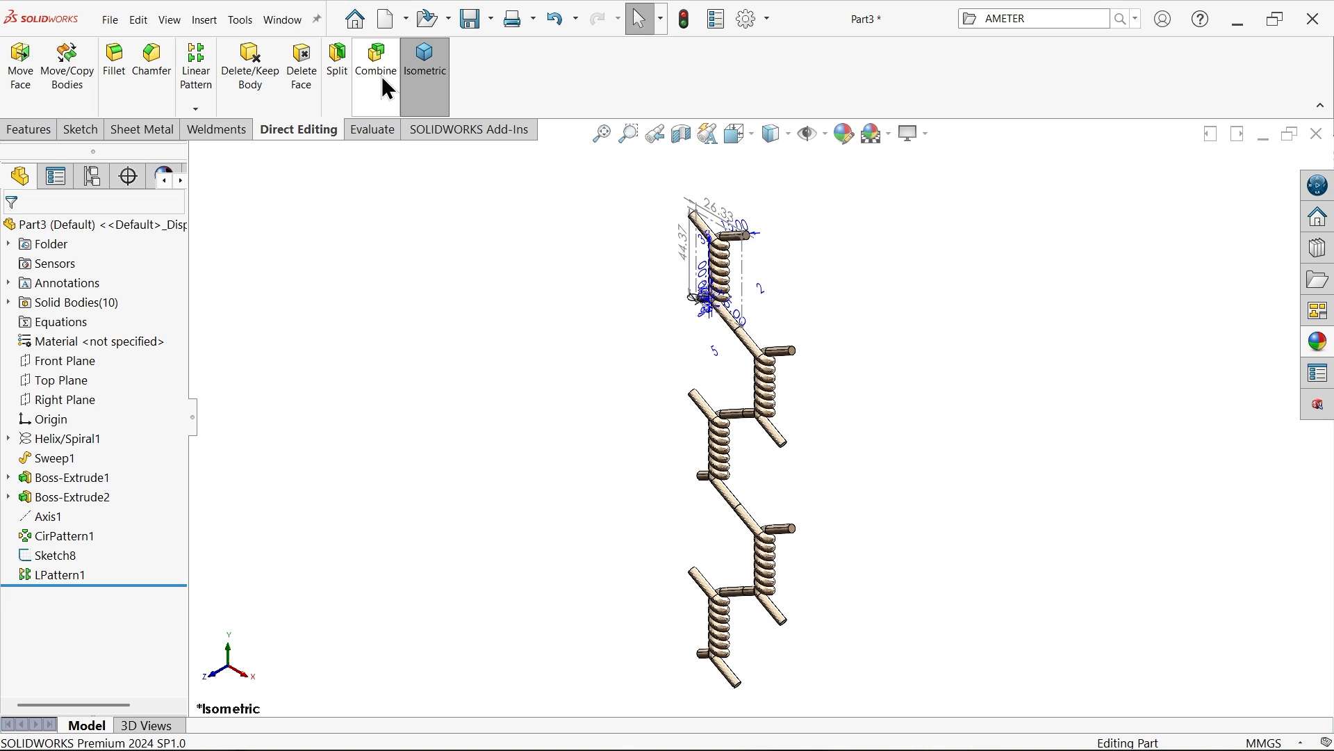
left_click(374, 65)
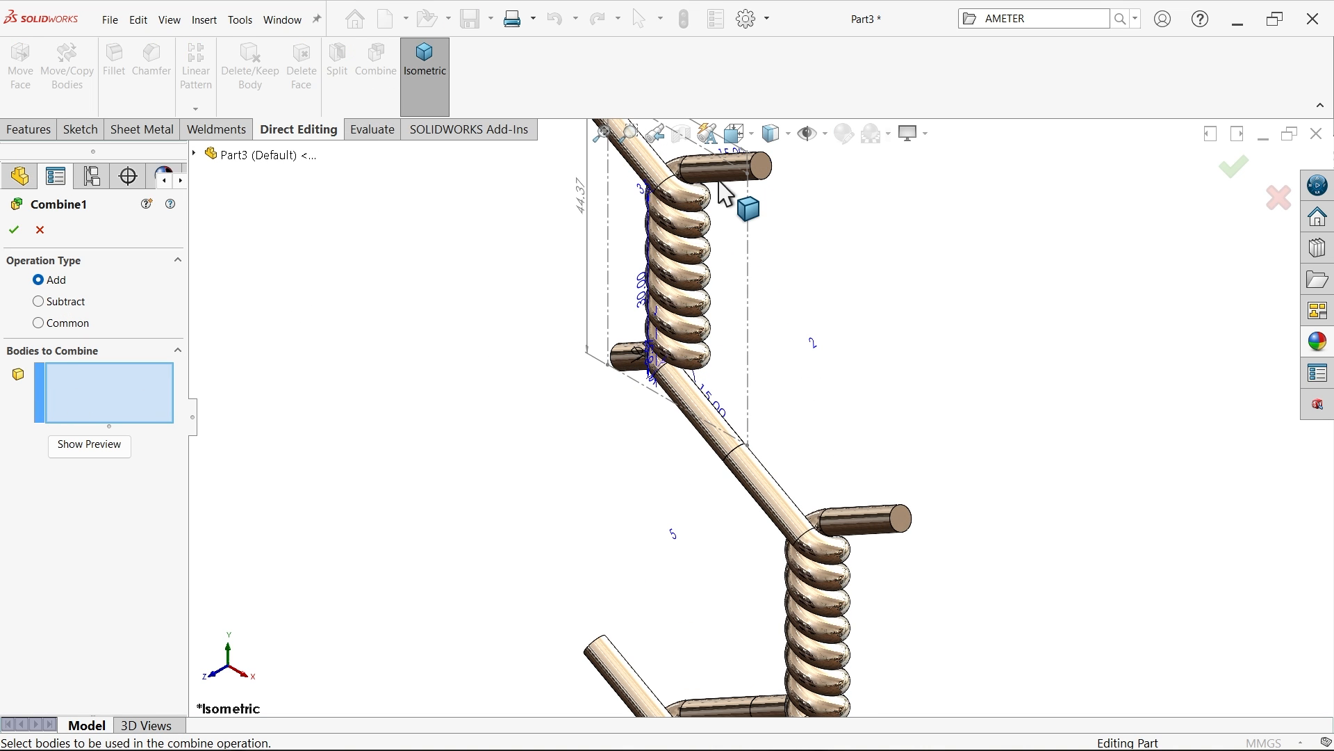
left_click(732, 450)
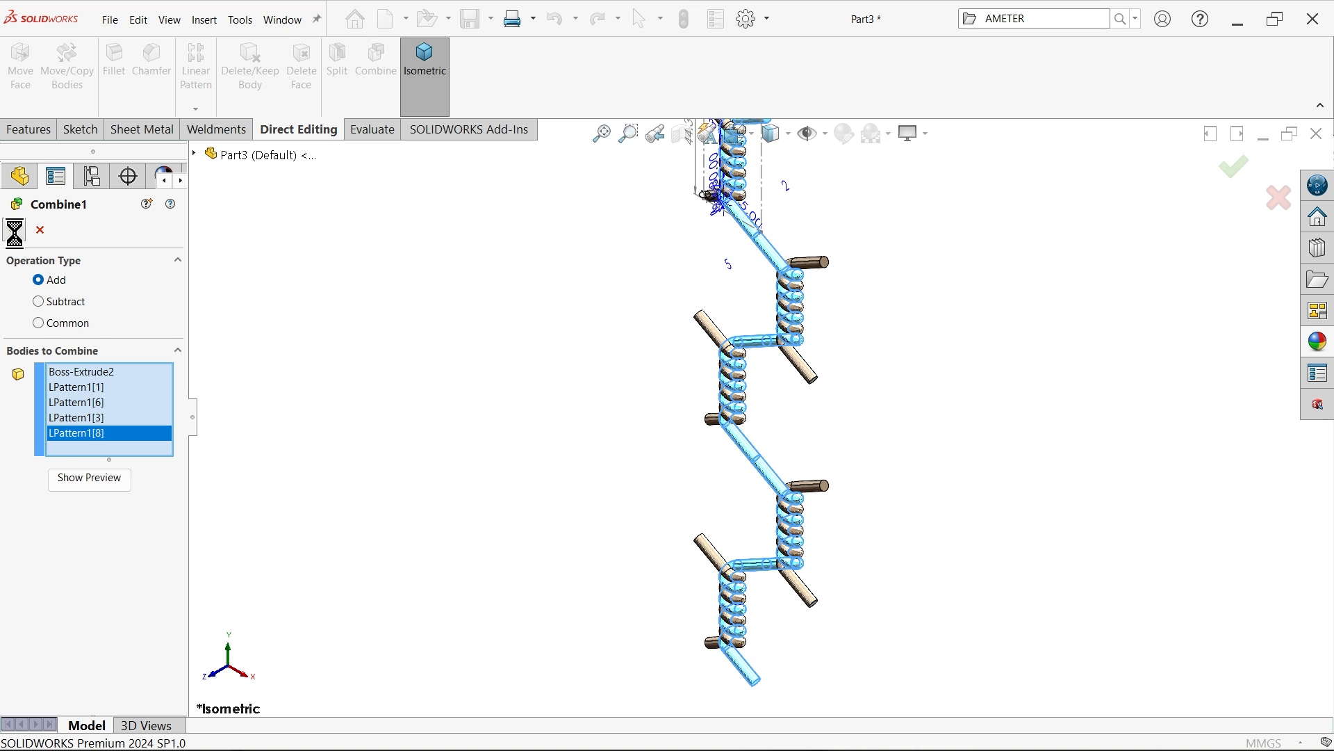
left_click(1232, 166)
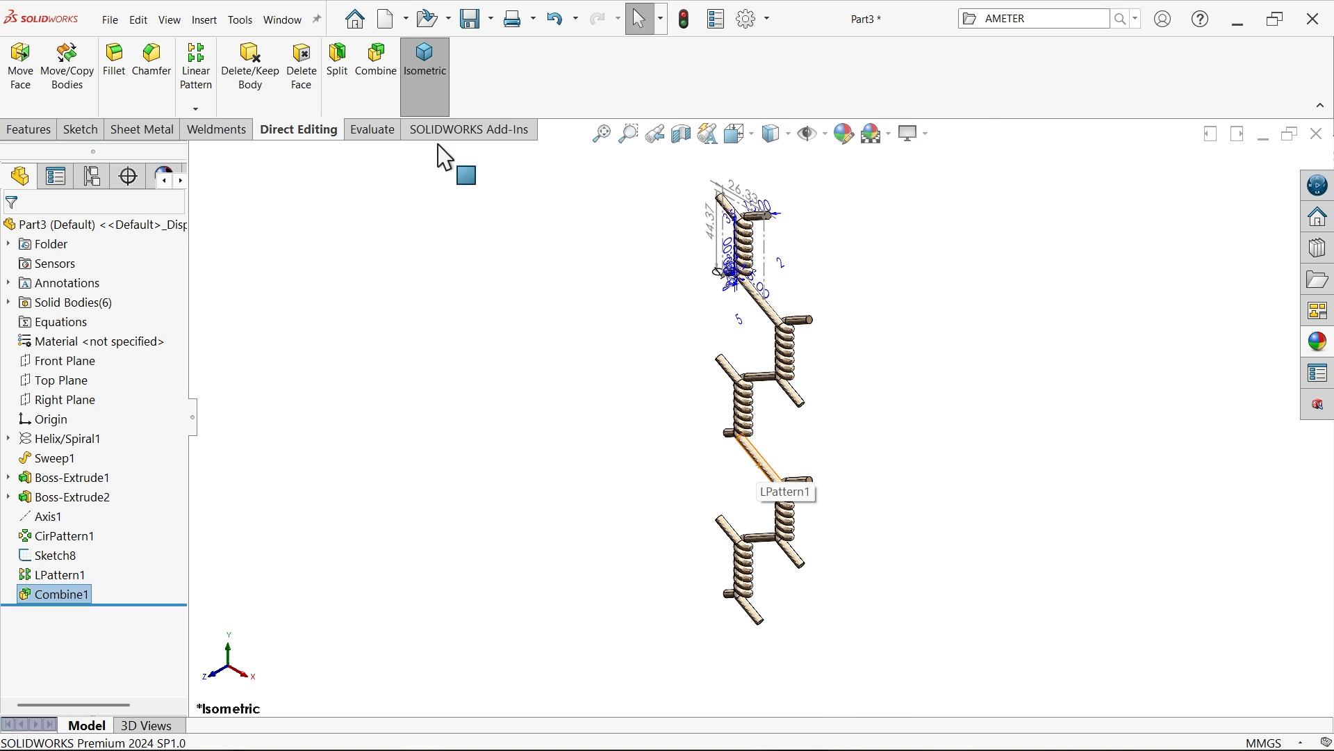
left_click(249, 64)
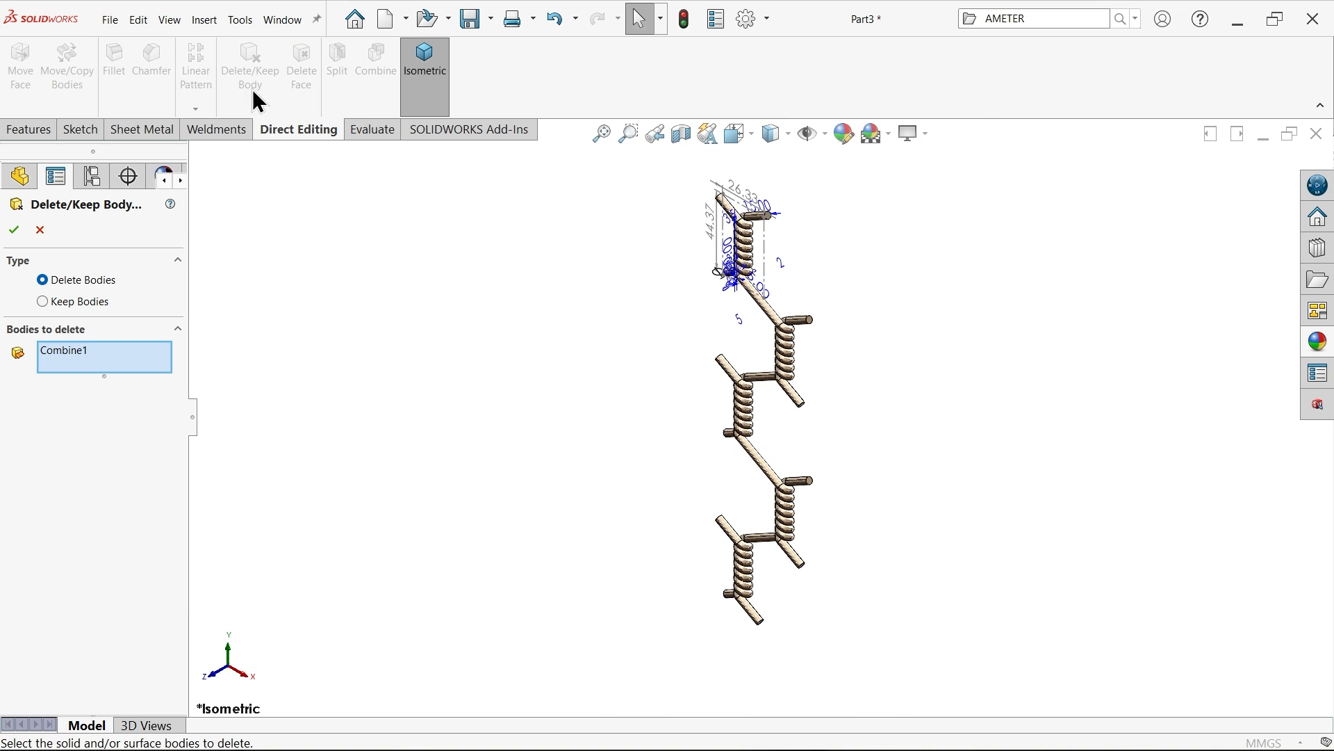
- Delete CirPattern1 and LPattern1 bodies 2, 4, 5, 7, leaving only the merged chain body
left_click(104, 357)
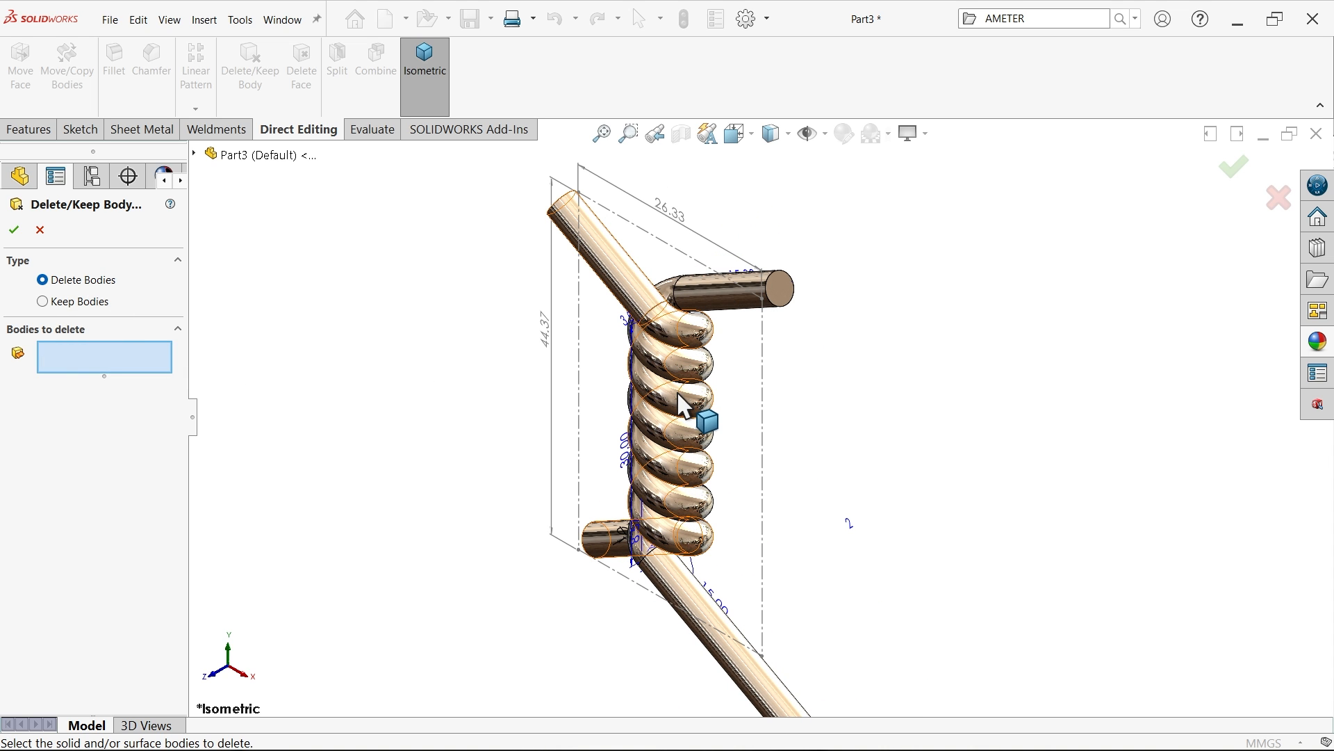
mouse_move(609, 566)
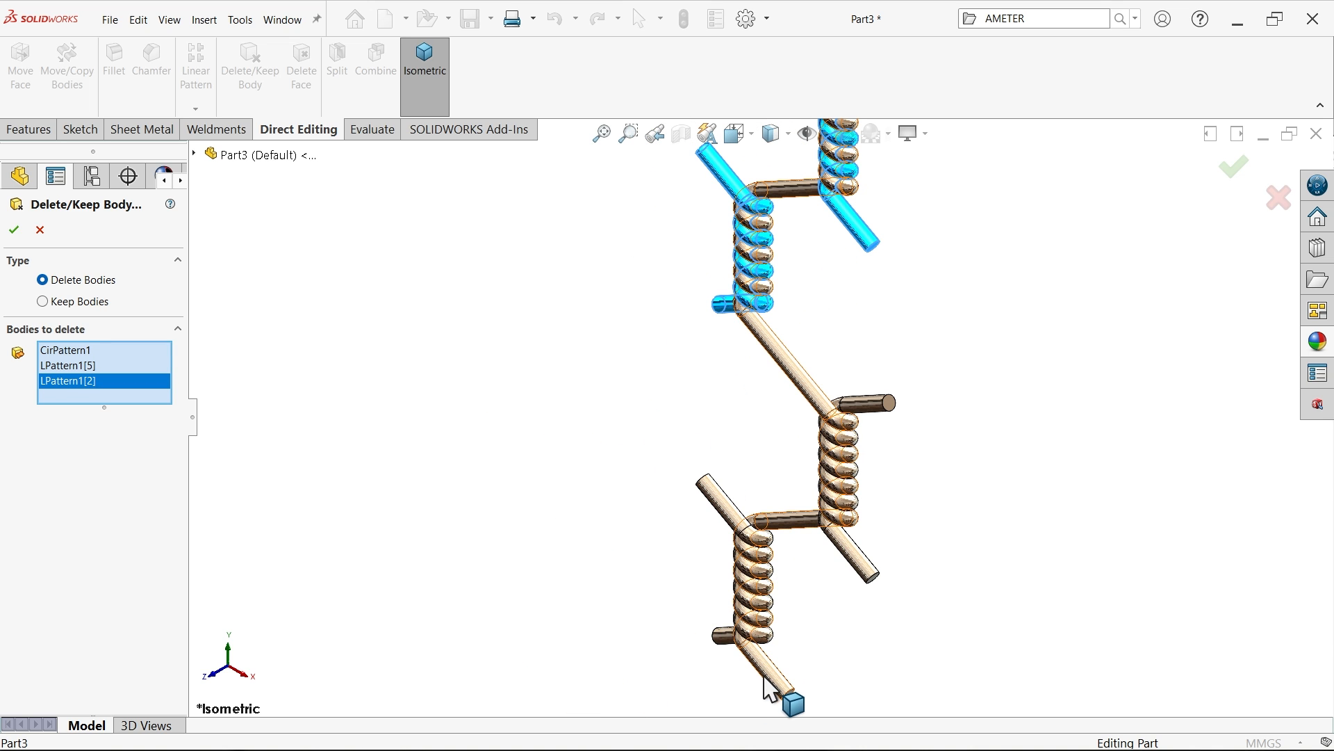
left_click(64, 396)
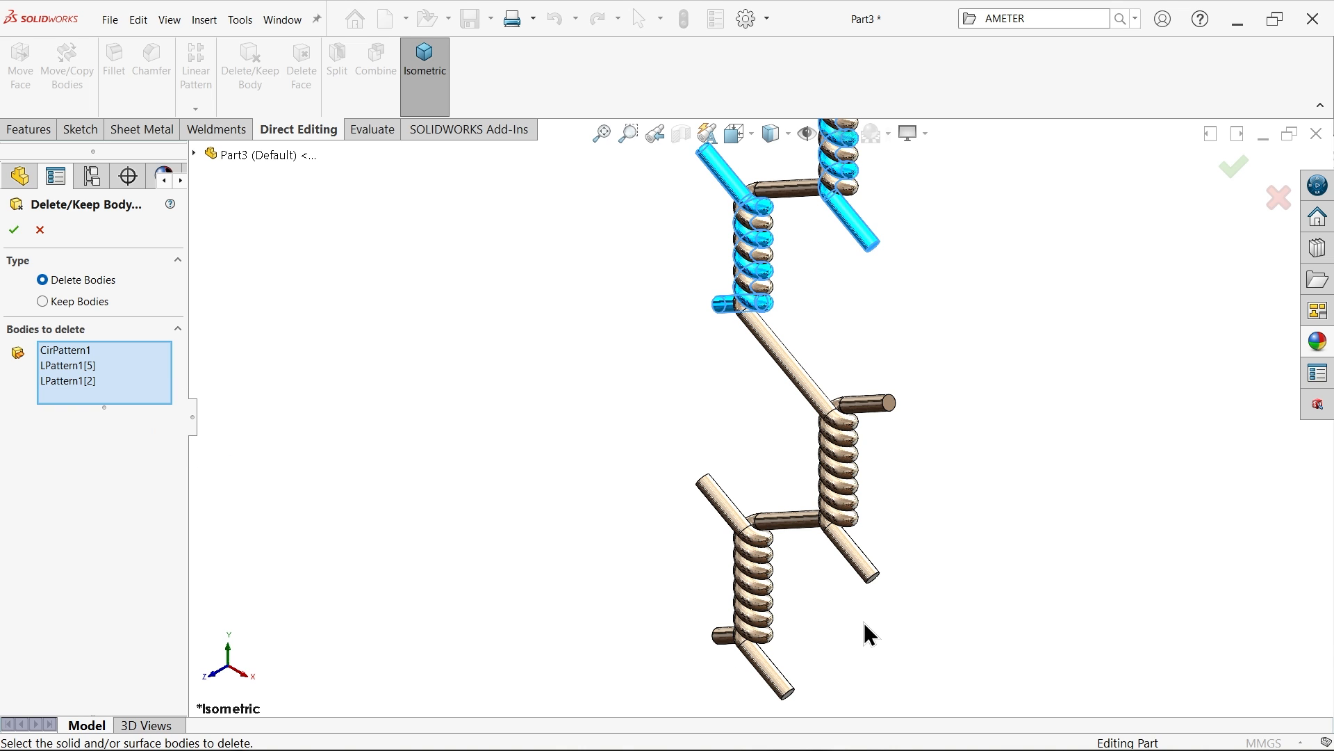
left_click(753, 515)
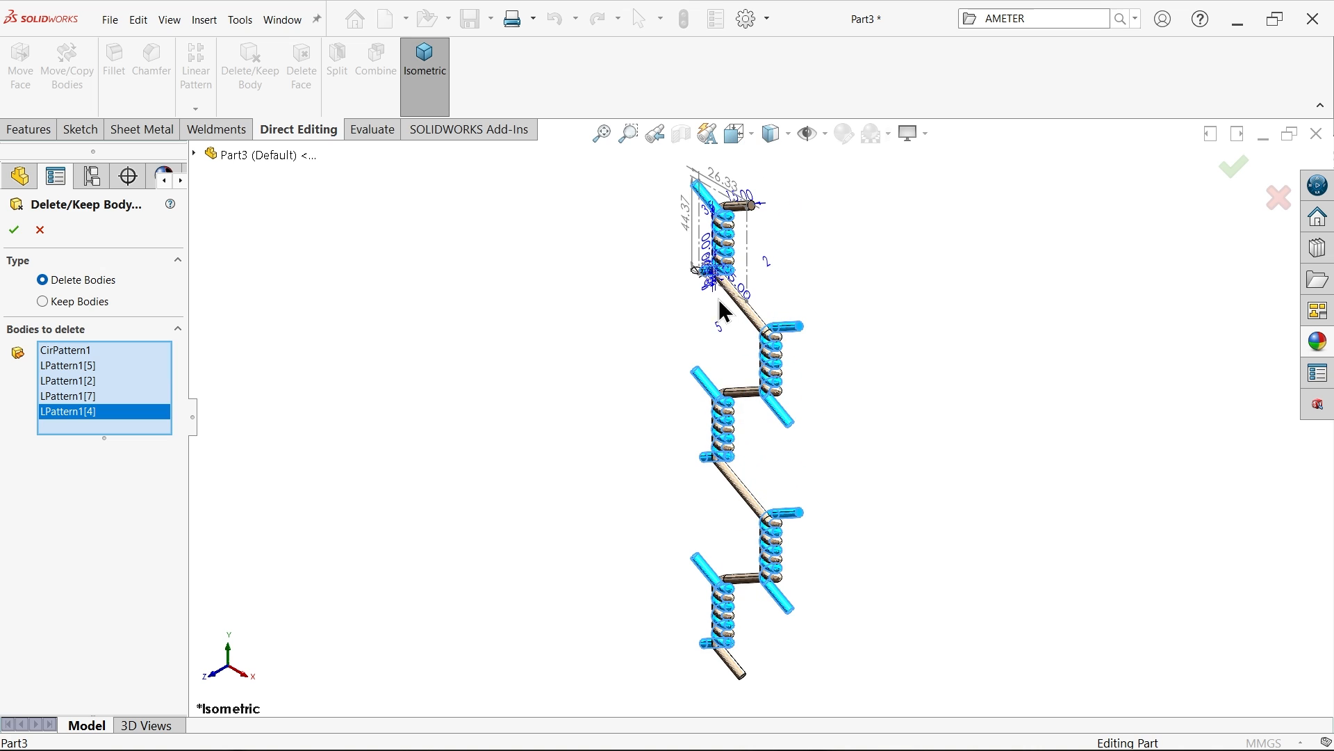
left_click(13, 229)
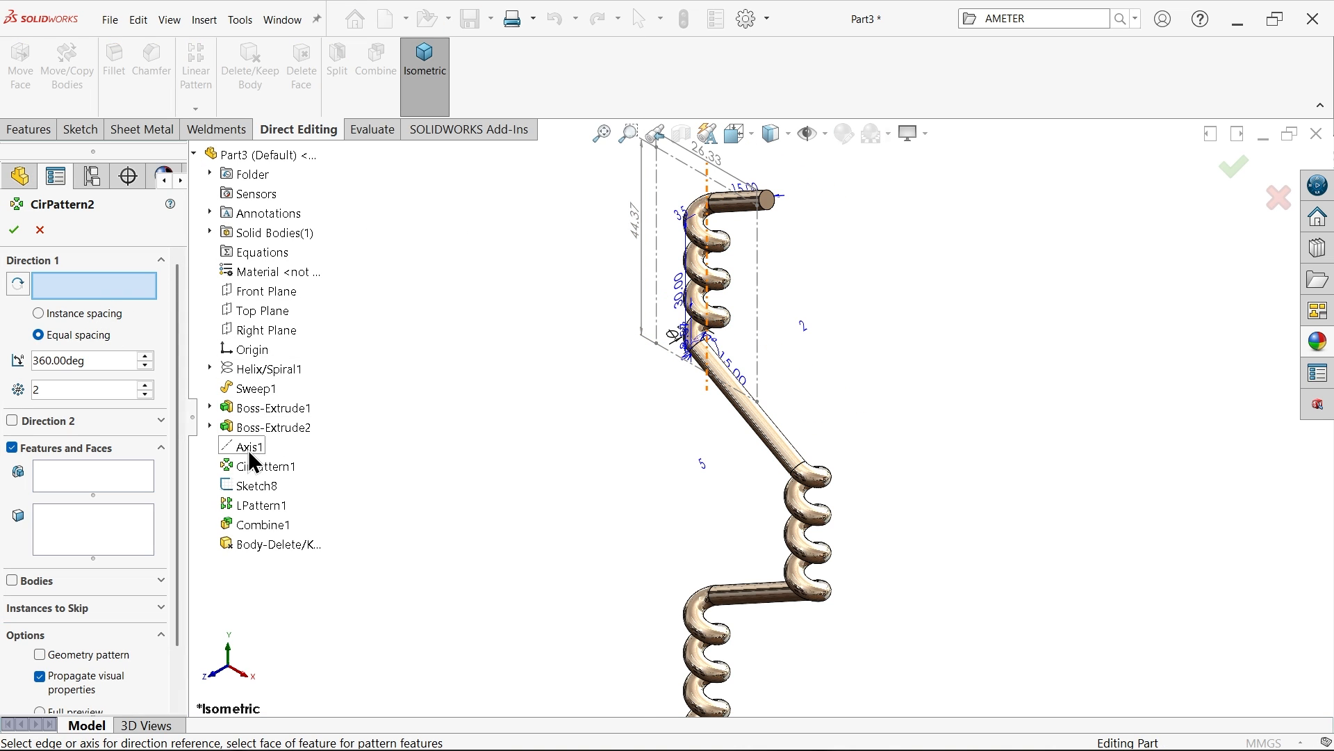
- Circular-pattern Combine1 about Axis1, 2 instances over 360deg, forming a hexagon column
left_click(249, 445)
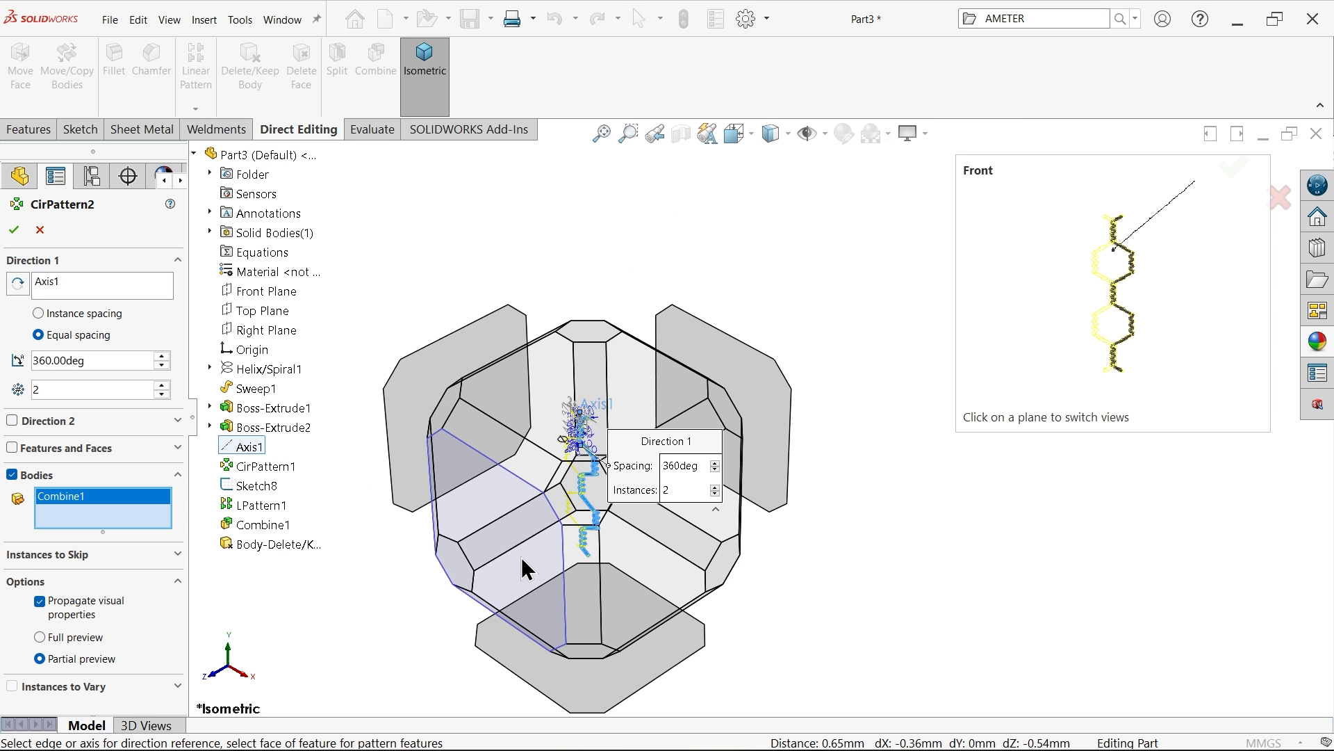
left_click(1111, 294)
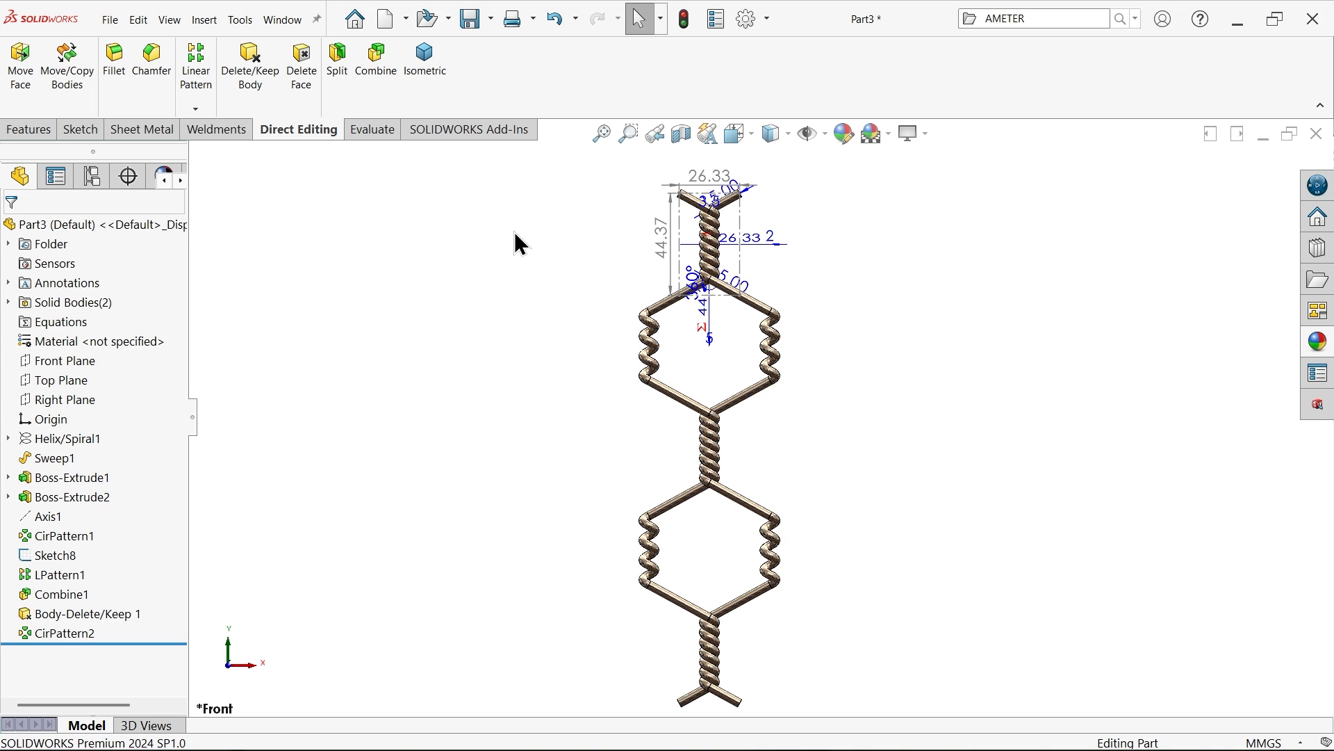
- Set up a linear pattern along Line1@Sketch8 with 8 instances and Direction 2 turned off
left_click(196, 108)
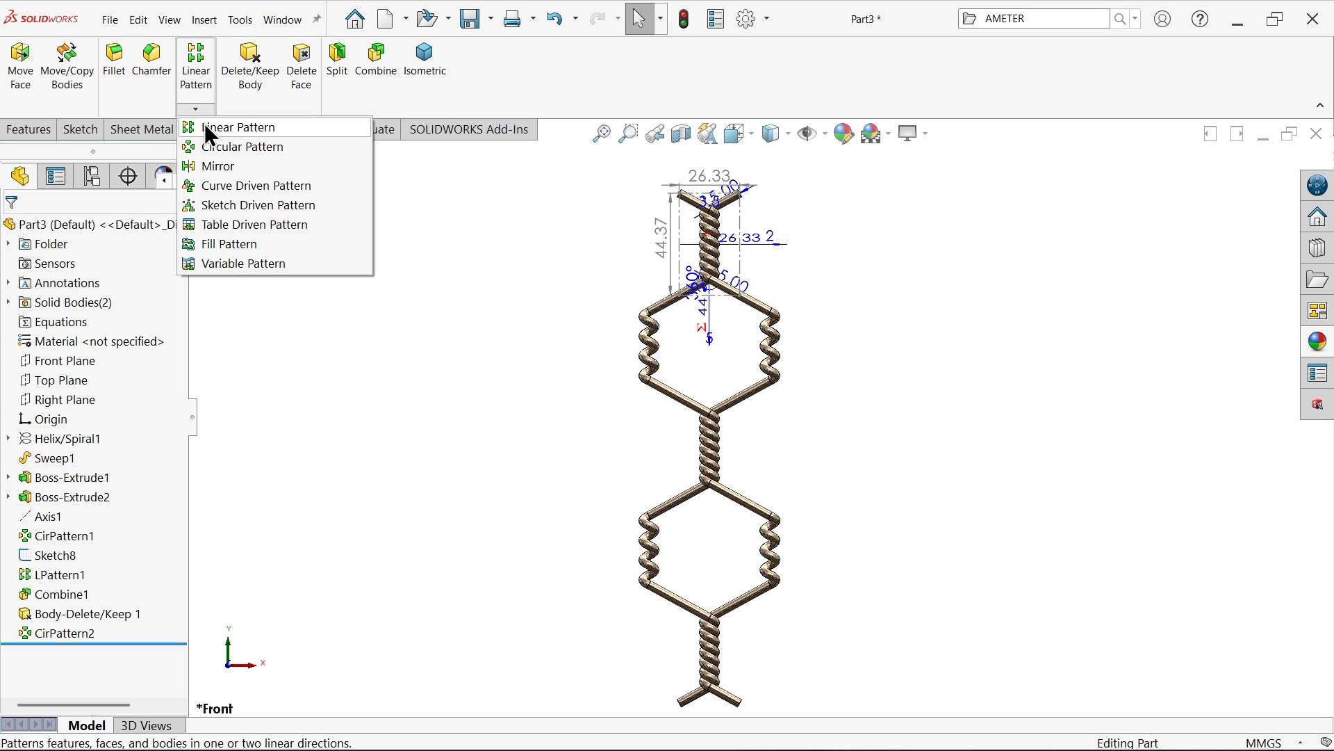
left_click(28, 129)
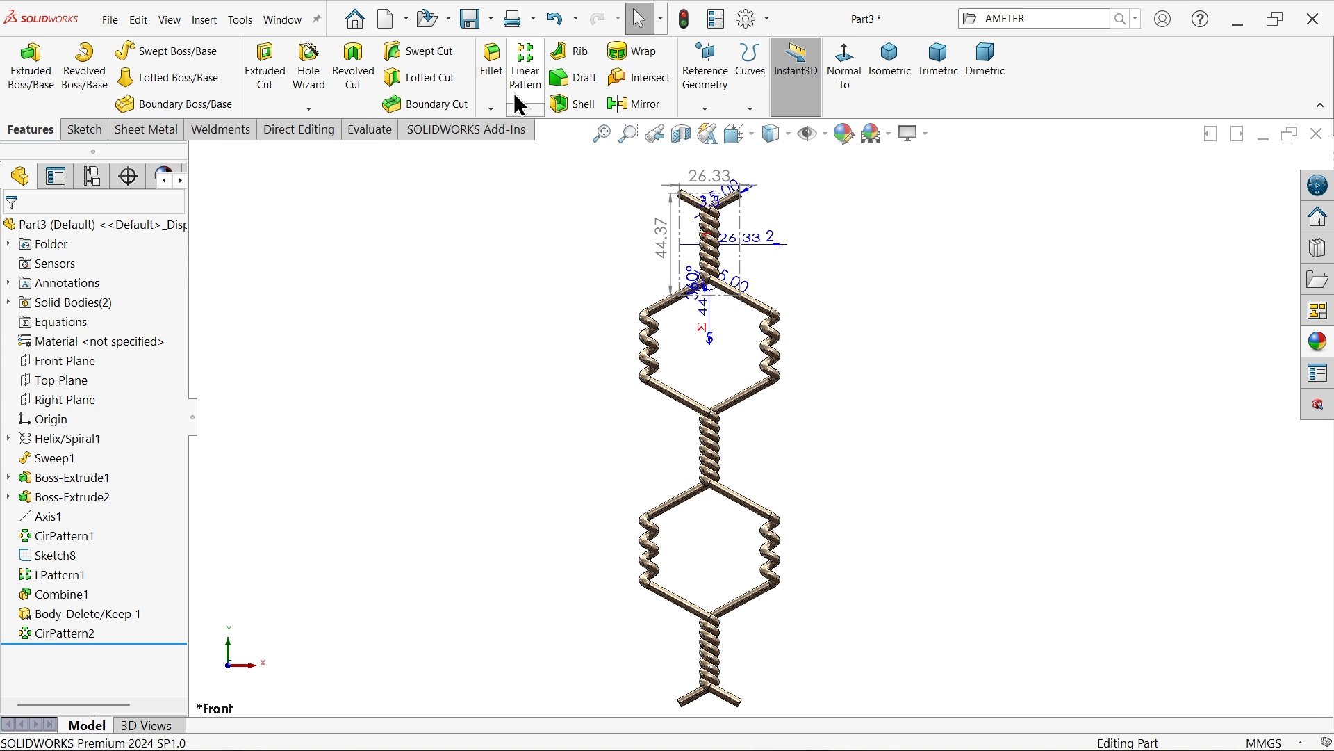
left_click(526, 64)
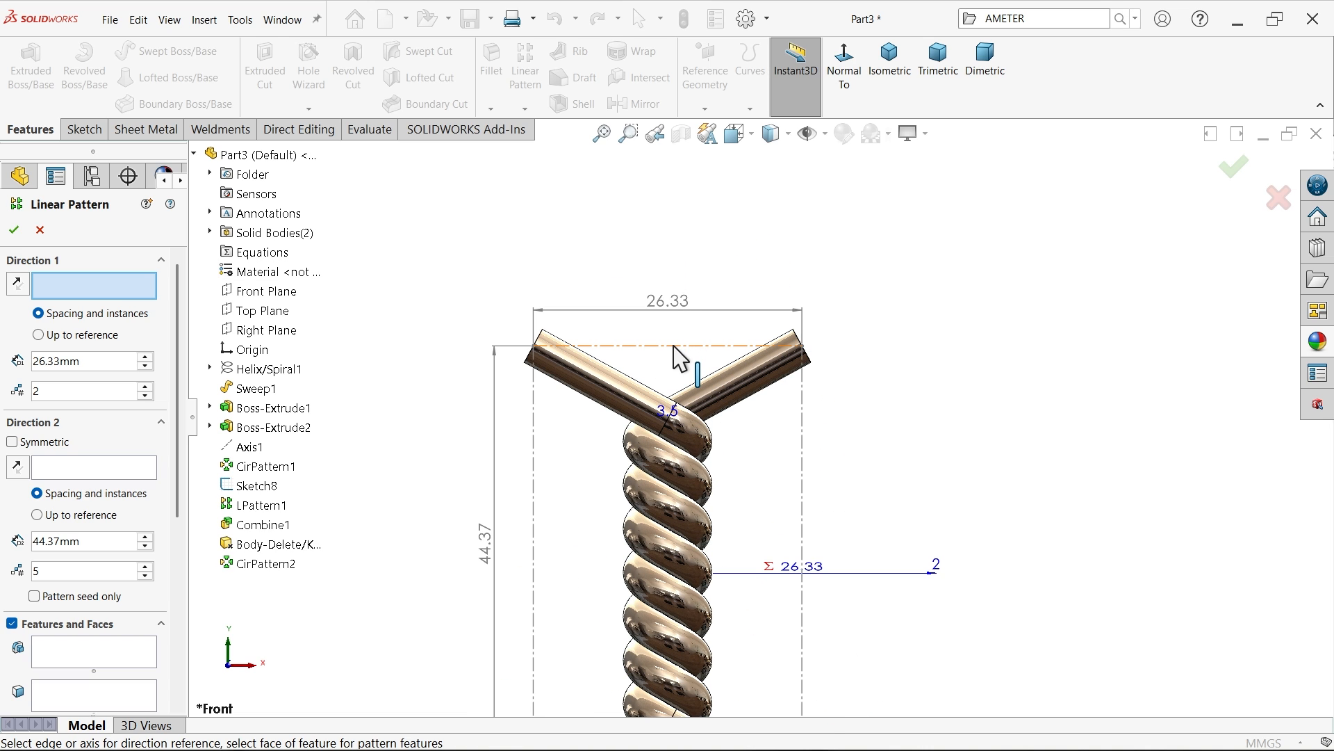
left_click(668, 346)
type("=\"D1@Sketch8\"*2")
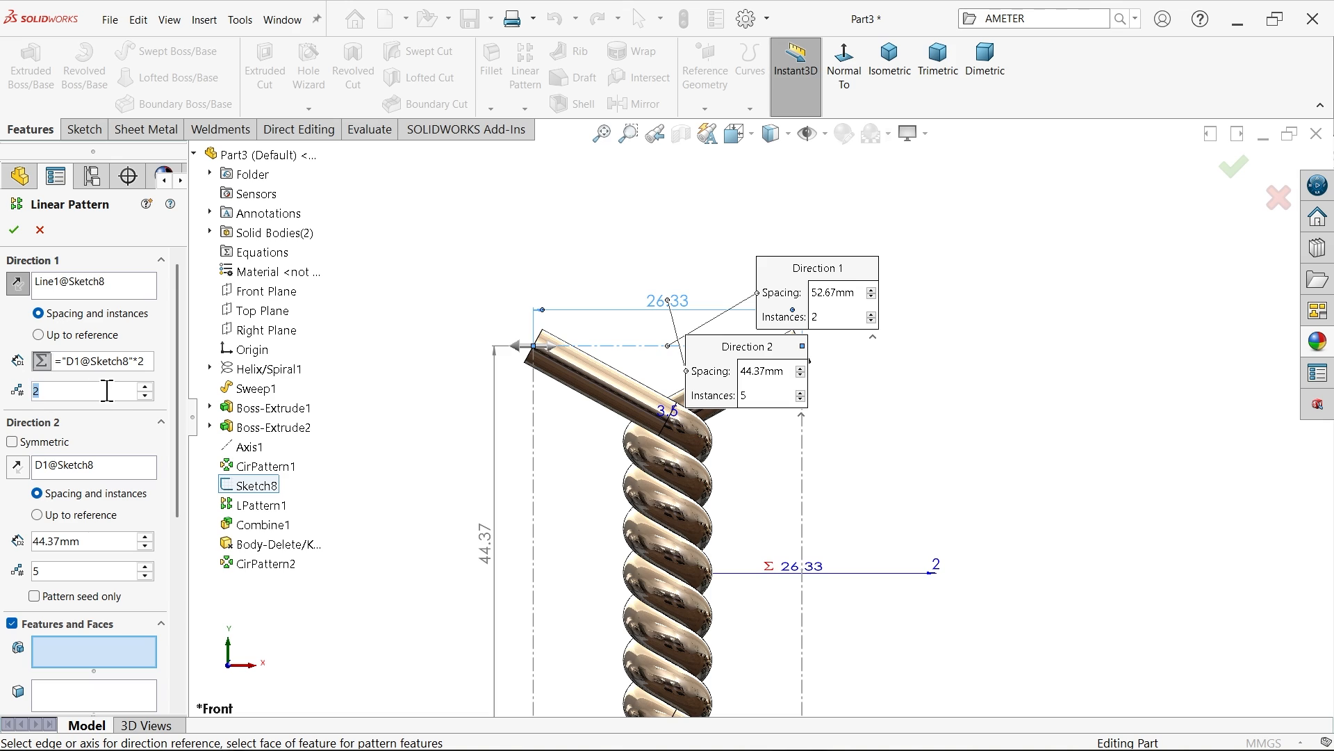
type("8")
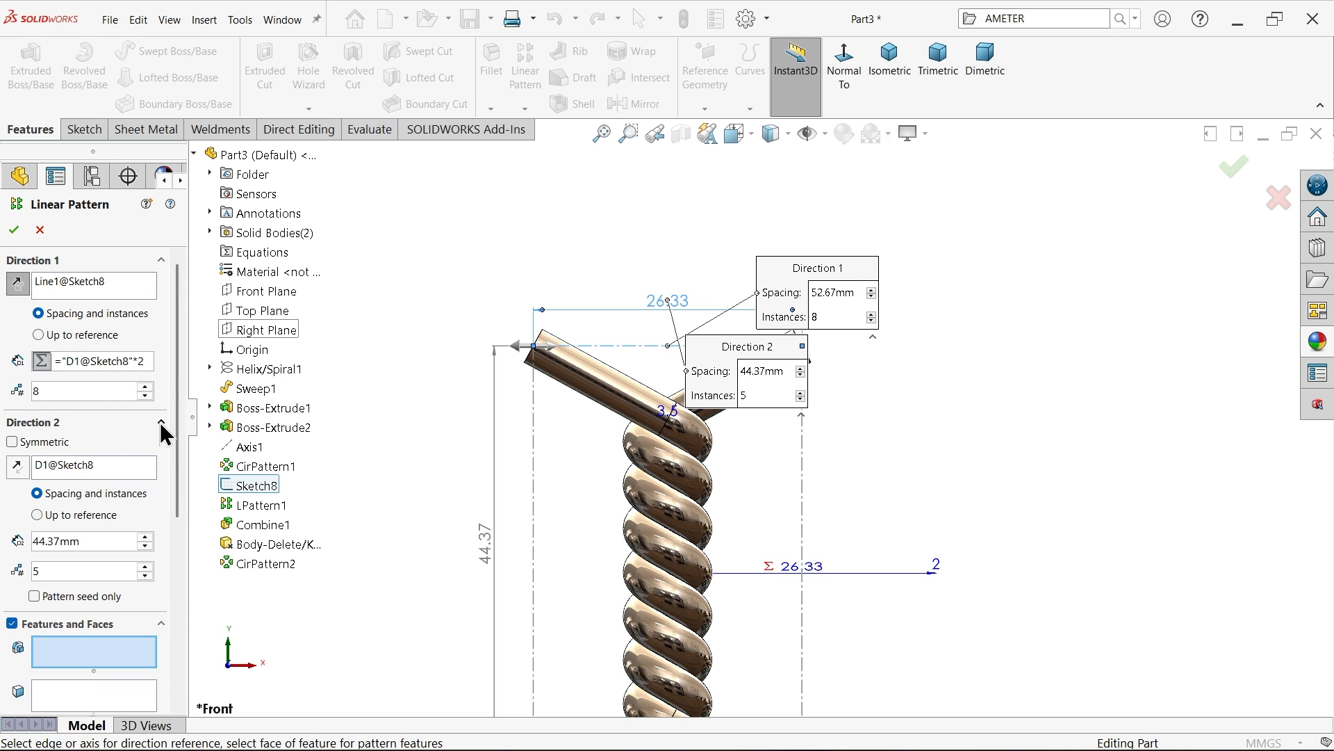
left_click(161, 423)
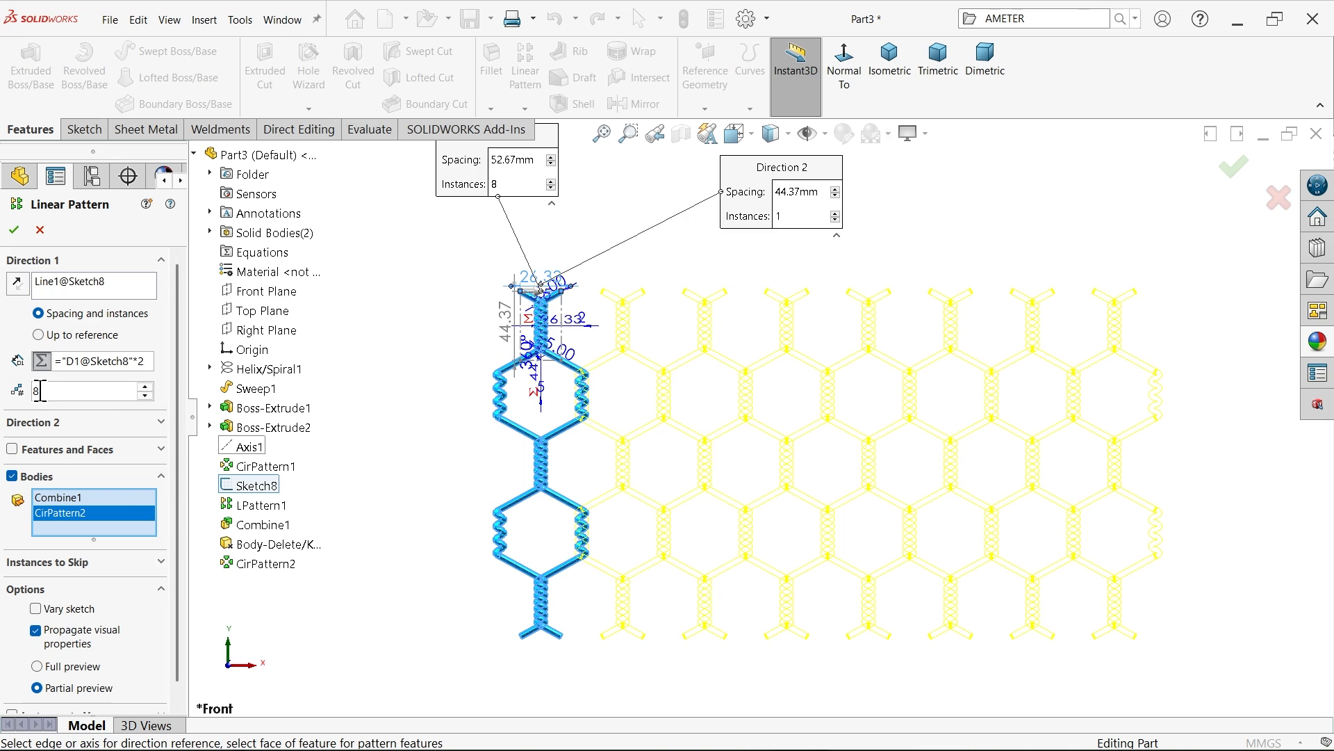
mouse_move(1025, 352)
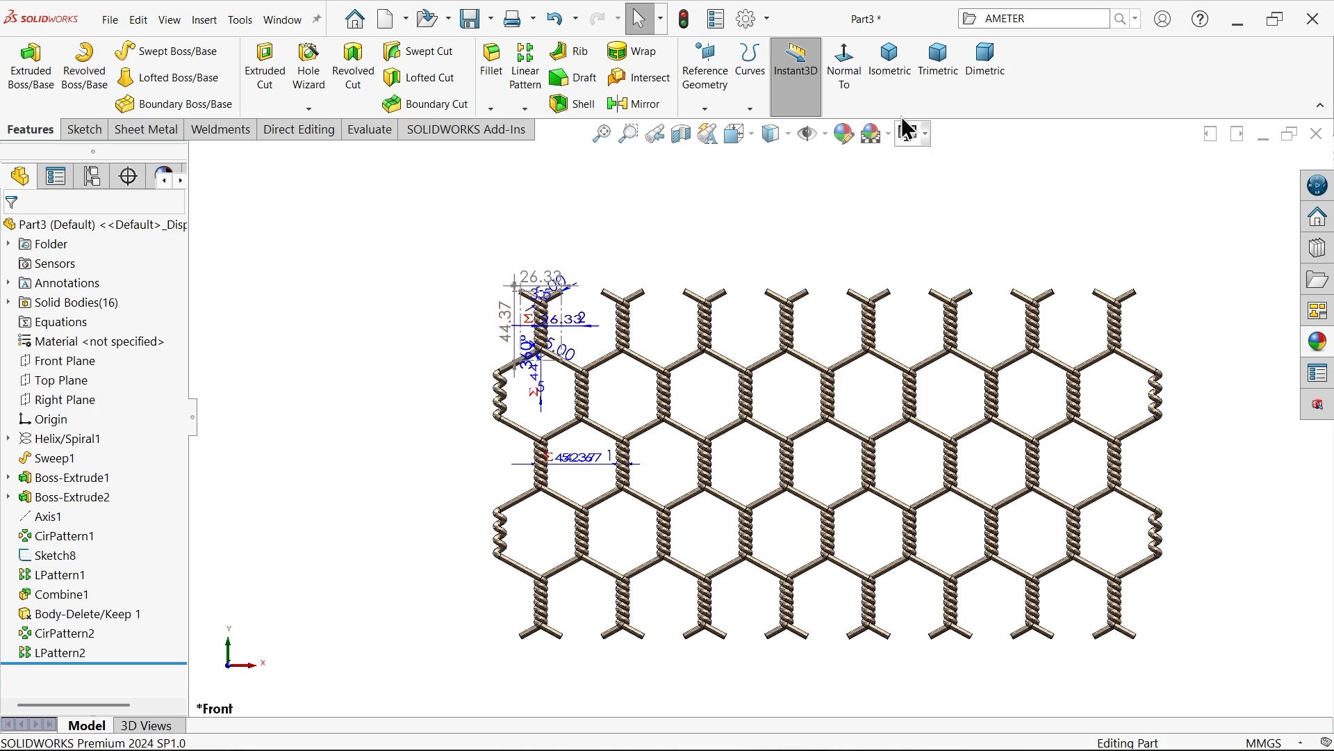
- Draw a rectangle over the mesh dimensioned 396.79 by 218.60, with the height made driven
left_click(888, 59)
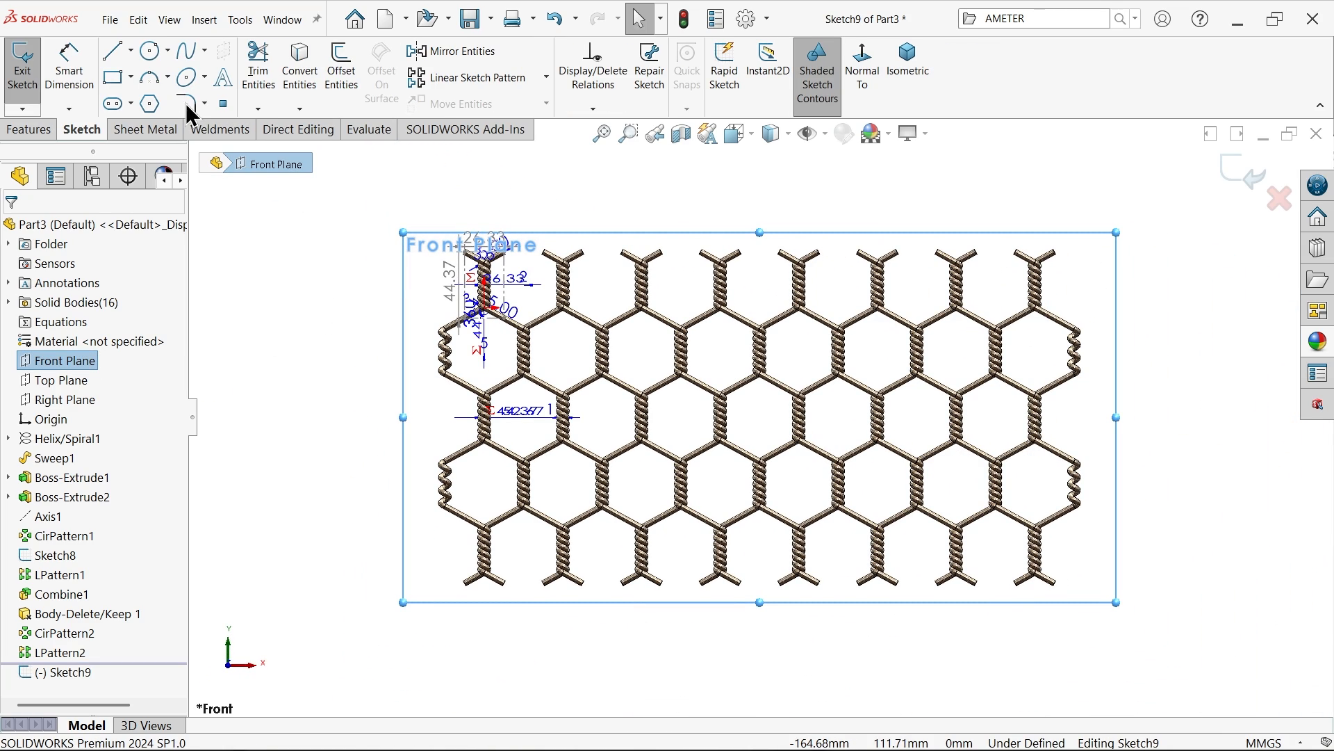
left_click(111, 77)
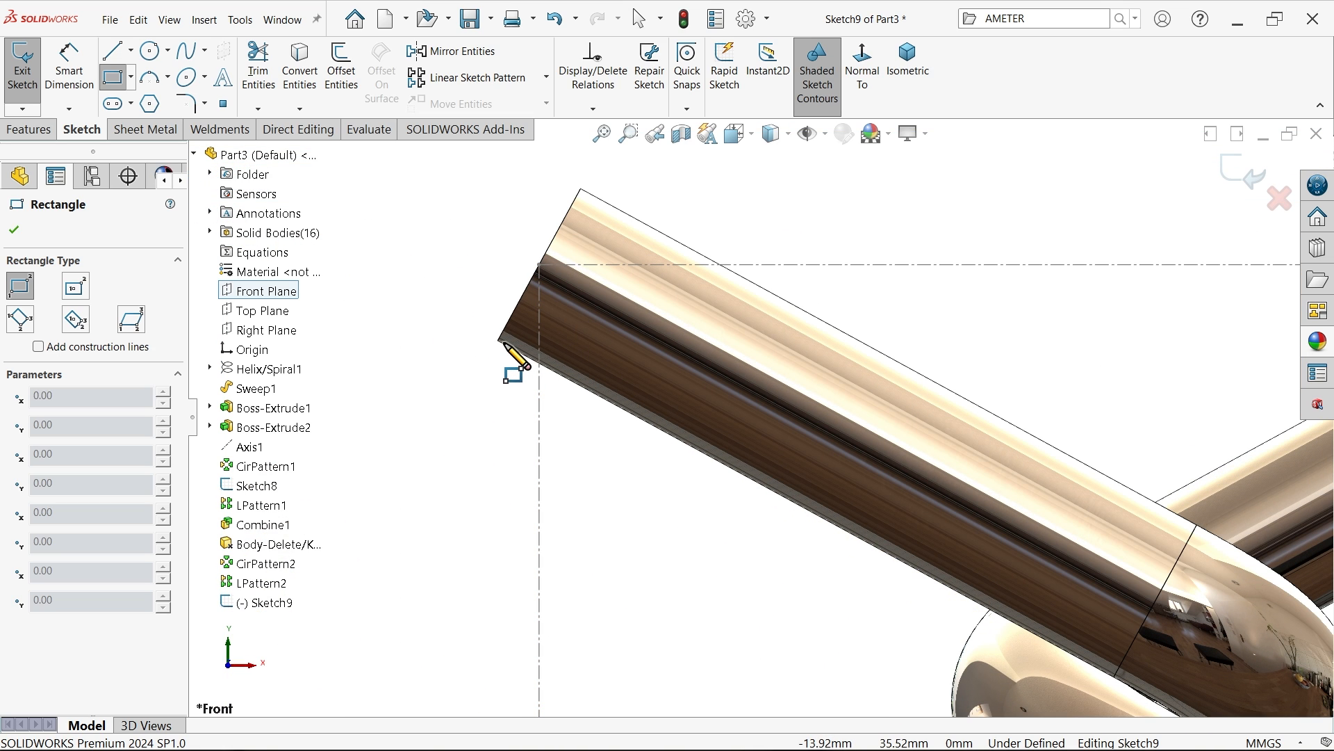
left_click_drag(514, 357, 630, 413)
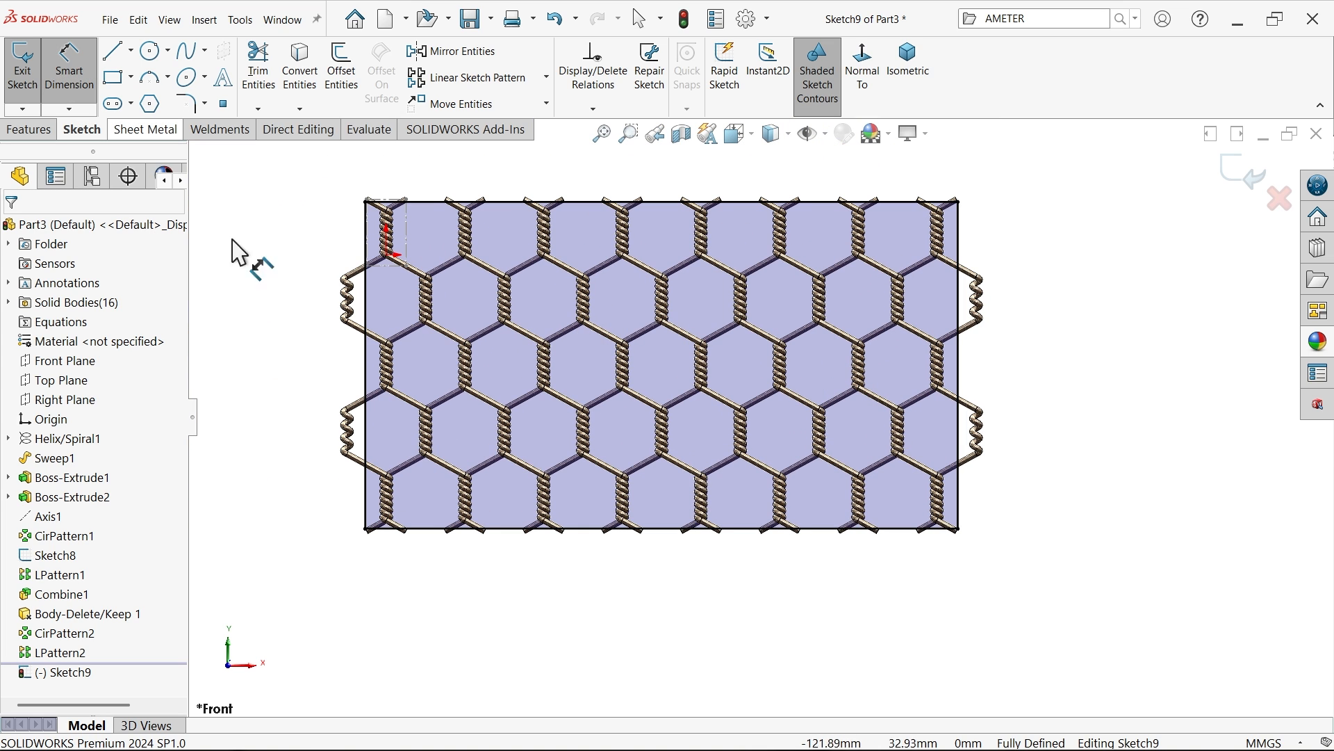
left_click(659, 527)
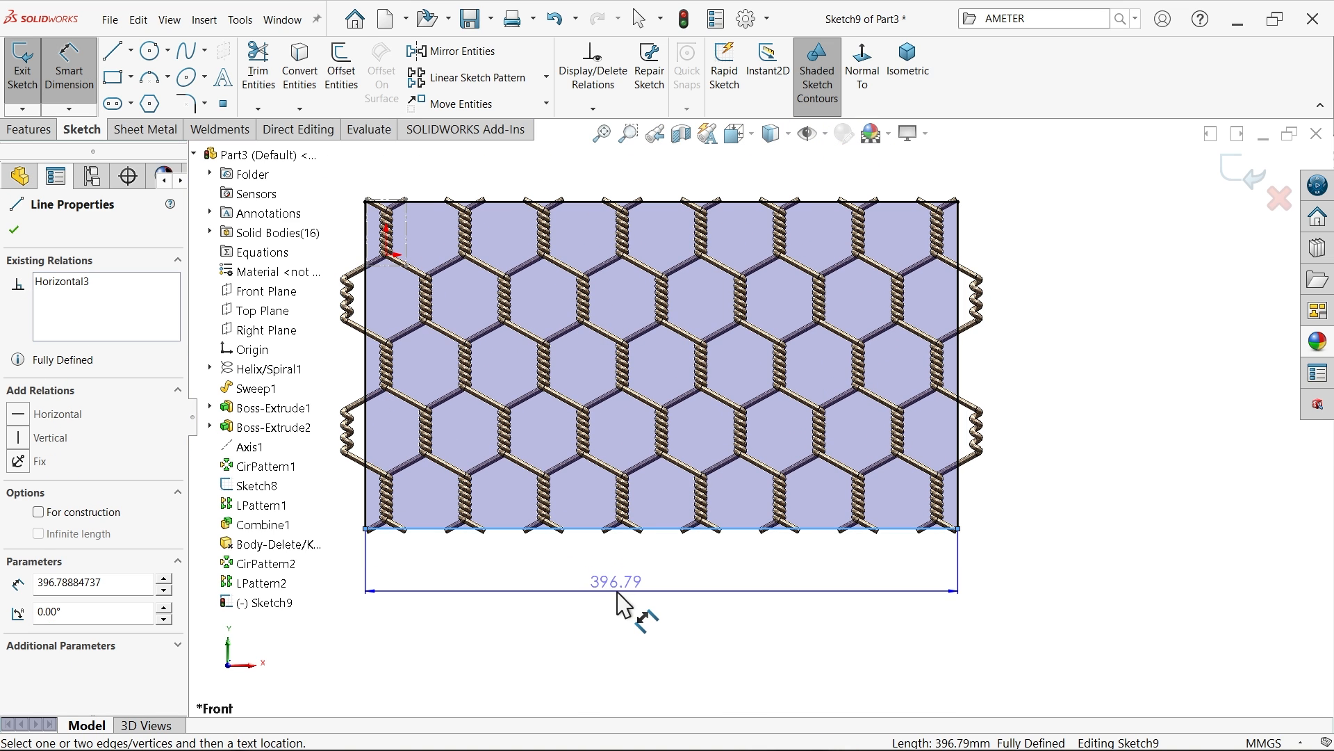
left_click(625, 566)
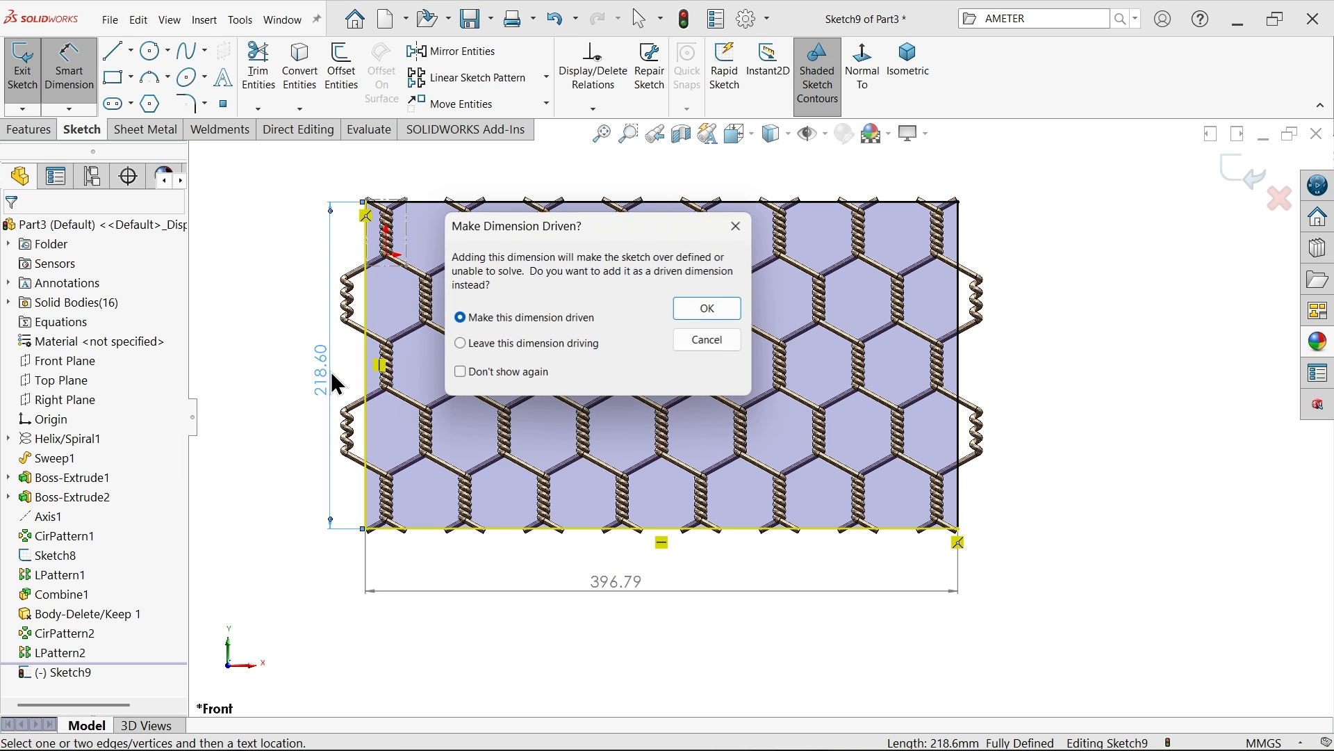
left_click(707, 308)
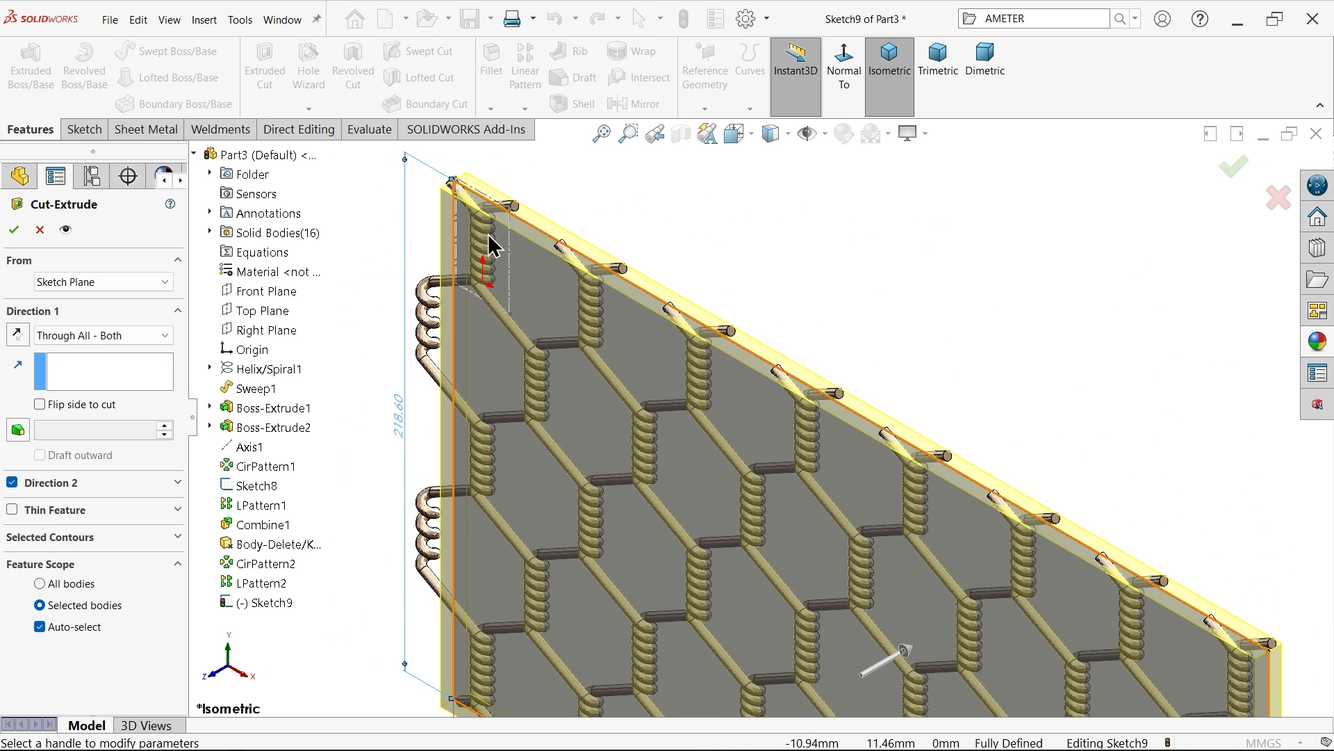
- Cut Through All - Both with Flip side to cut, keeping all 20 resulting wire bodies
left_click(843, 67)
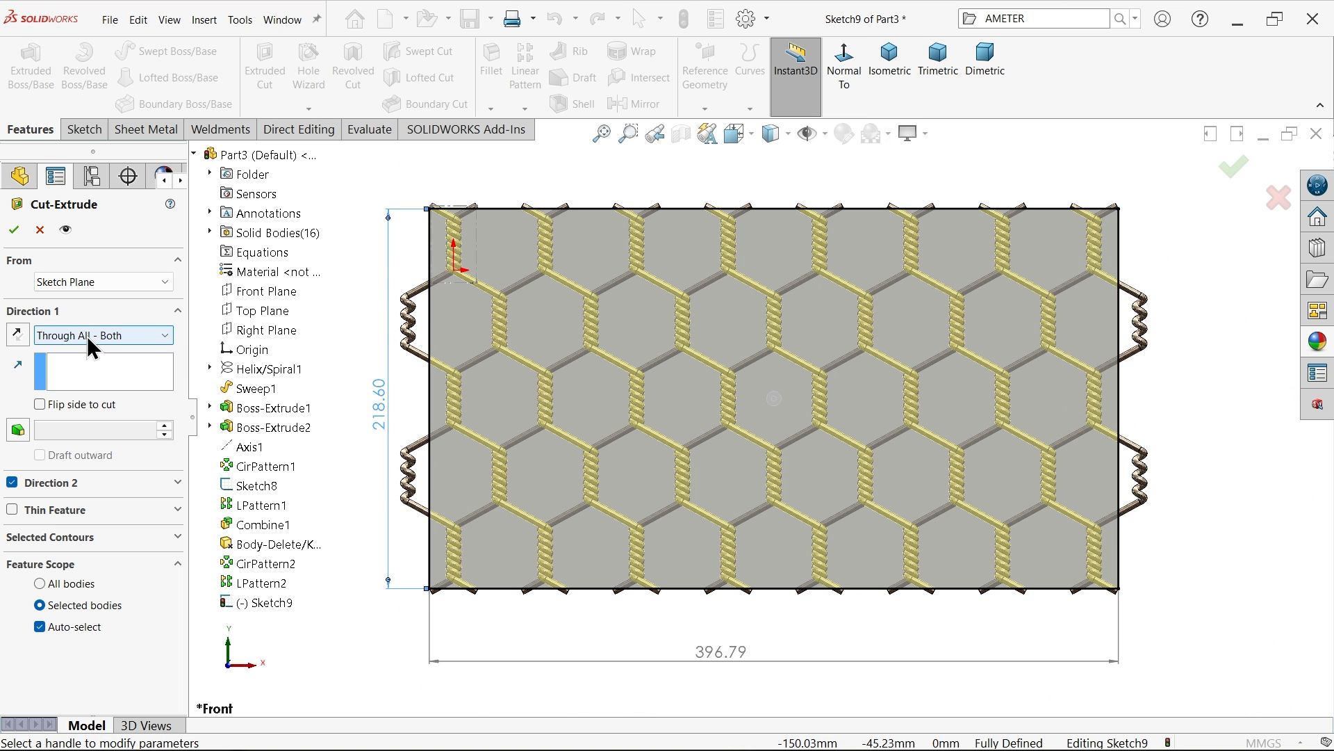
left_click(39, 404)
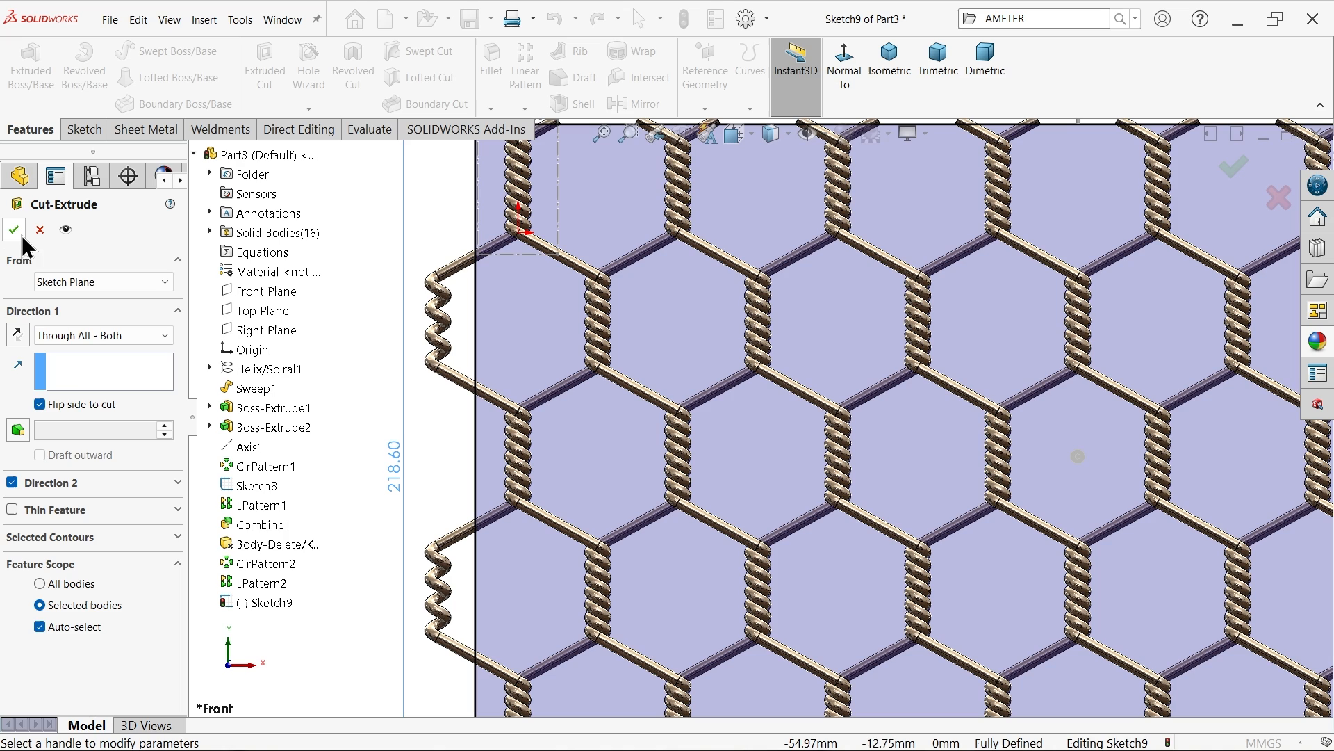
left_click(14, 230)
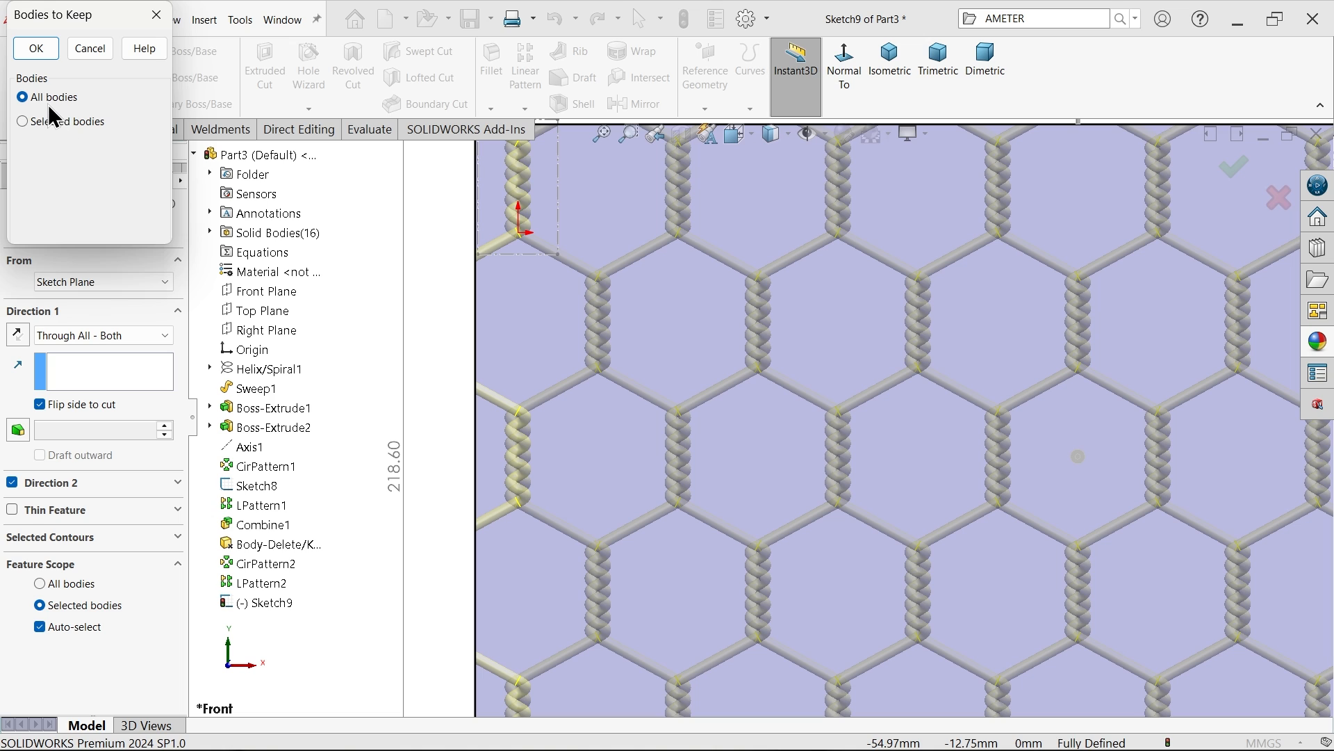
left_click(35, 47)
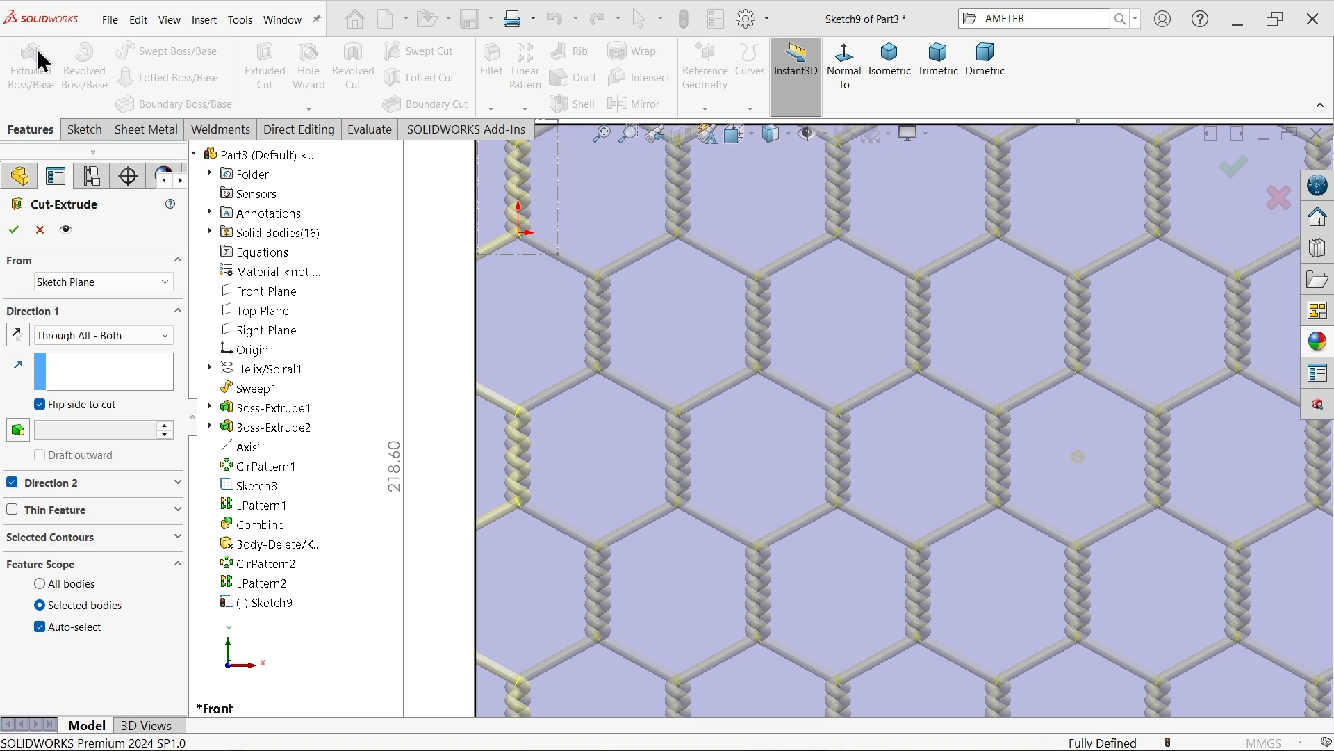
left_click(14, 230)
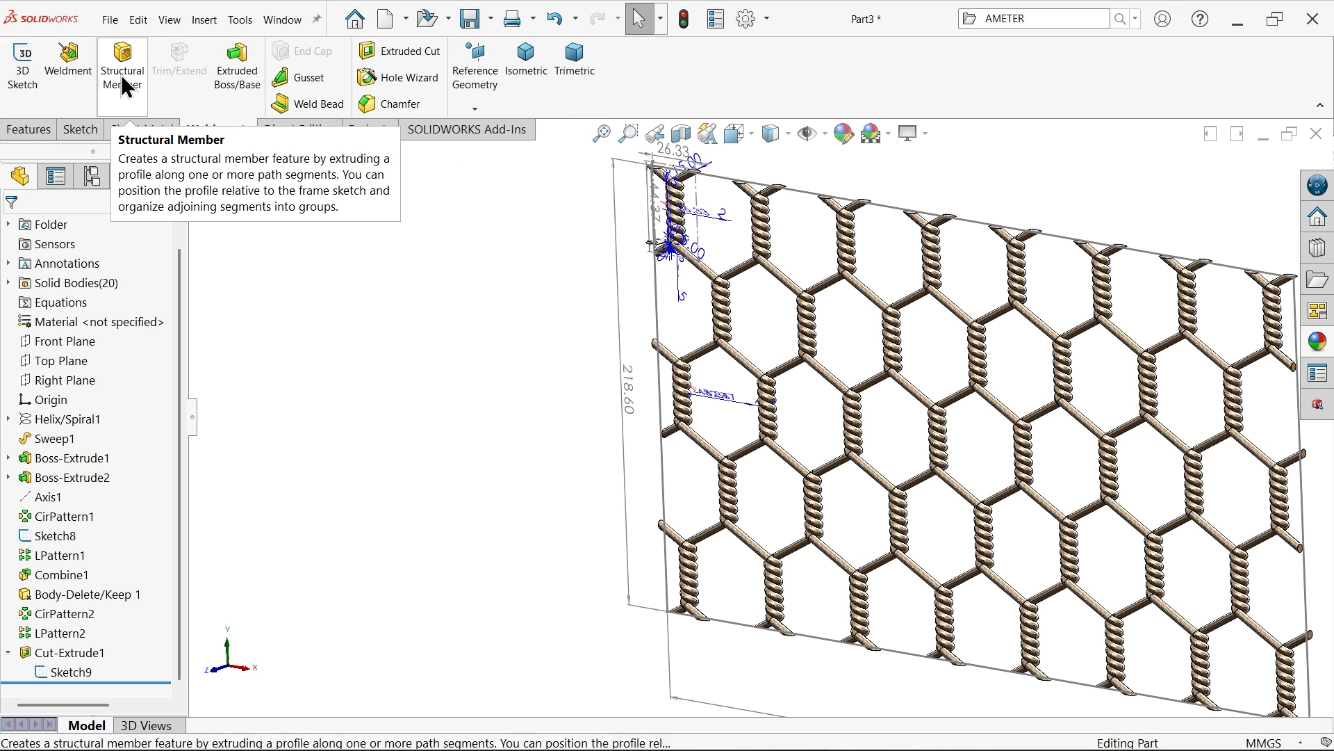
- Start a Weldments structural member using a 20 x 20 x 2 square tube profile
left_click(219, 128)
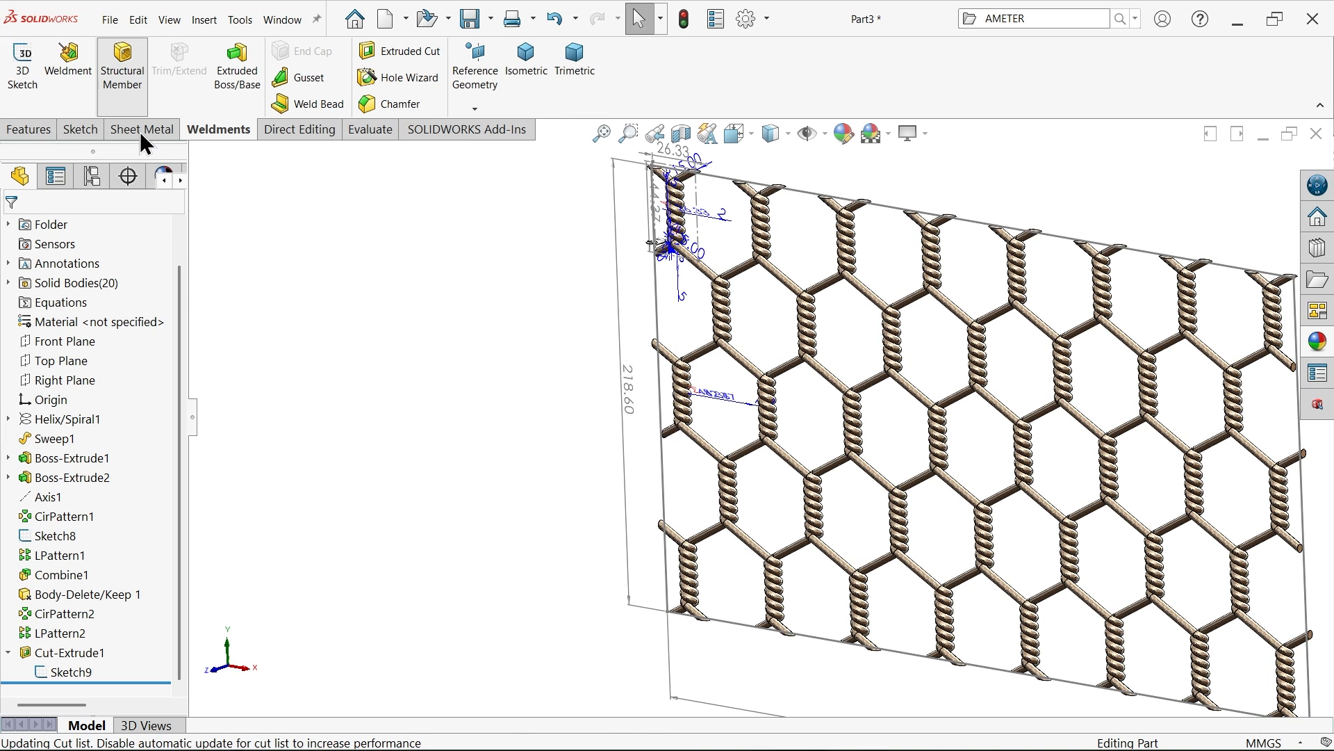
left_click(122, 71)
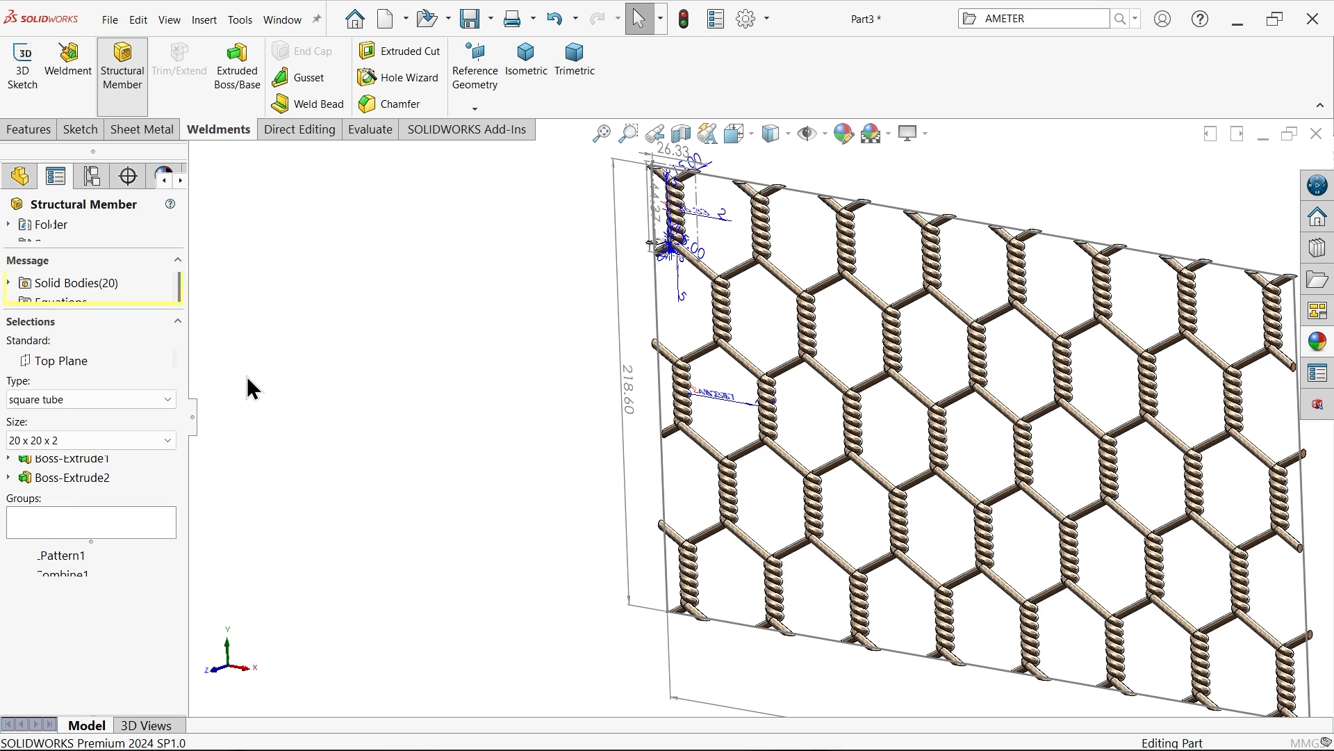
left_click(88, 357)
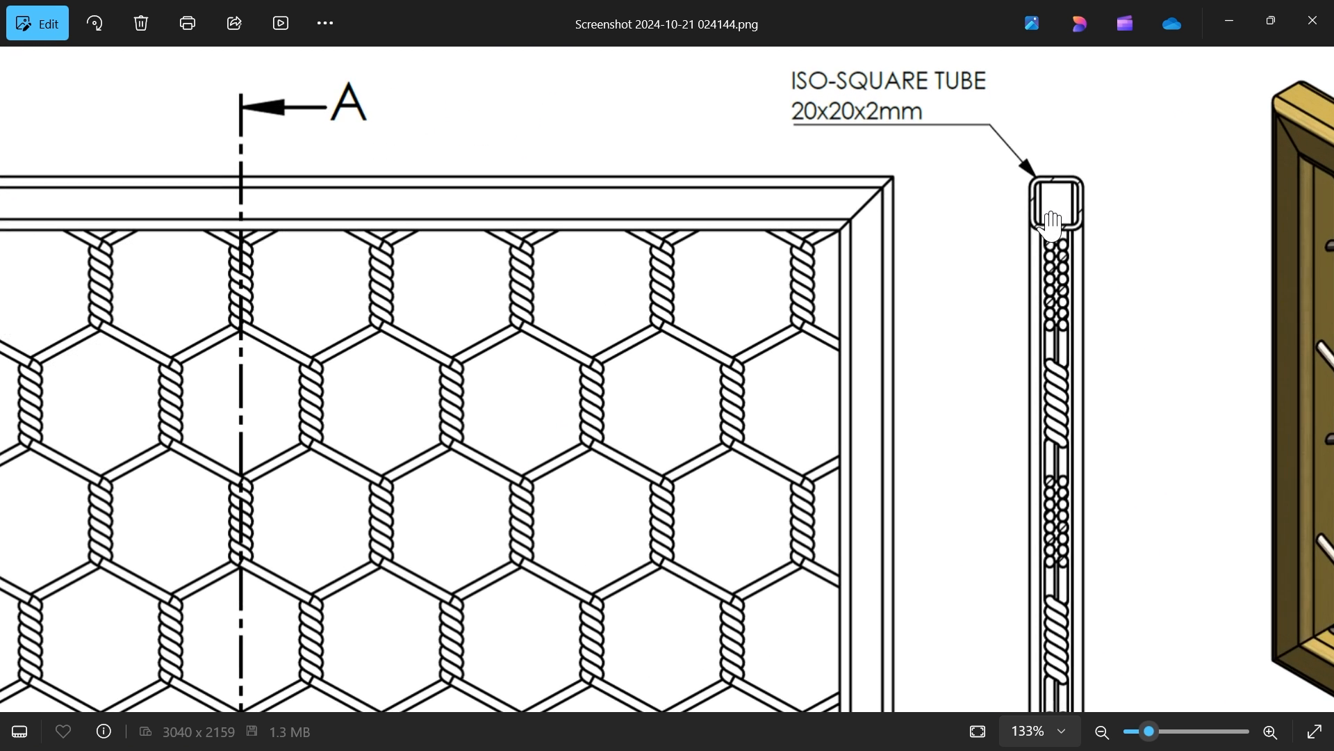
scroll("down", 3)
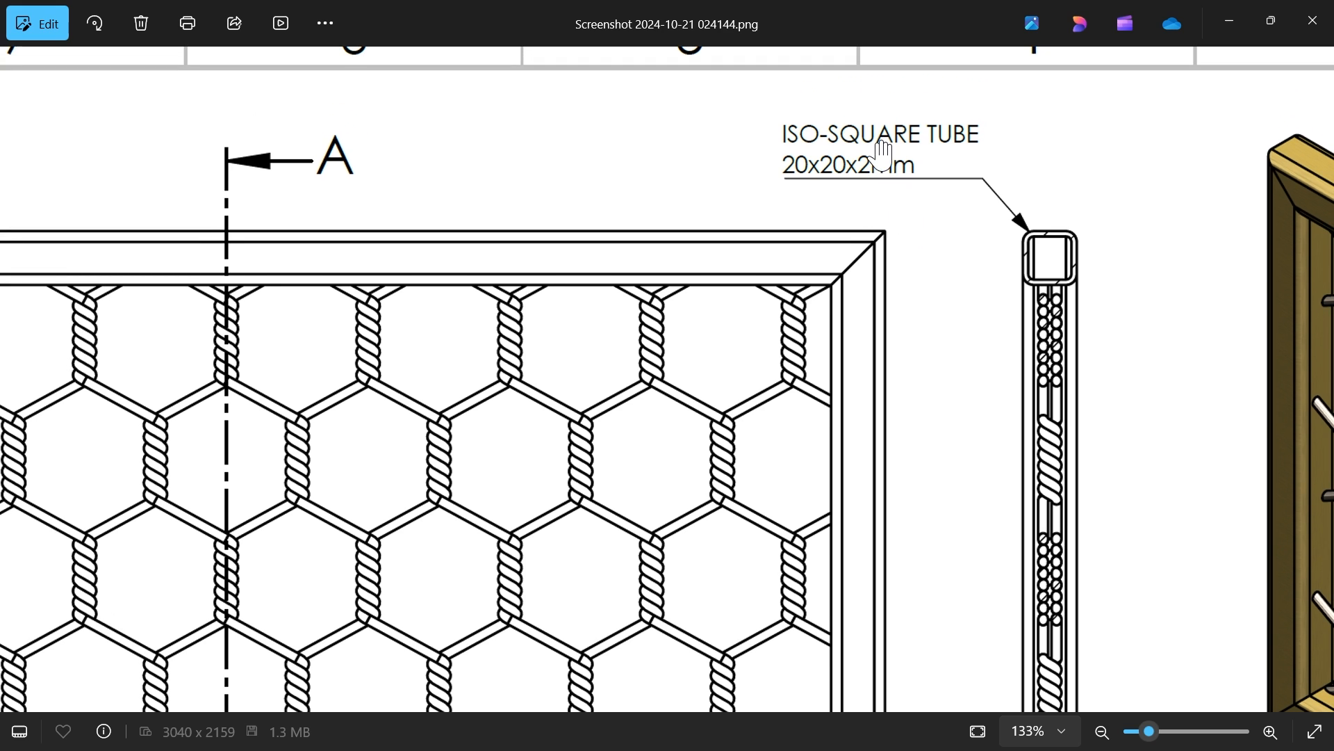
mouse_move(870, 377)
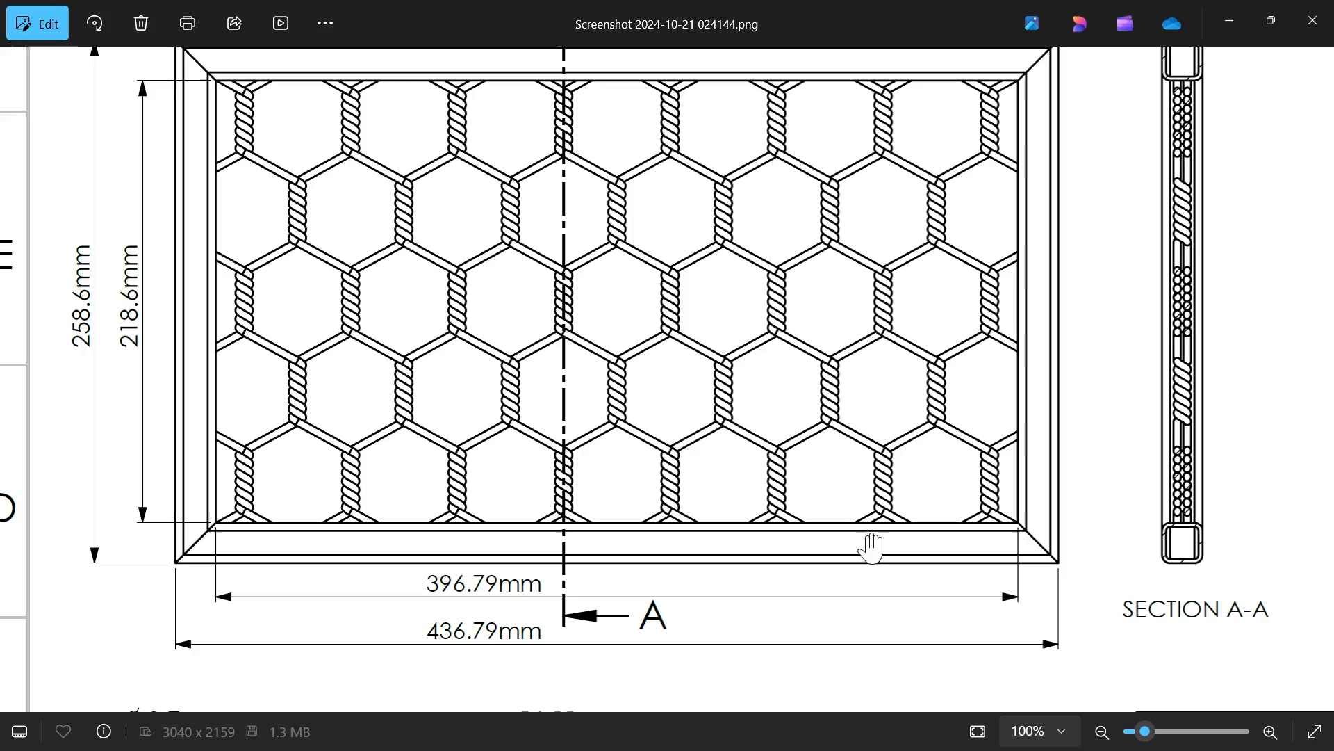
left_click(1101, 729)
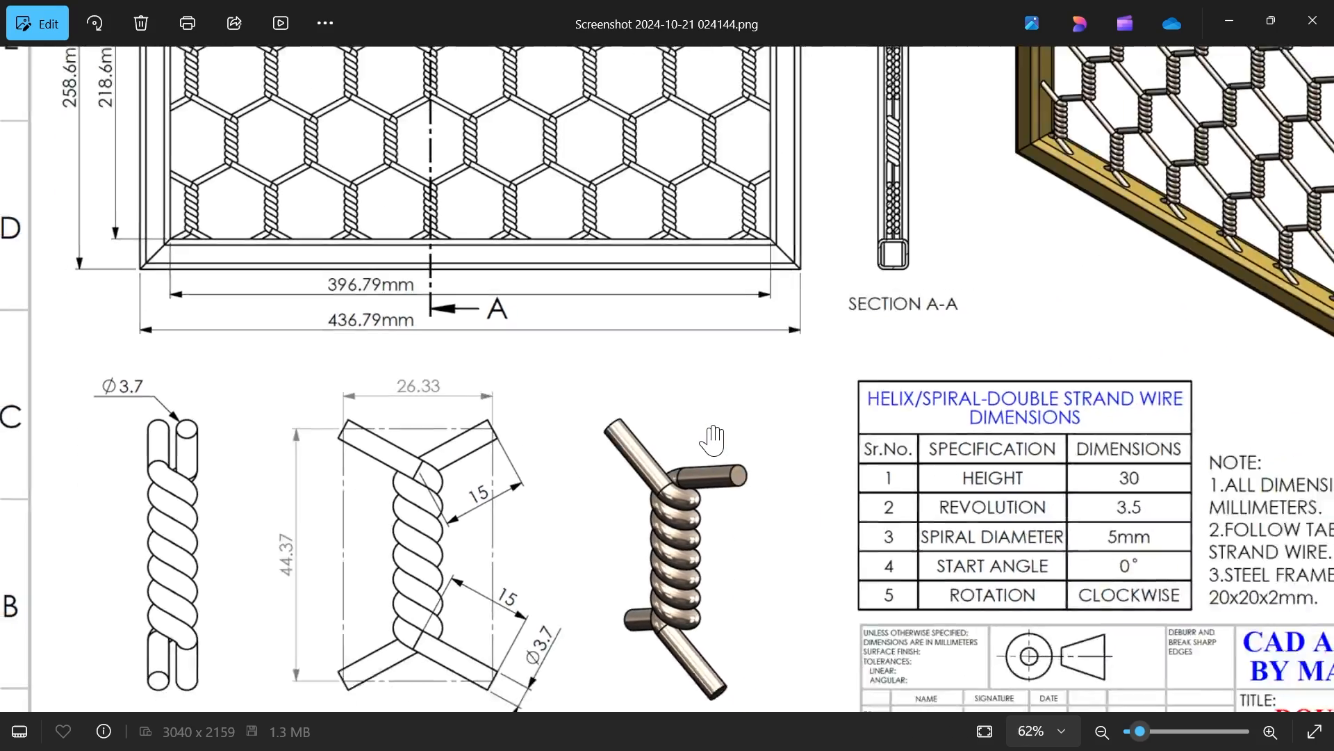
left_click(1101, 731)
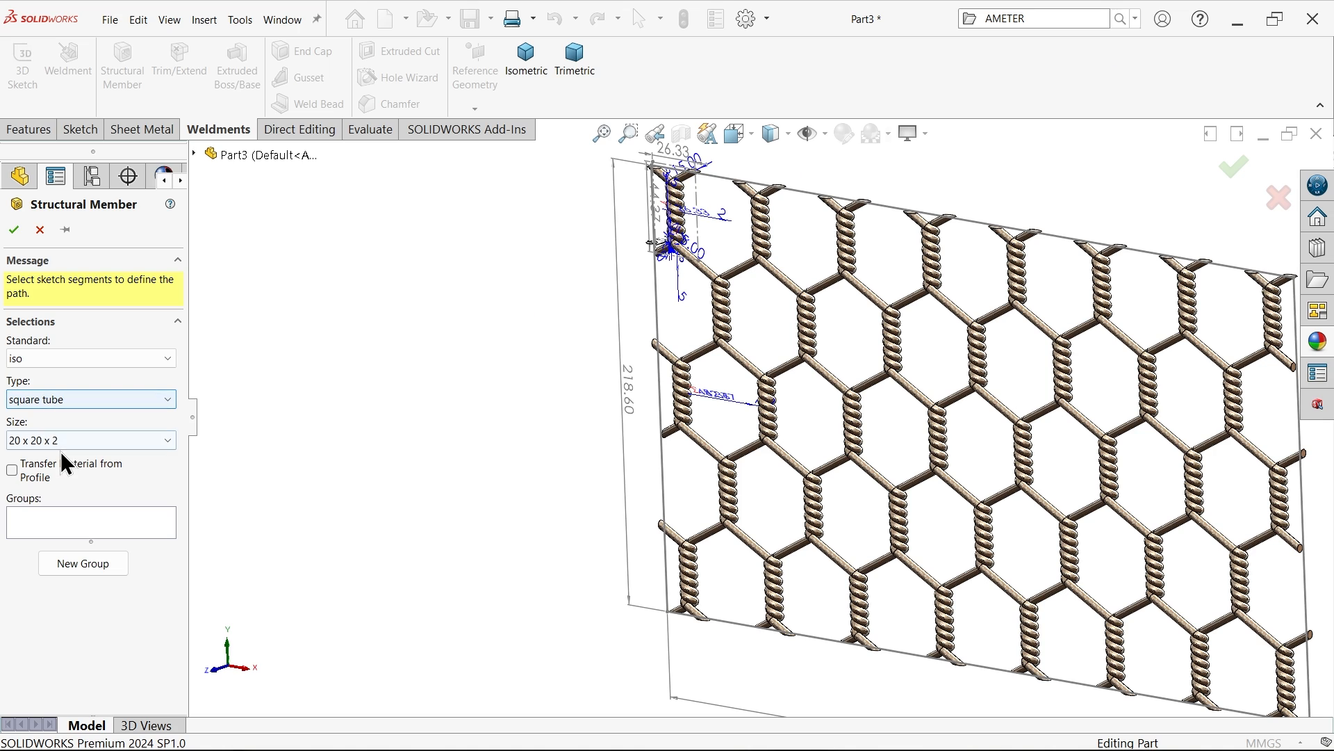
- Select Line1@Sketch9 as the first frame path segment for the square tube
left_click(777, 189)
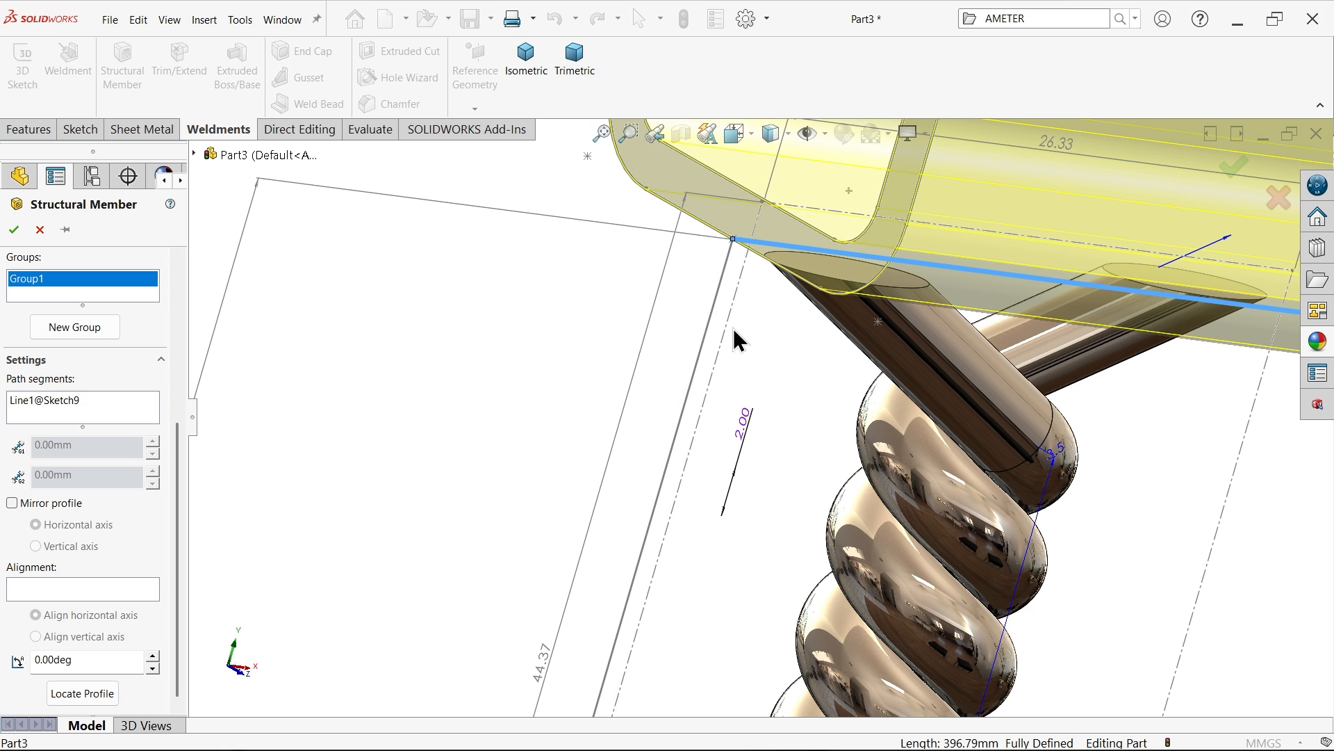
mouse_move(528, 359)
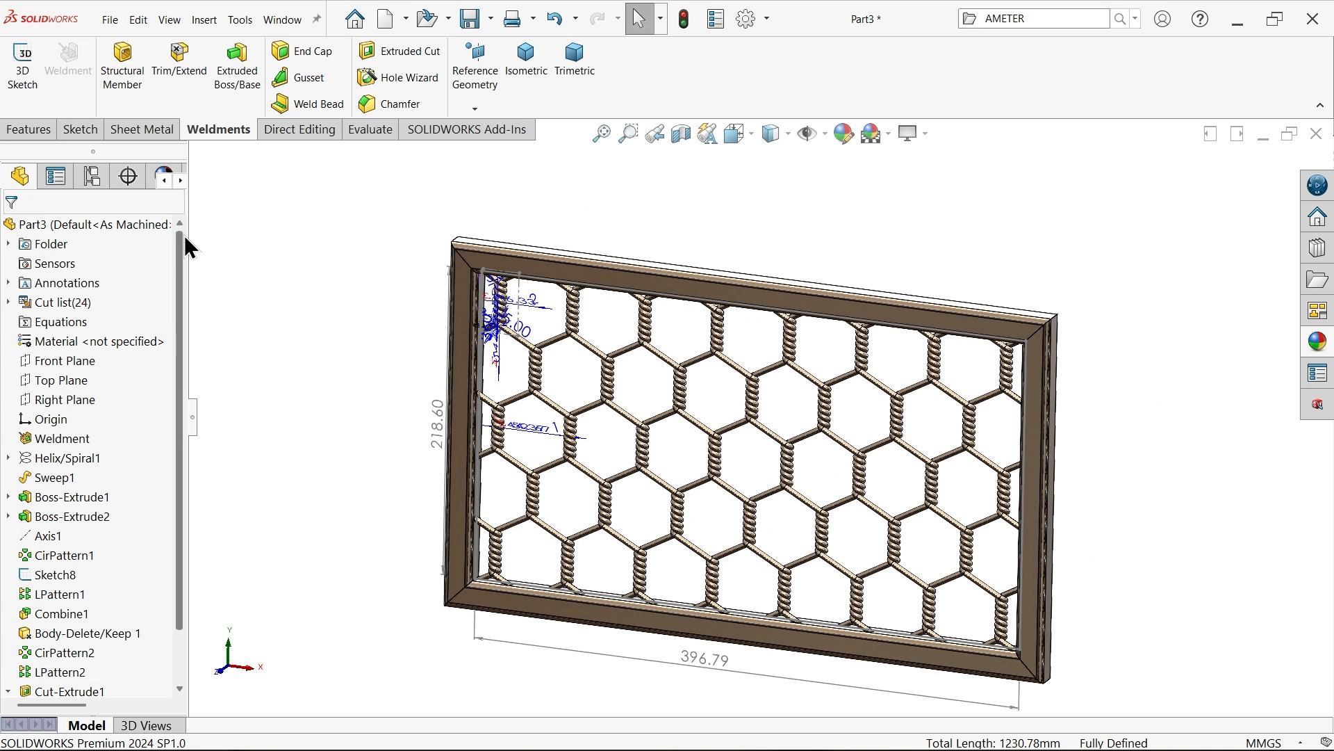
- Hide Sketch9 and view the finished square-tube framed mesh in isometric
right_click(65, 282)
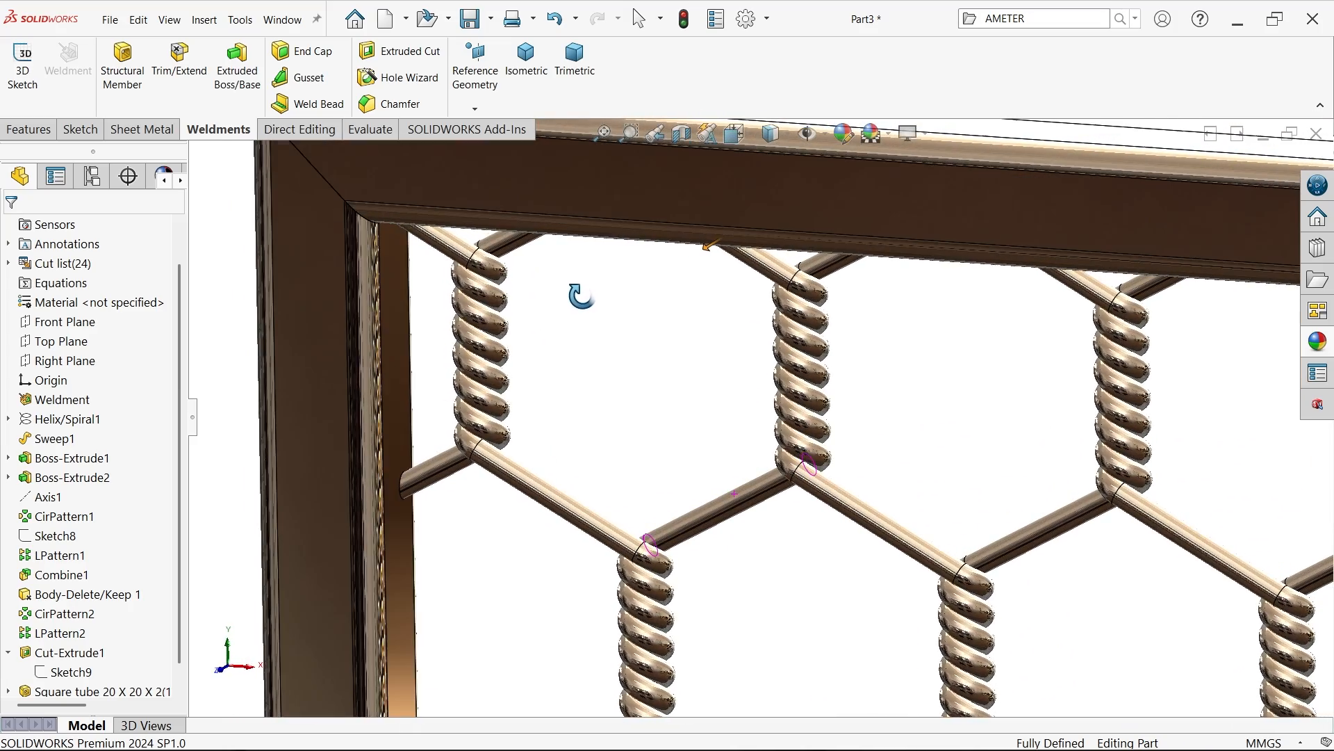
left_click(525, 59)
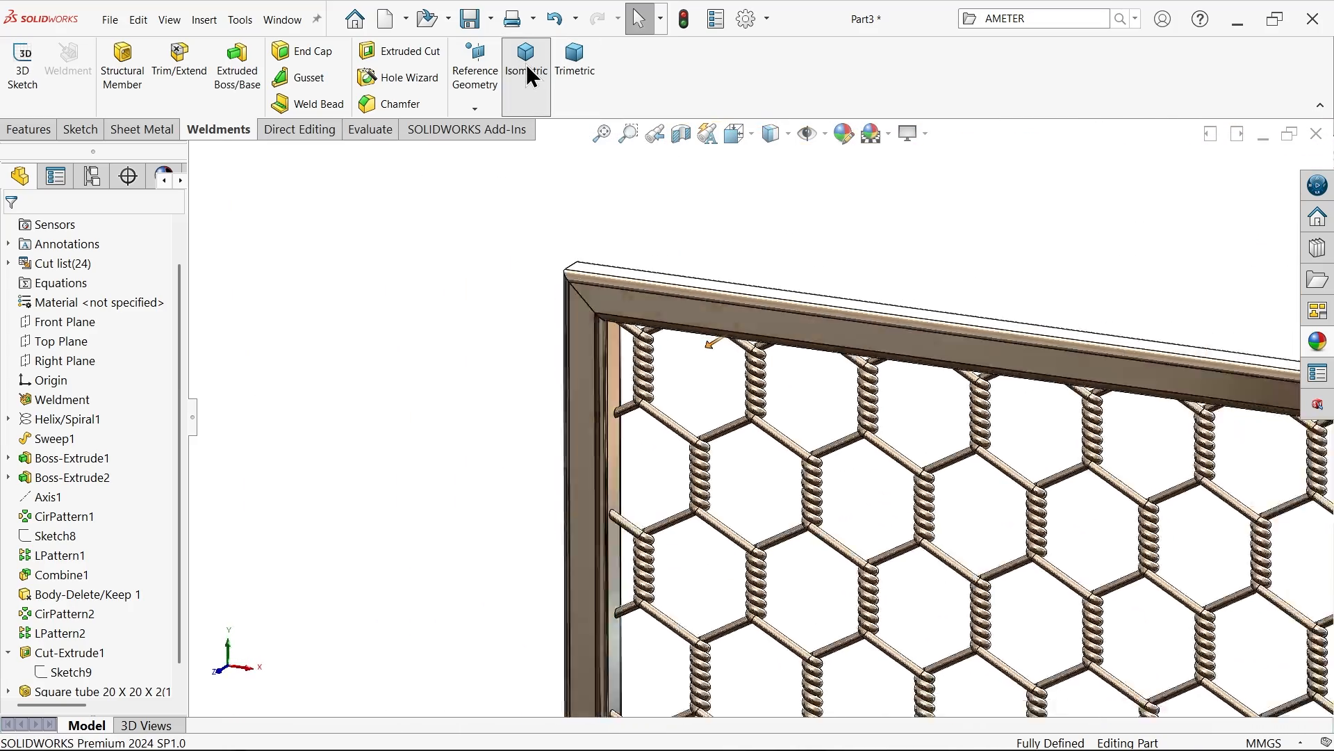
left_click(525, 61)
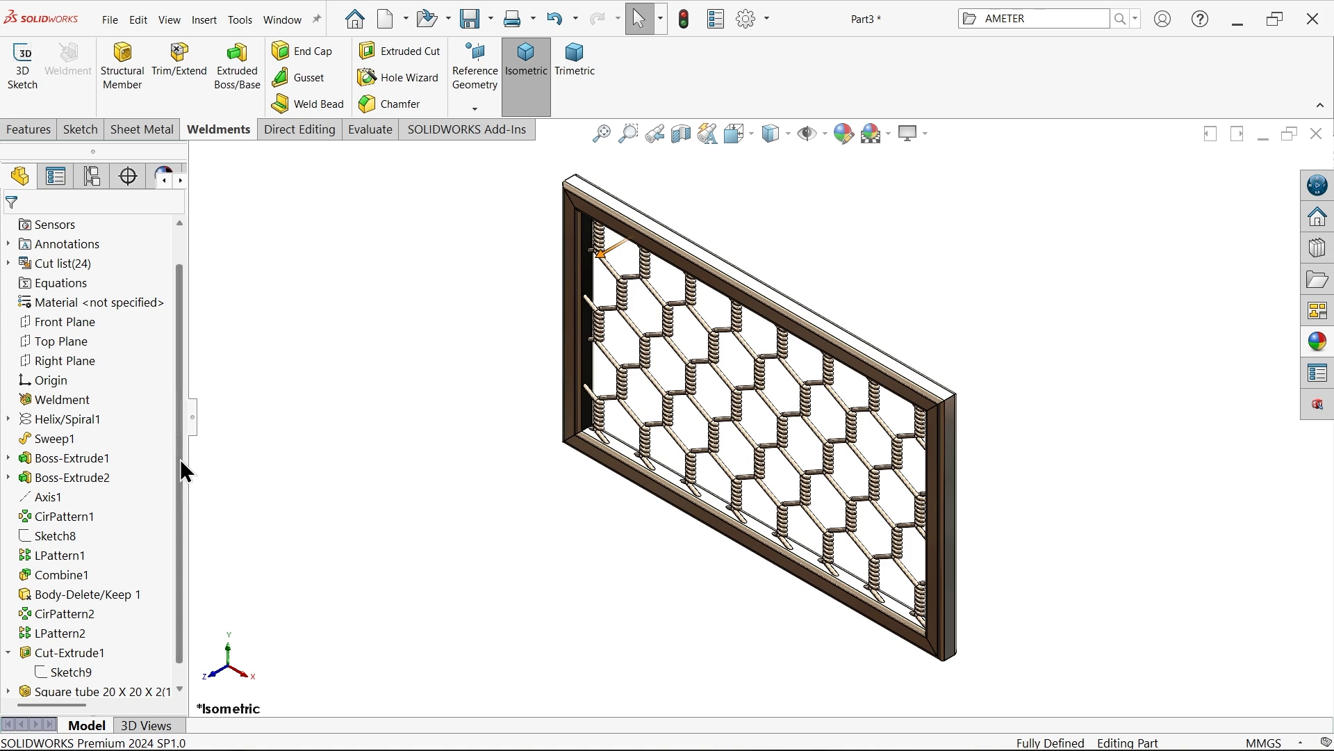
left_click(95, 672)
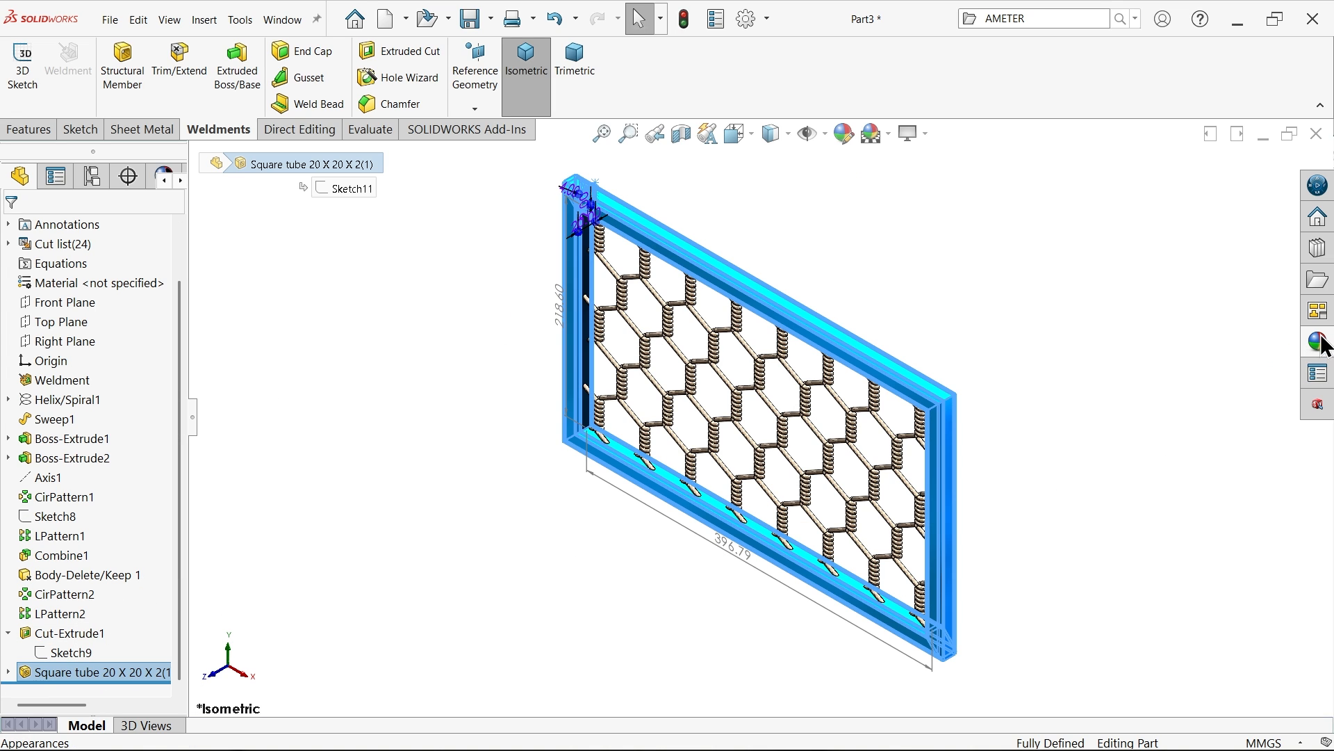
- Apply a Brass metal appearance to the Square tube frame and show it in Trimetric view
left_click(1316, 342)
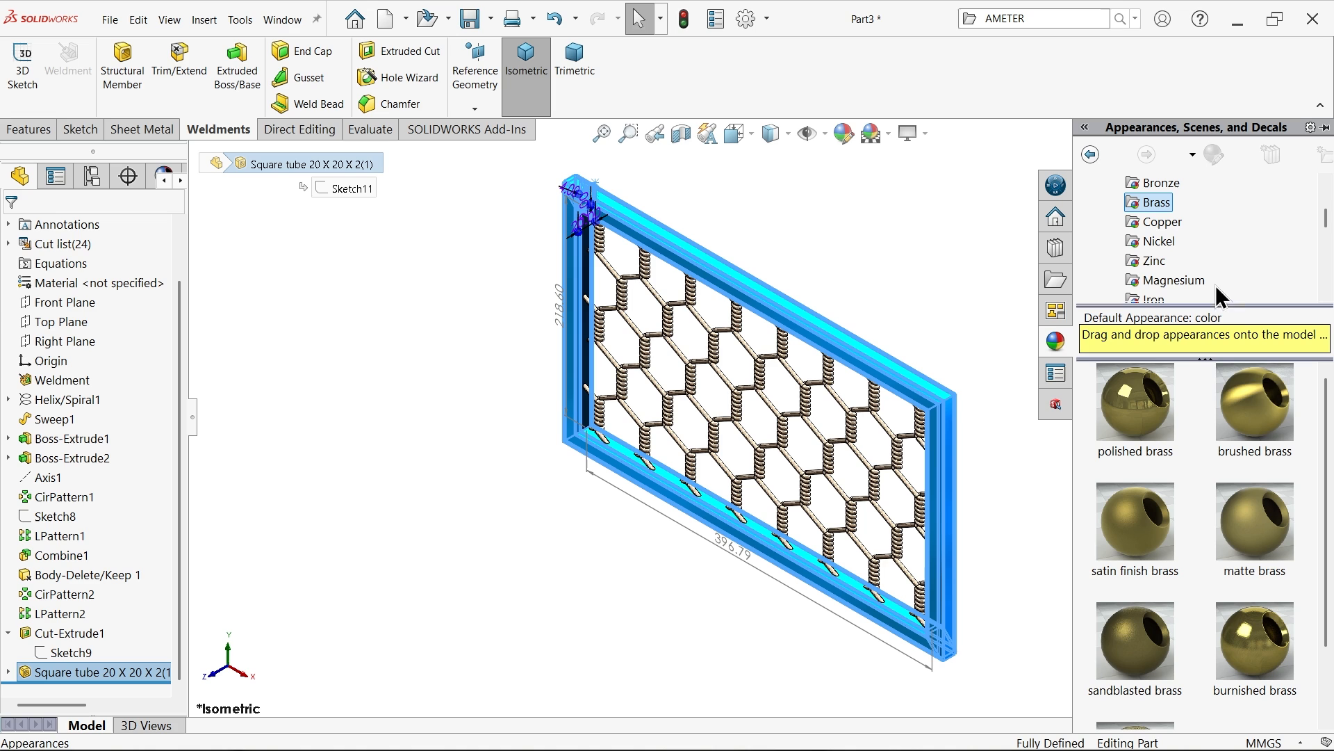
left_click(1252, 400)
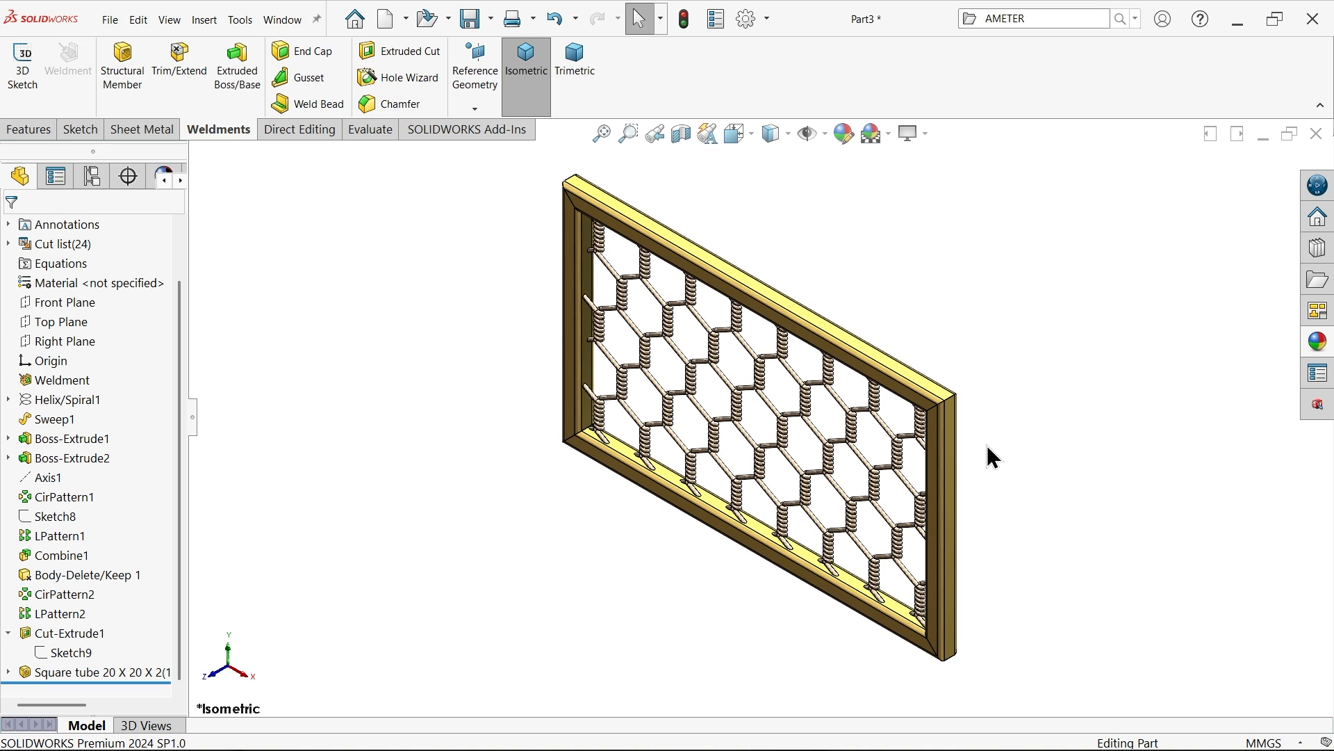
left_click(574, 71)
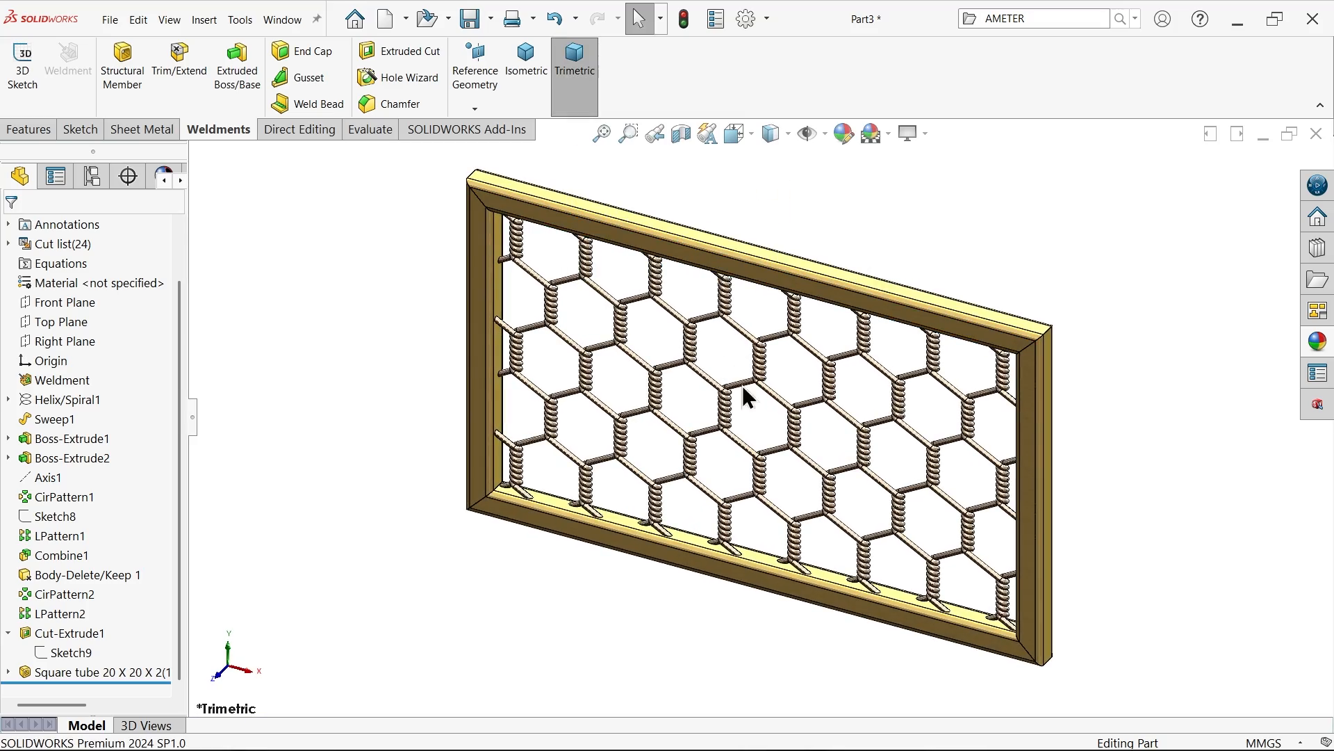